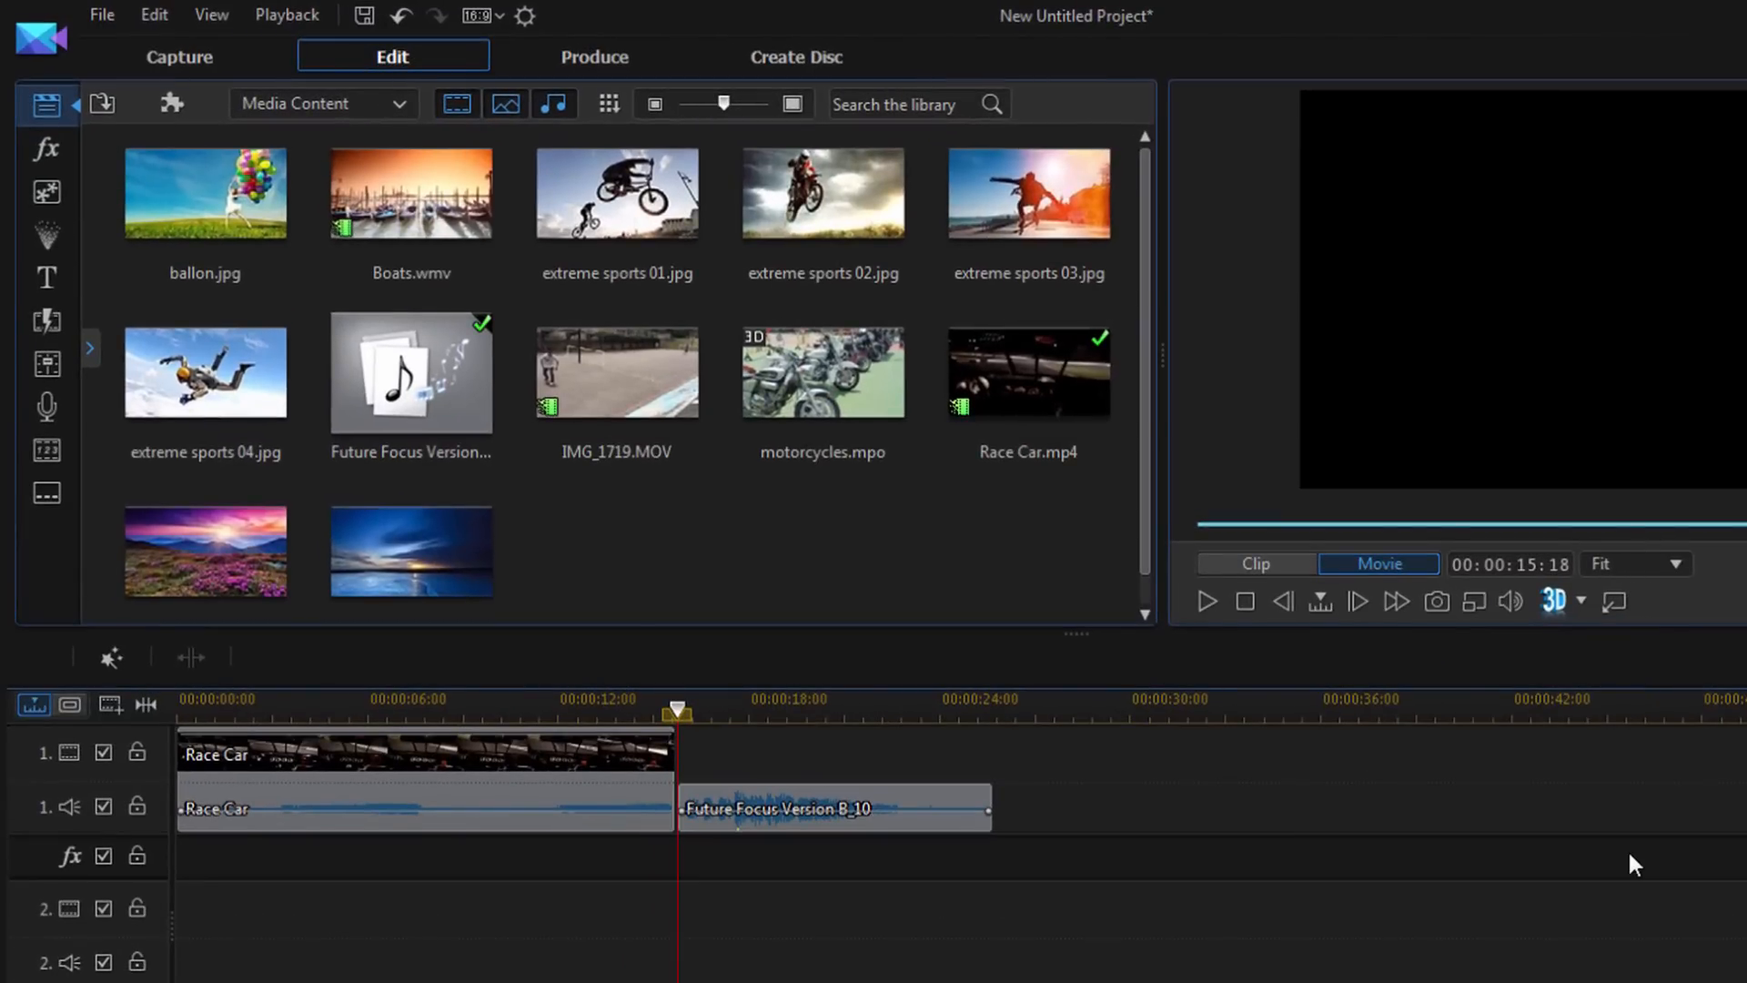
mouse_move(664, 596)
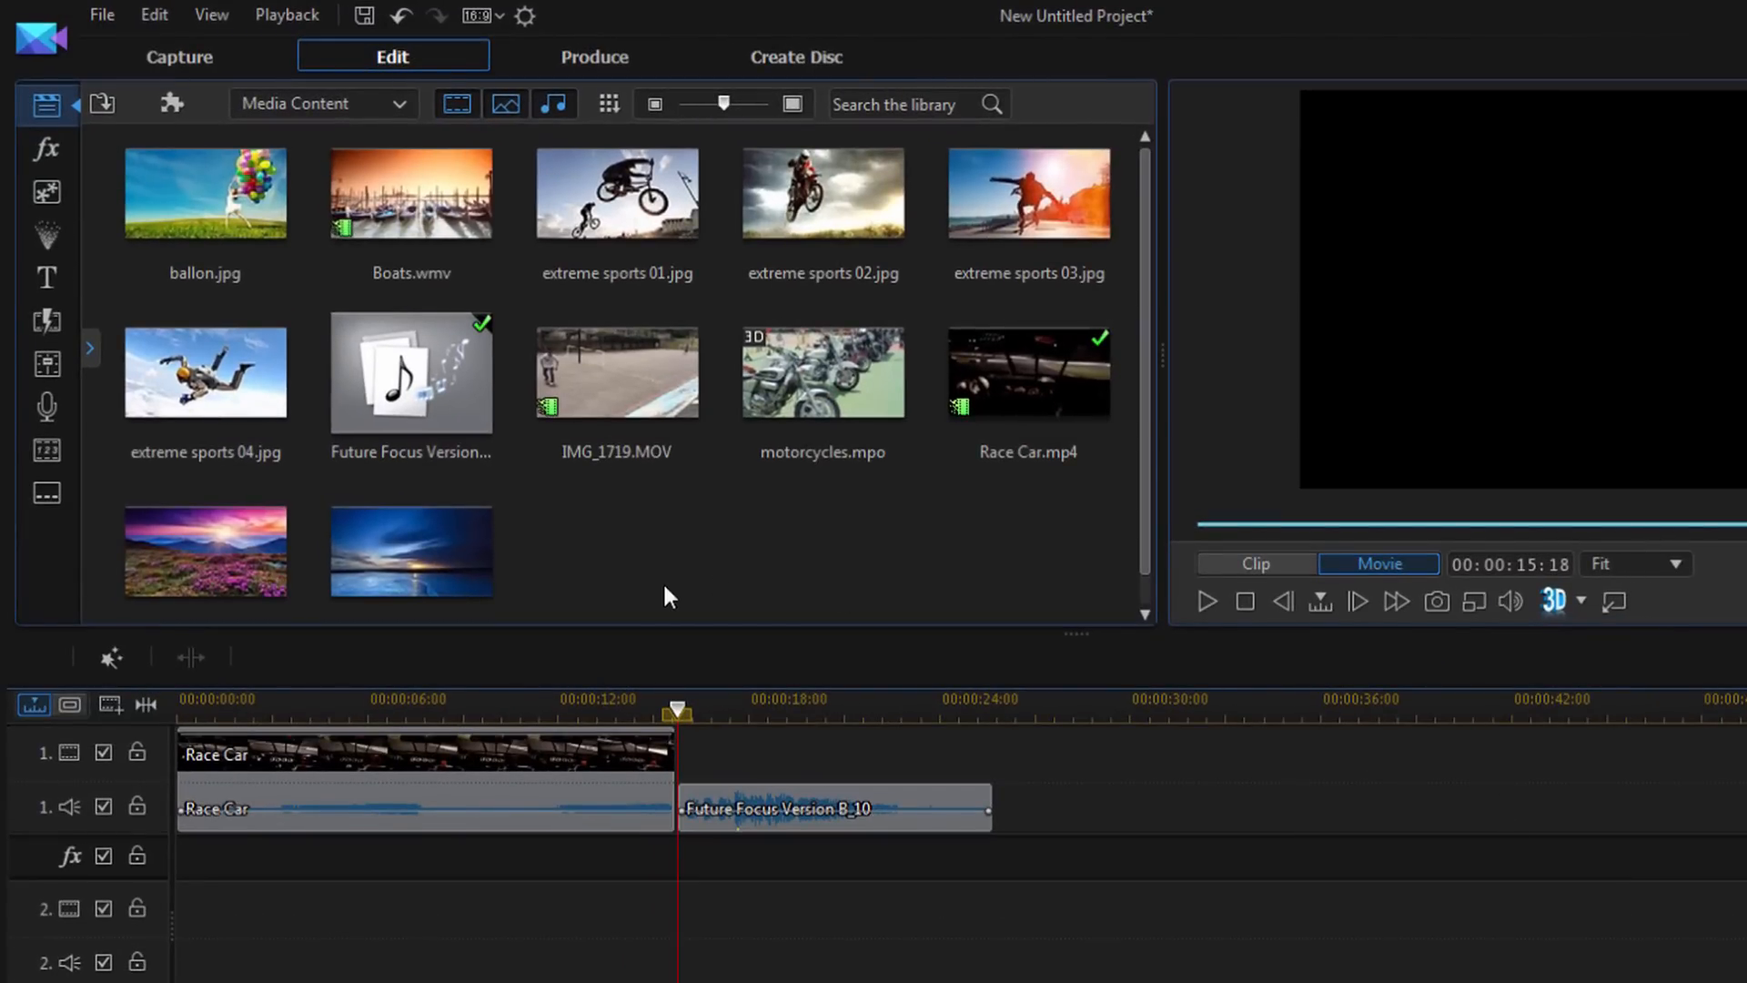
mouse_move(1003, 546)
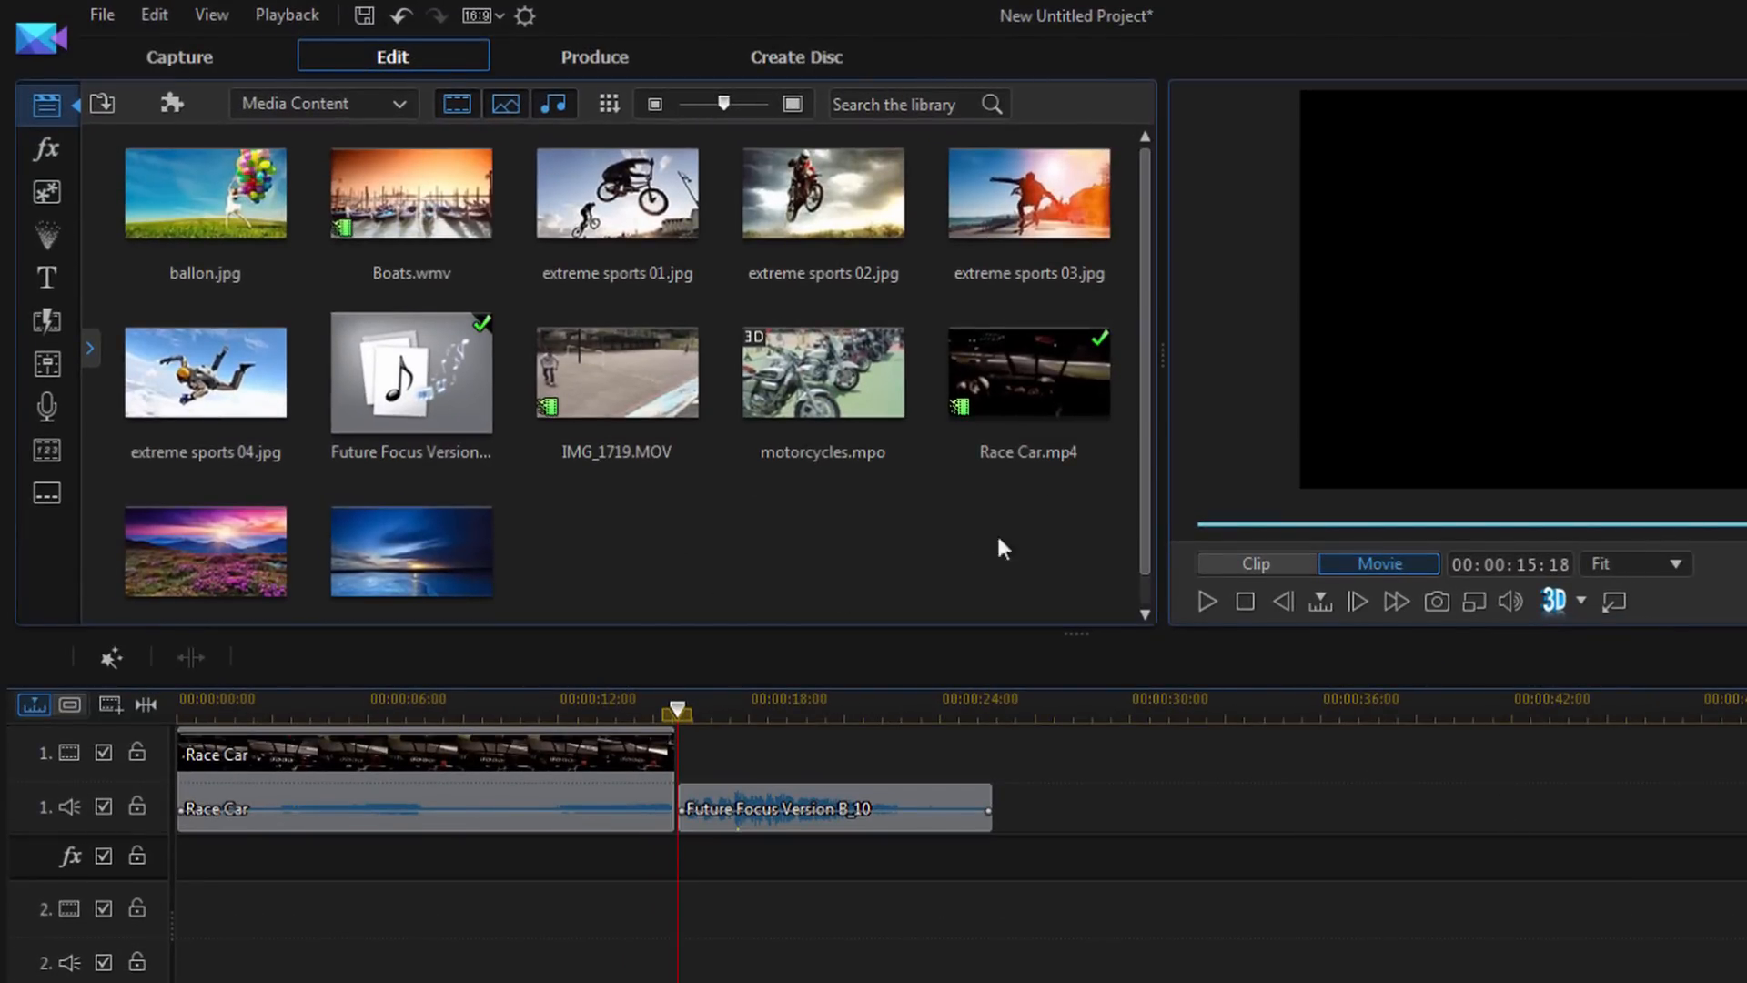
mouse_move(443, 800)
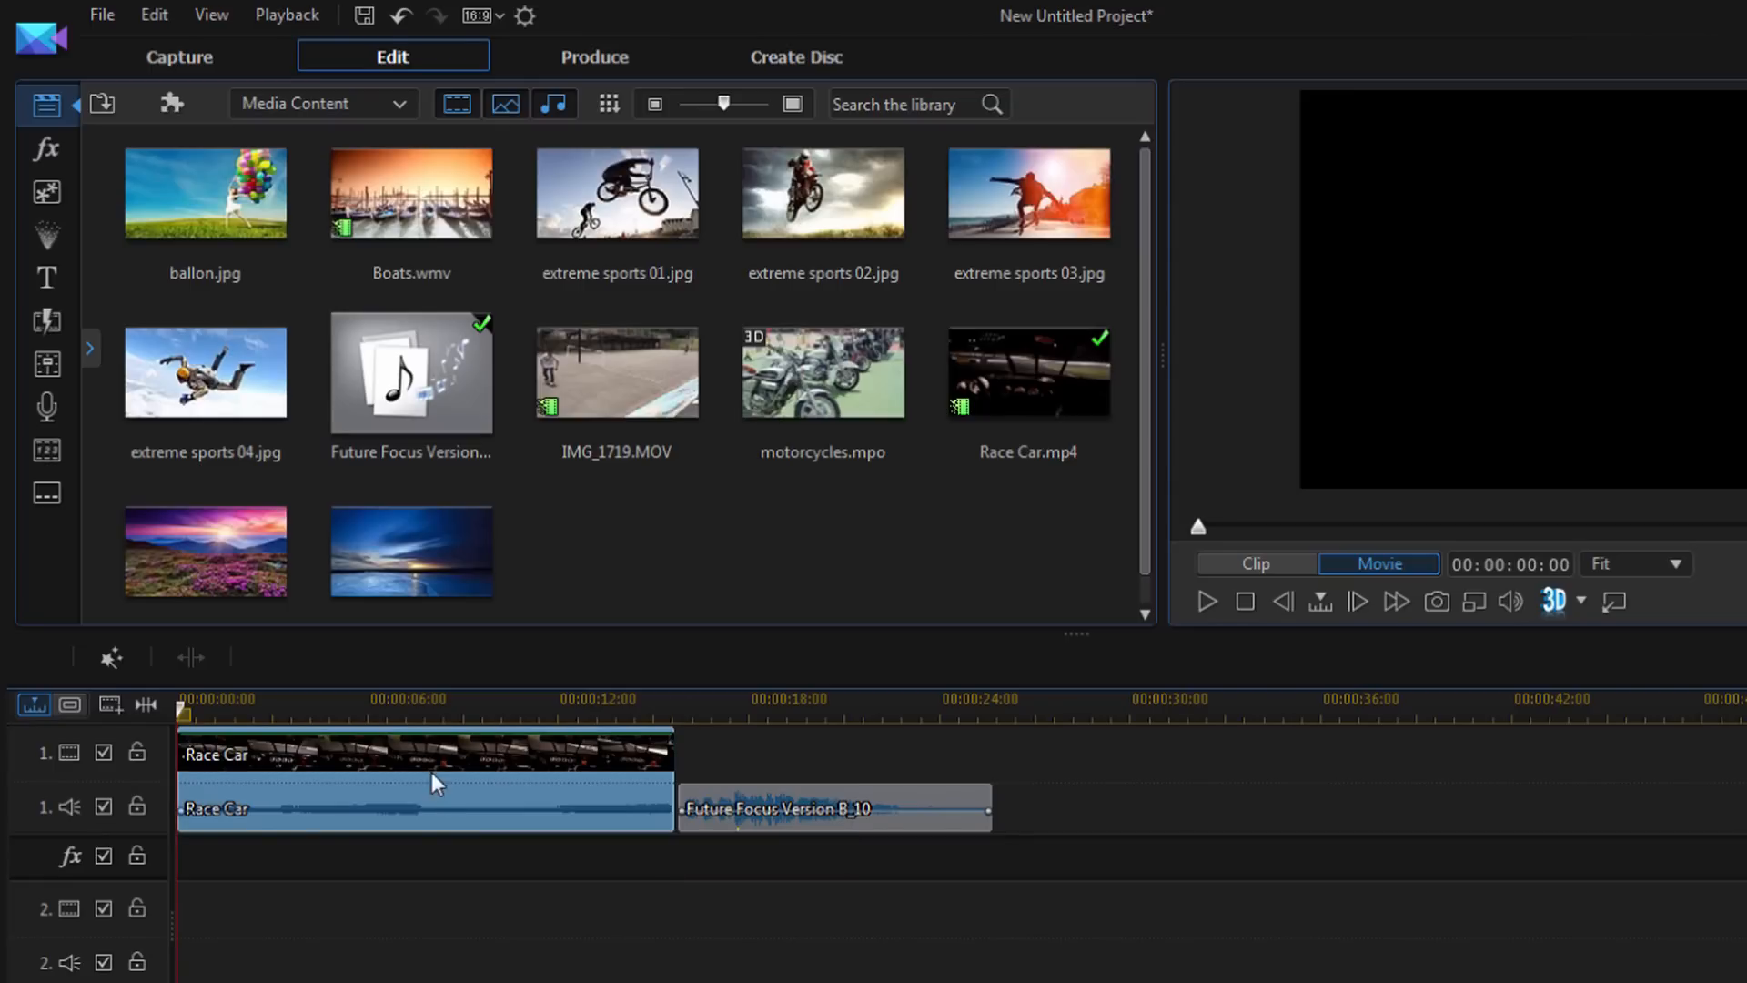
mouse_move(458, 773)
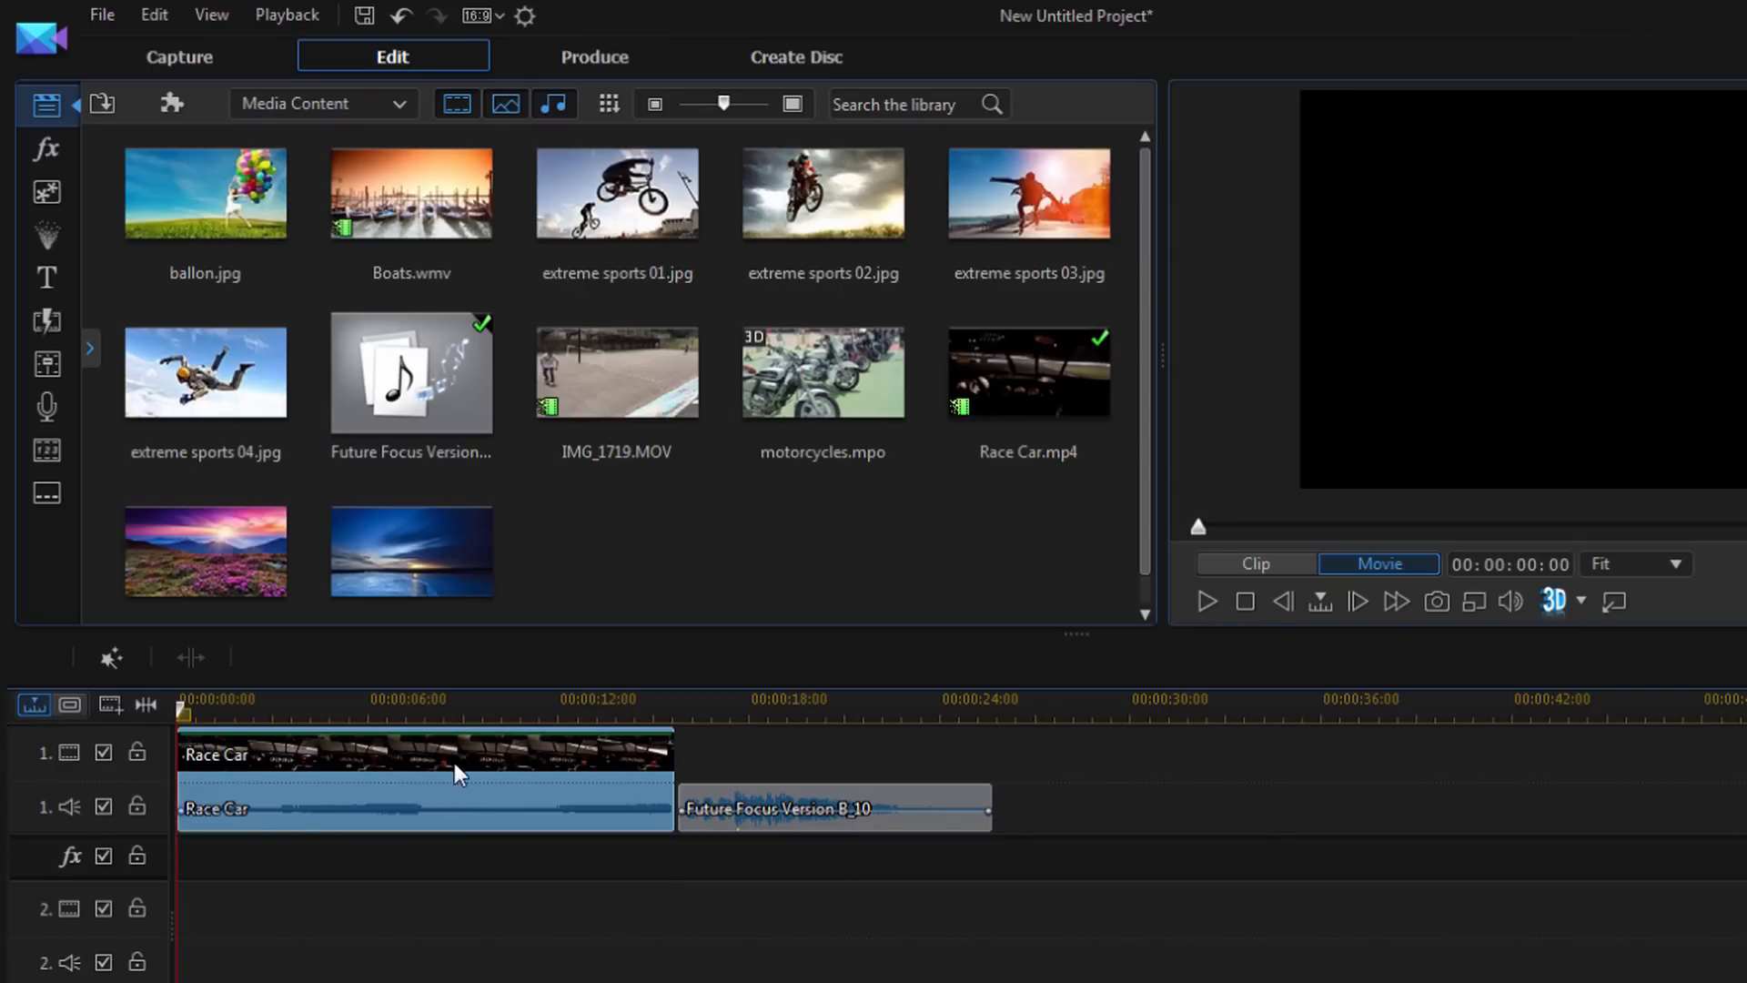
mouse_move(401, 766)
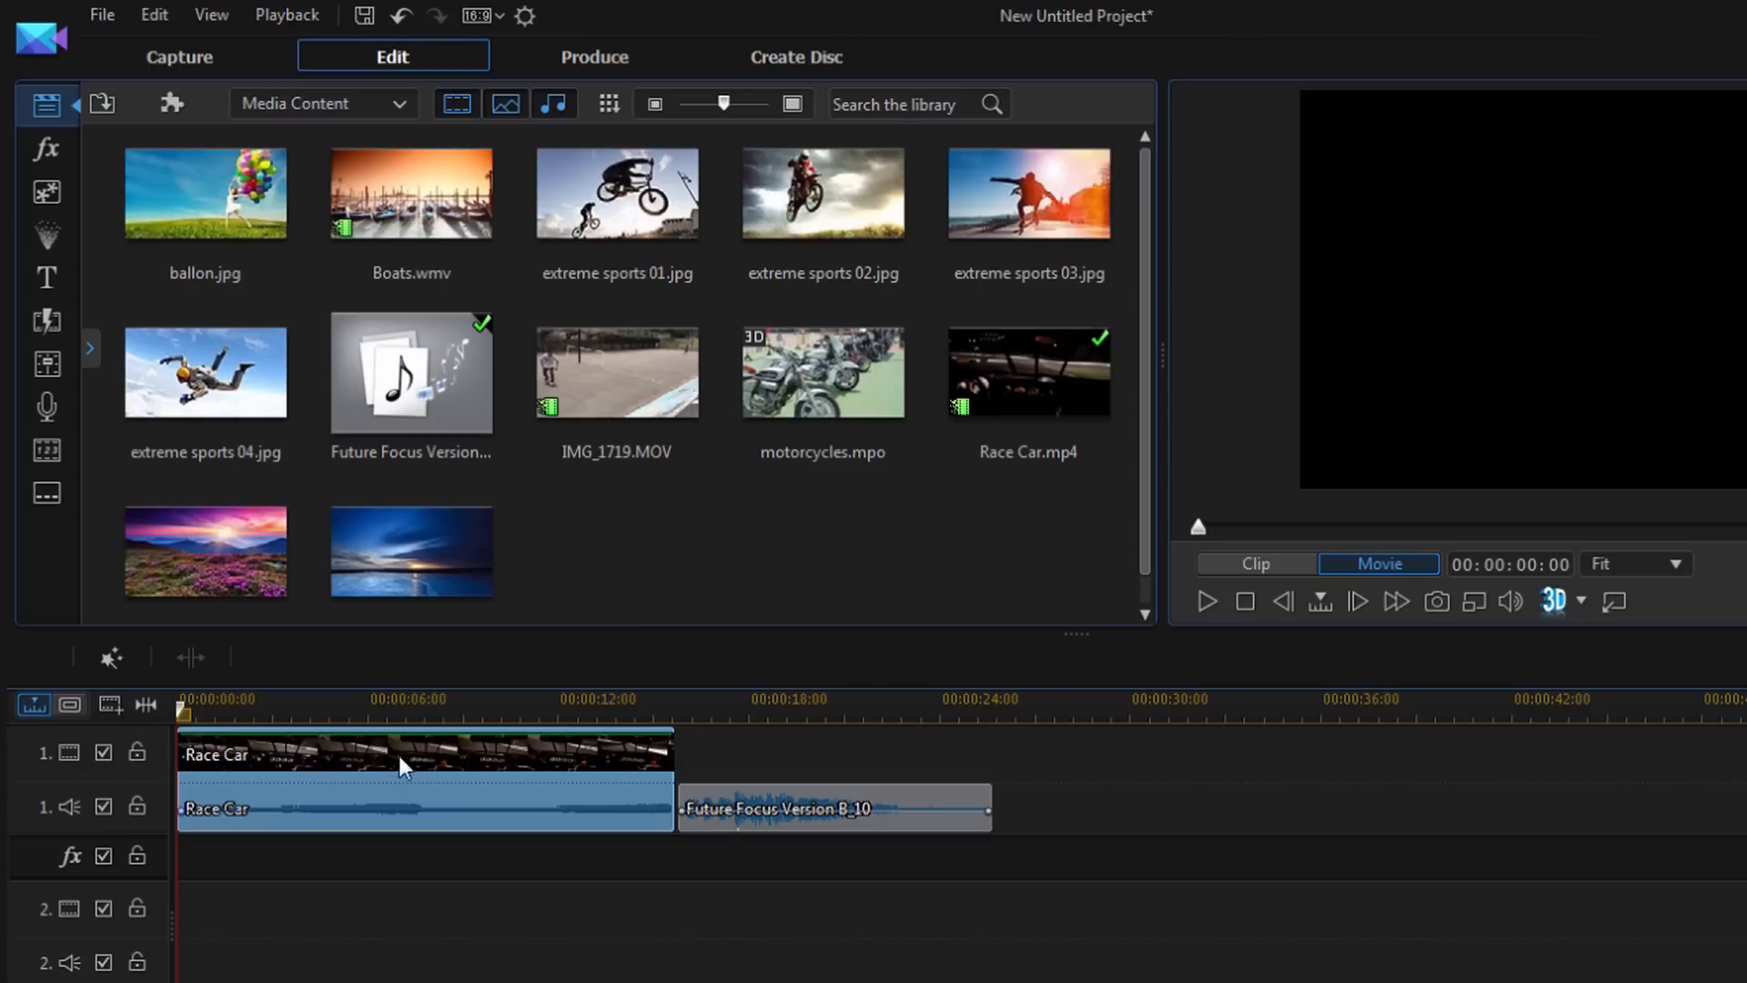
mouse_move(487, 821)
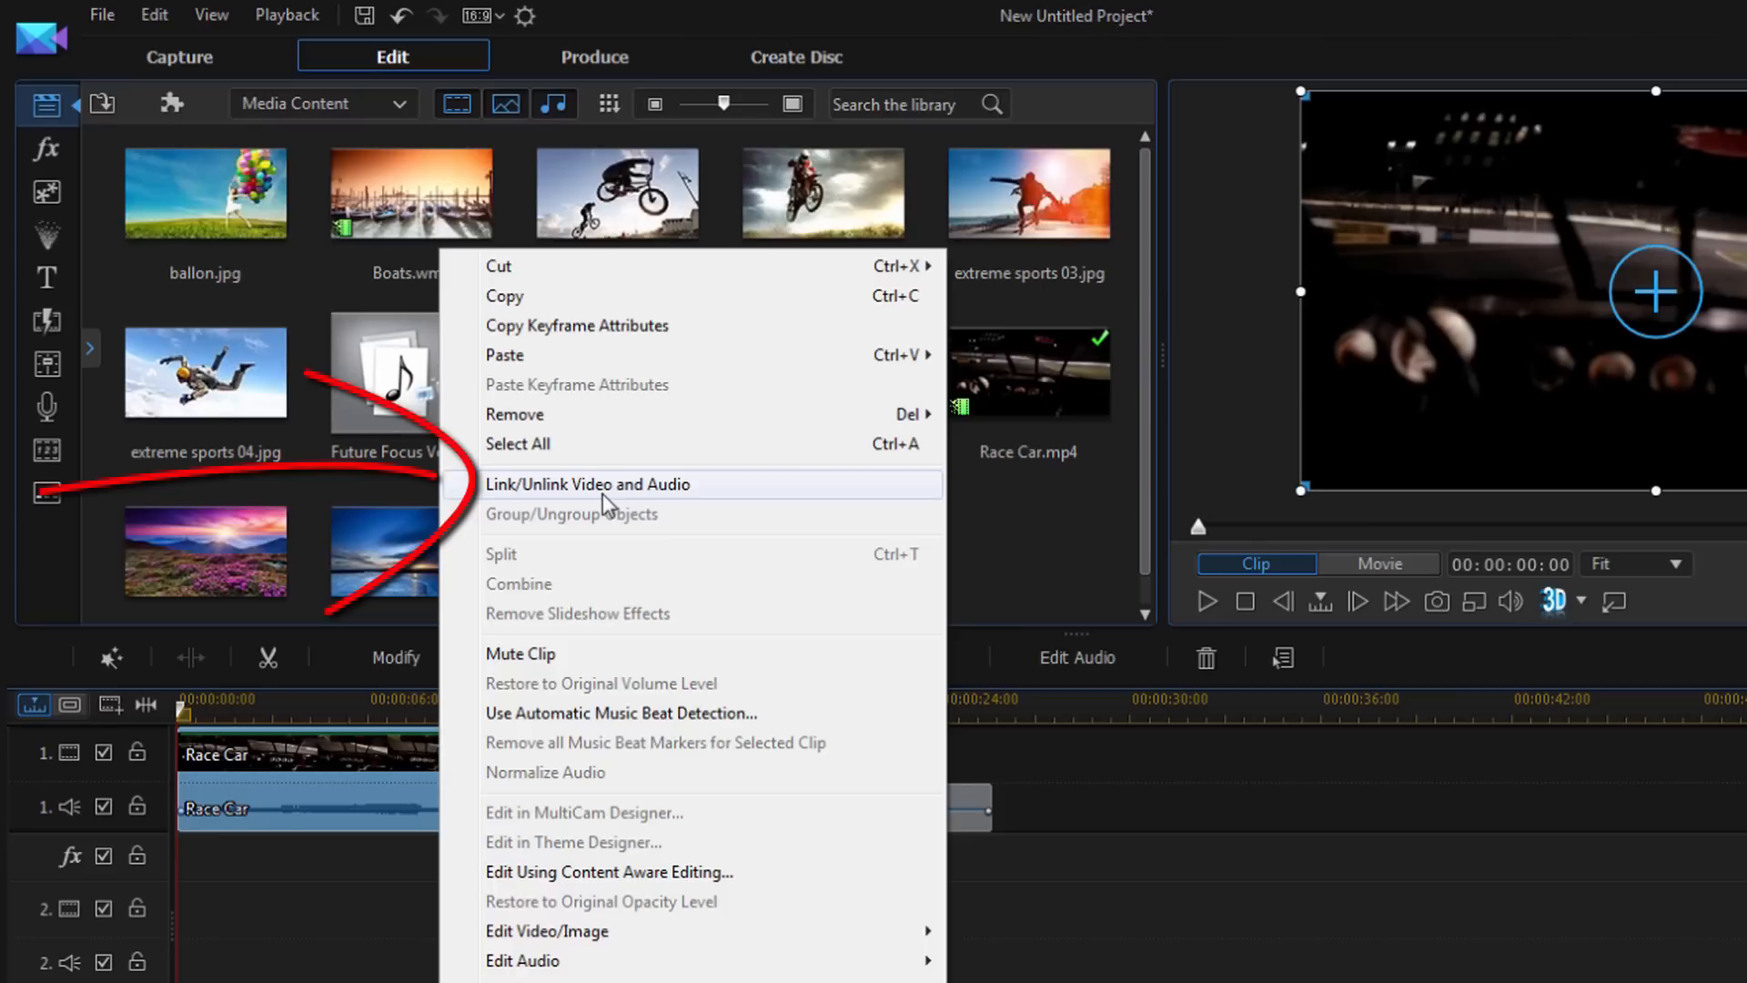
mouse_move(609, 503)
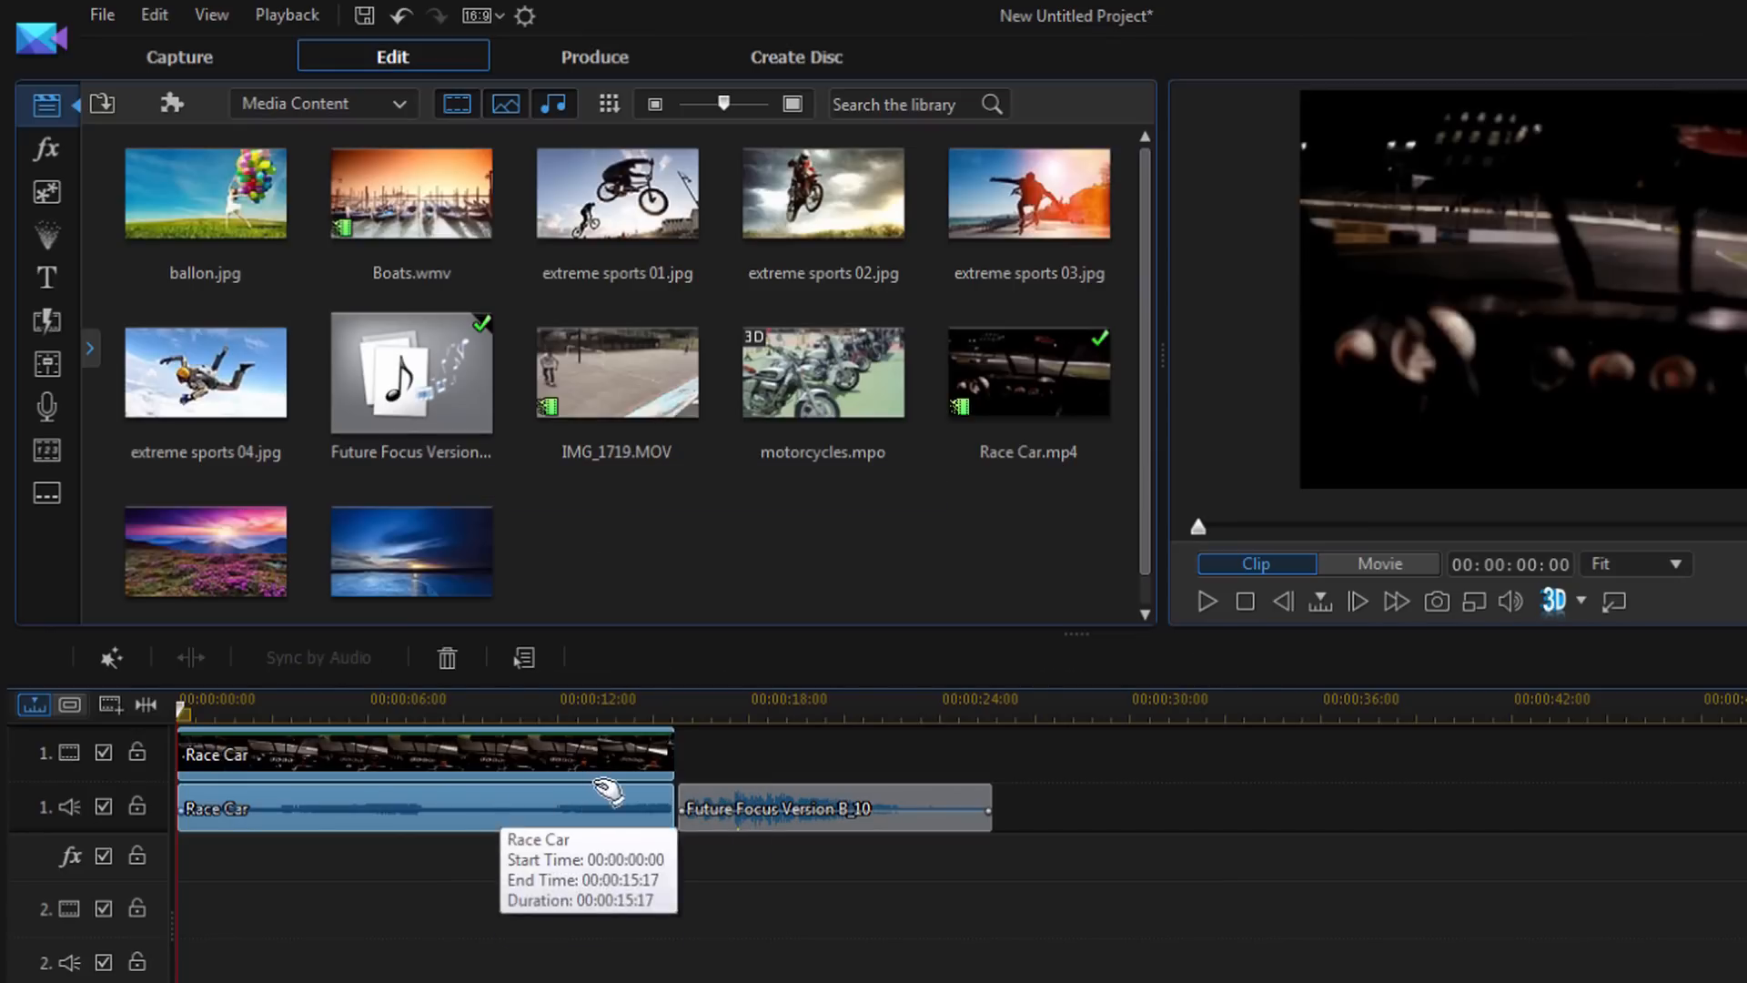
Step: Move the unlinked Race Car audio on its own down onto audio track 2
click(1379, 564)
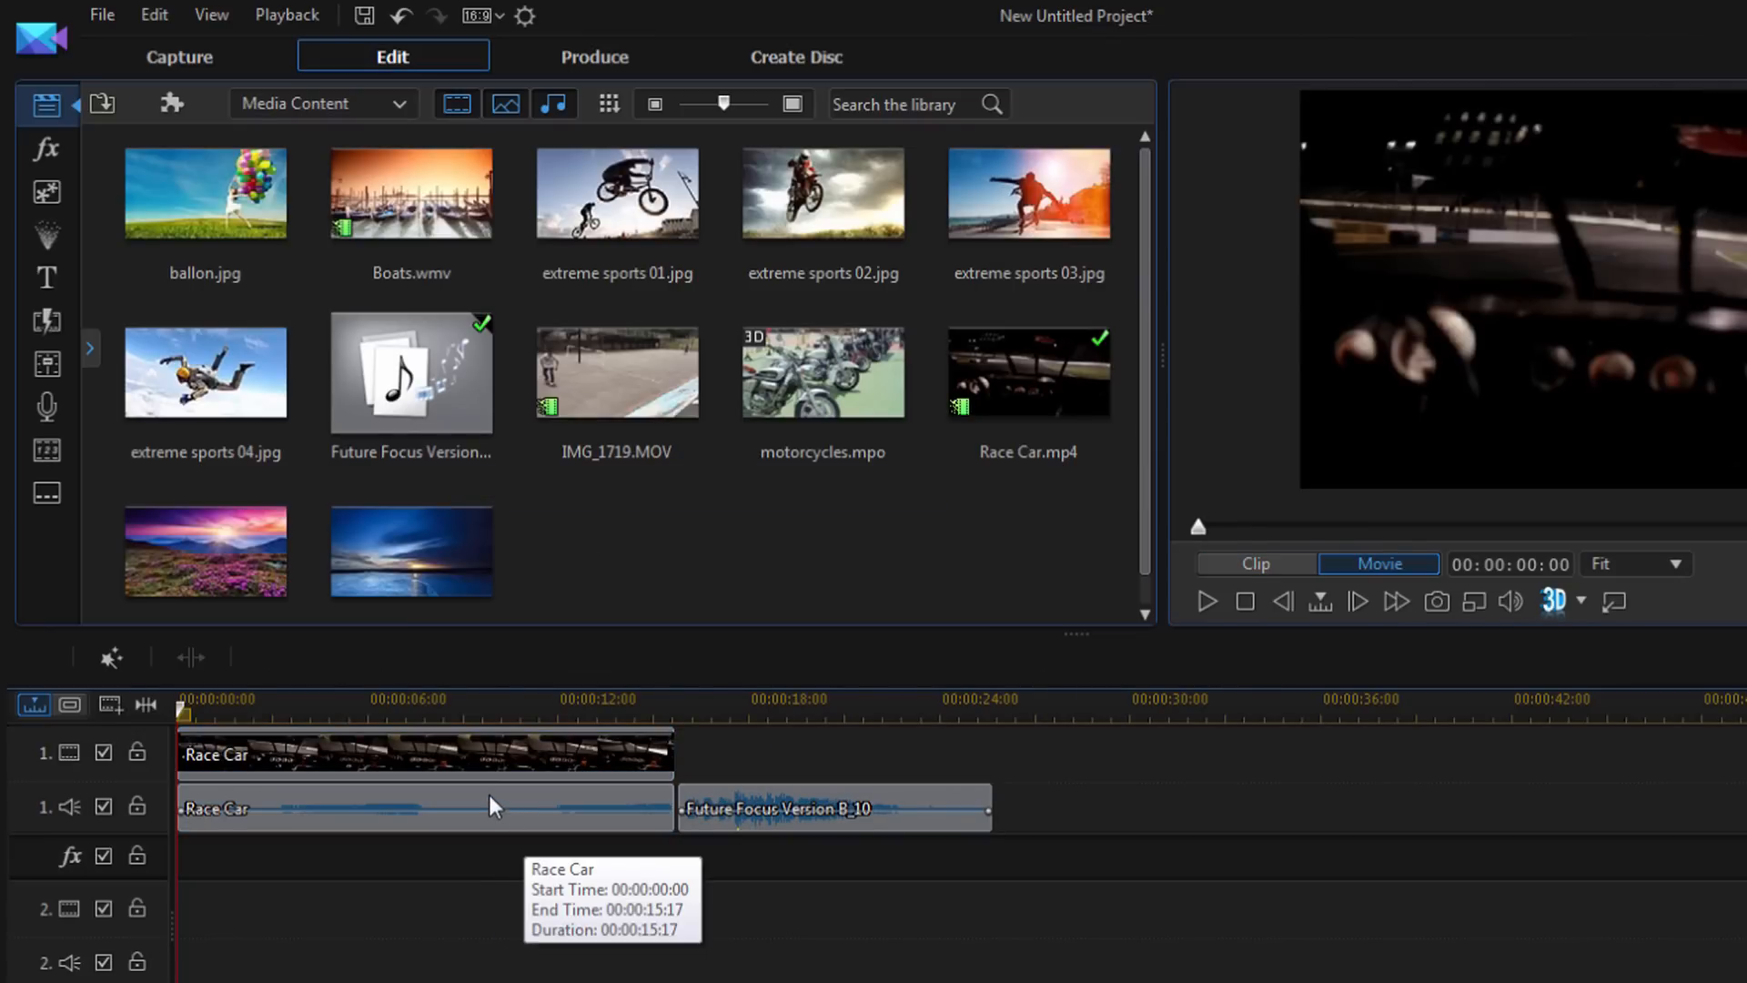
click(423, 808)
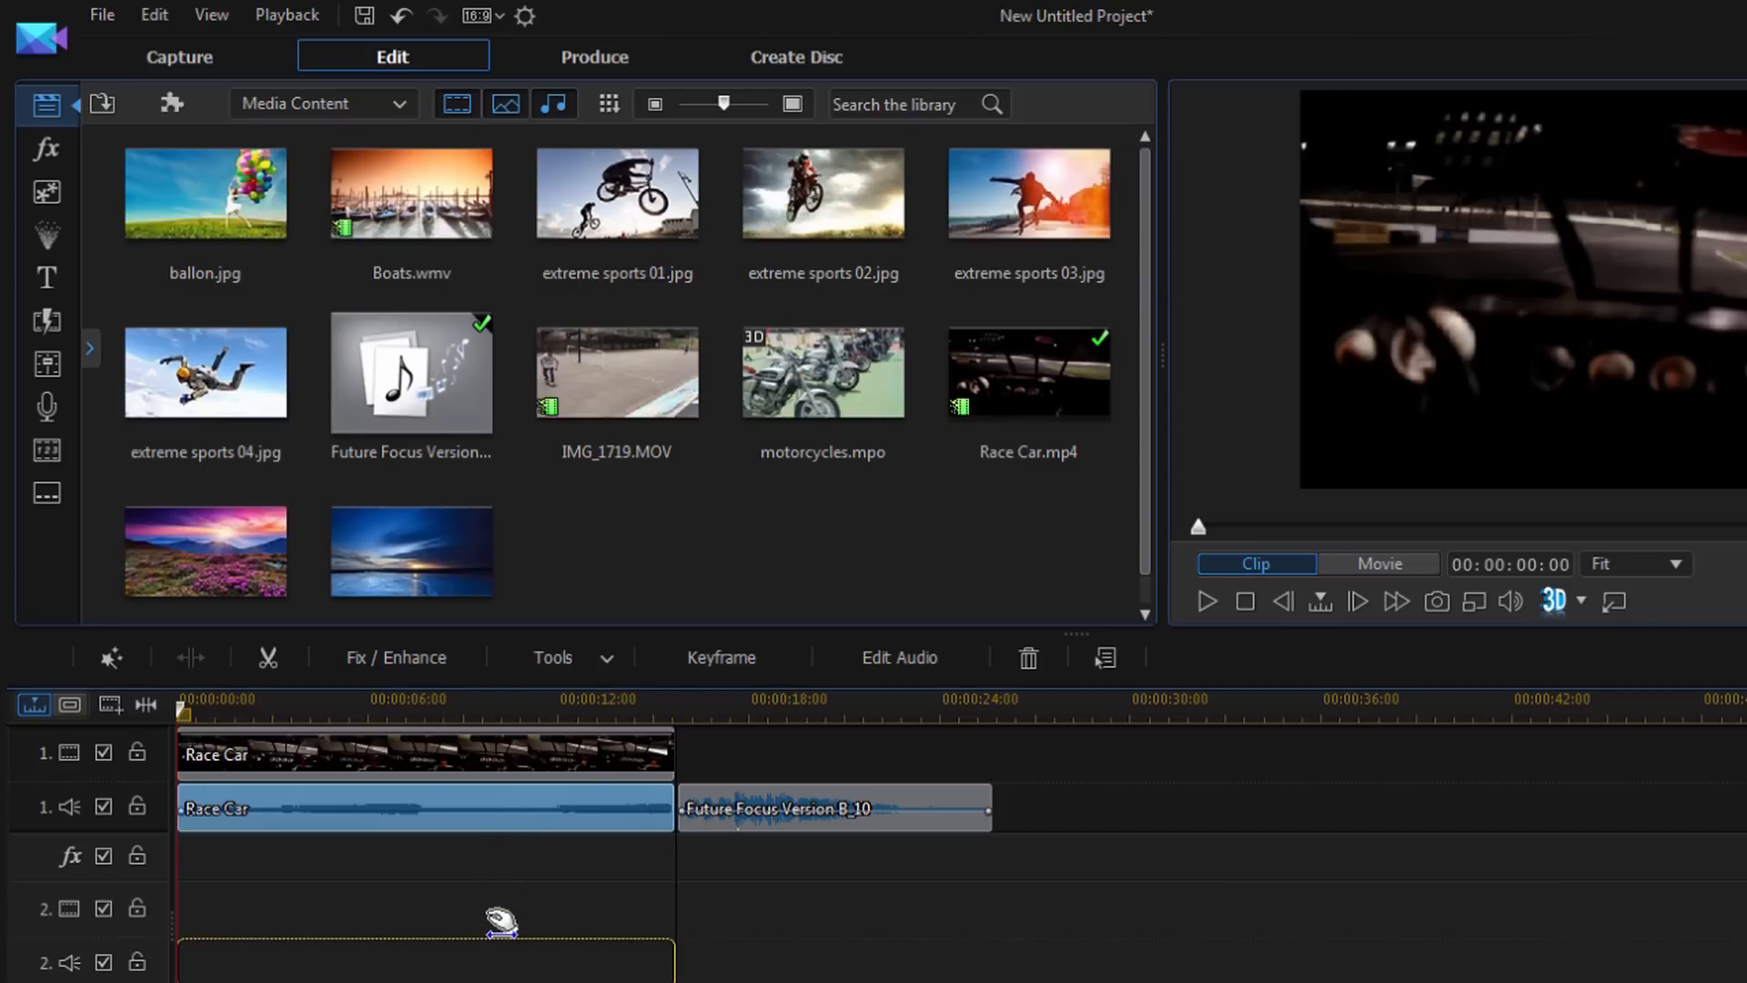
drag(423, 807, 423, 964)
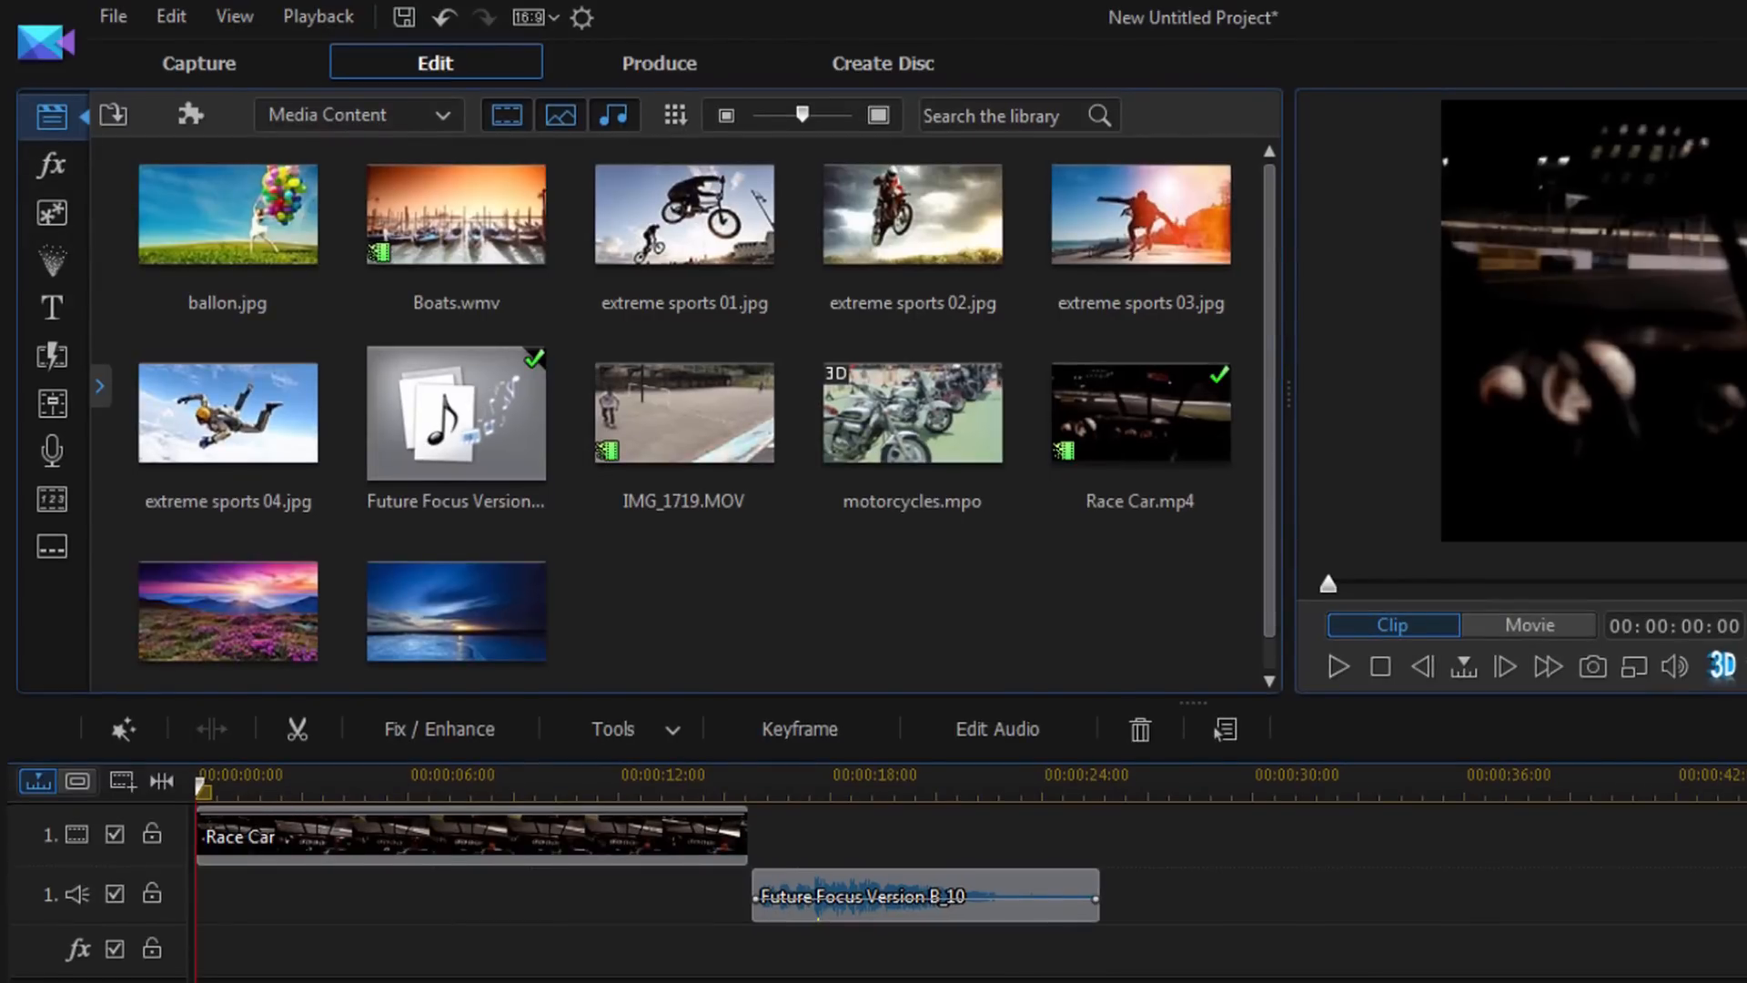
Step: Run Extract Audio on the Race Car.mp4 clip in the media library
click(684, 412)
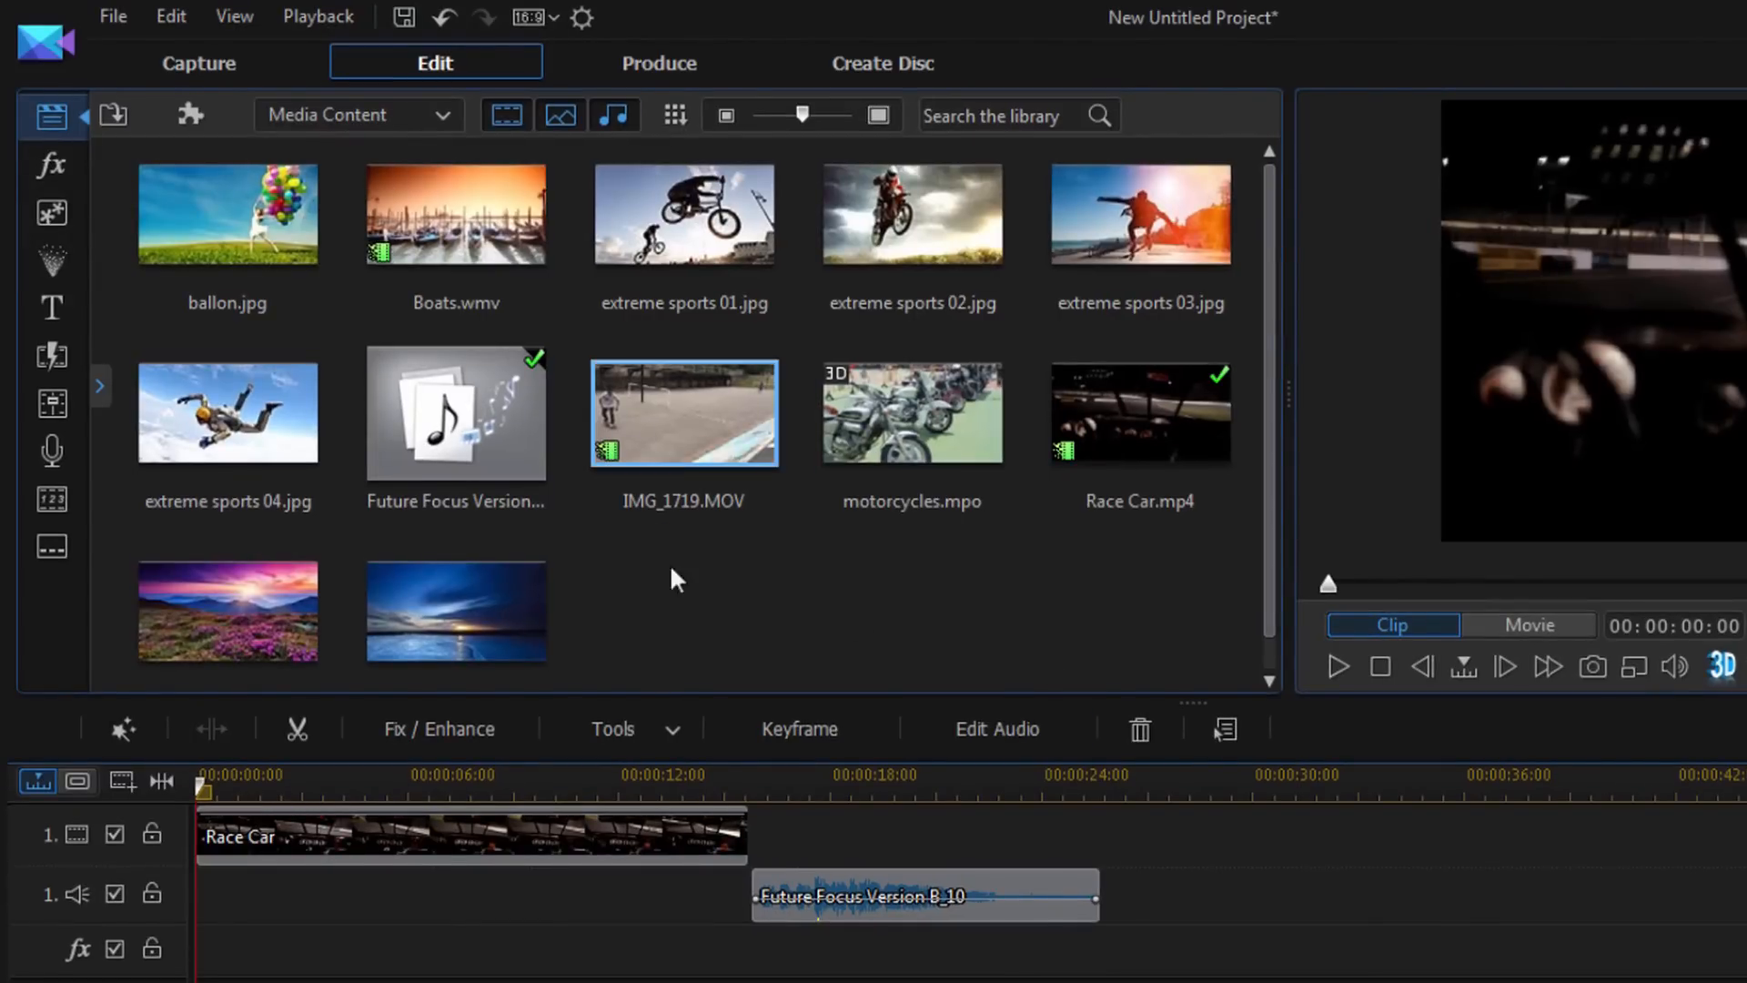
click(1140, 412)
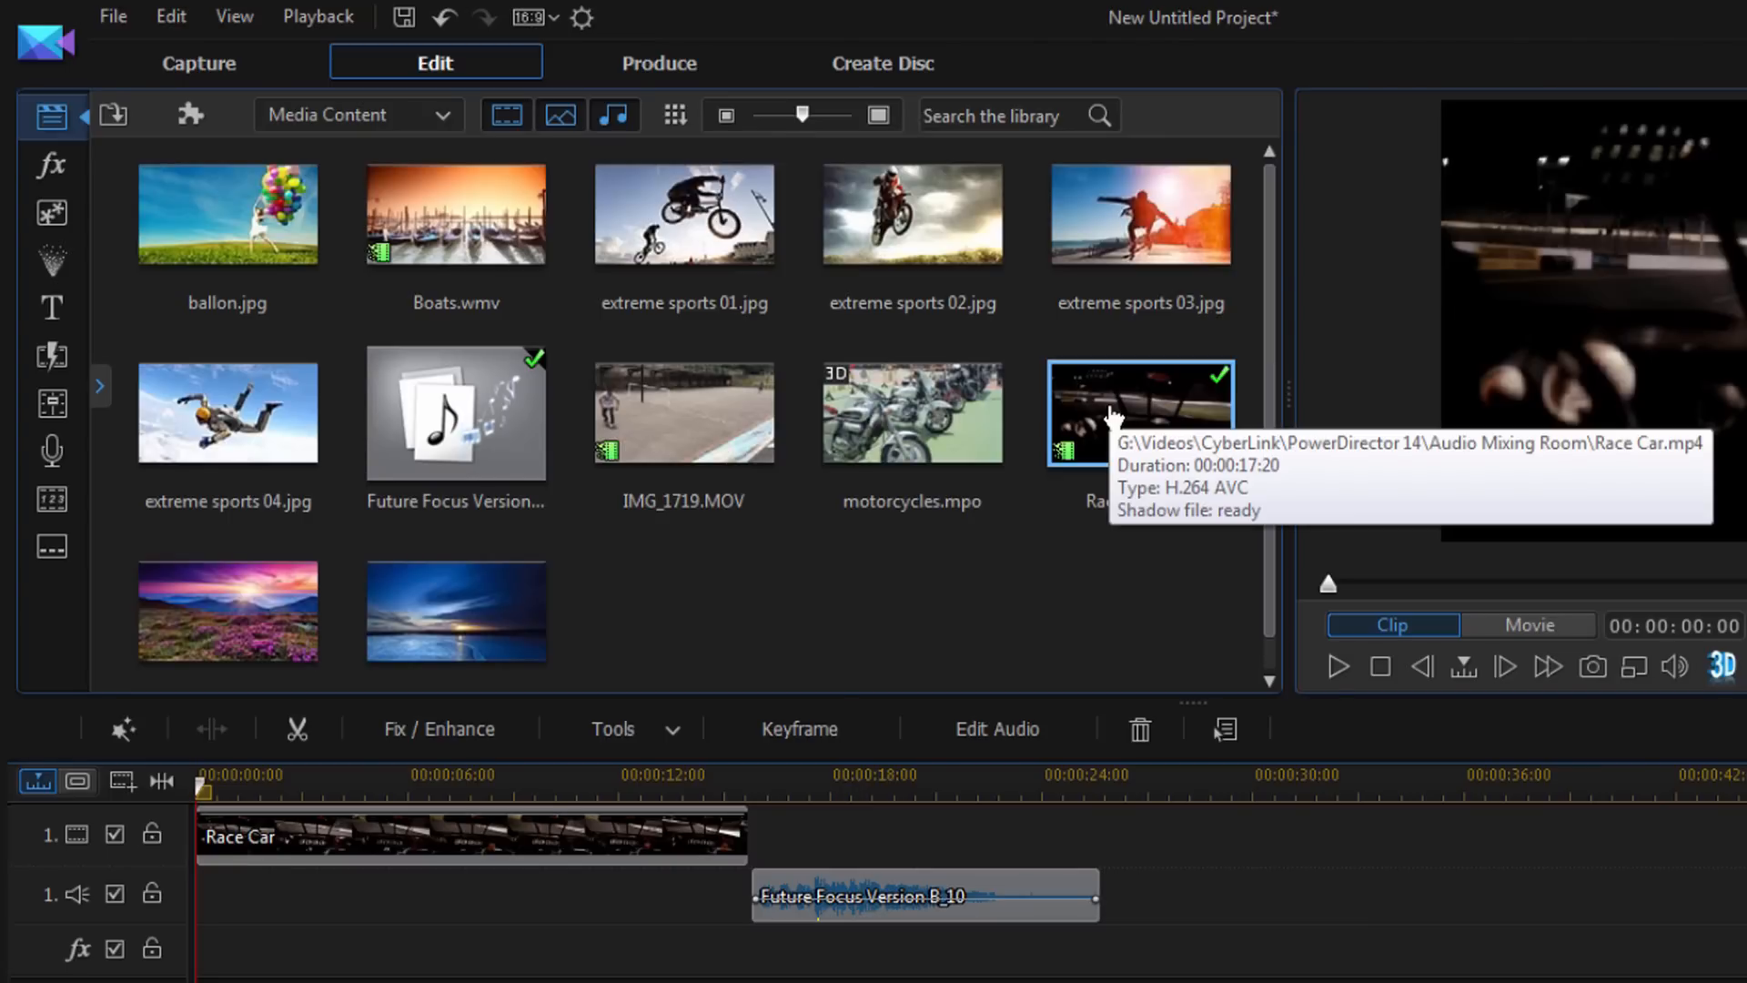
mouse_move(1120, 420)
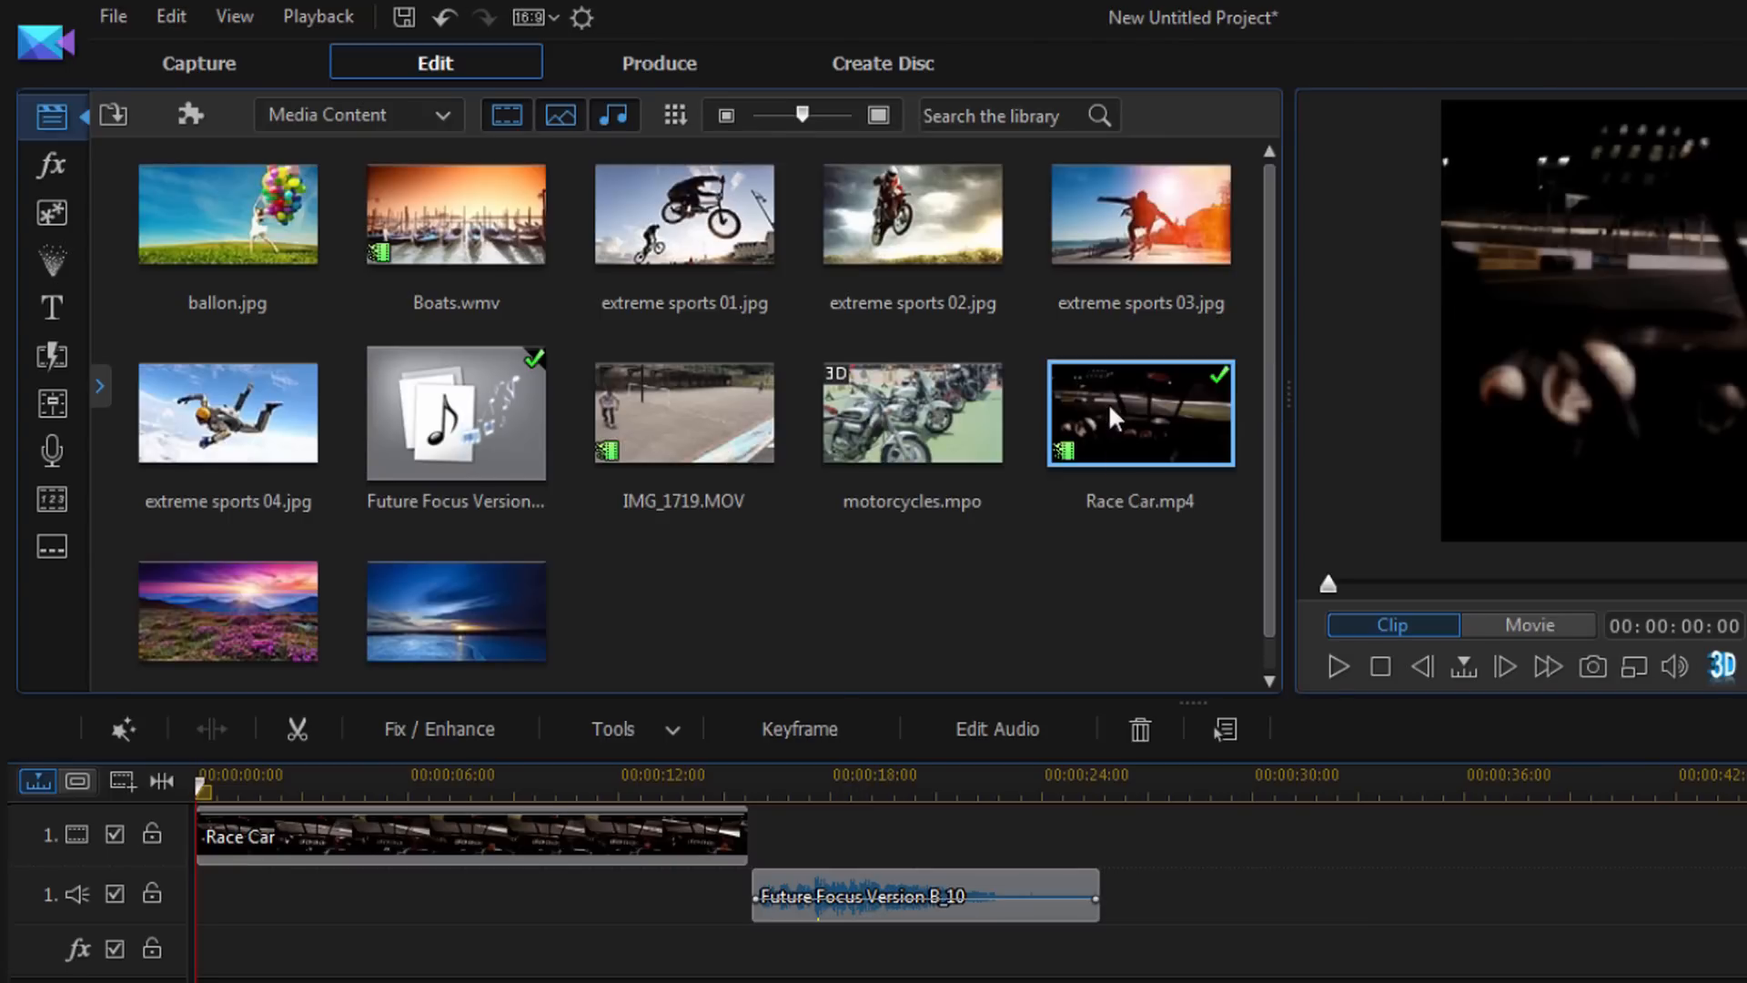
right_click(1138, 412)
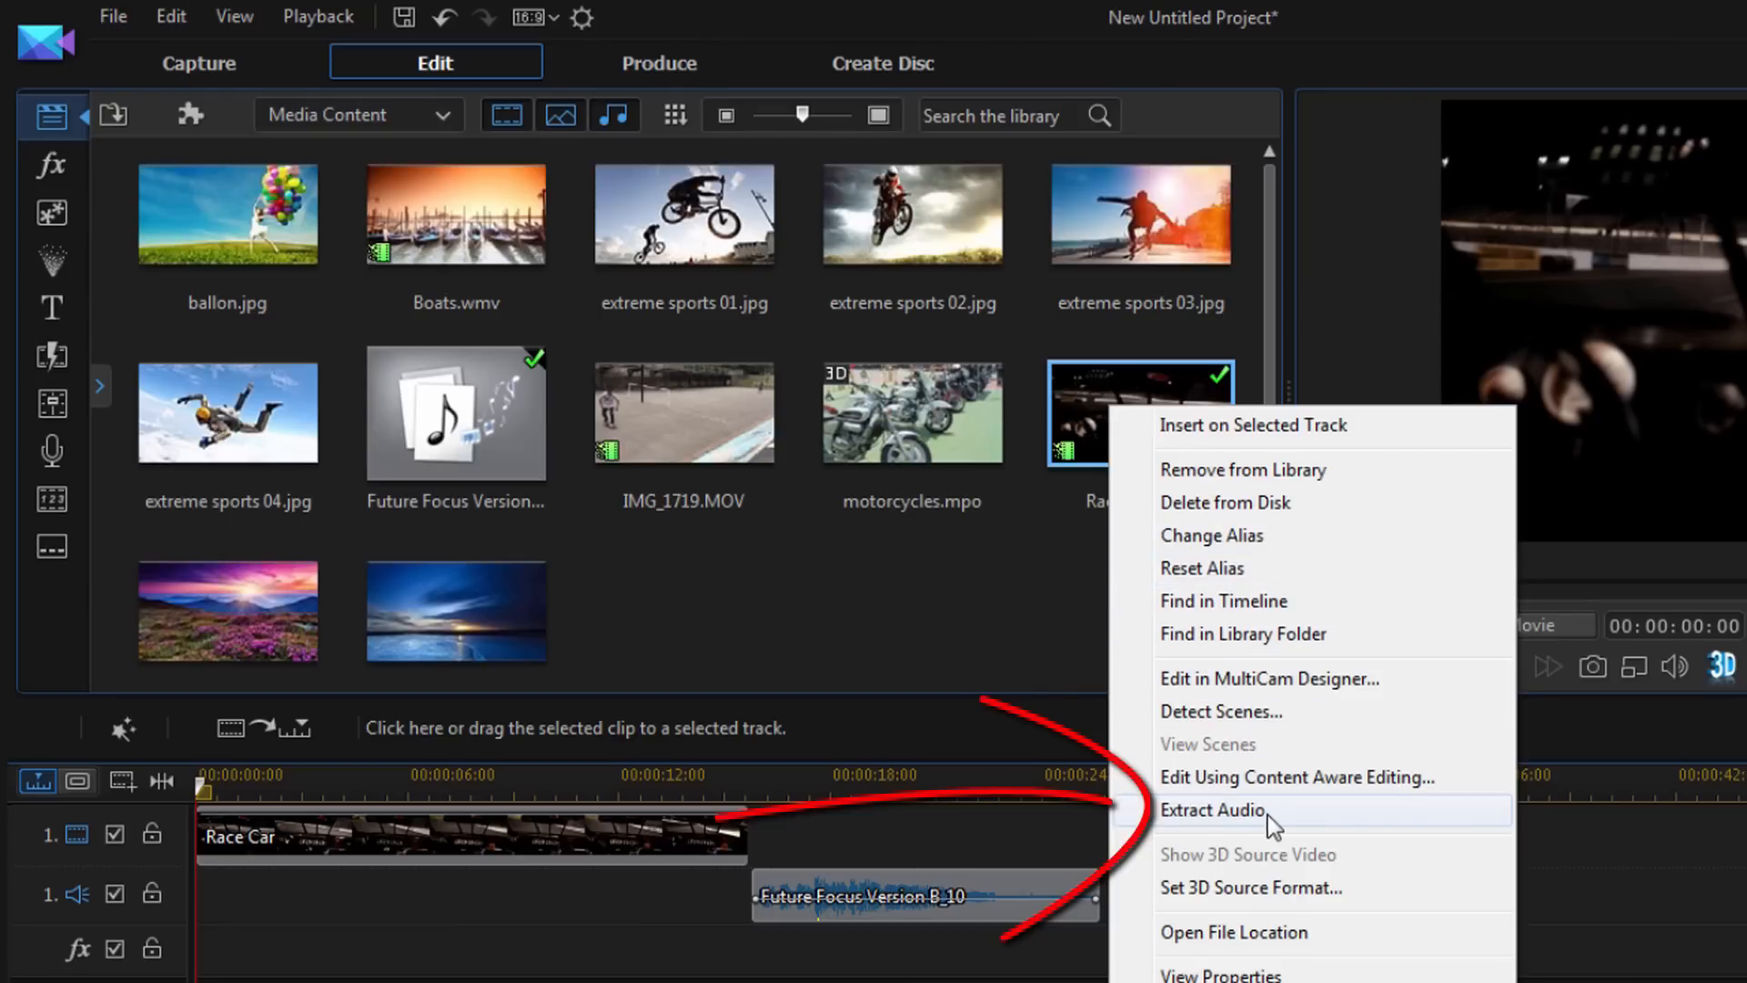
mouse_move(1304, 823)
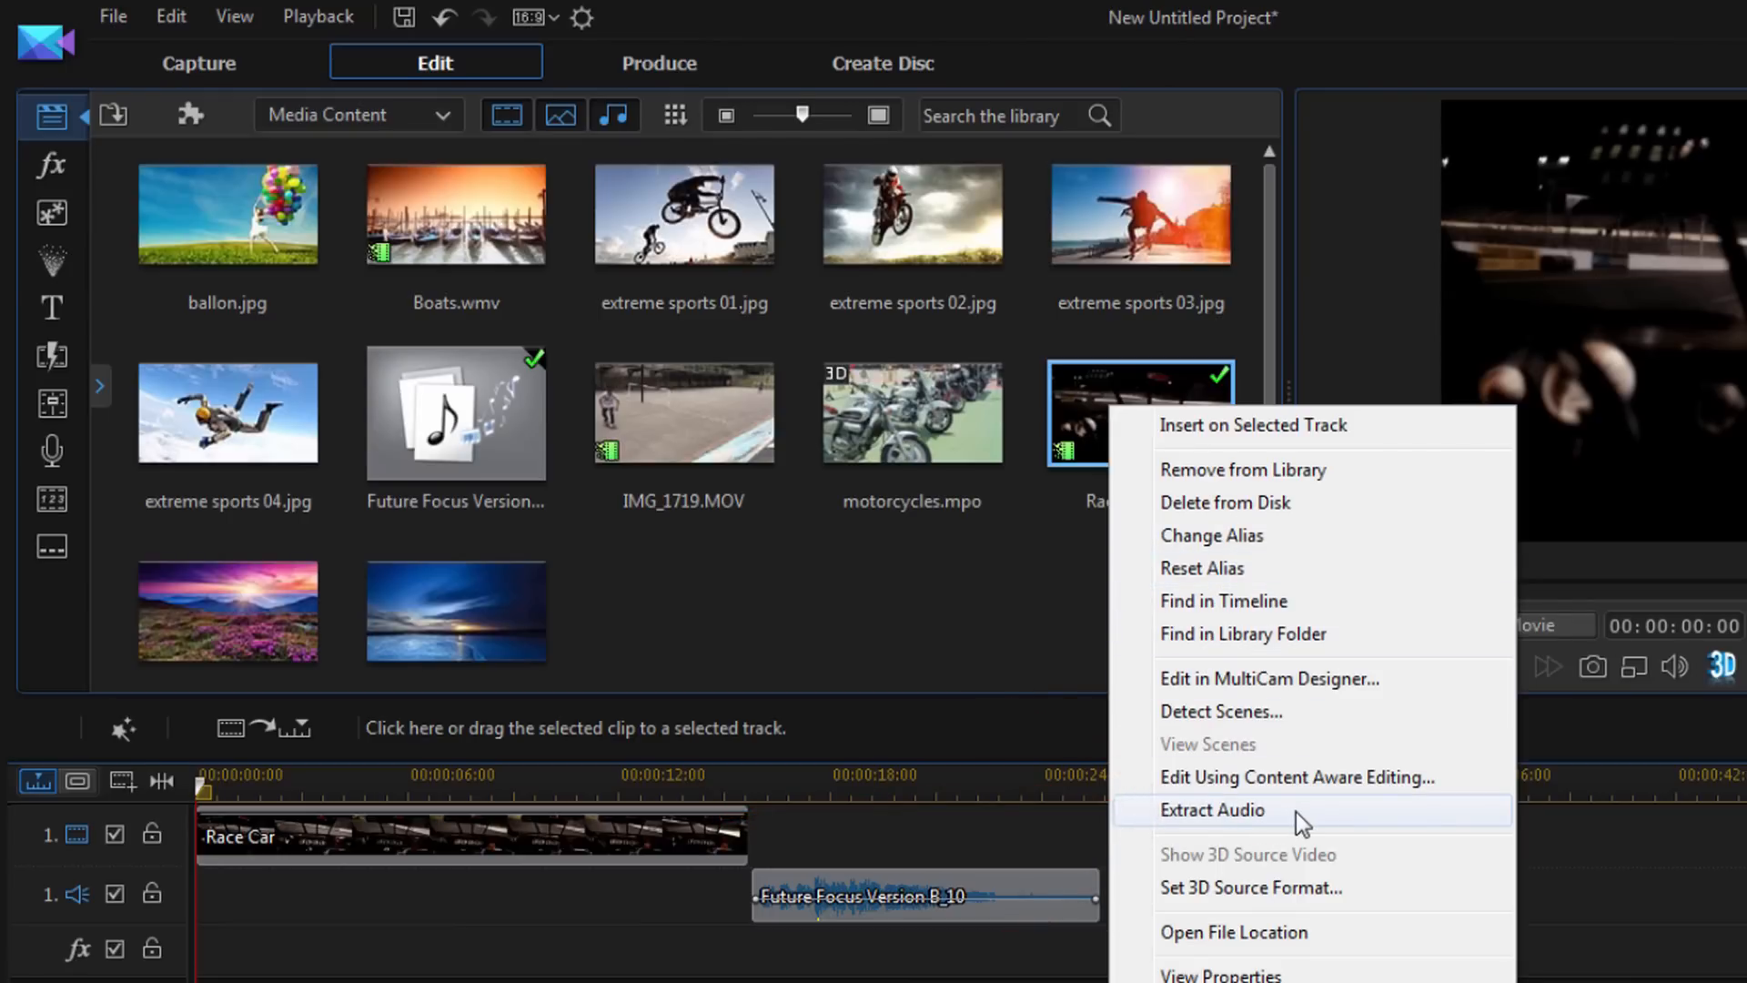
click(1212, 810)
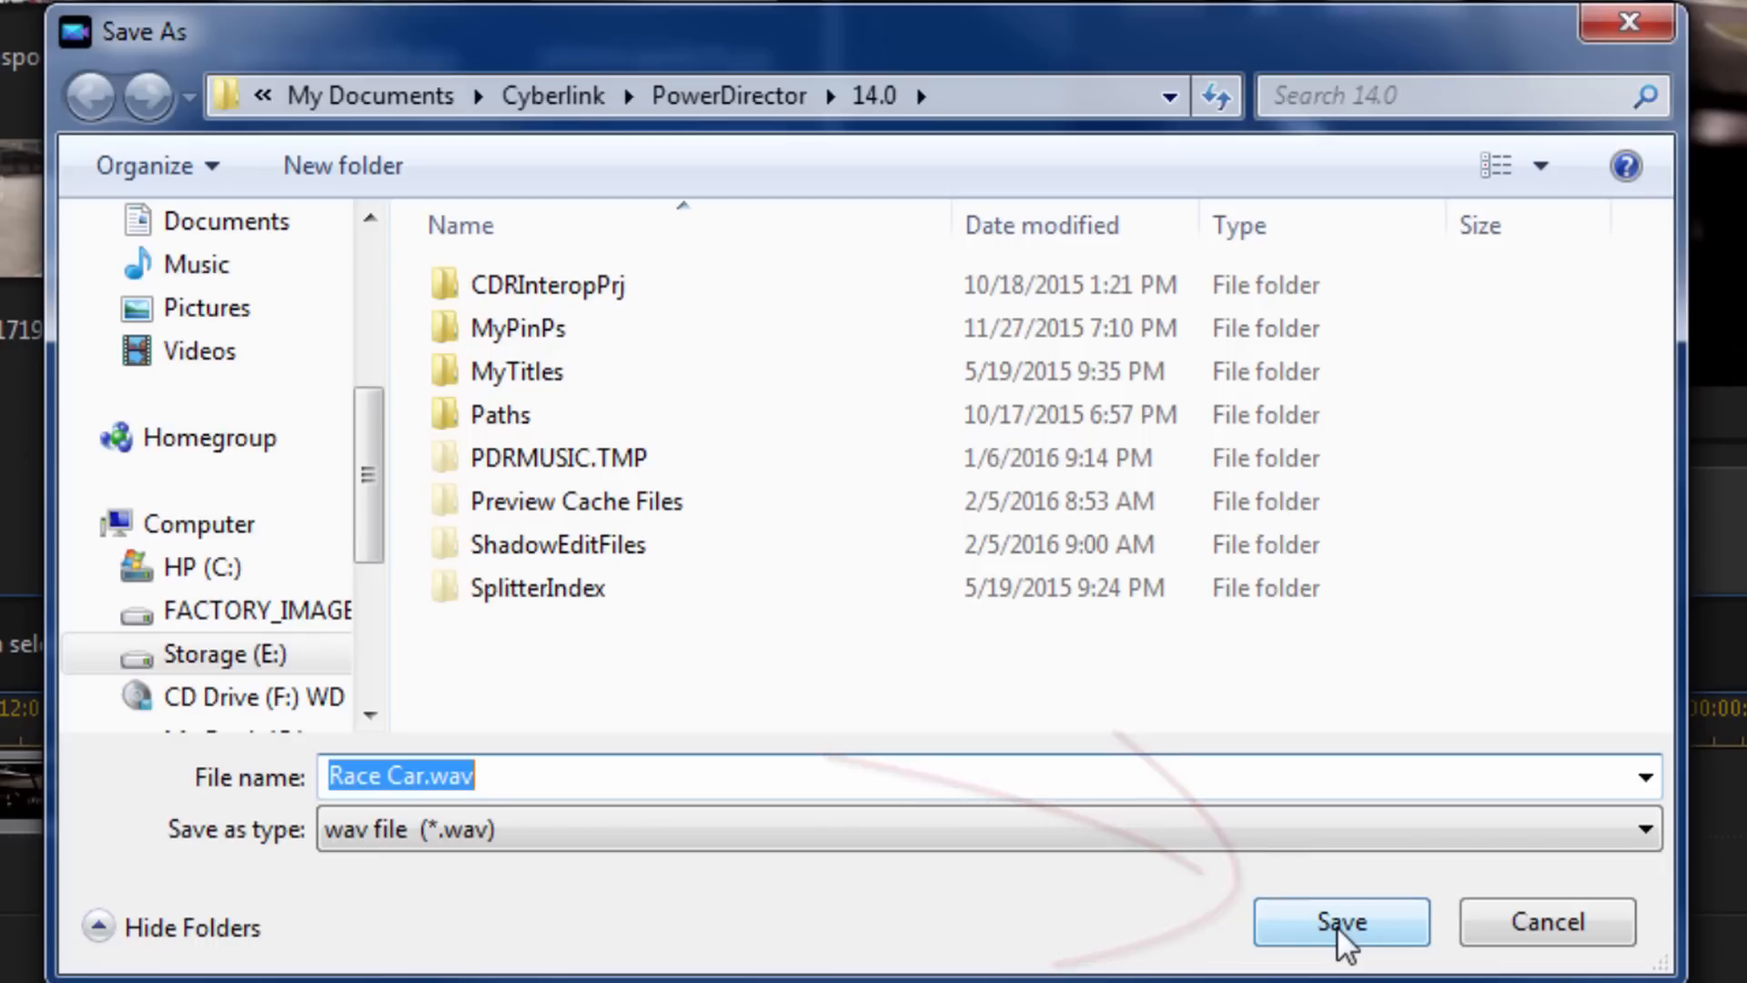
Step: Save the extracted audio under the file name Race Car.wav
click(1340, 920)
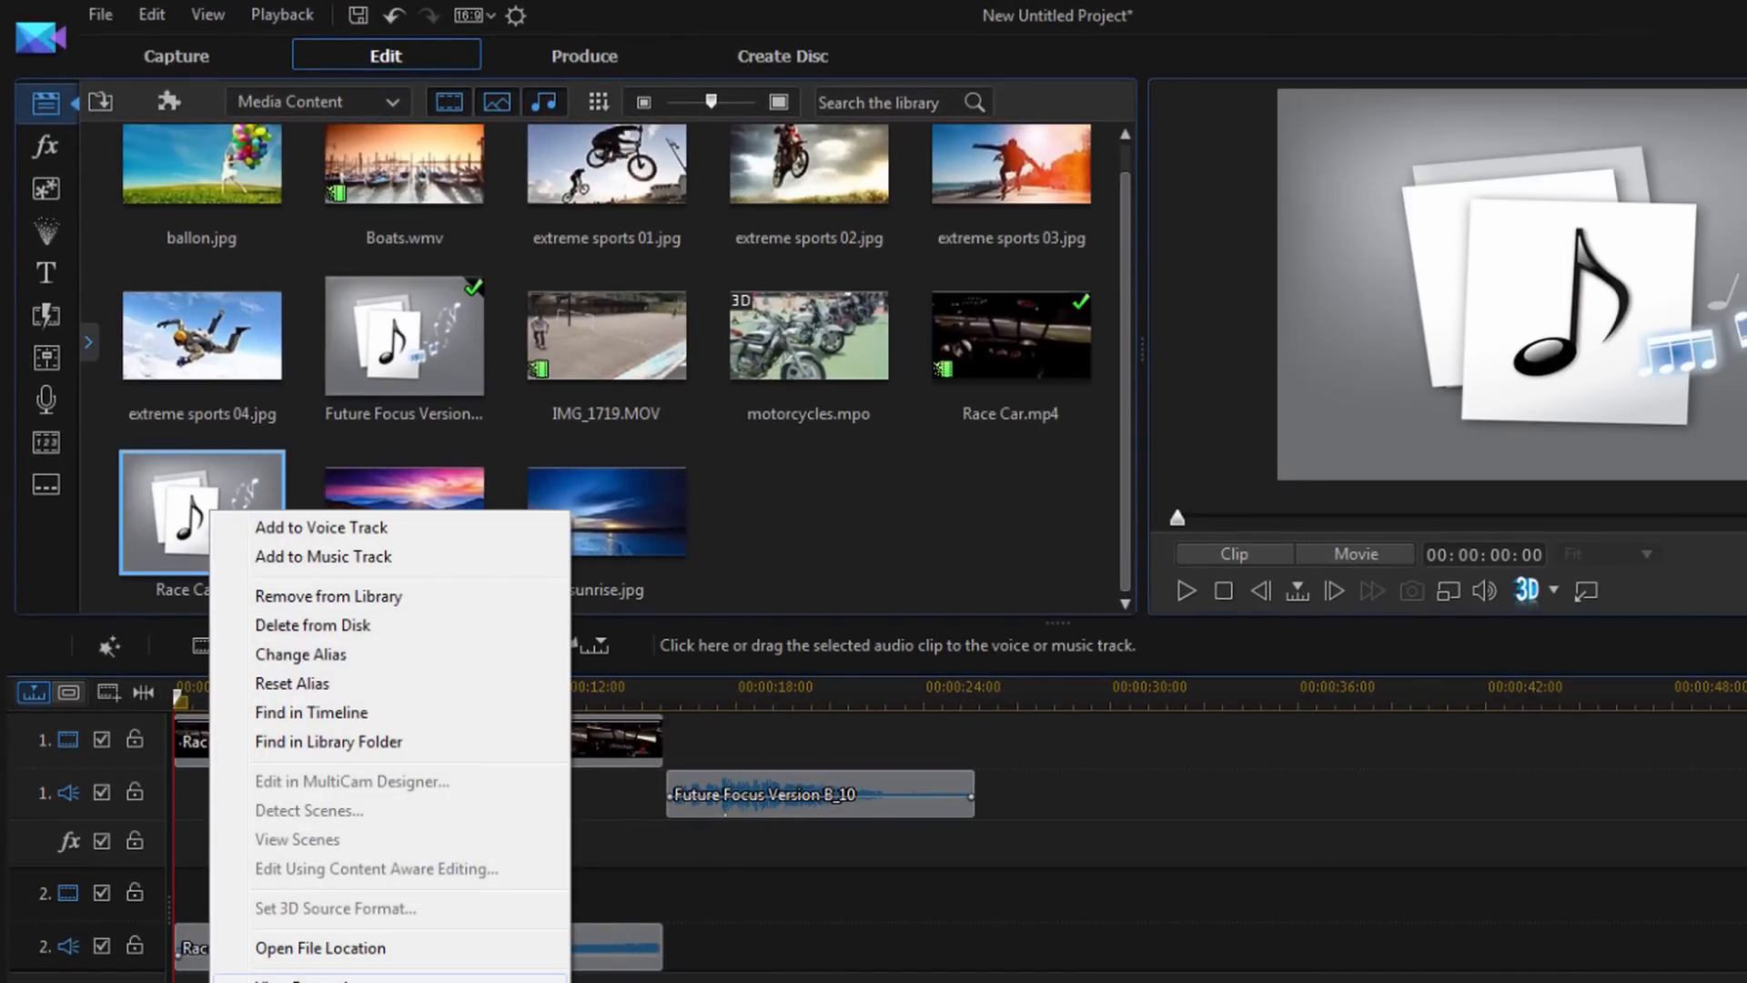
Step: Delete Race Car.wav from disk and confirm removing the in-use file
click(312, 625)
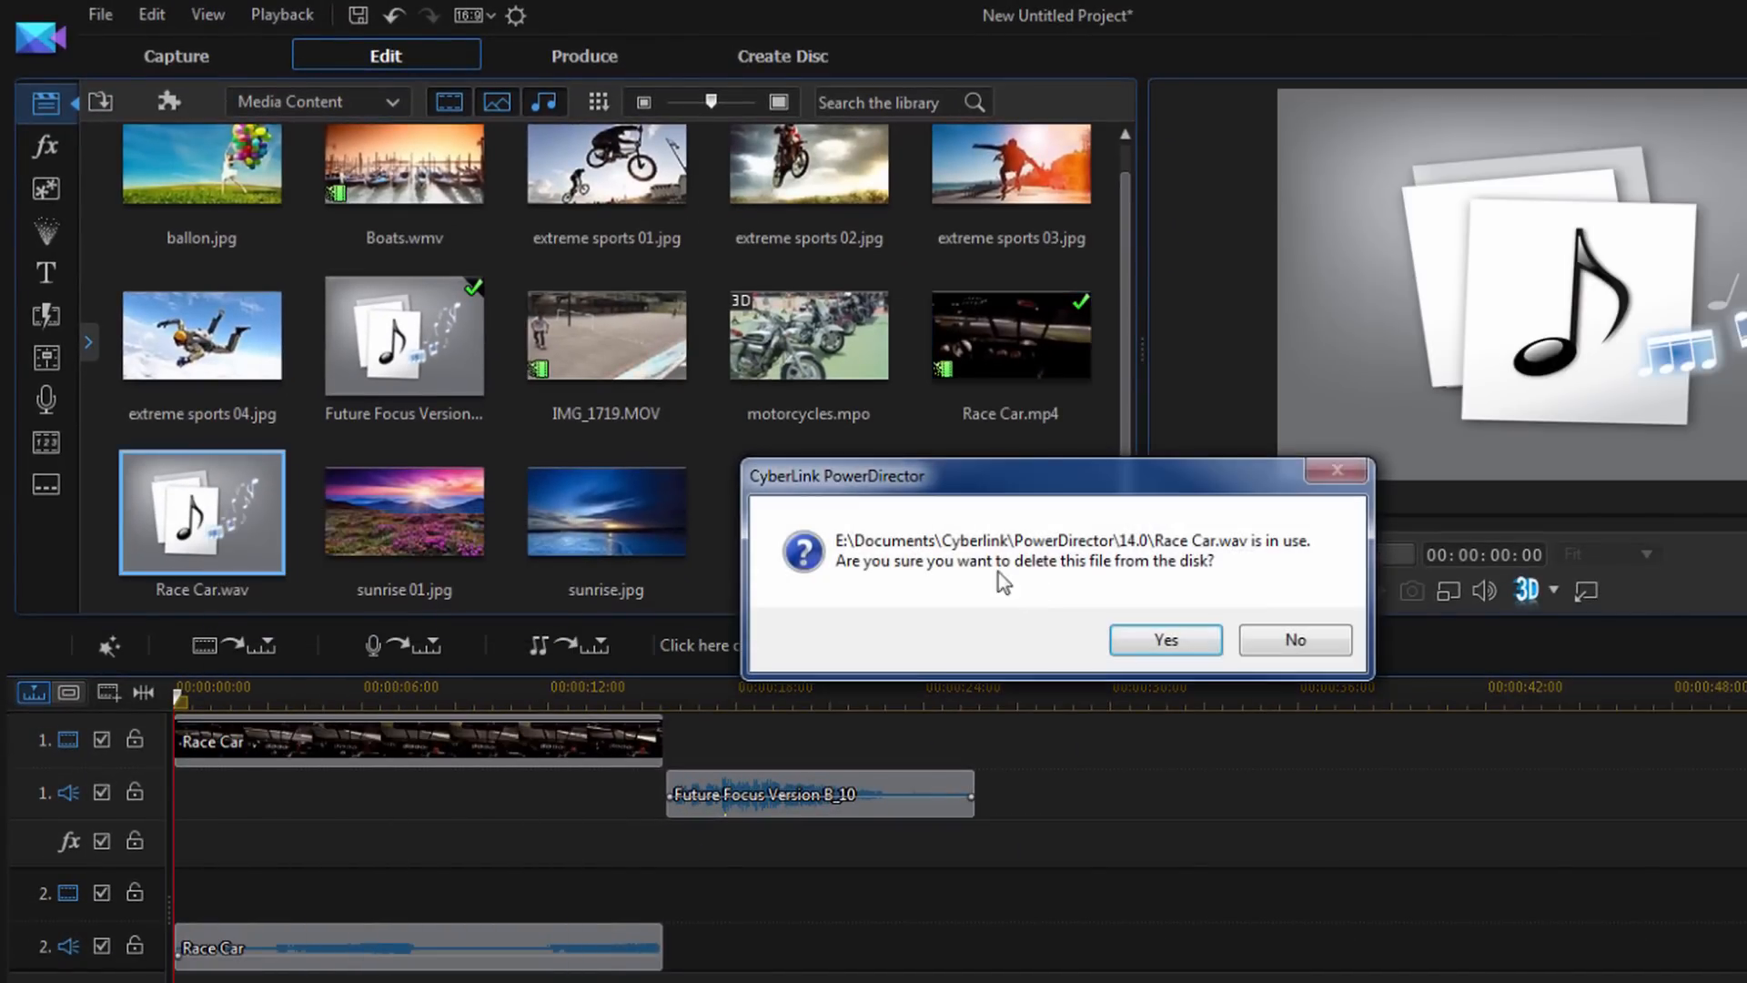
click(1163, 639)
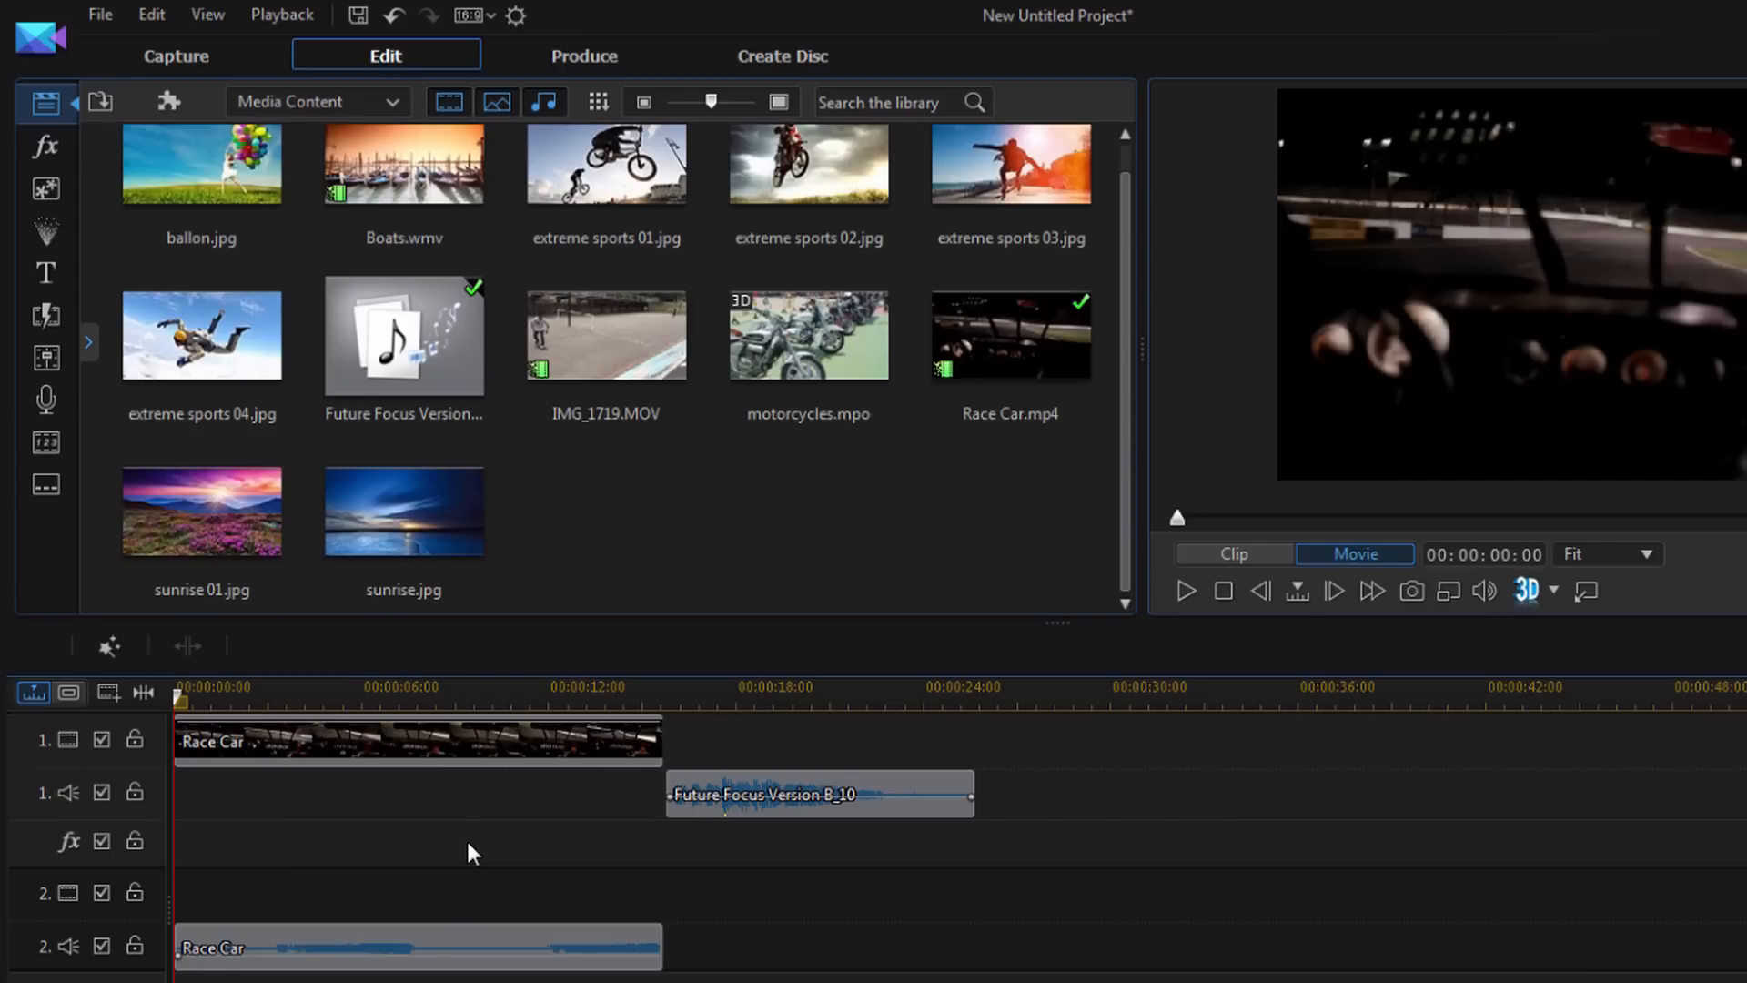
mouse_move(504, 934)
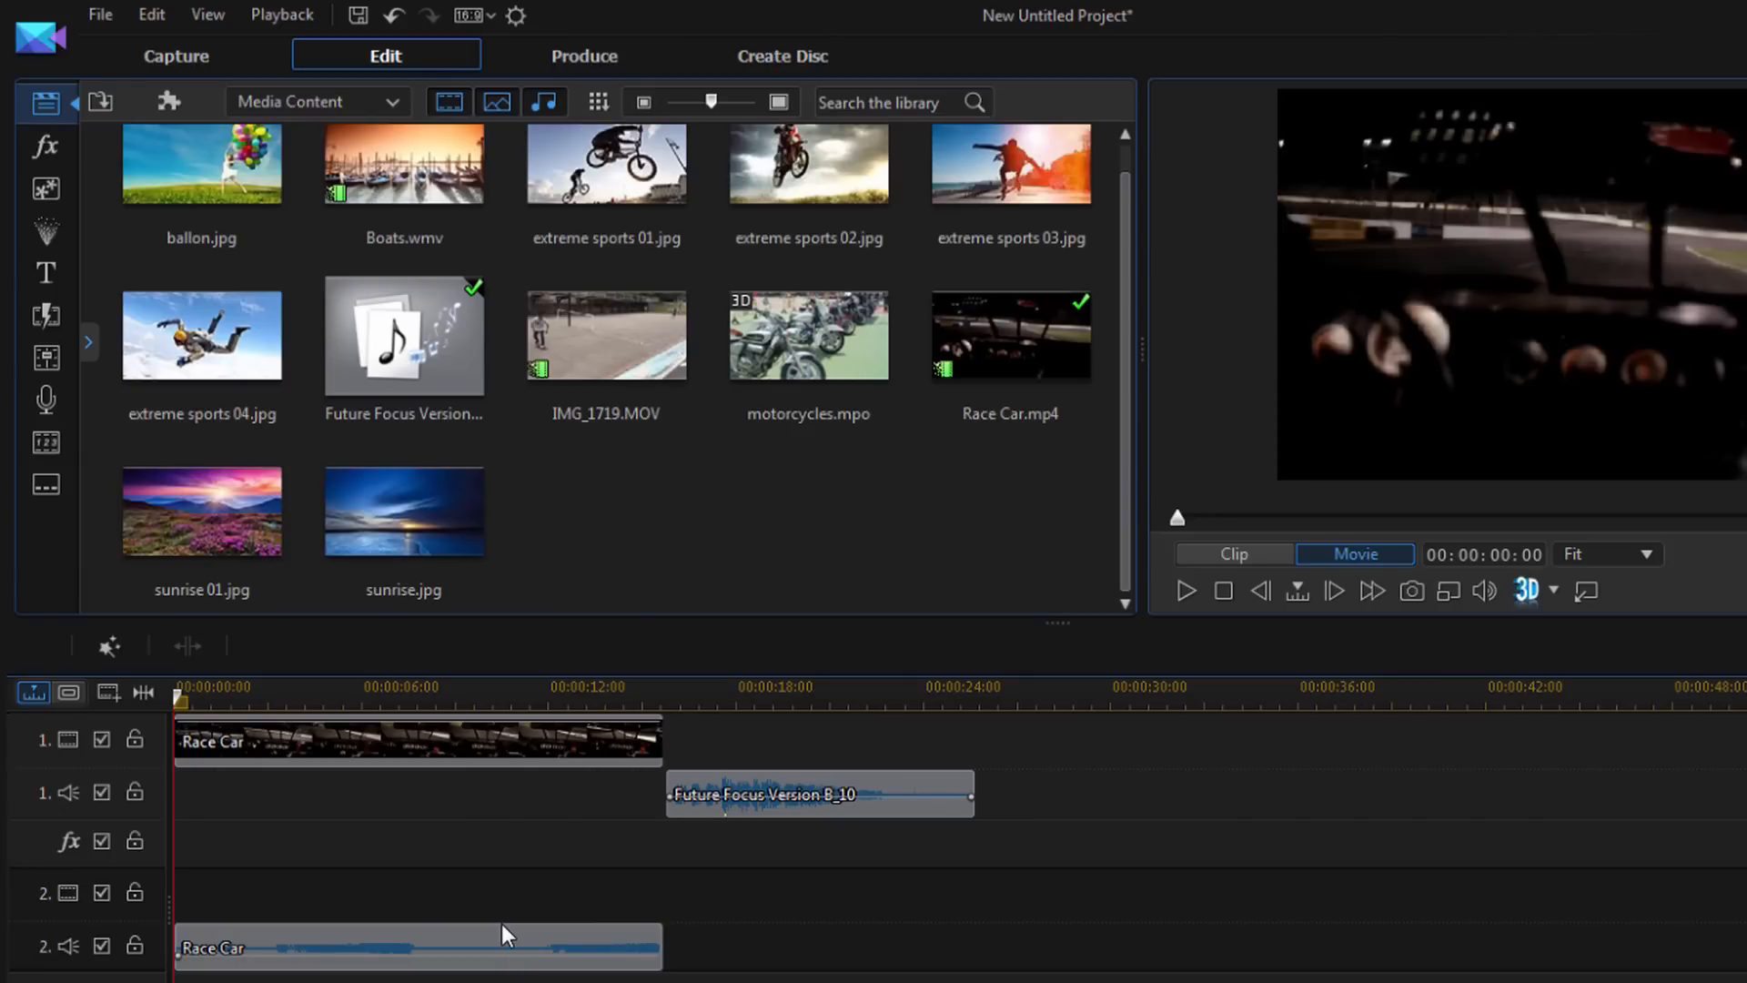
mouse_move(507, 878)
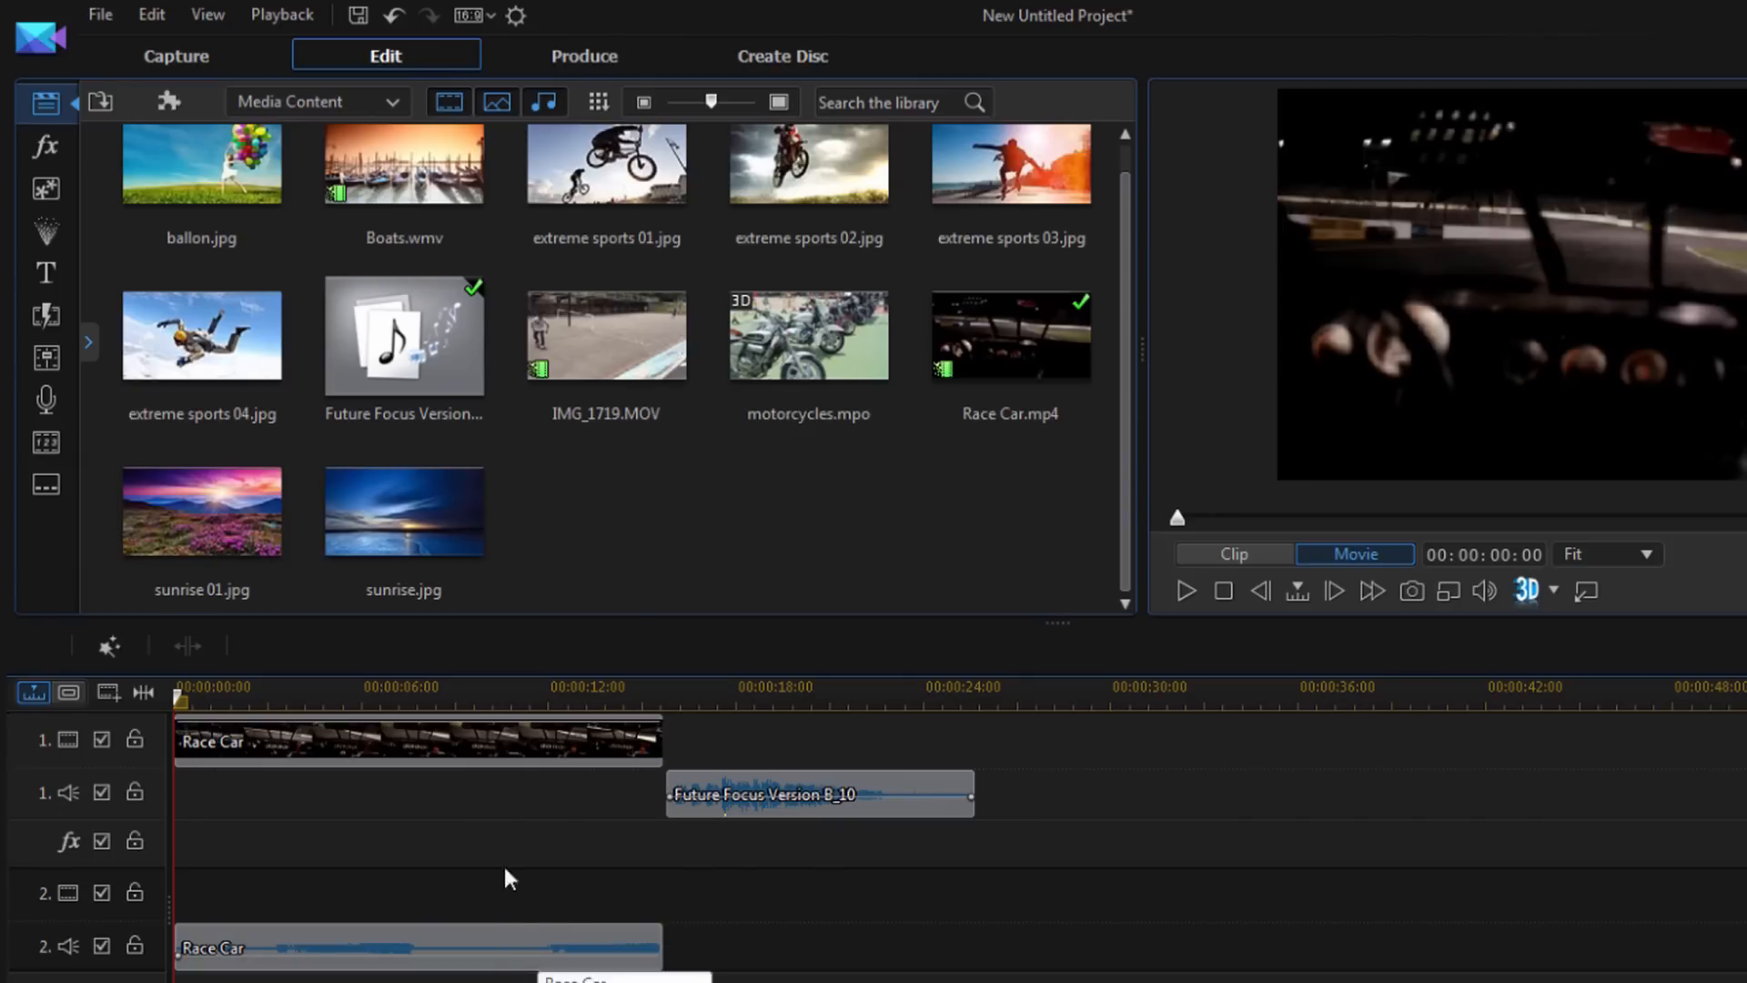
Step: Select the Race Car audio on track 2 and move the playhead to 00:00:11:00
click(518, 686)
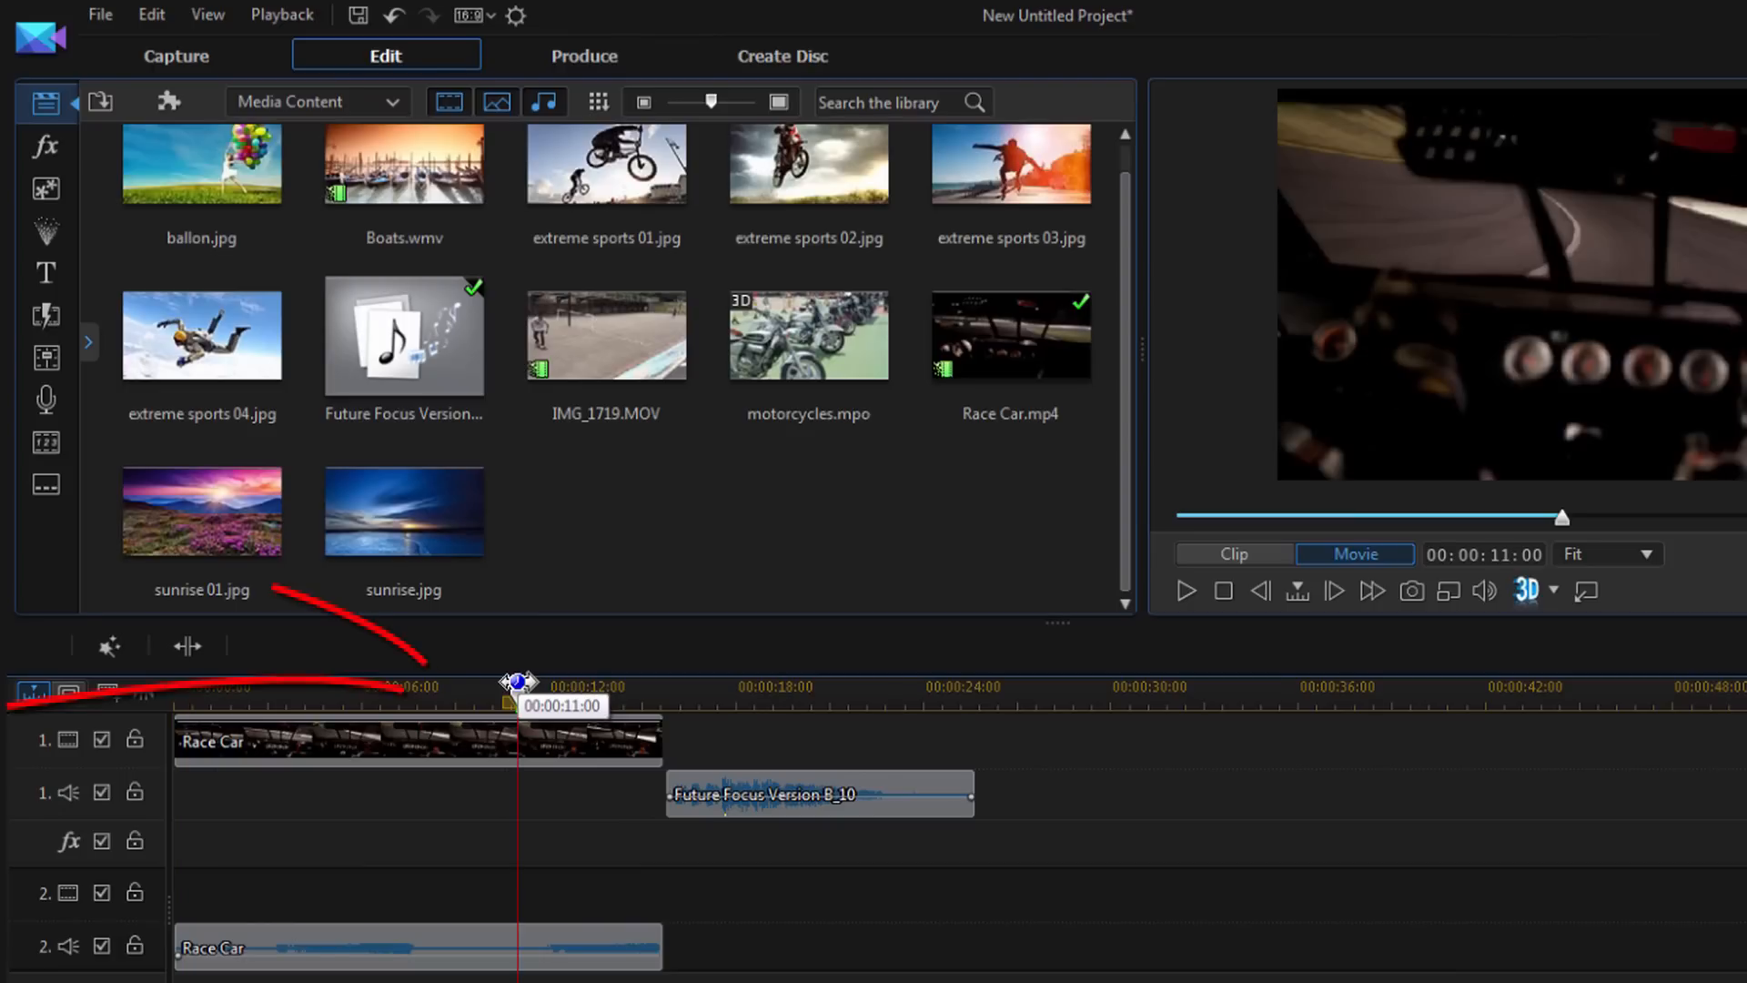
drag(517, 682, 461, 689)
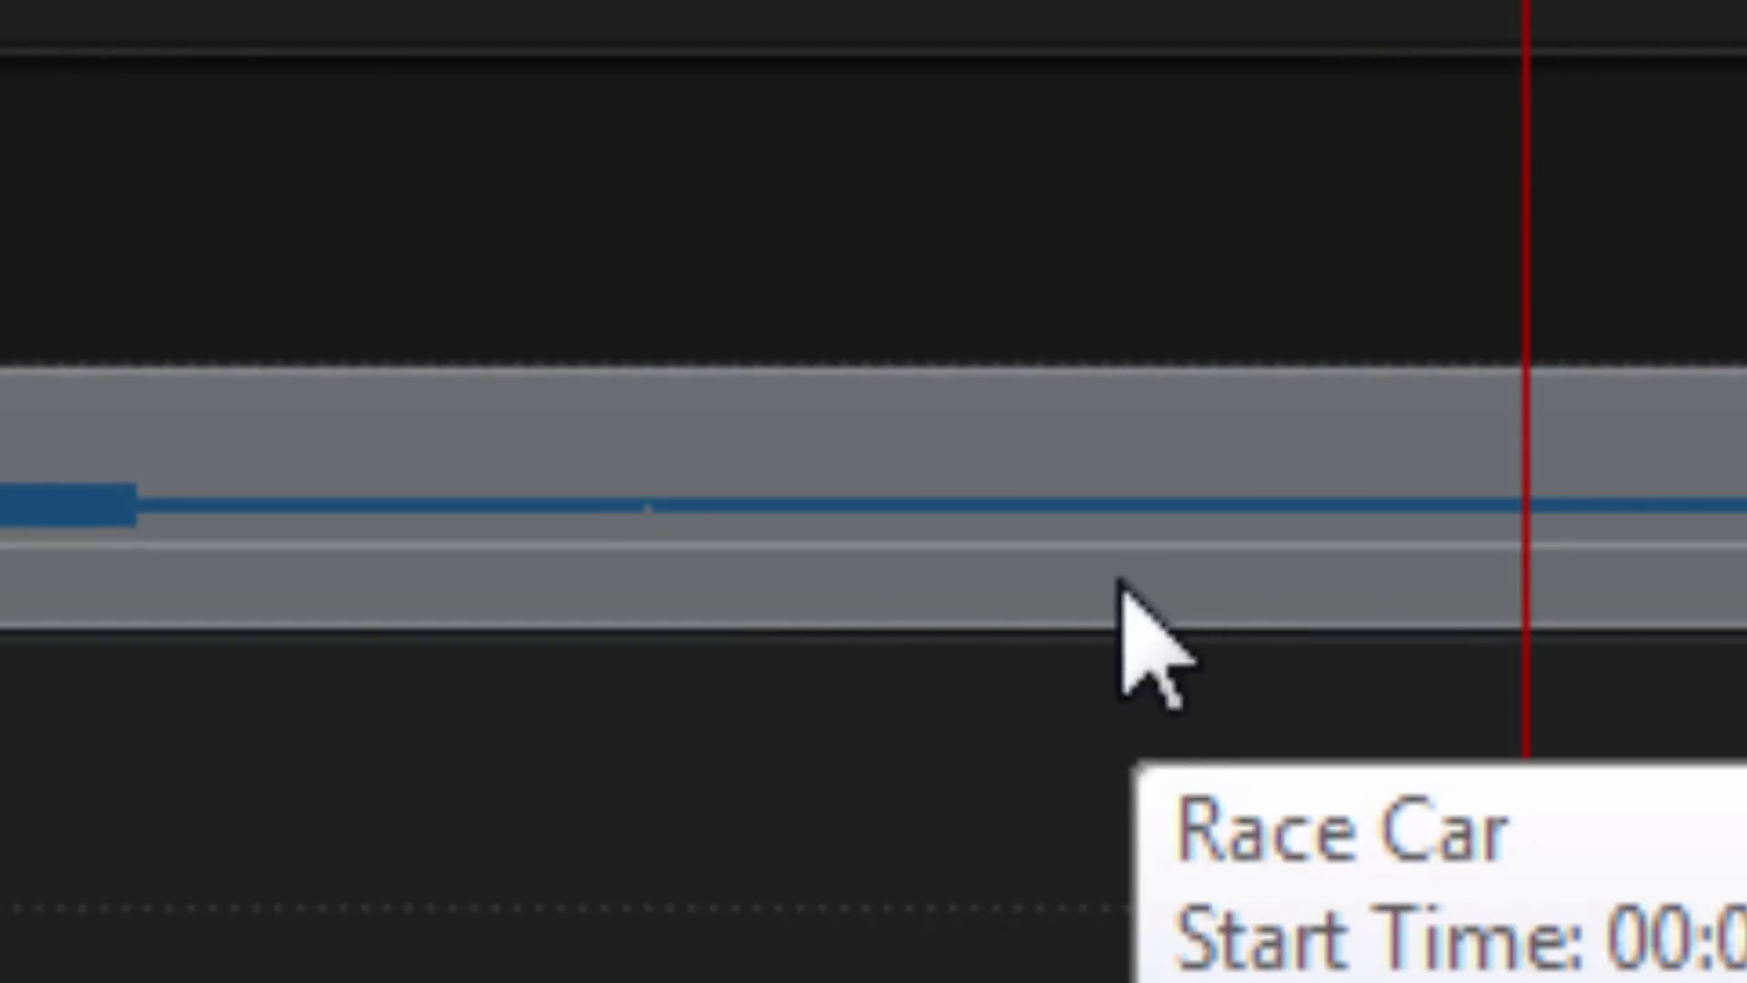
mouse_move(1126, 669)
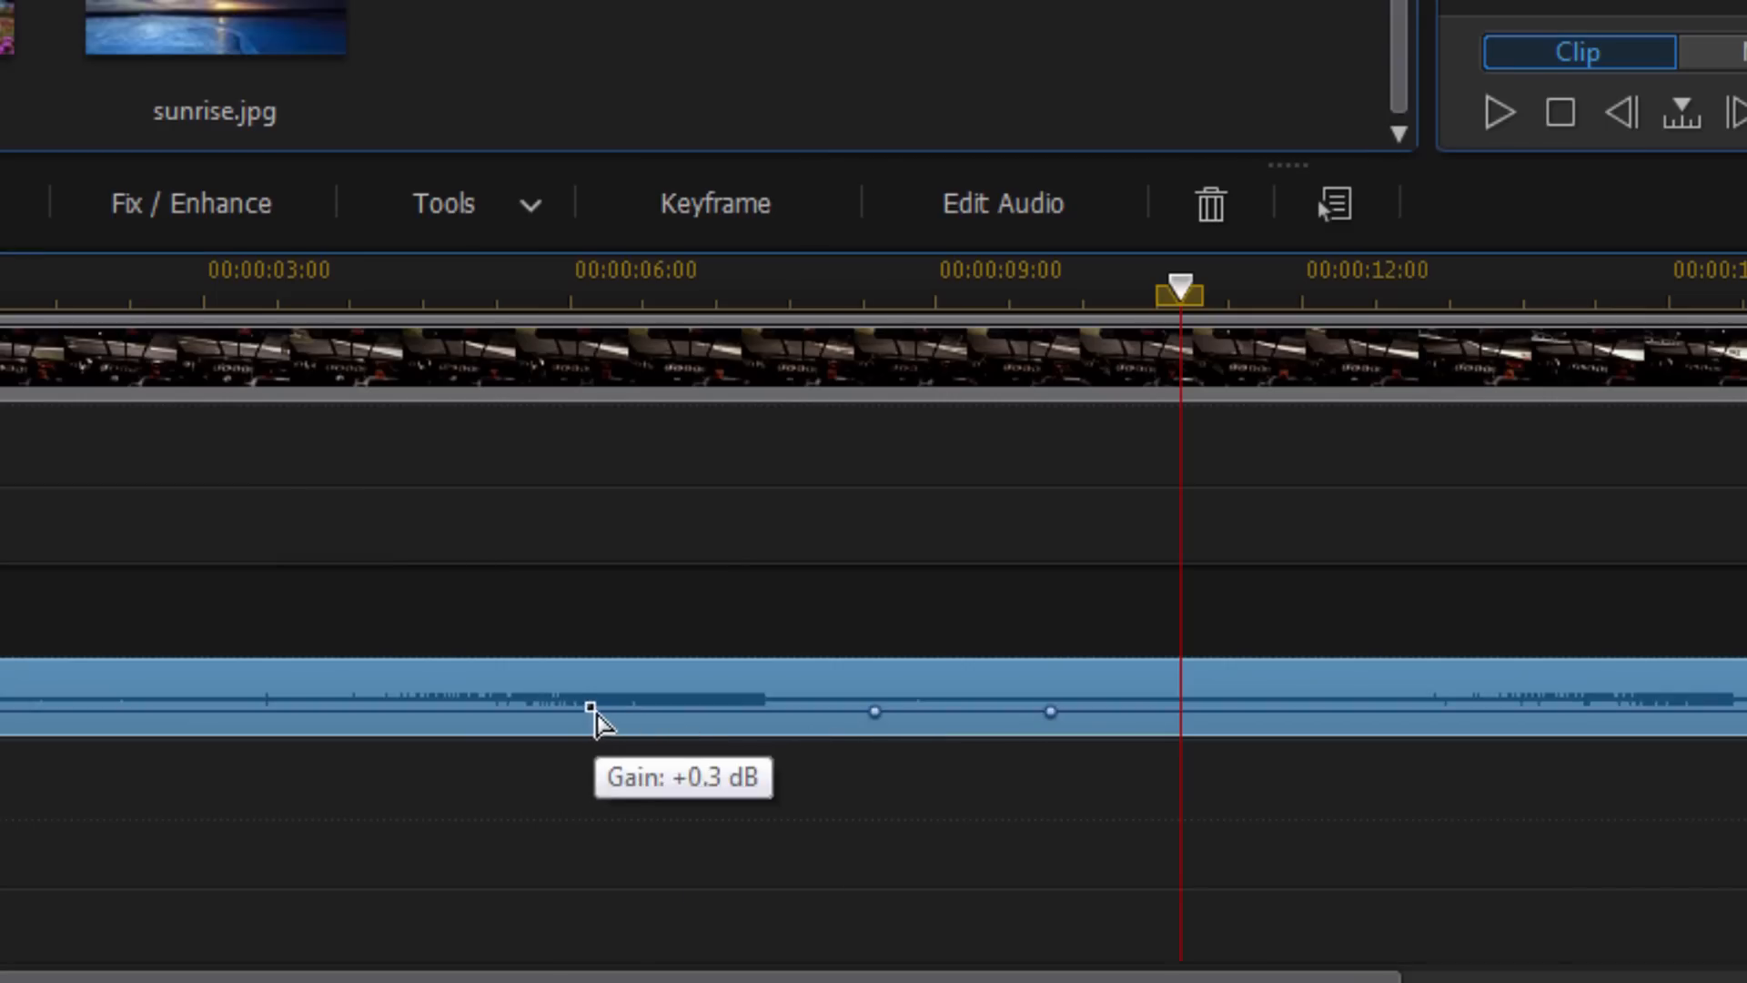
mouse_move(1270, 736)
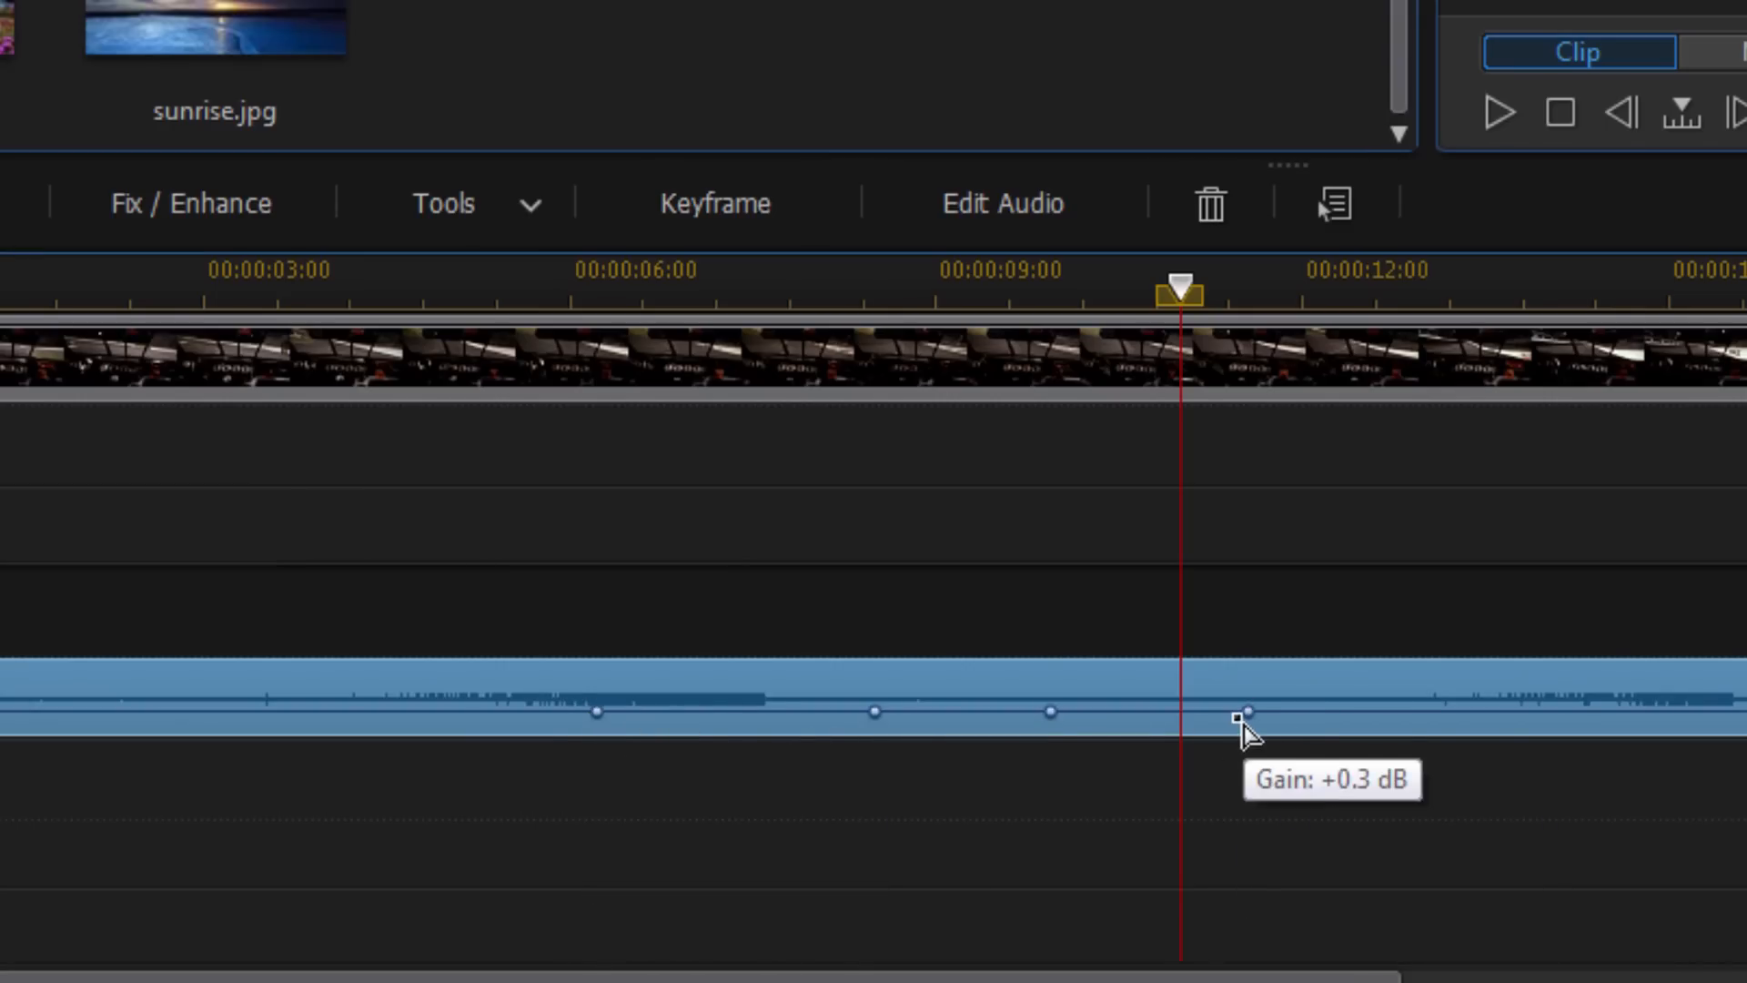
Step: Drag the Race Car volume keyframes into a rise-and-dip envelope, bottoming near -9.9 dB
drag(1248, 713, 875, 713)
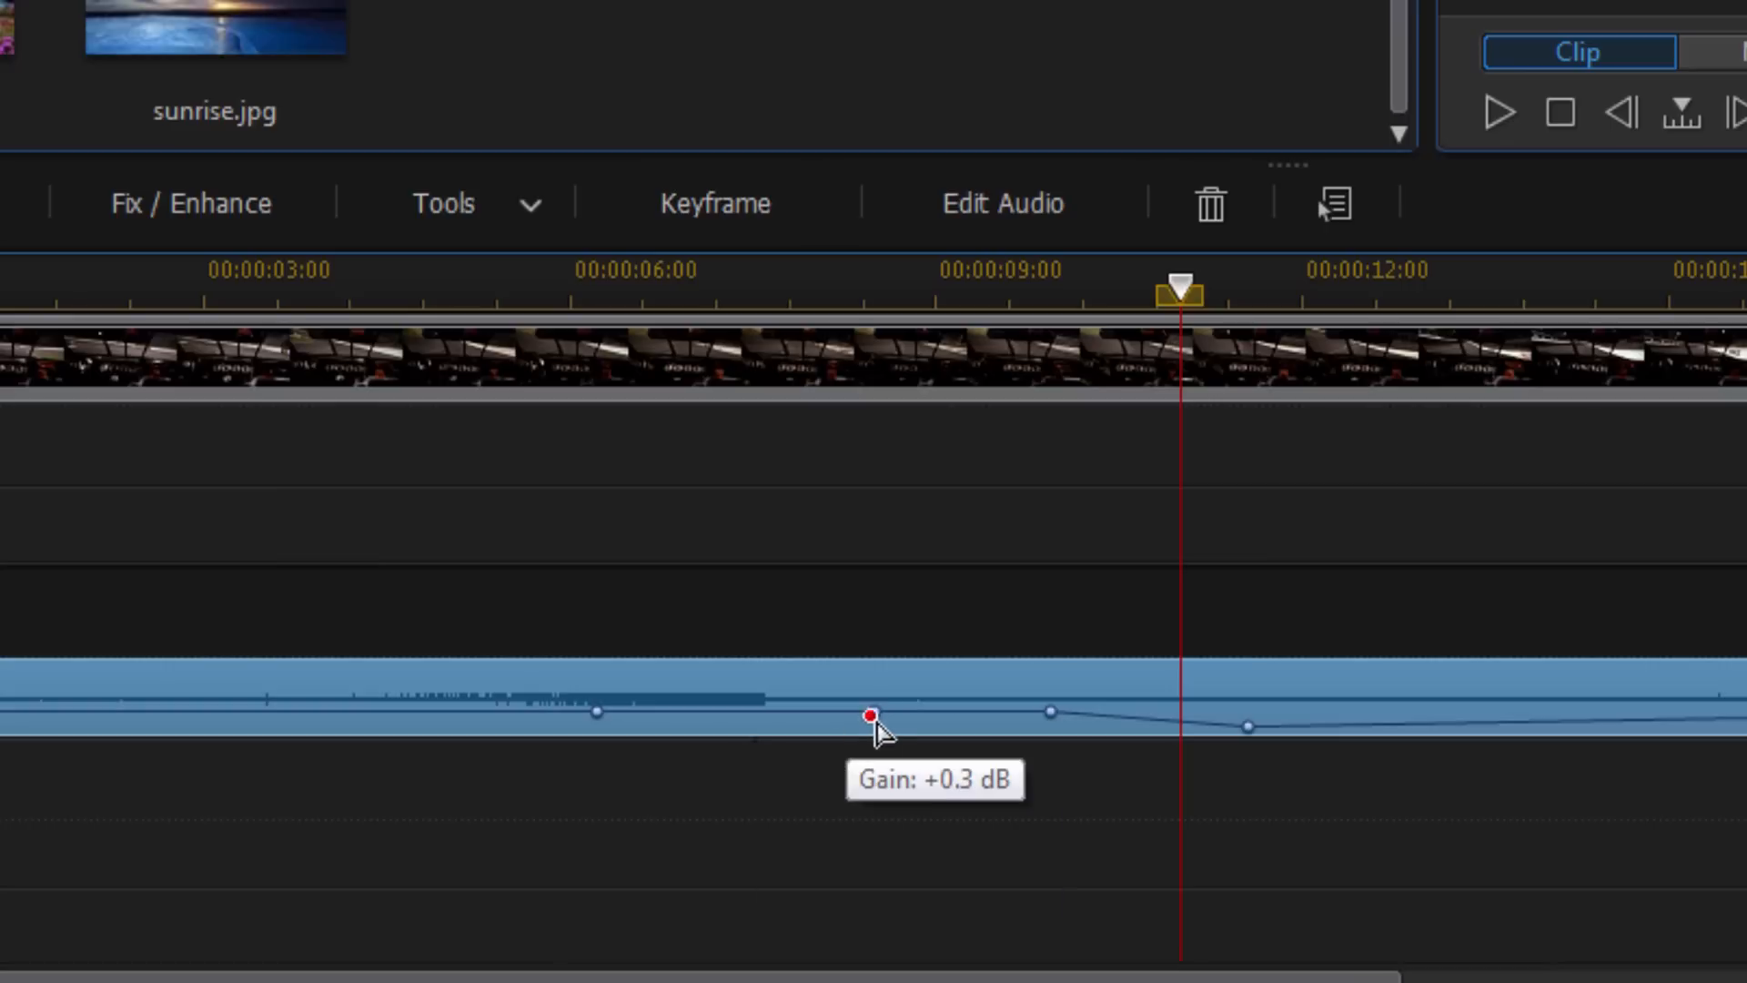
drag(873, 714, 873, 672)
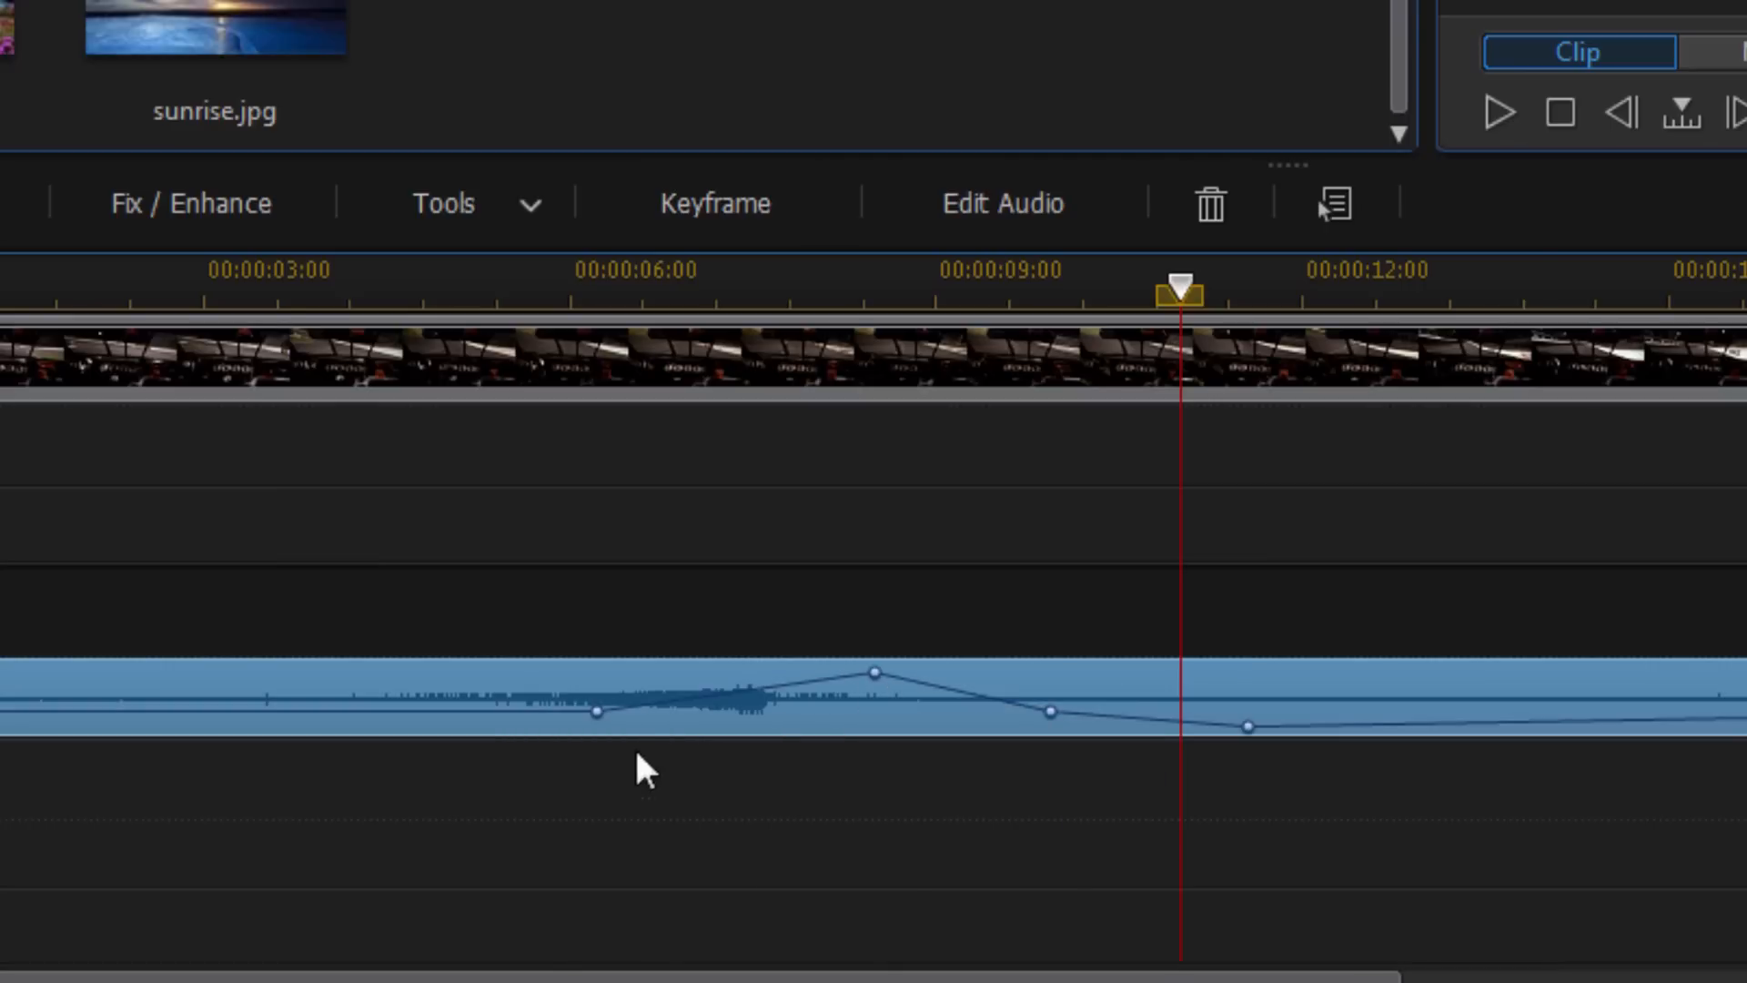
drag(596, 710, 596, 746)
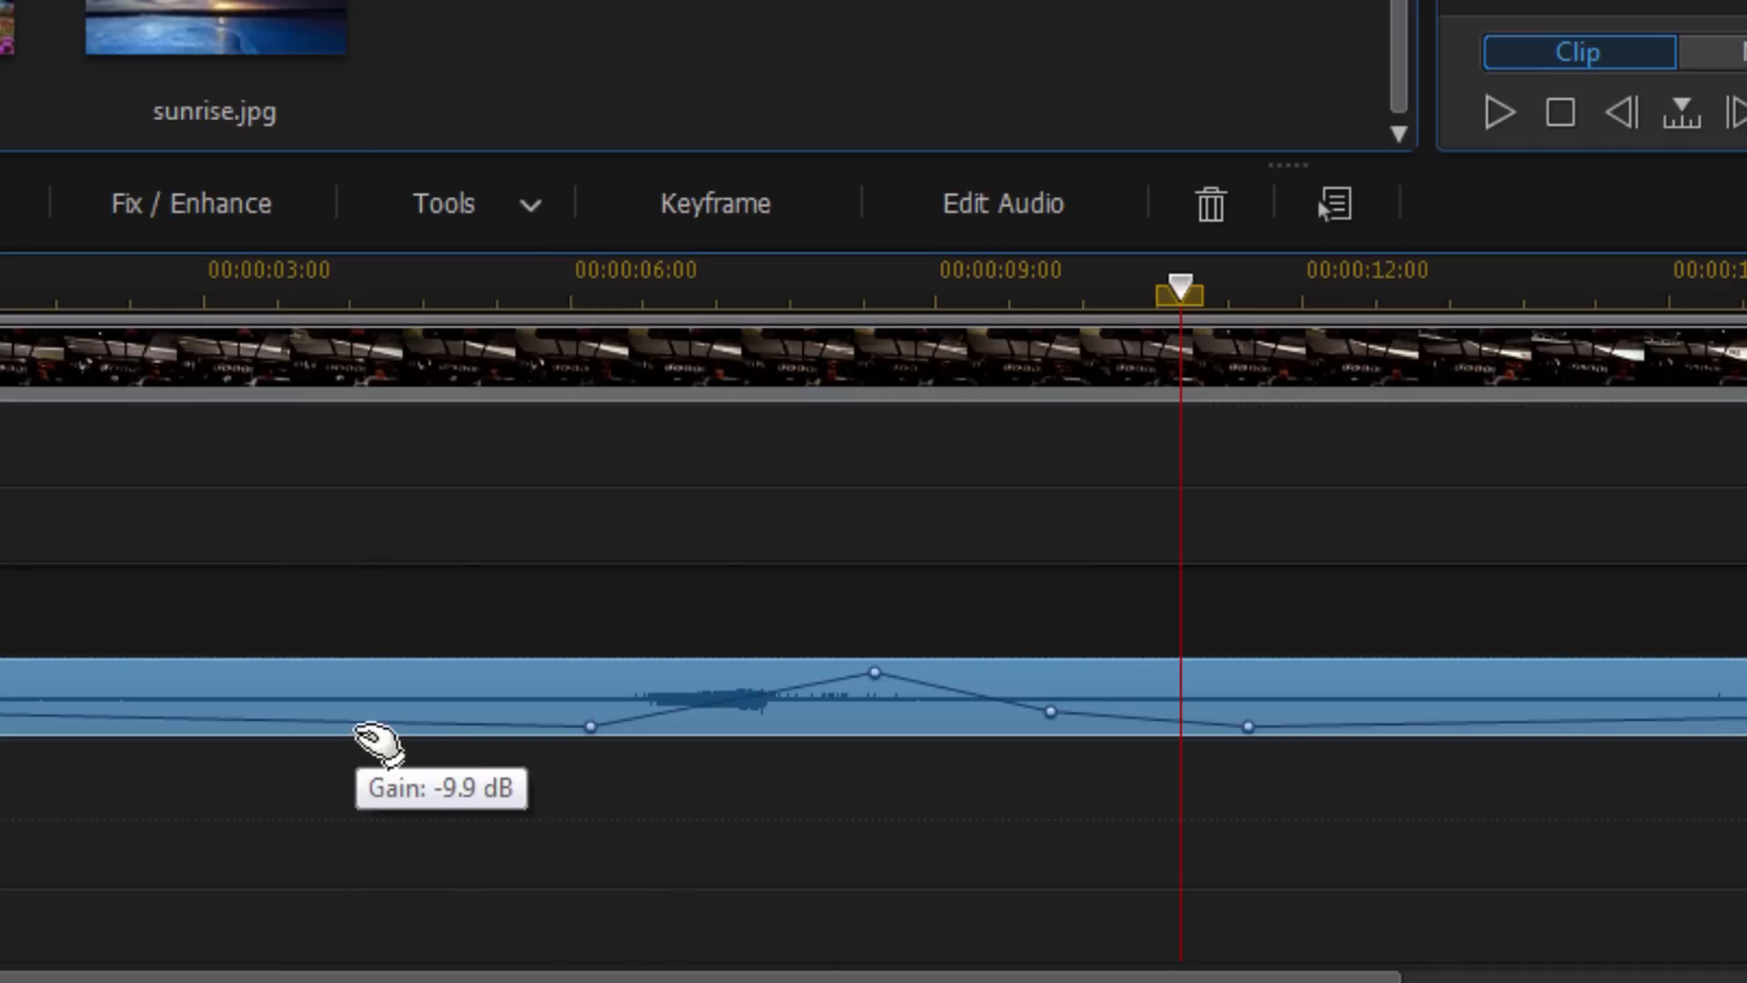
drag(379, 735, 366, 689)
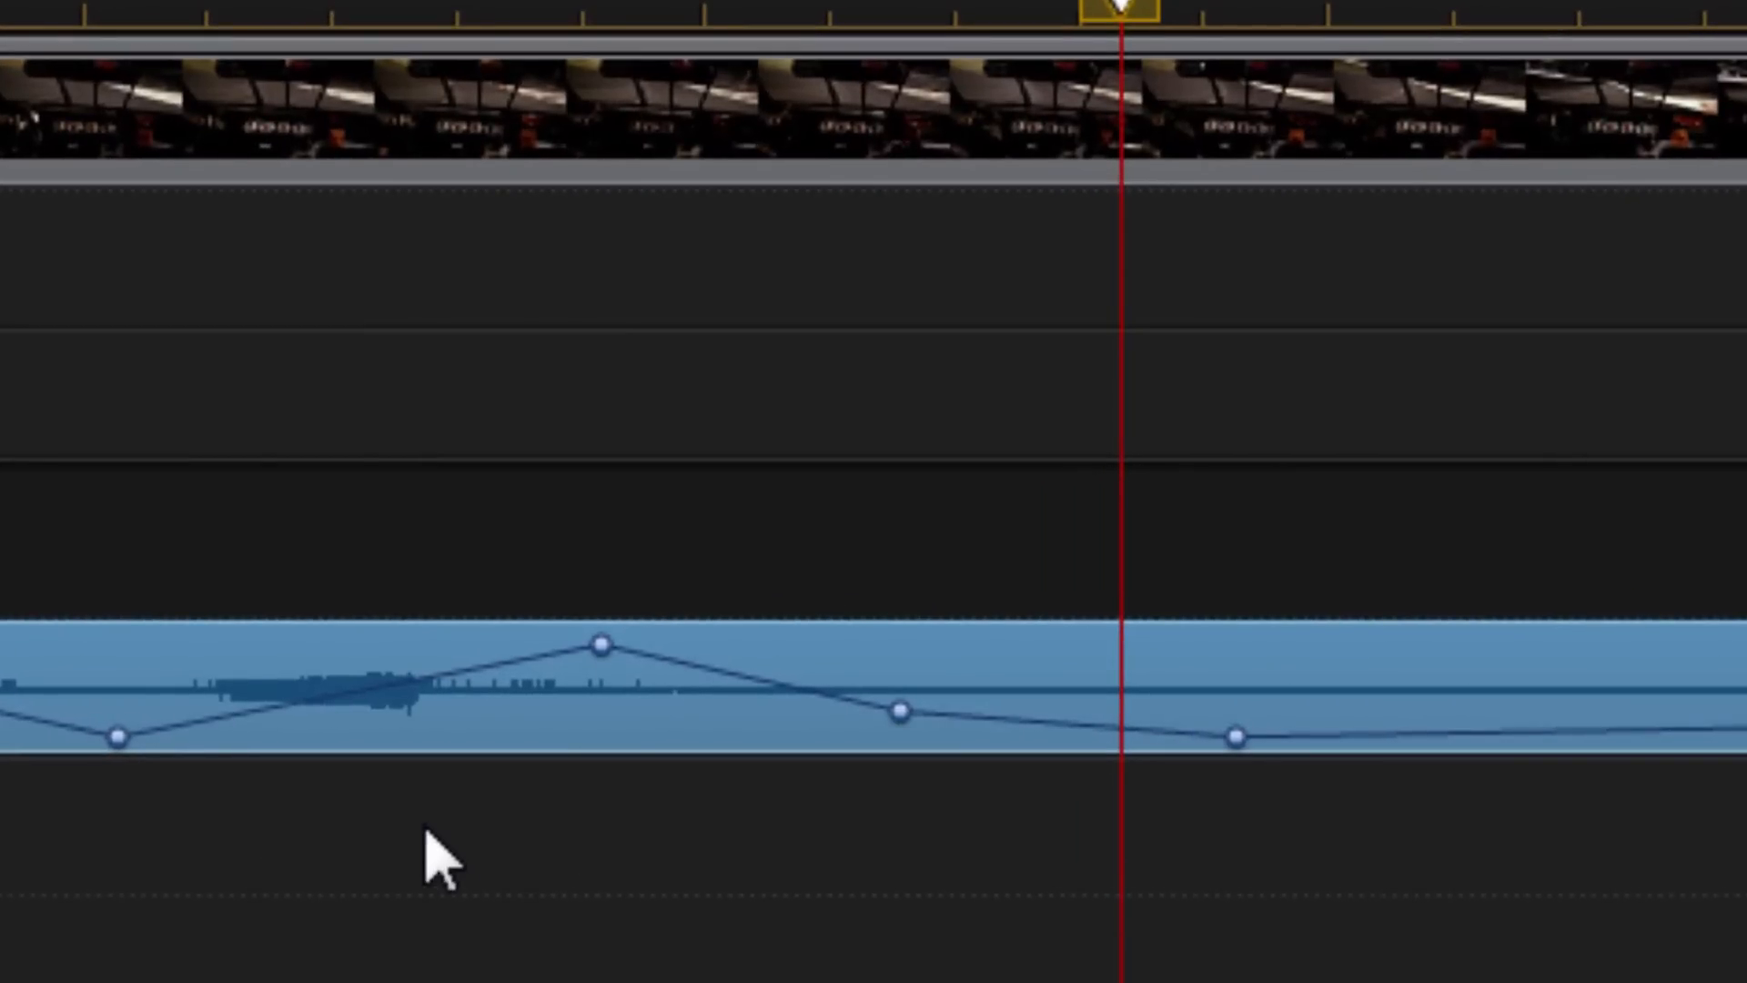
mouse_move(900, 705)
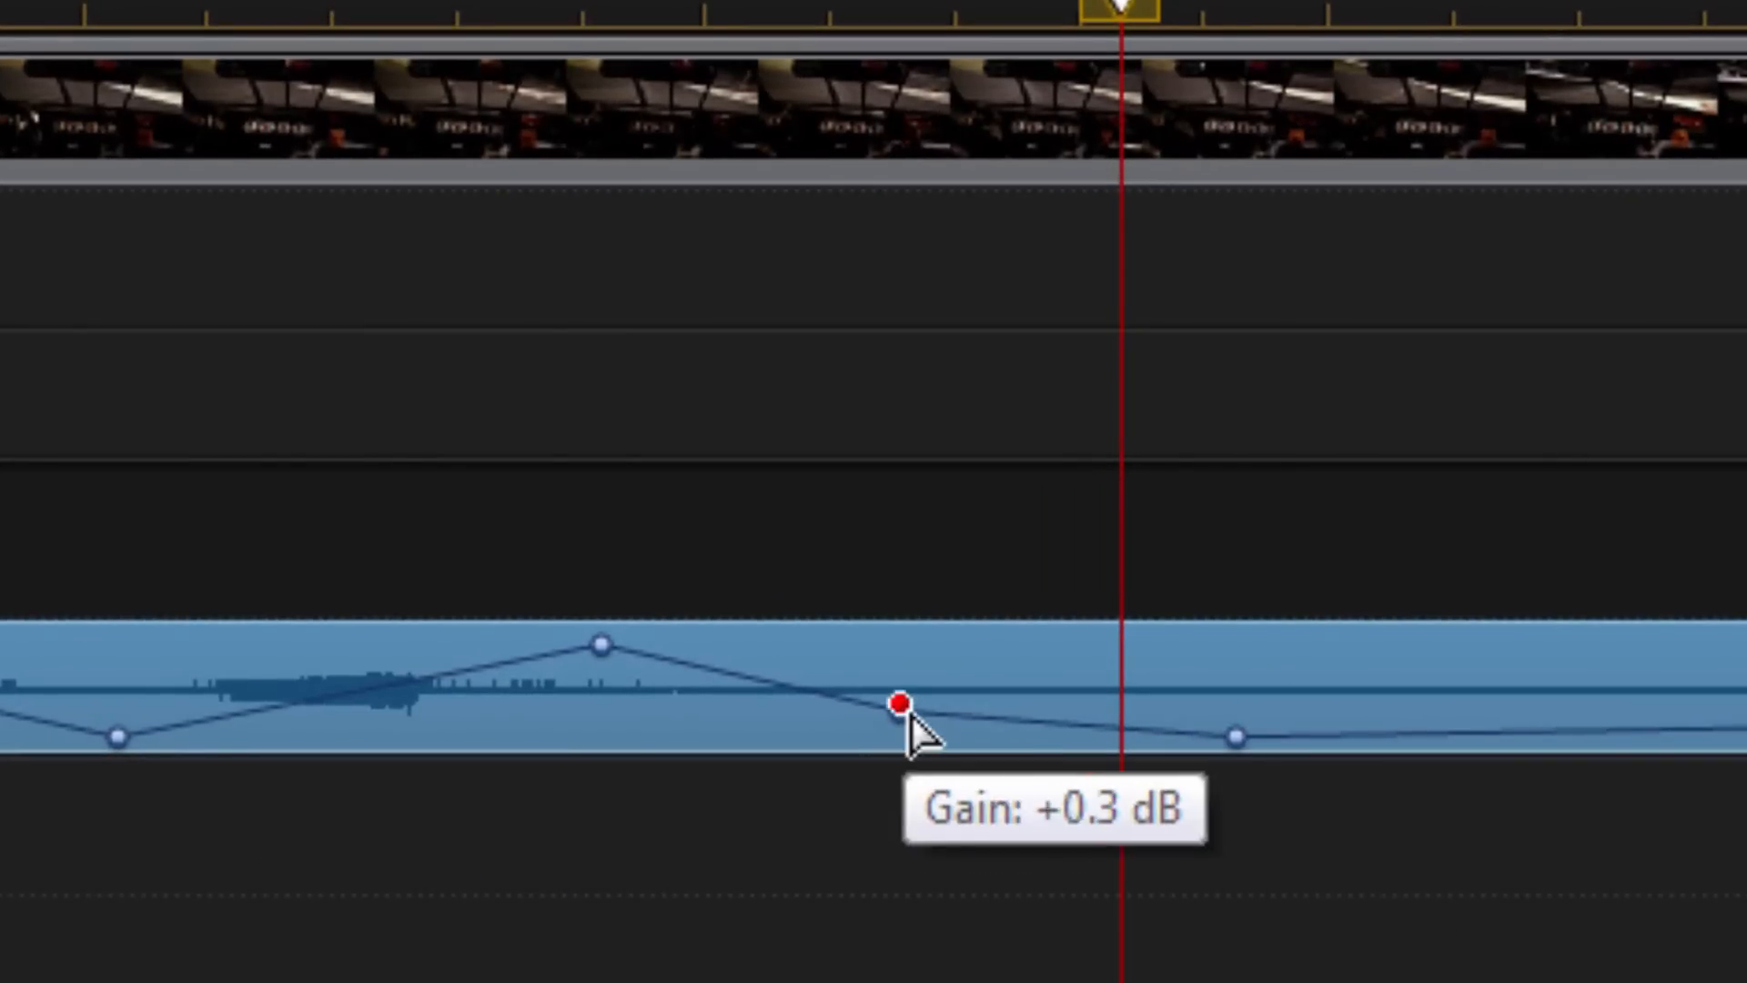
Step: Drag the keyframe just after the volume peak to read +0.3 dB gain
drag(900, 704, 900, 713)
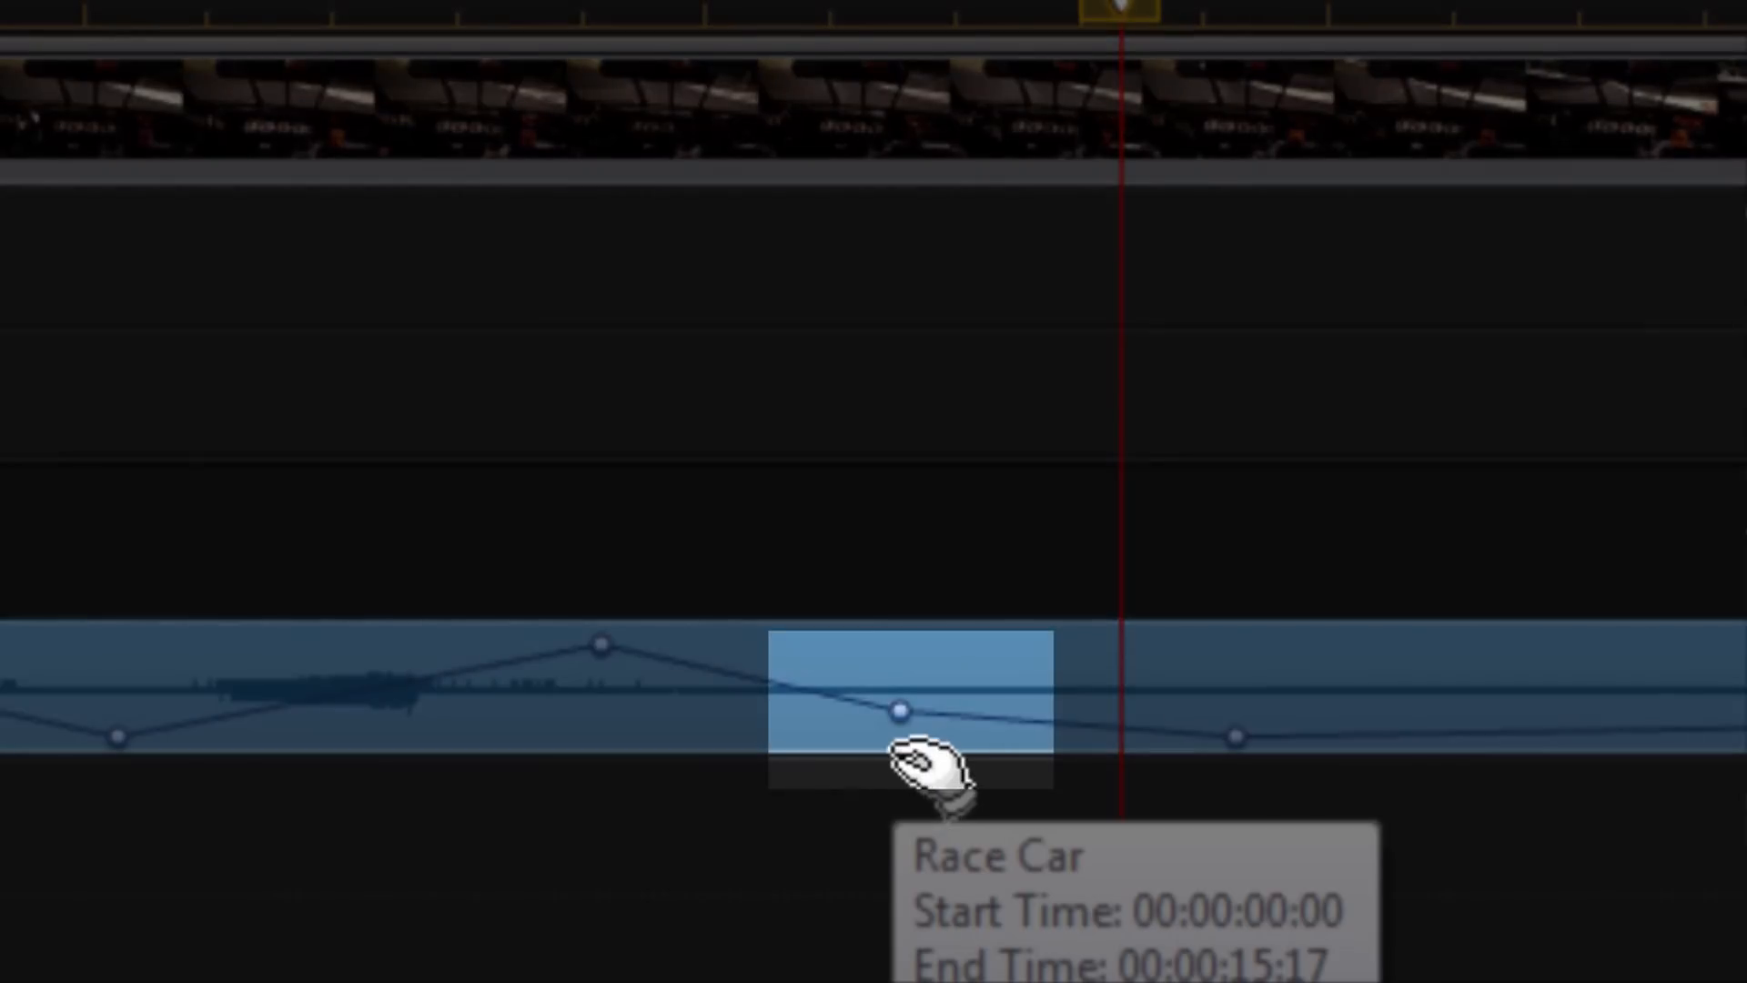
click(900, 711)
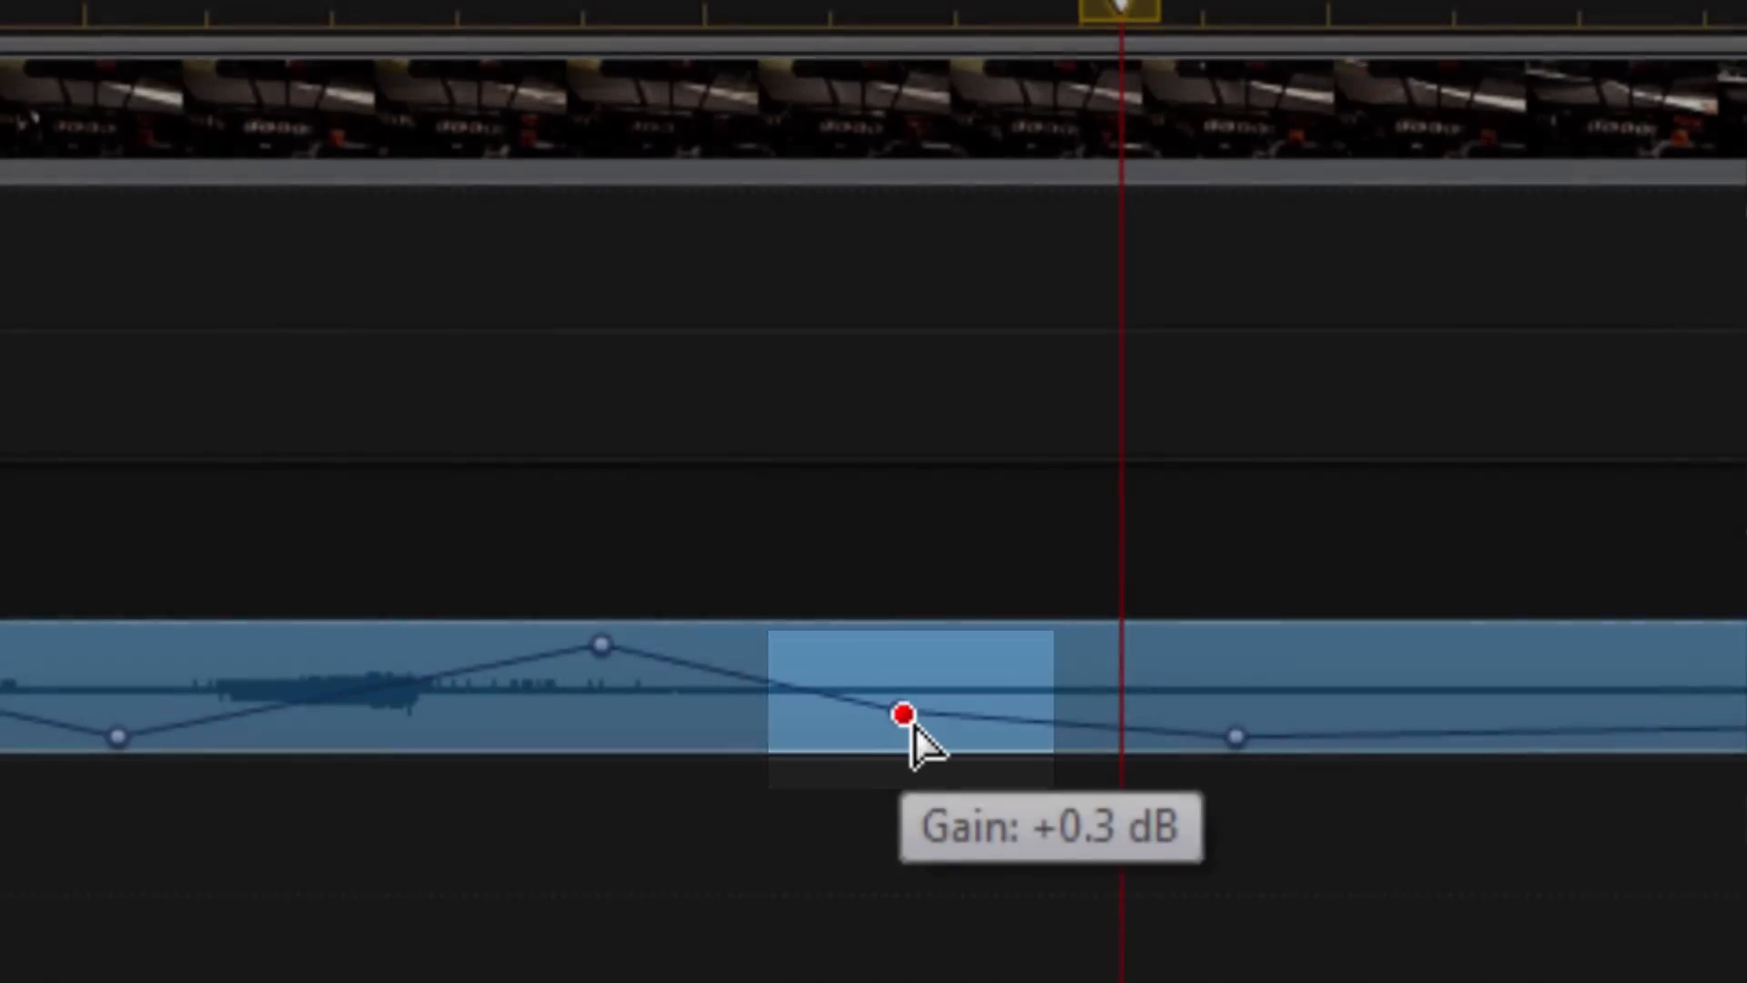
drag(903, 712, 902, 744)
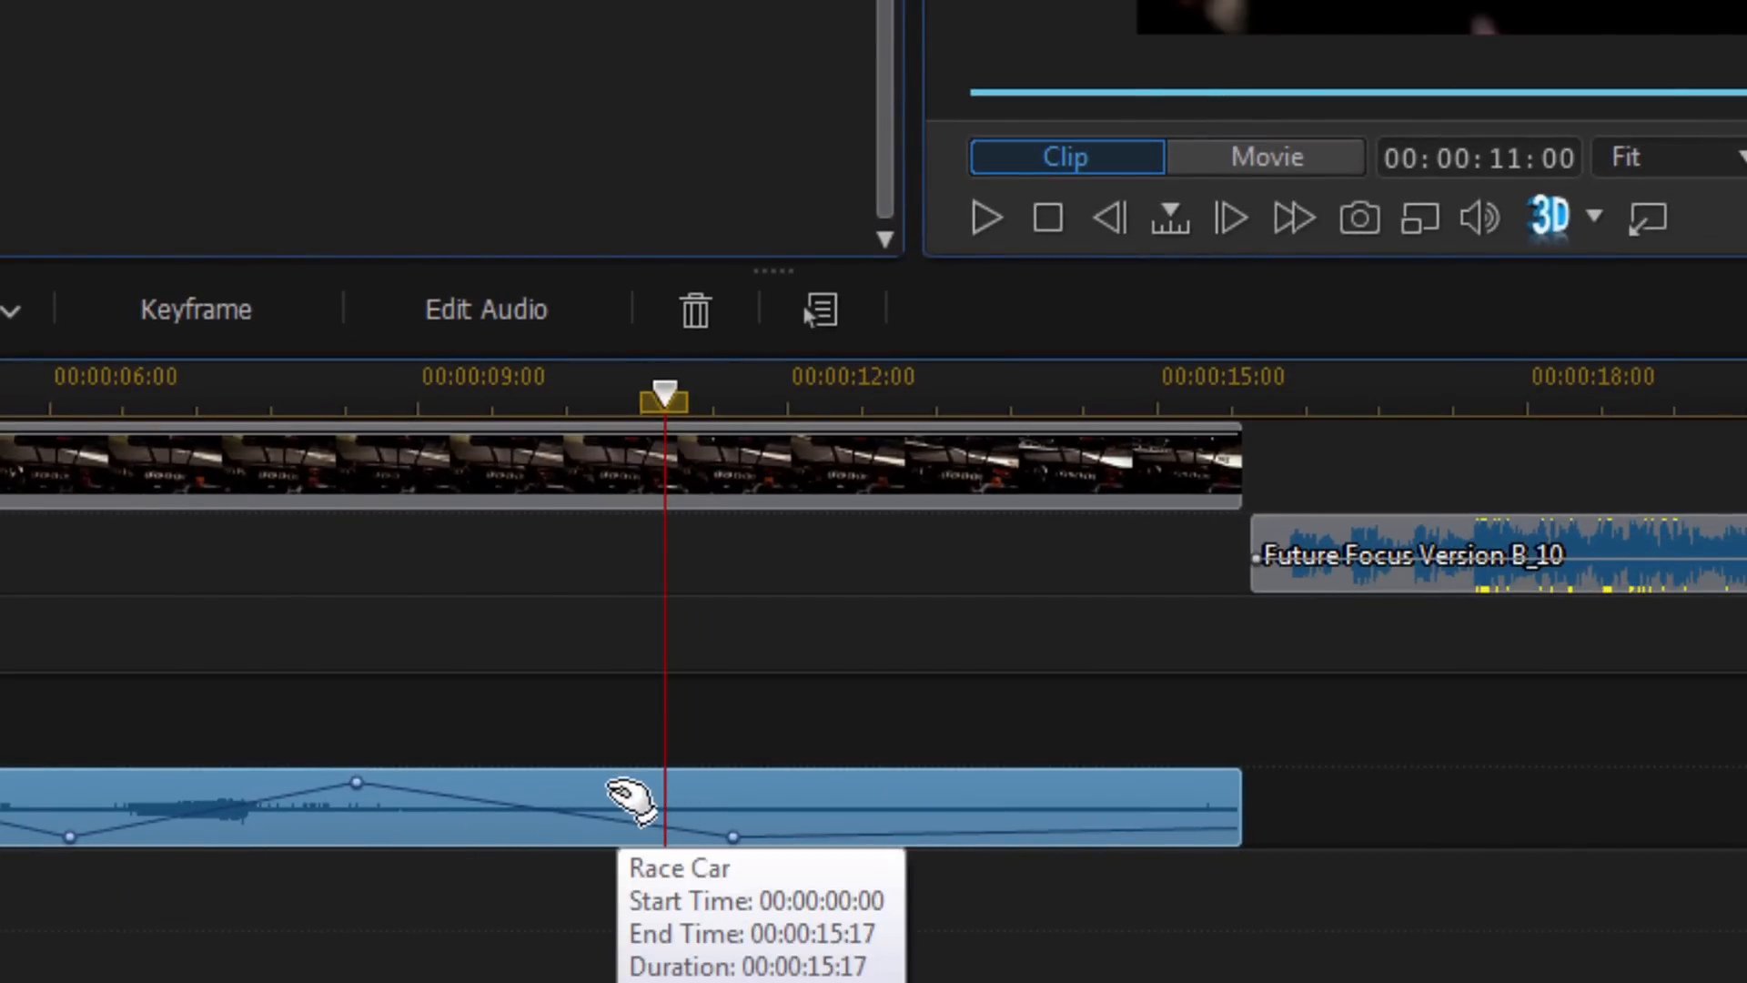
Step: Apply Restore to Original Volume Level to the Race Car audio clip on track 2
right_click(636, 797)
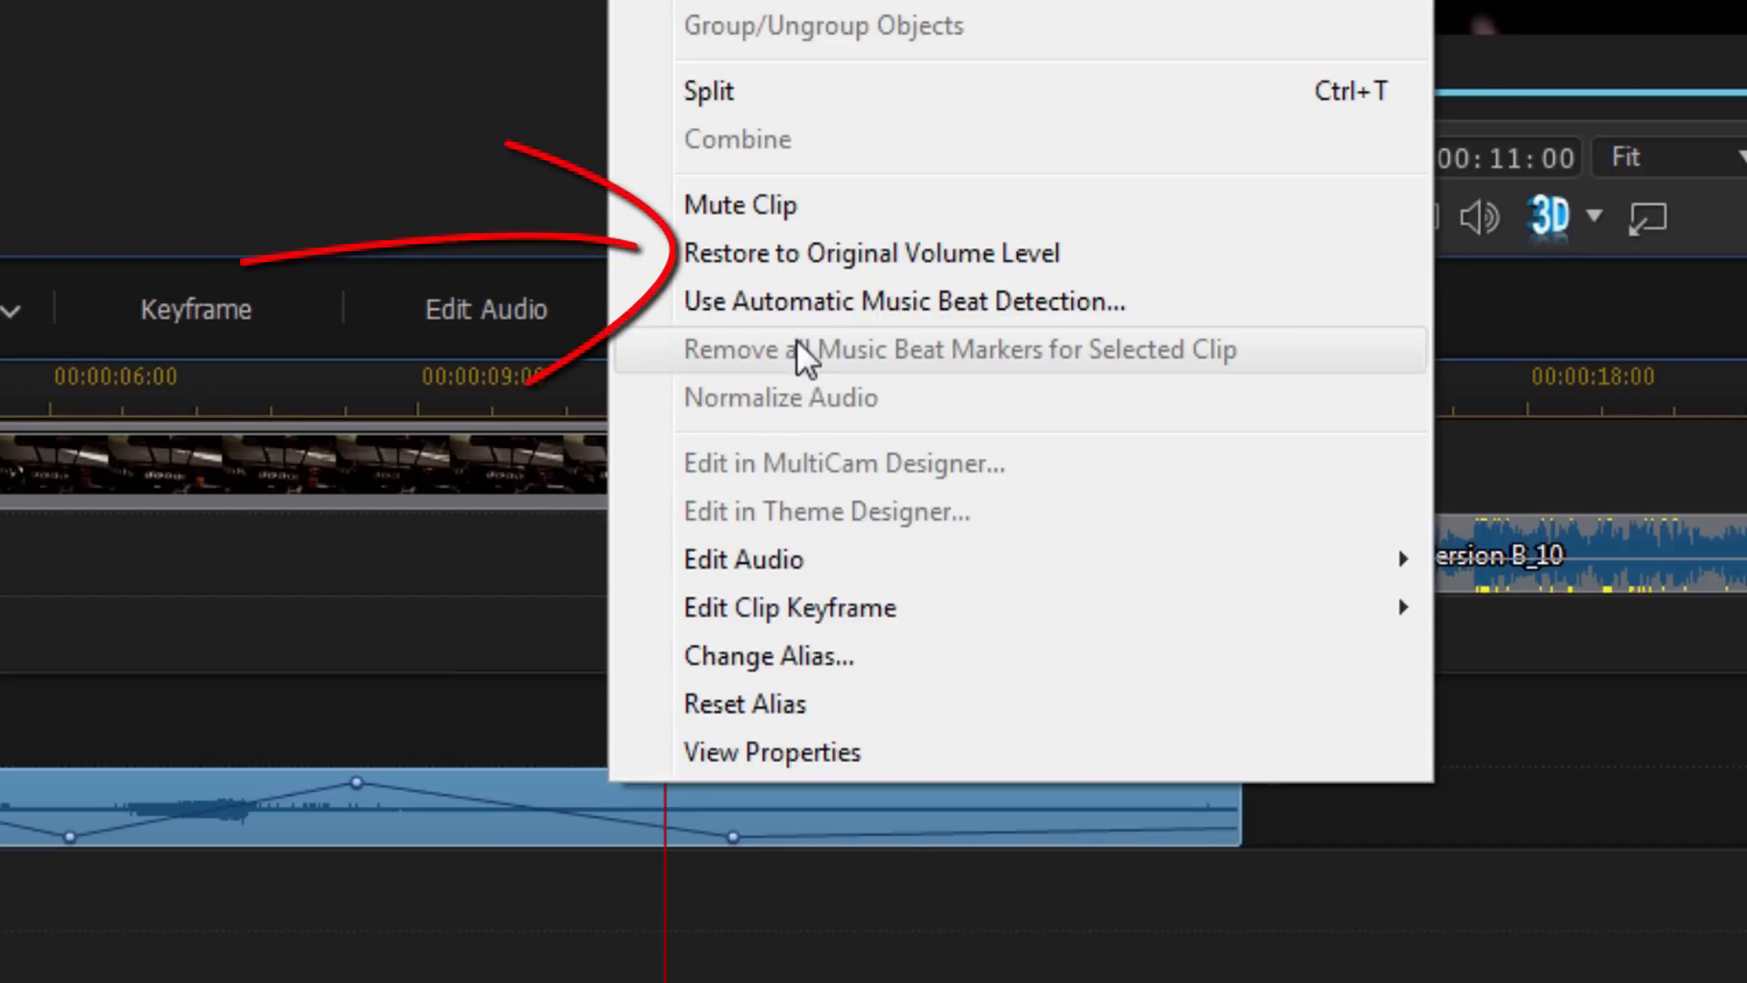
mouse_move(1148, 254)
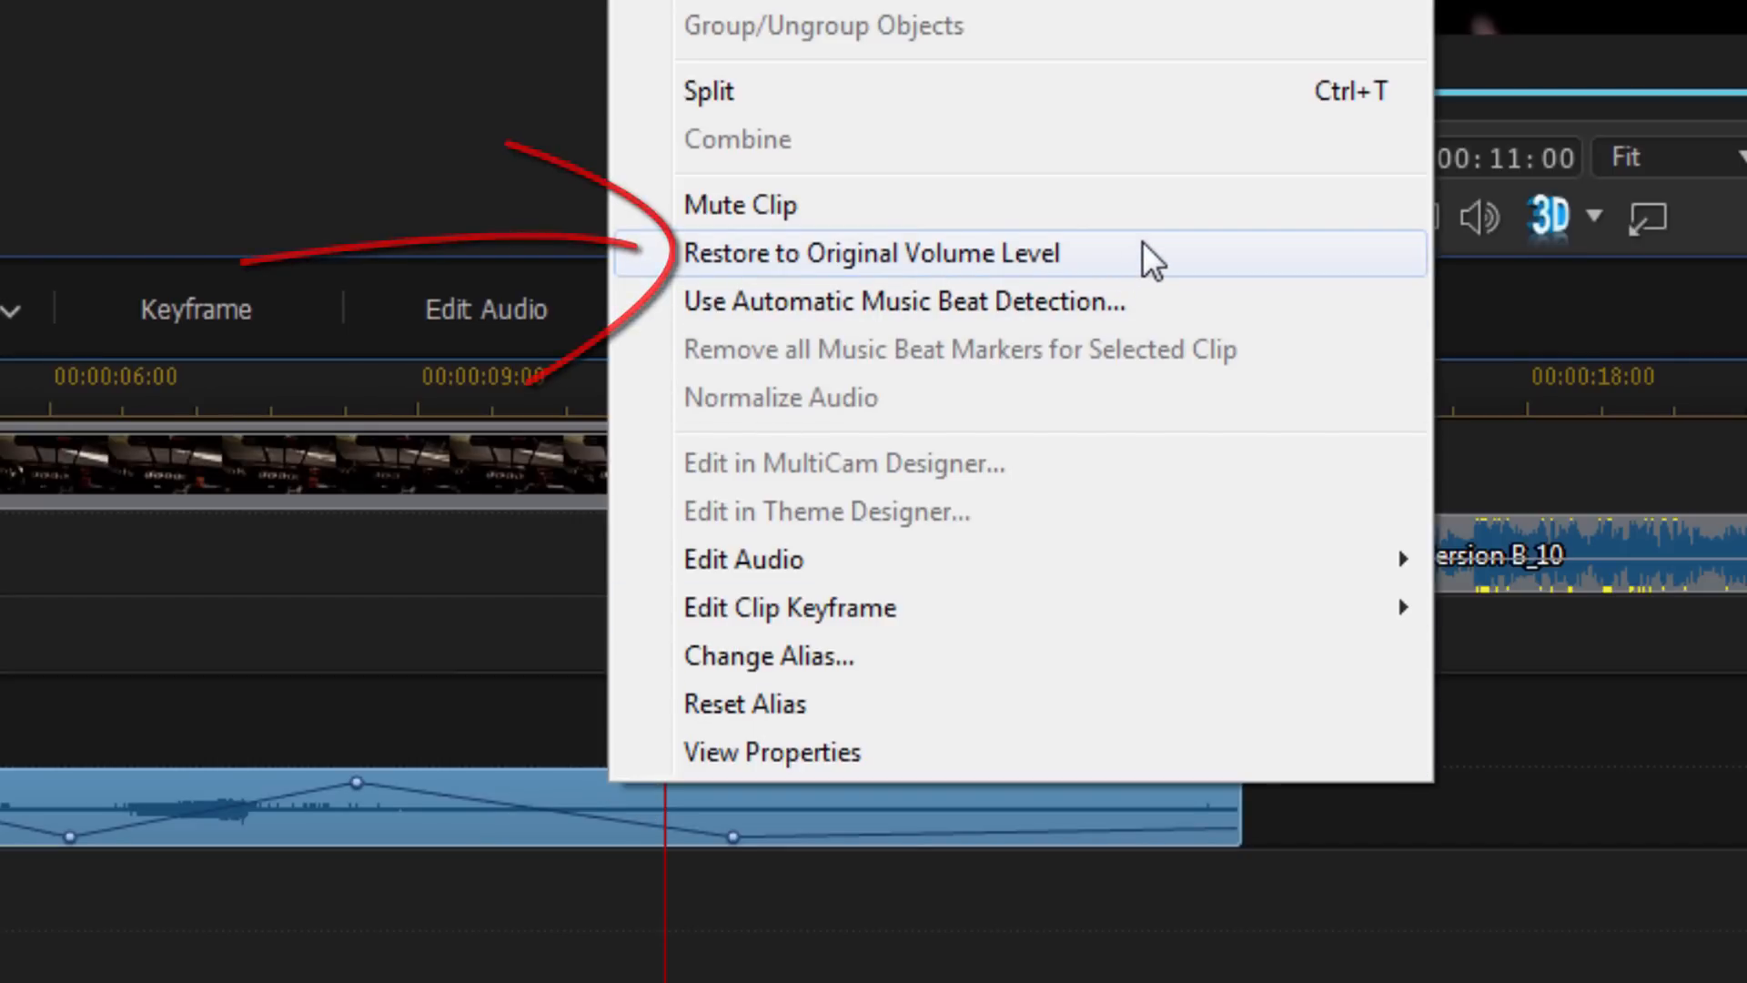
click(869, 253)
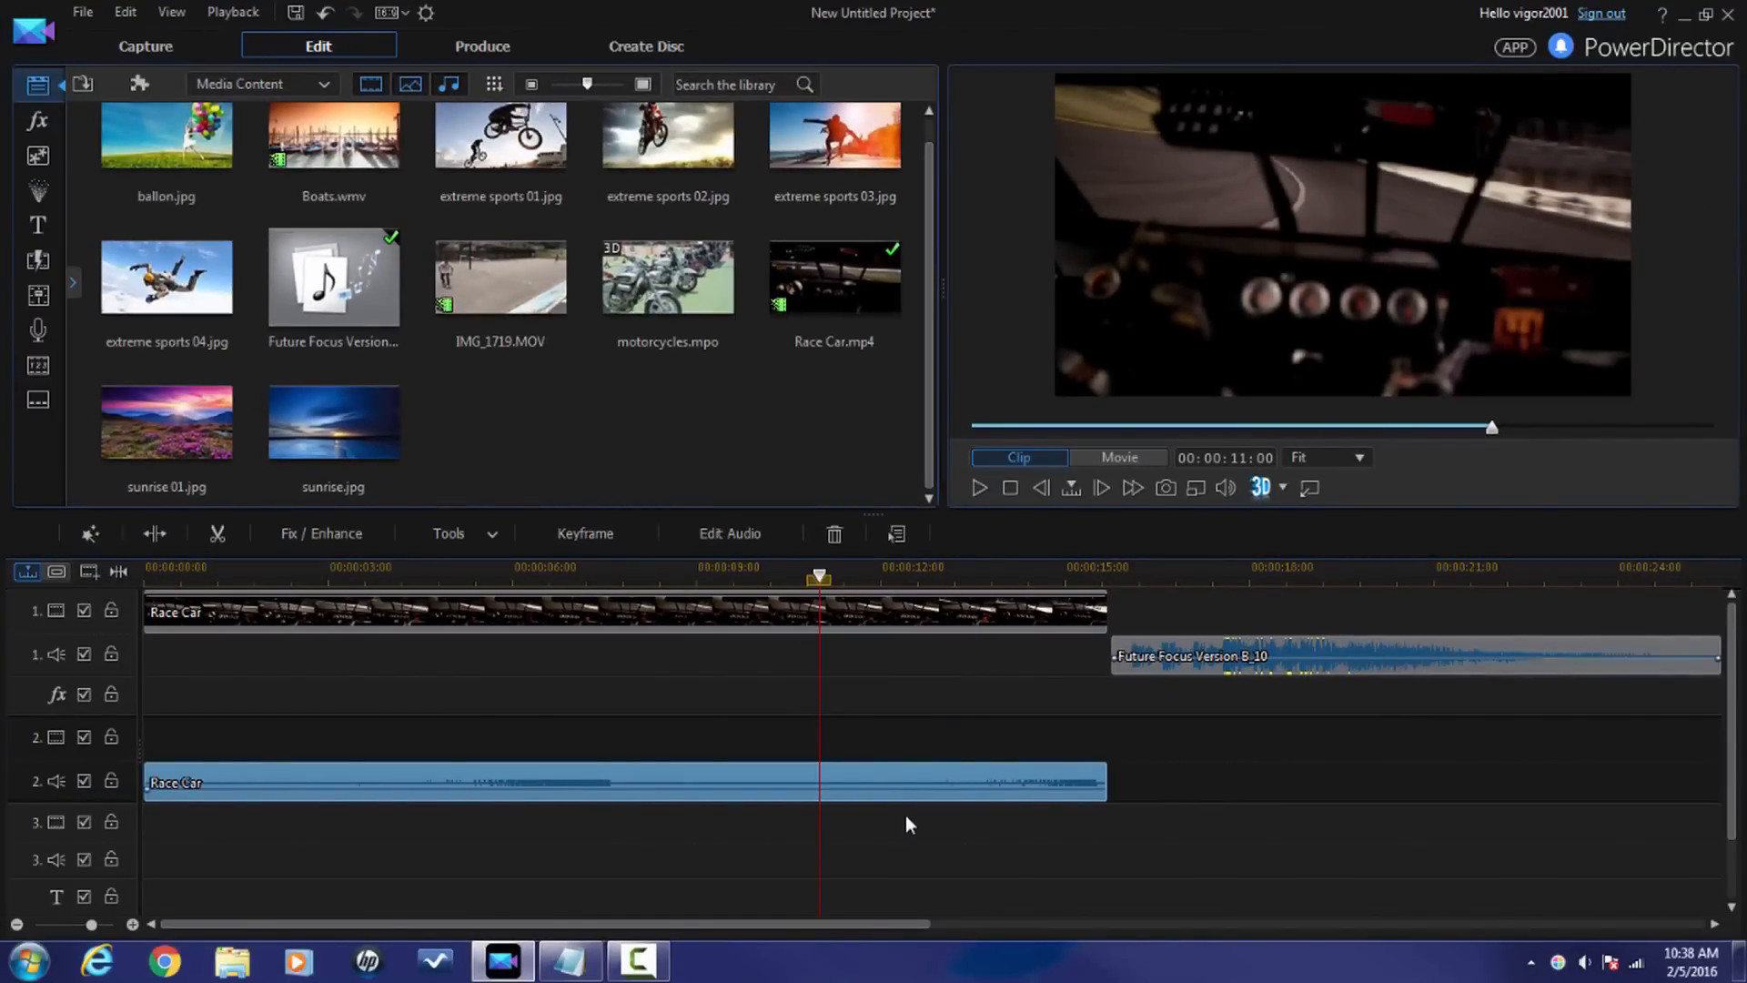
mouse_move(567, 746)
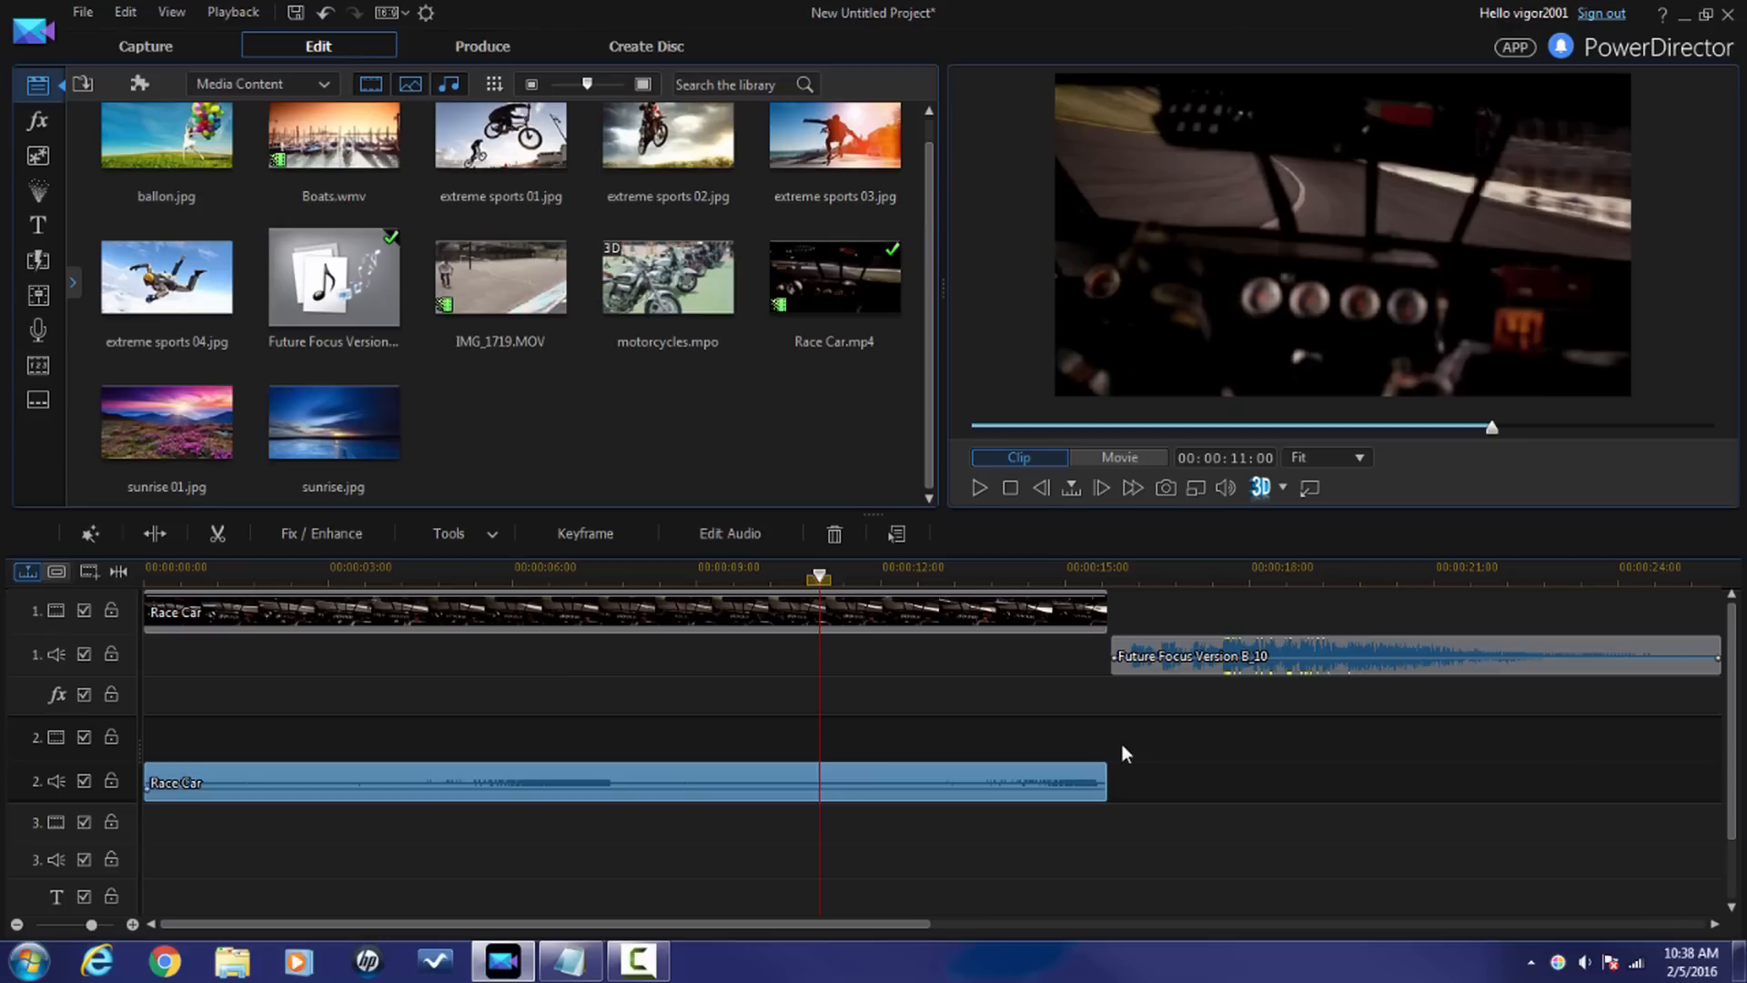
mouse_move(1437, 651)
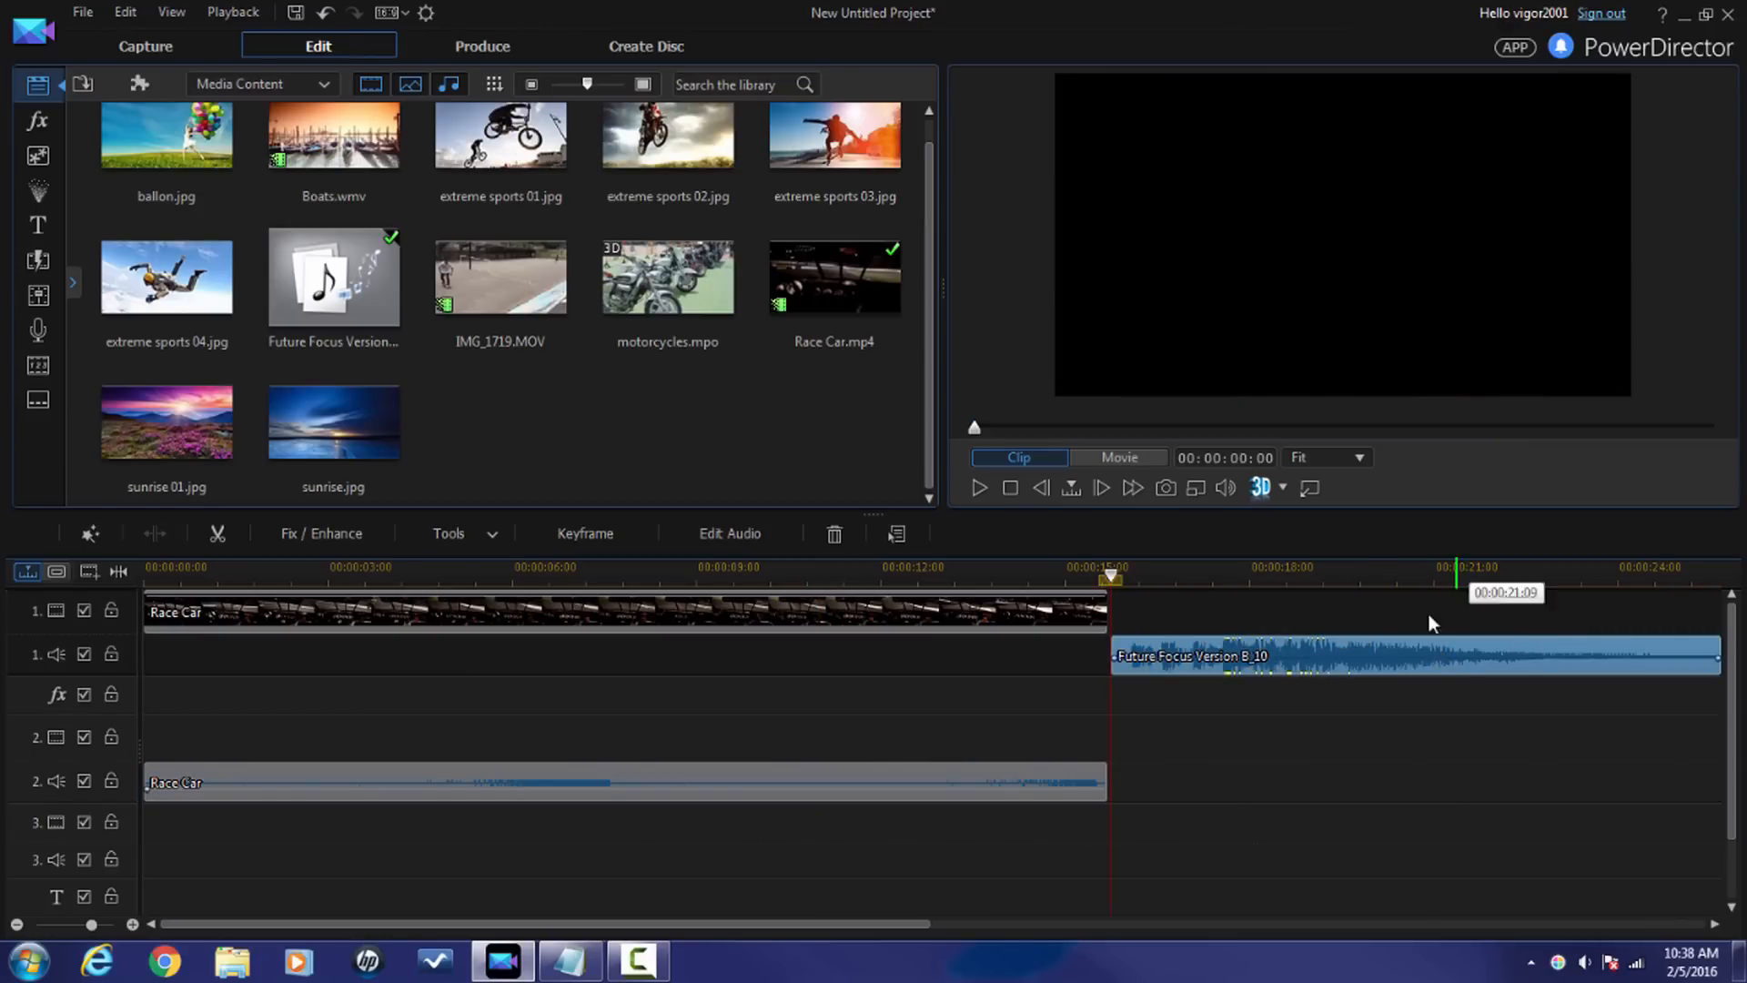
mouse_move(1453, 657)
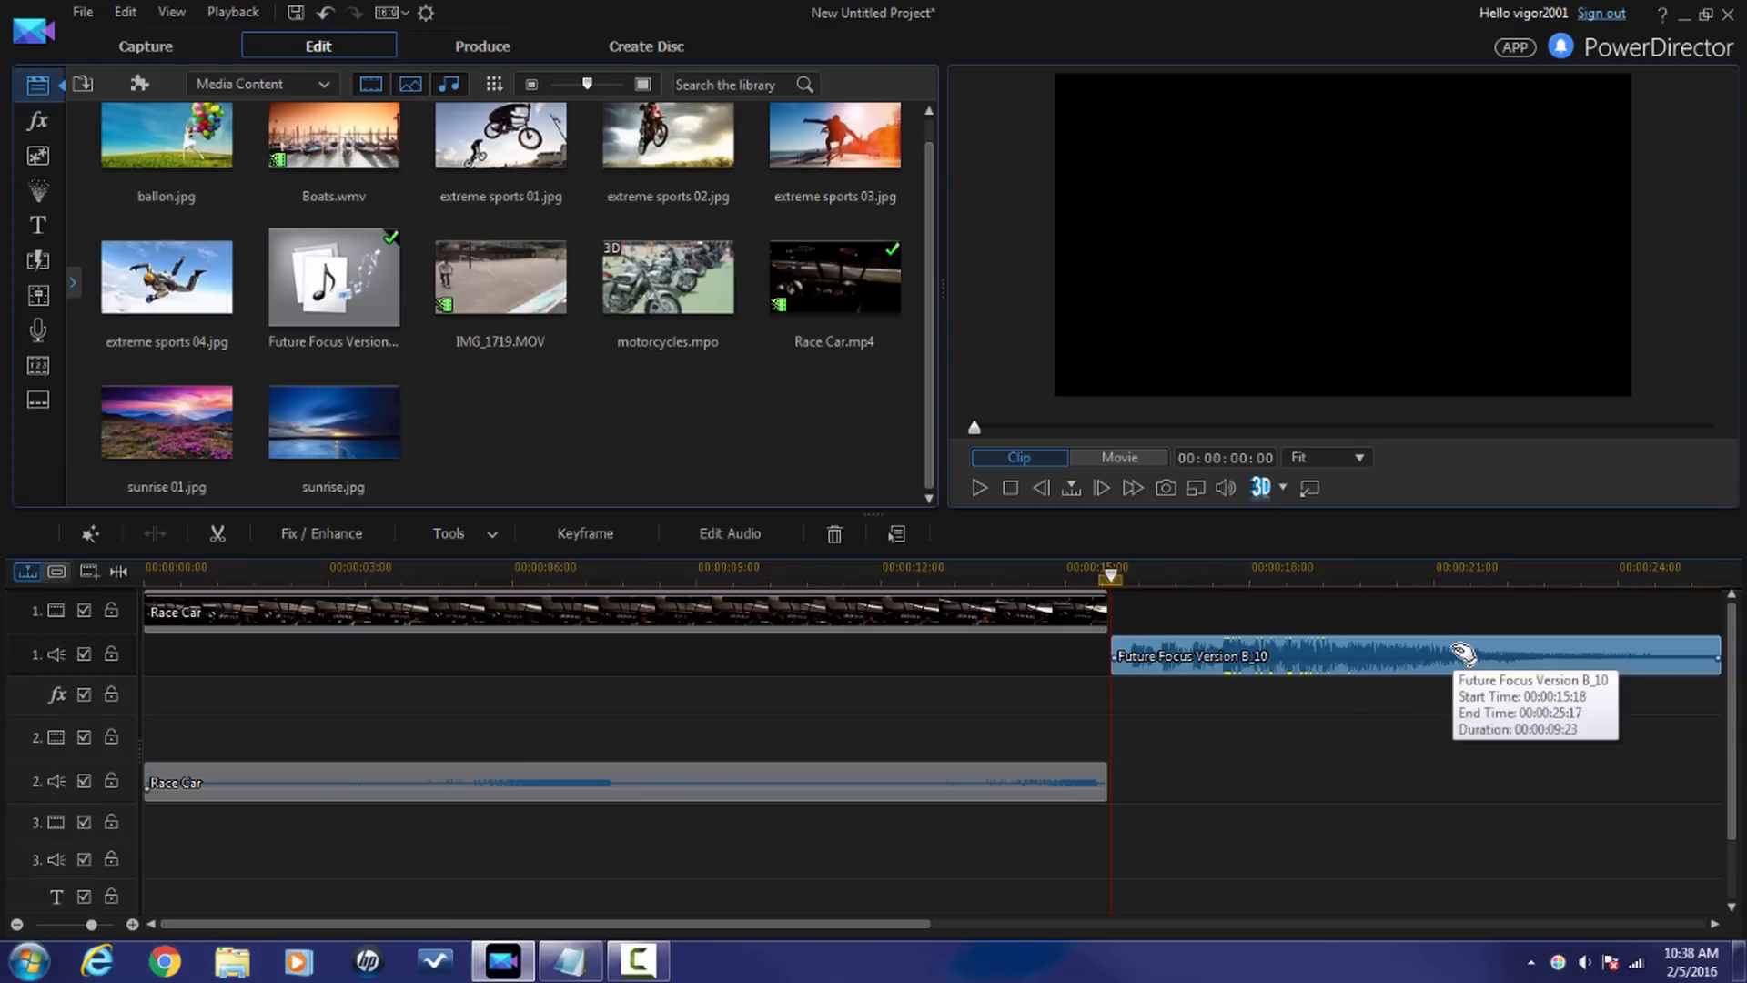
mouse_move(1479, 653)
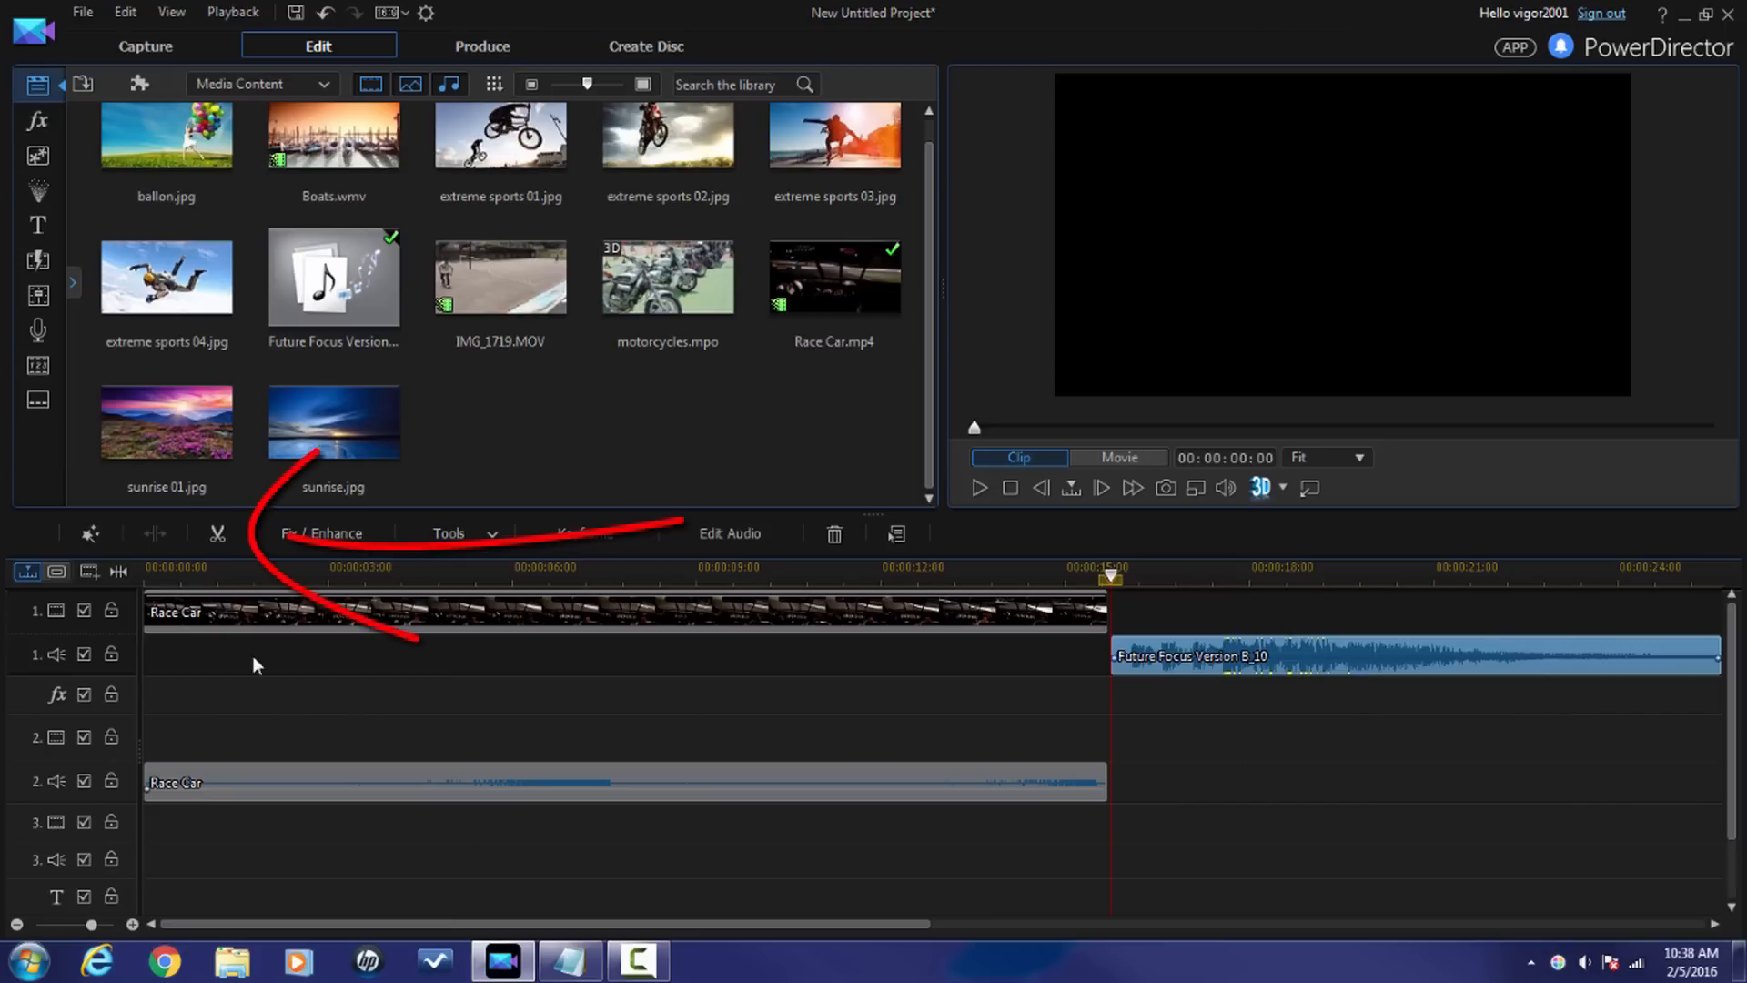
mouse_move(219, 532)
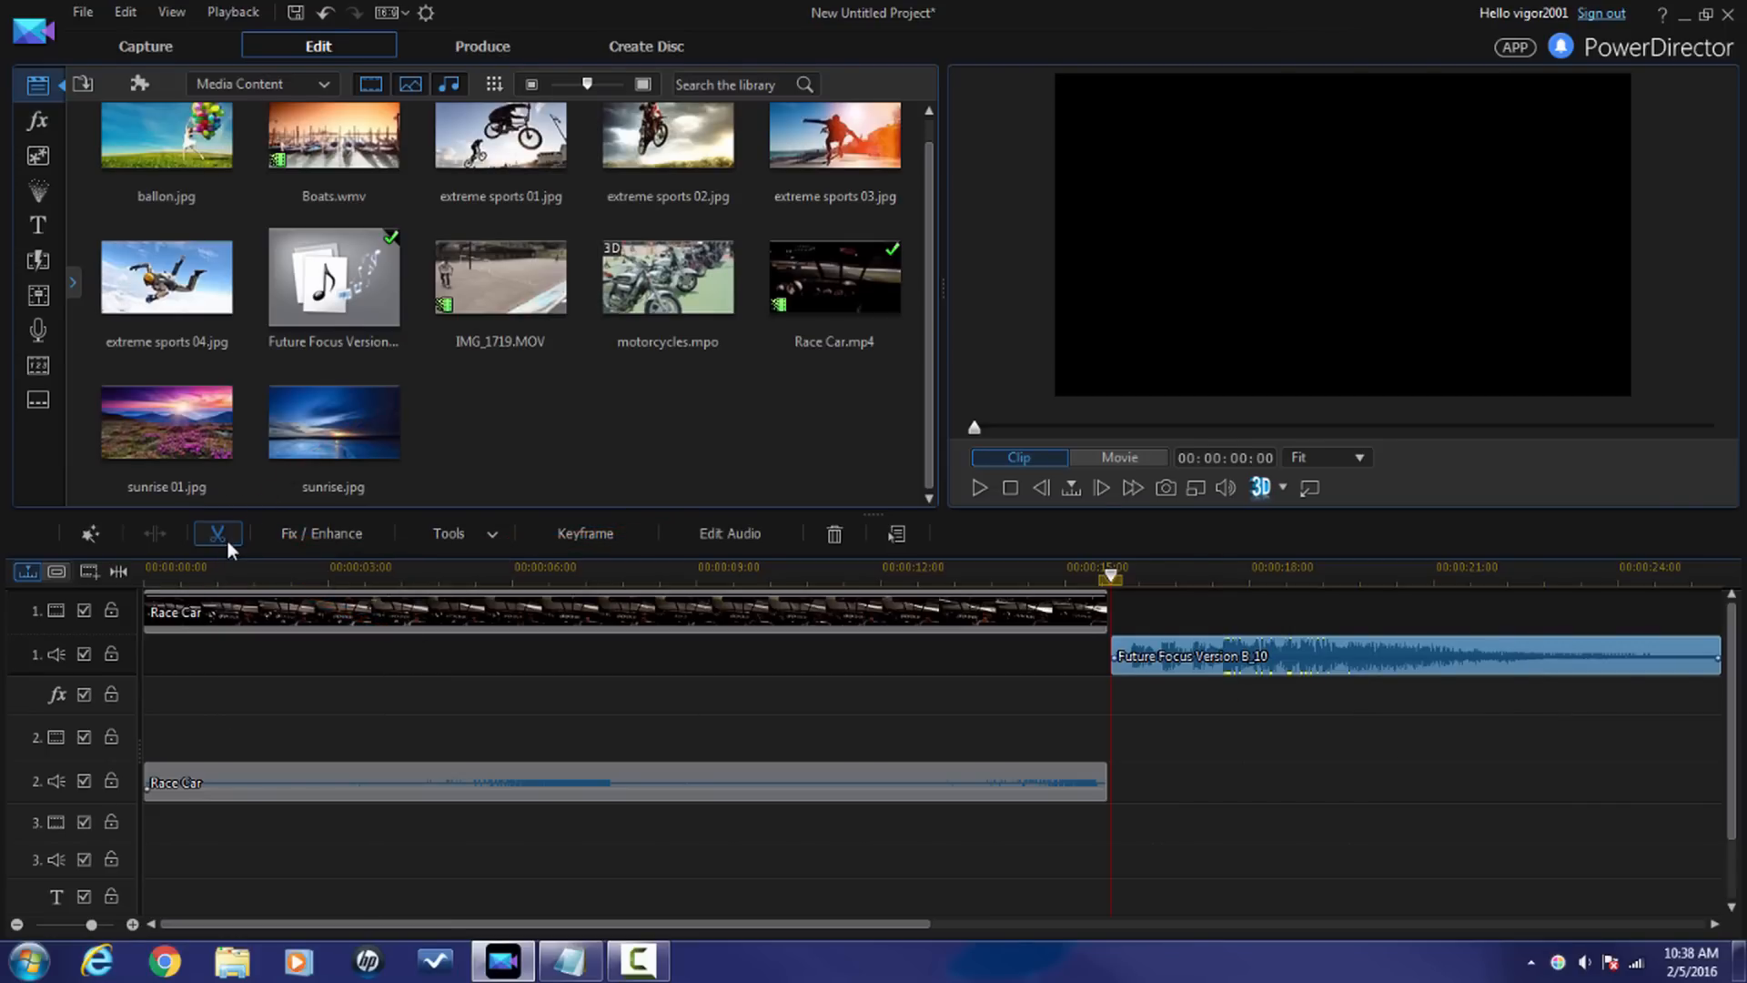
Step: Open Trim Audio for Future Focus, zoom the waveform, and step the position to 00:00:00:15
click(220, 532)
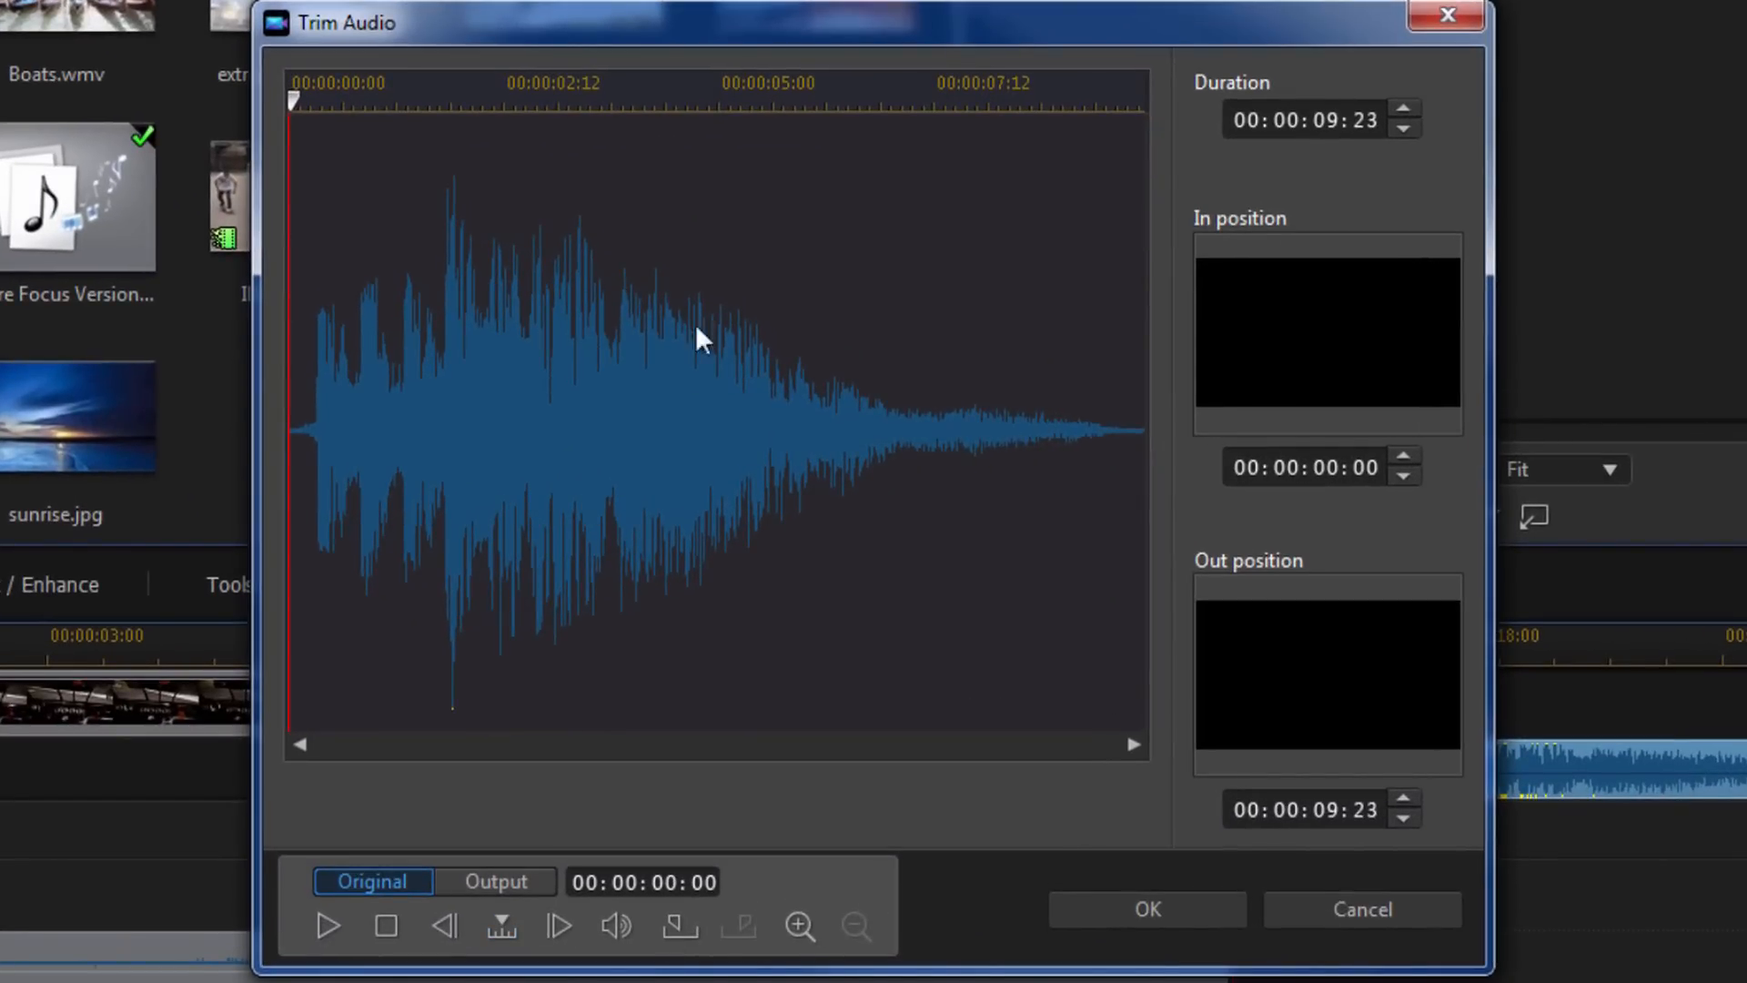
mouse_move(688, 330)
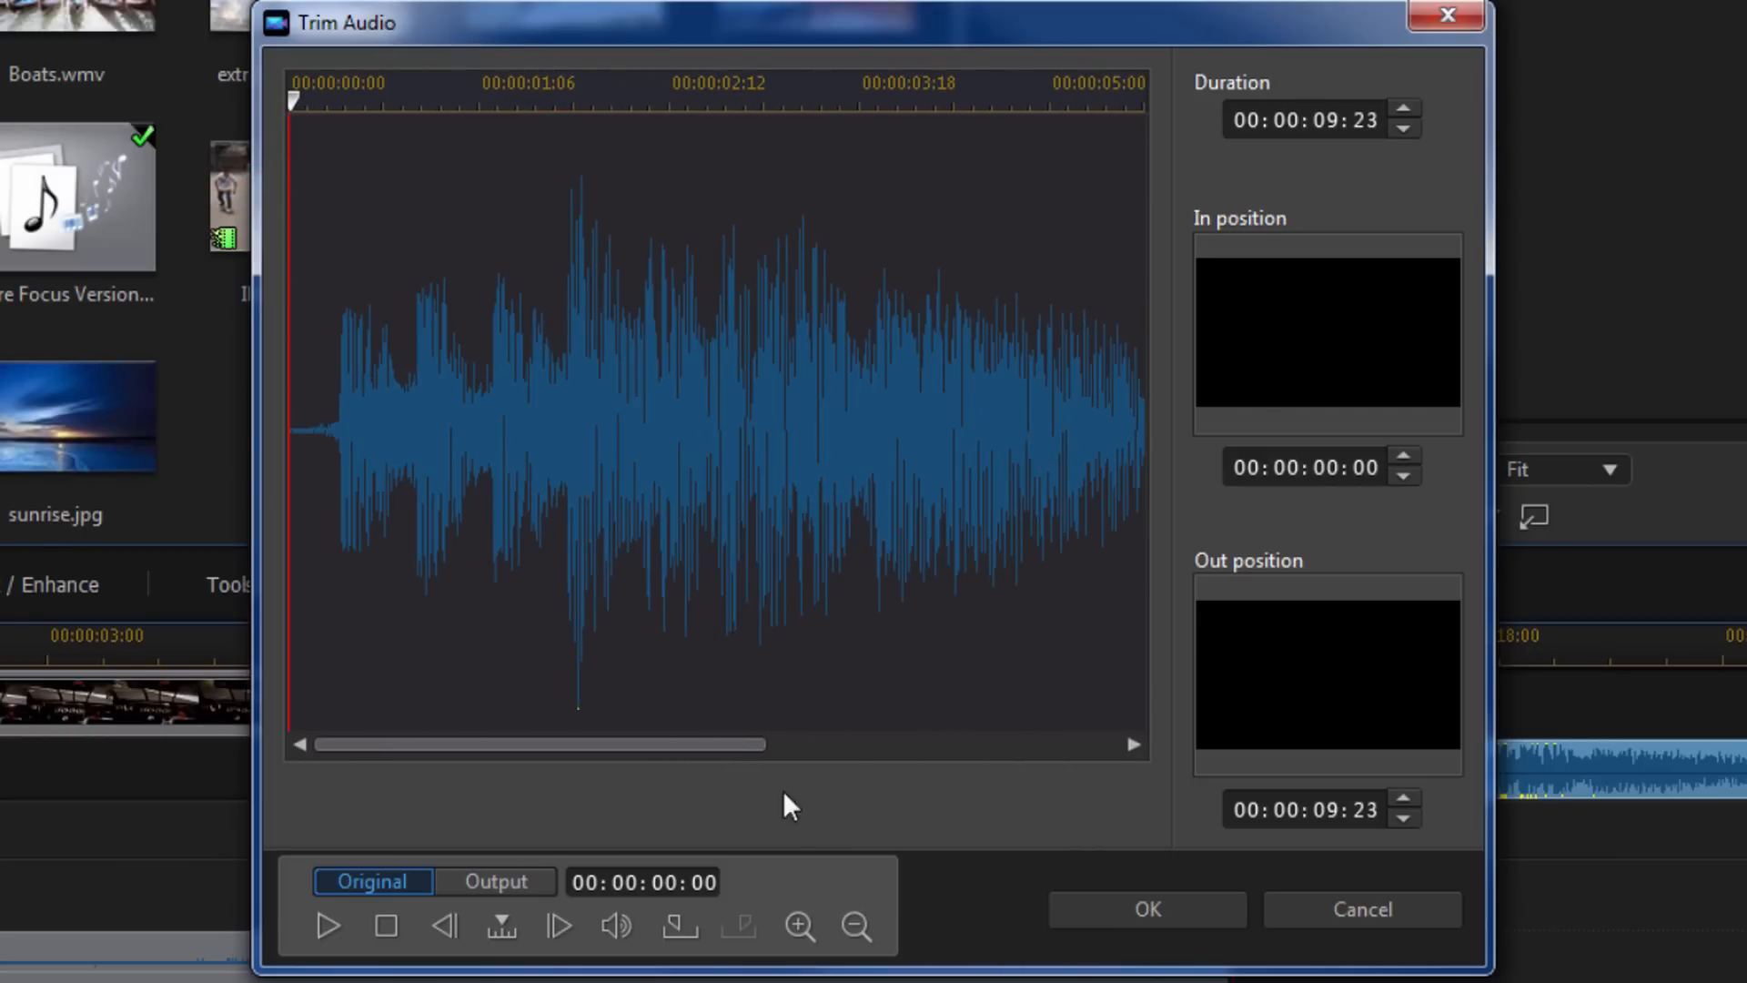
mouse_move(796, 926)
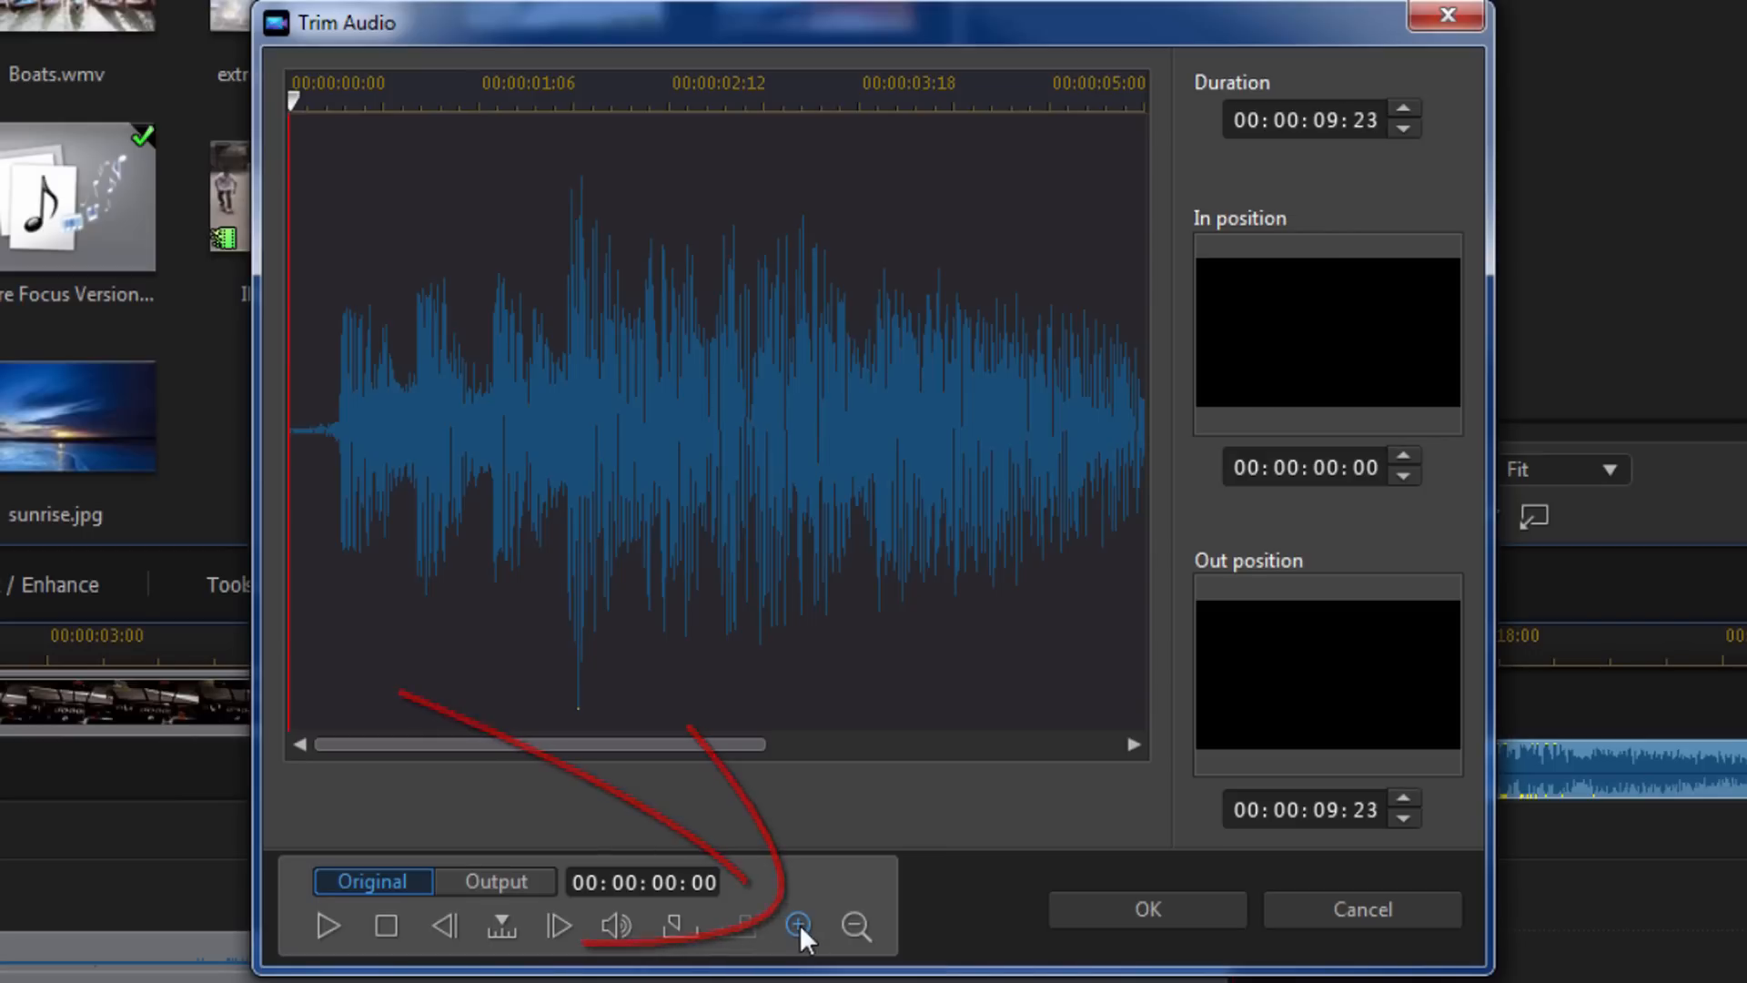
click(797, 924)
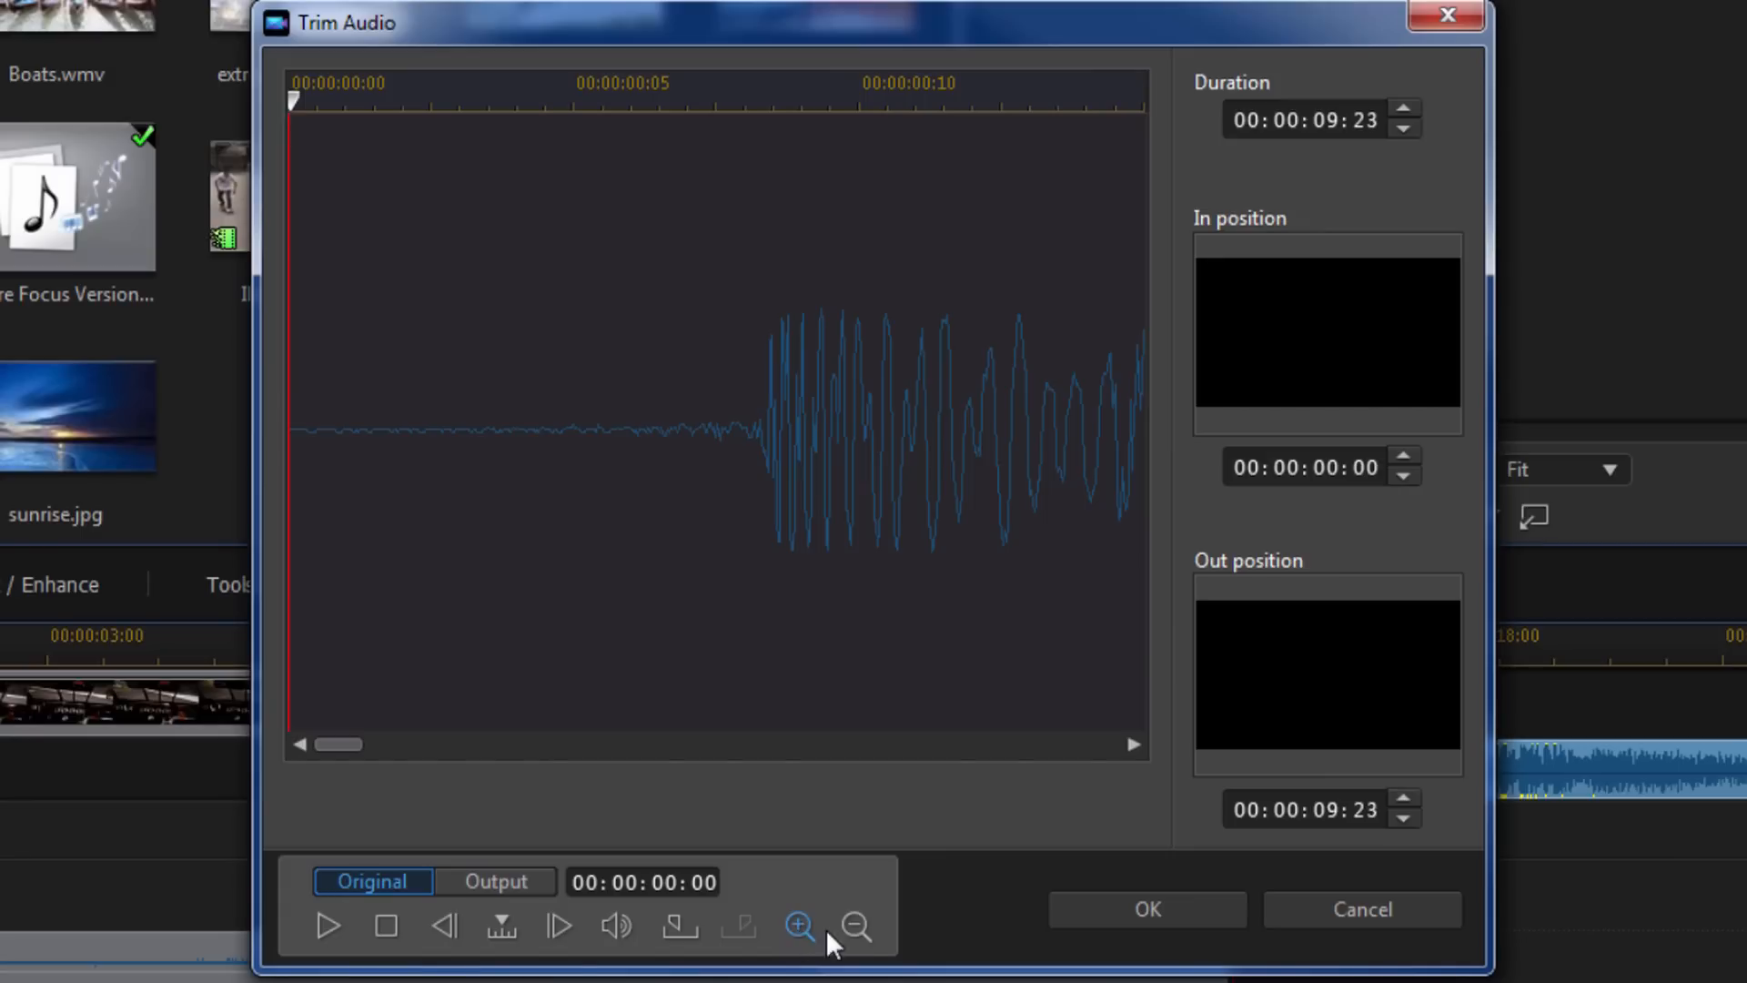
click(855, 924)
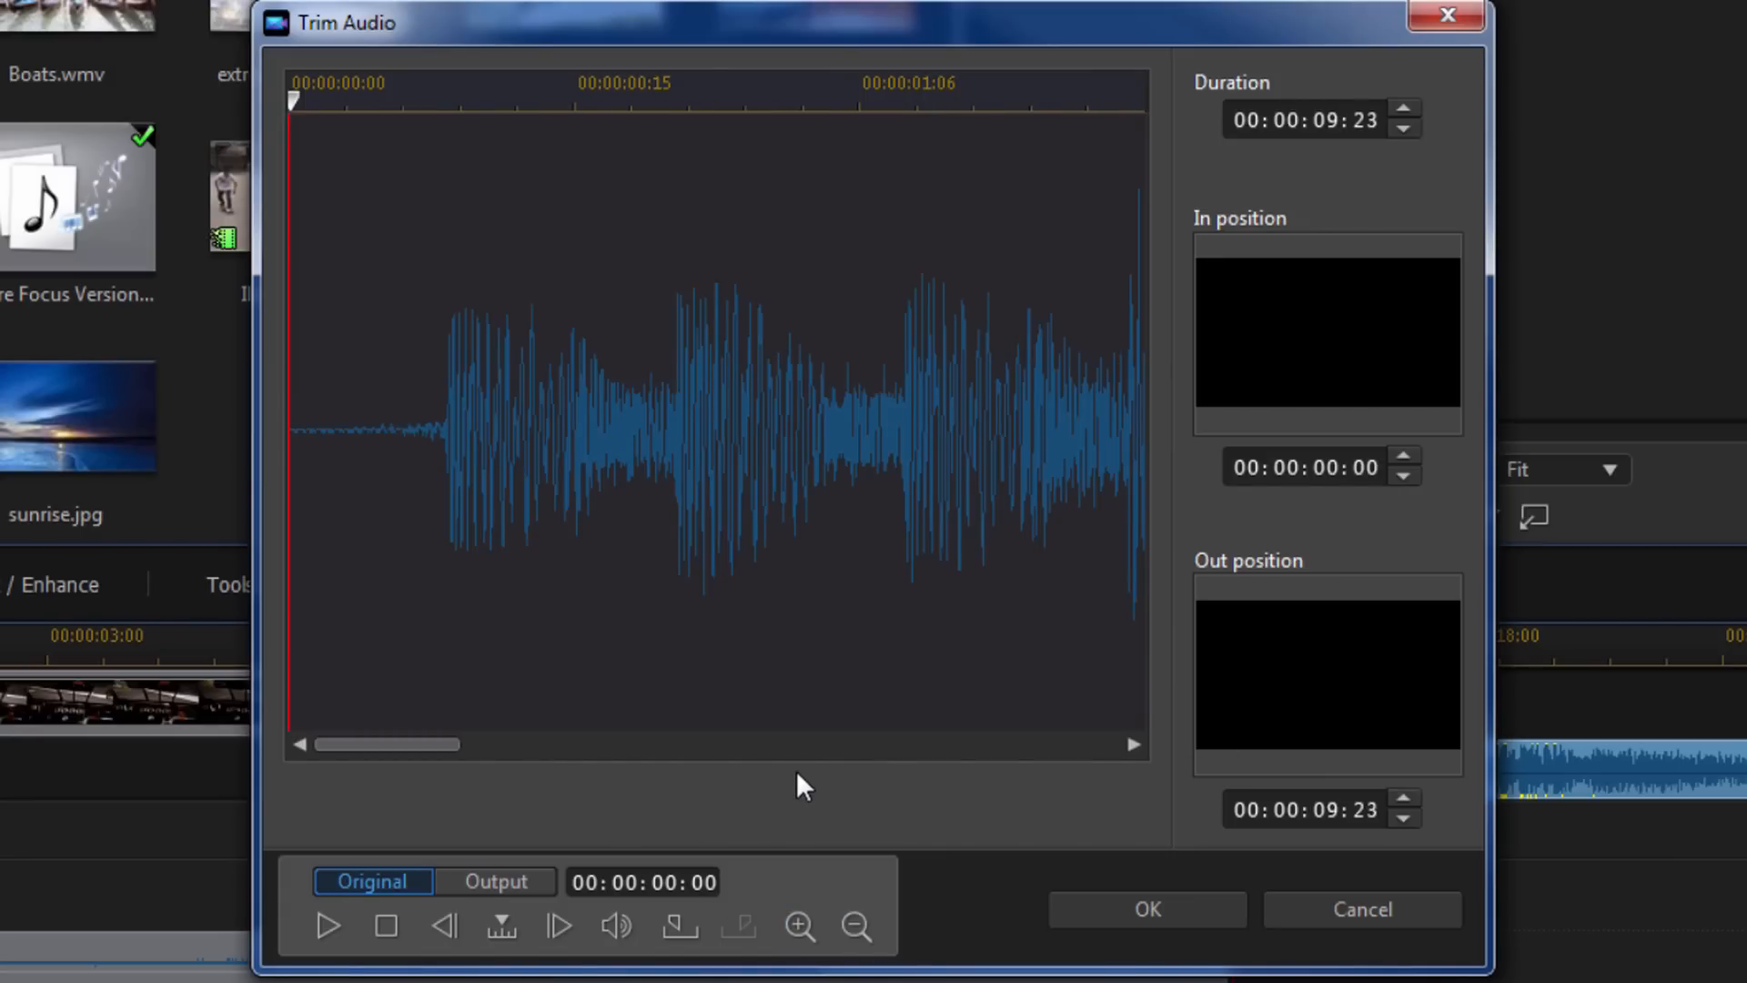
mouse_move(670, 844)
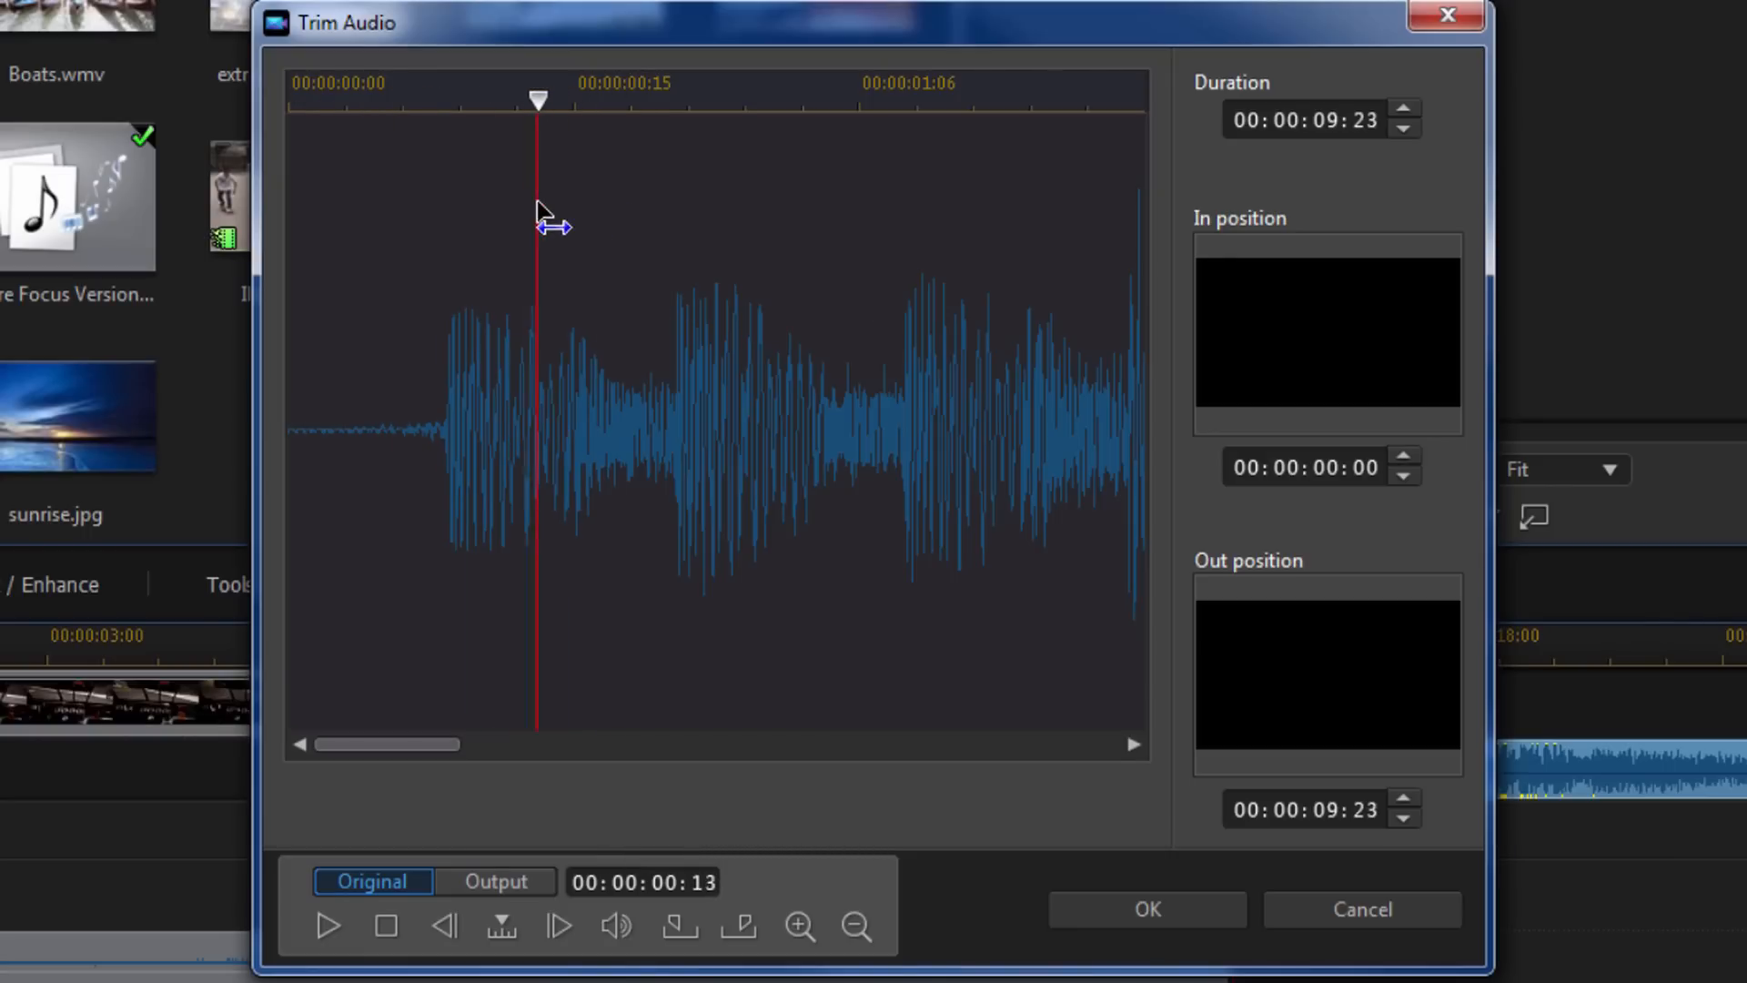
click(561, 926)
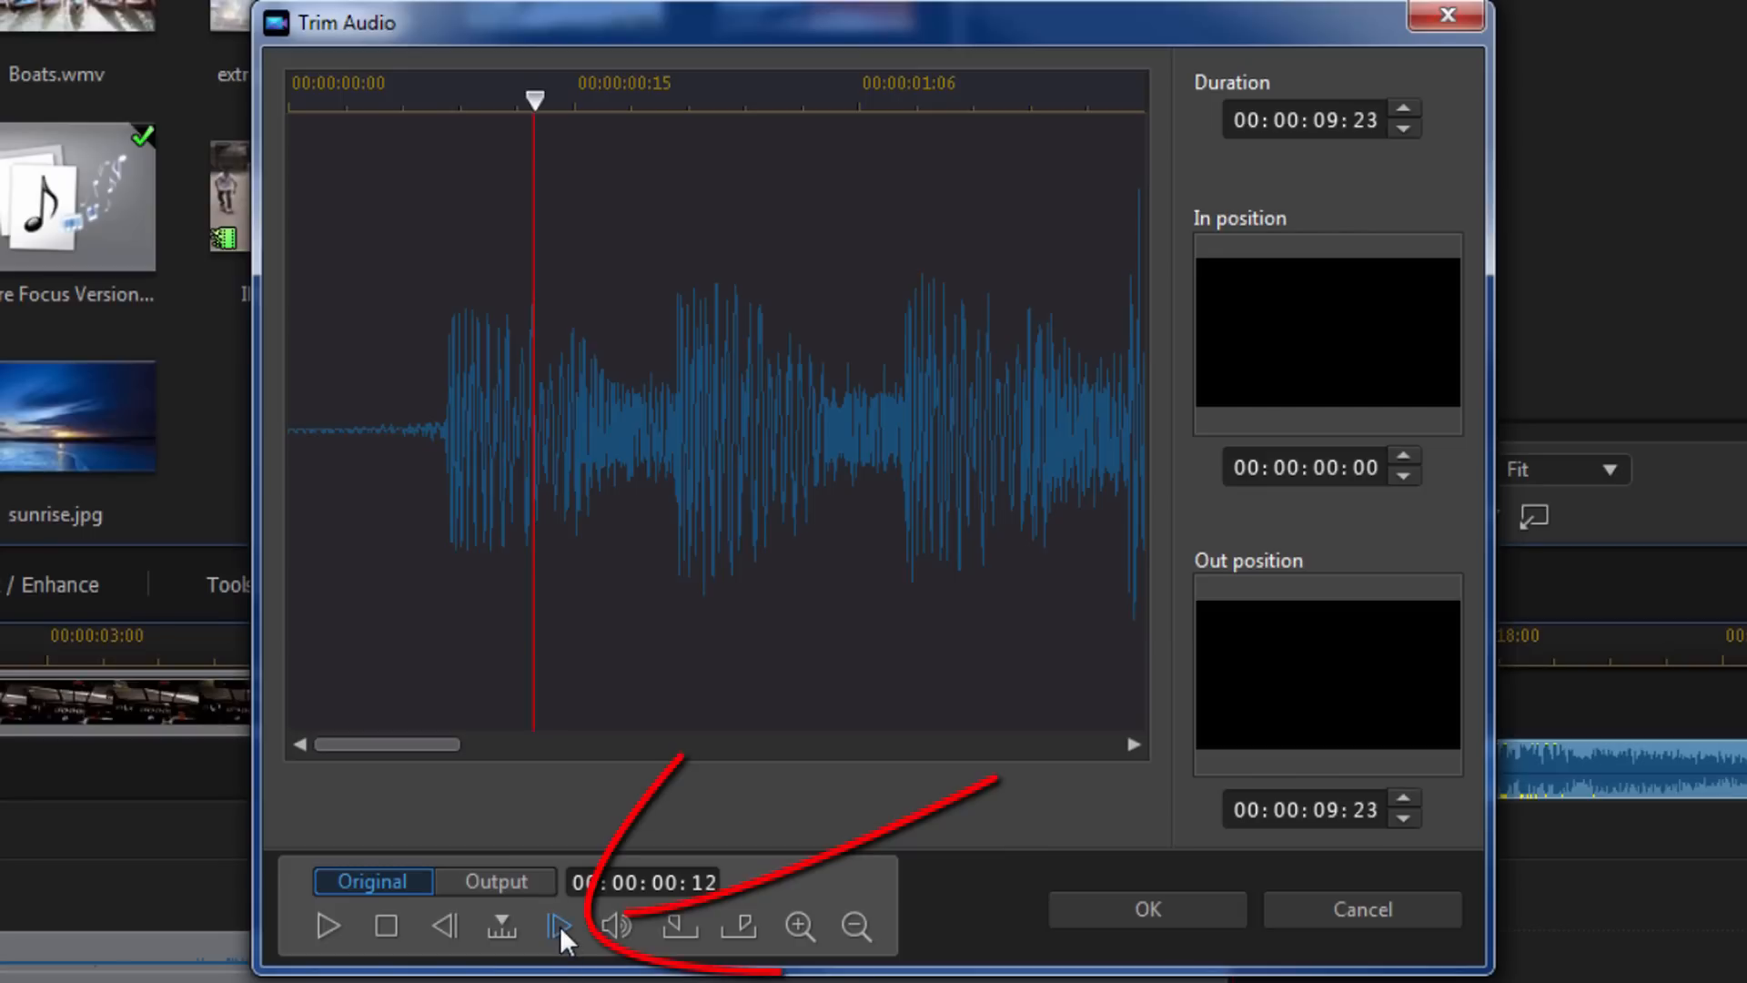
mouse_move(561, 926)
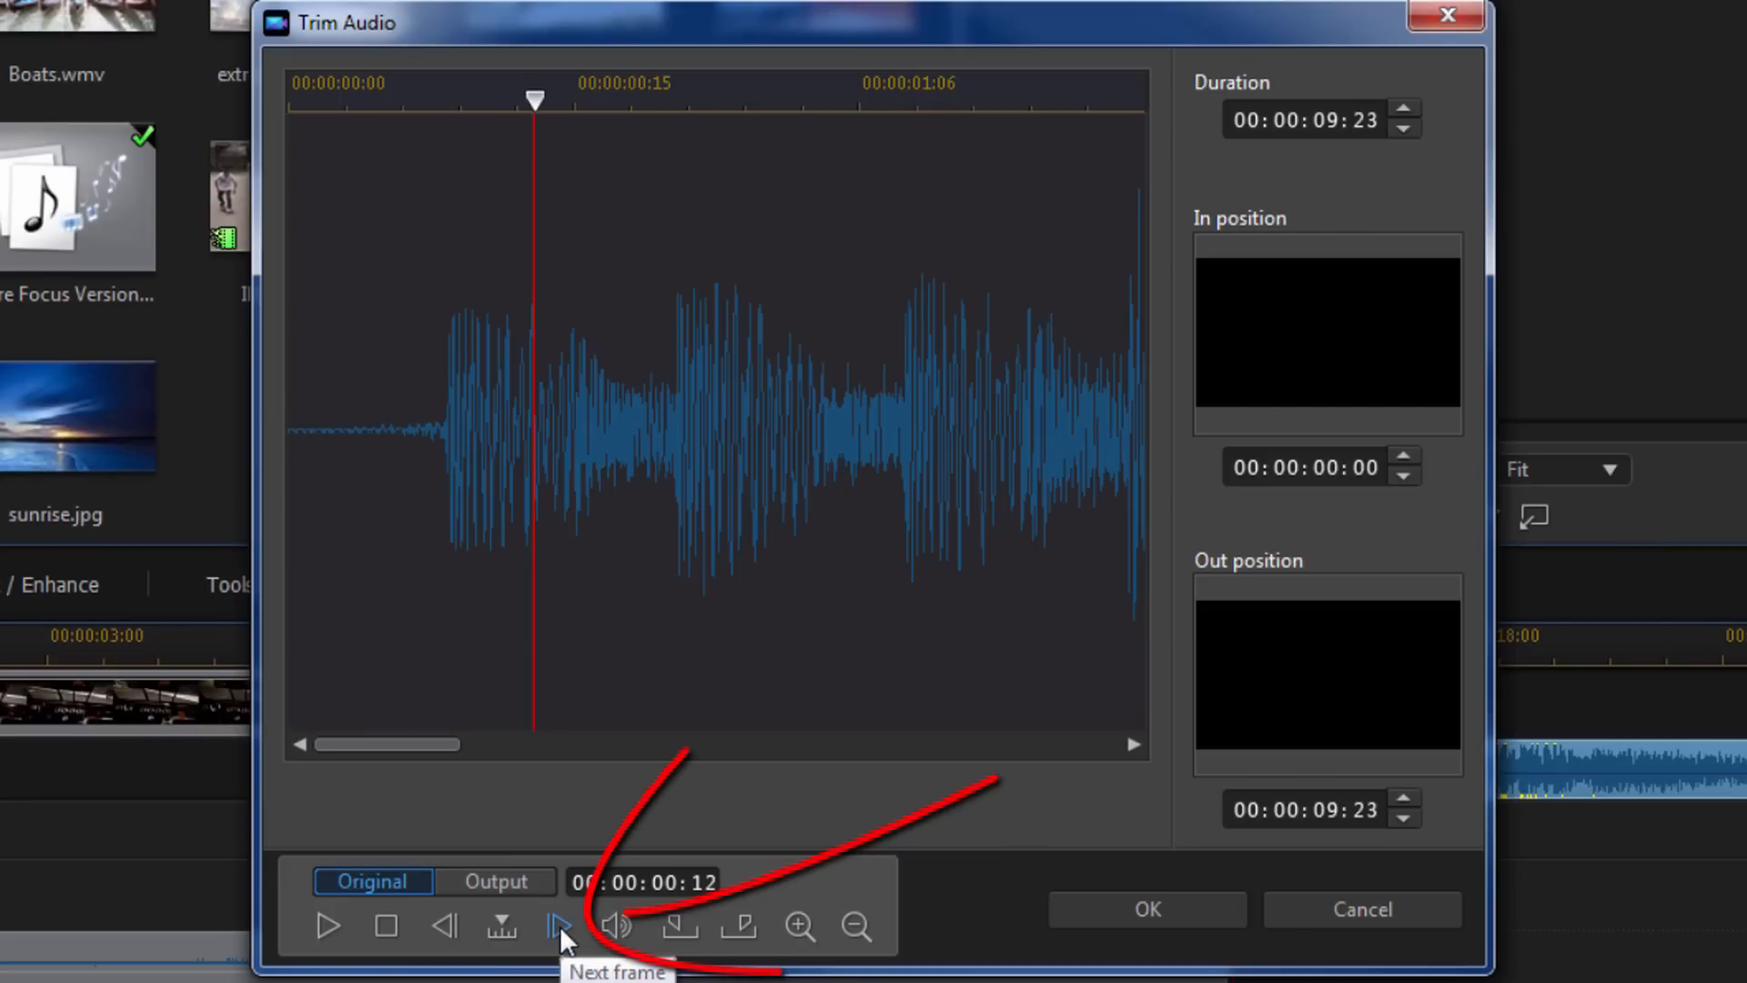
click(559, 926)
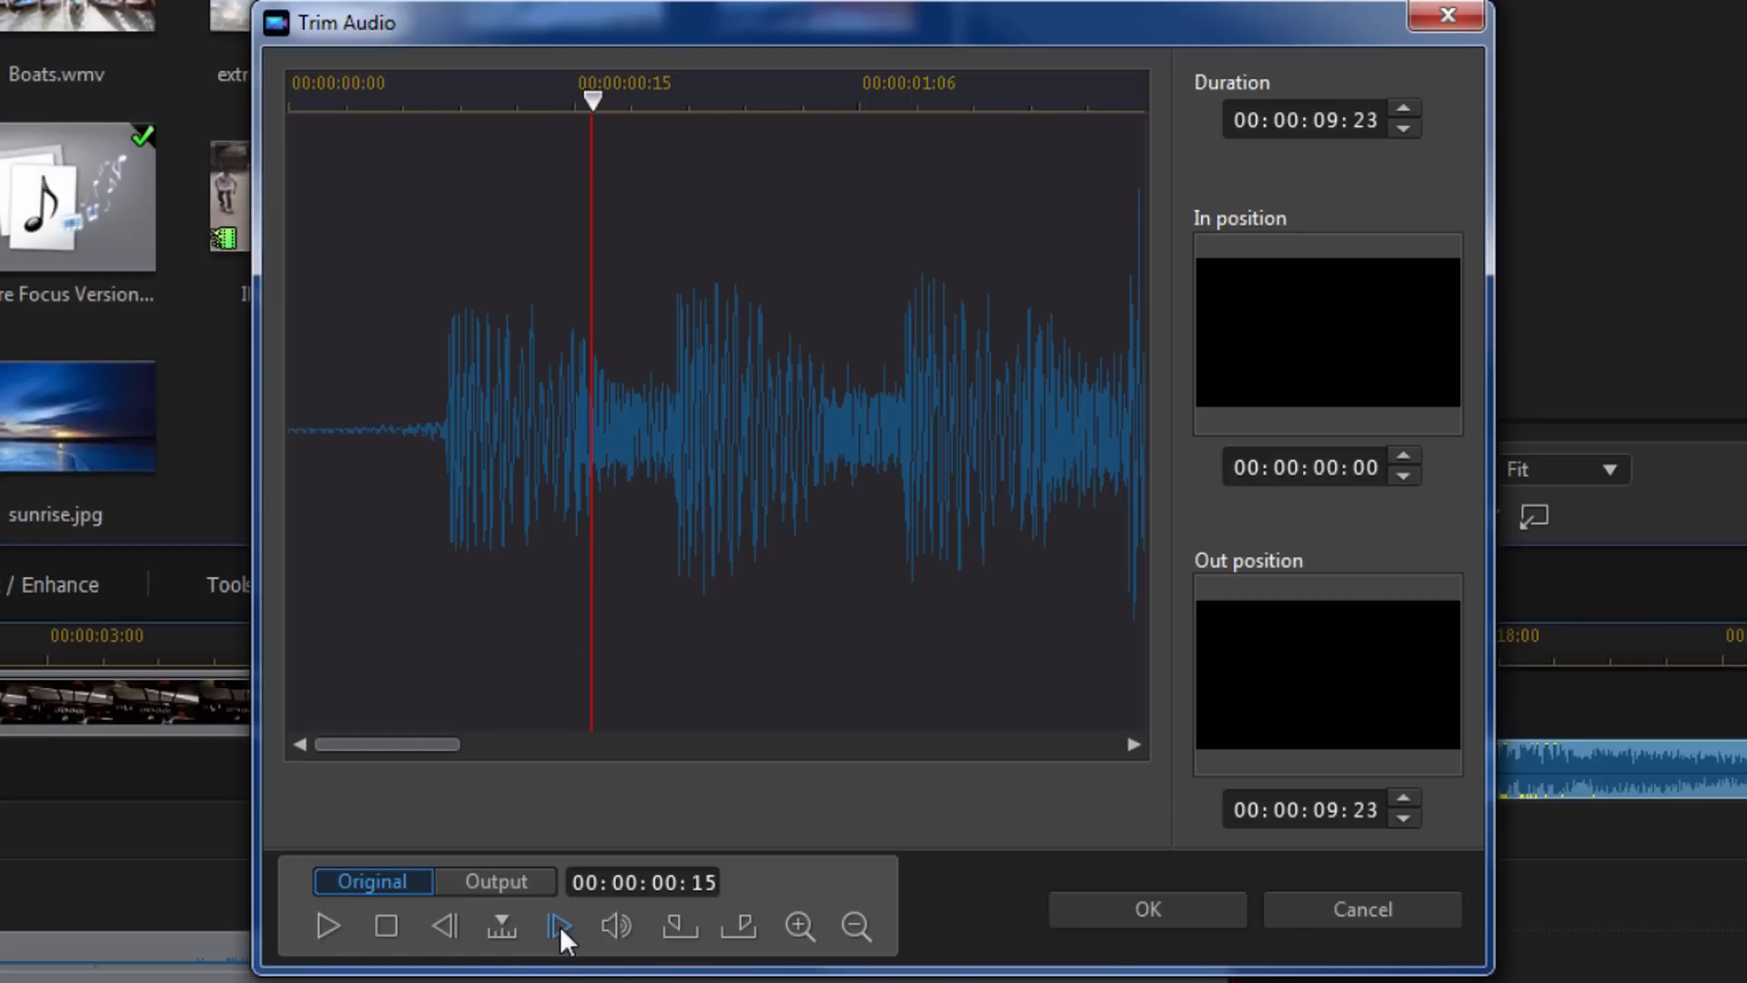
mouse_move(559, 927)
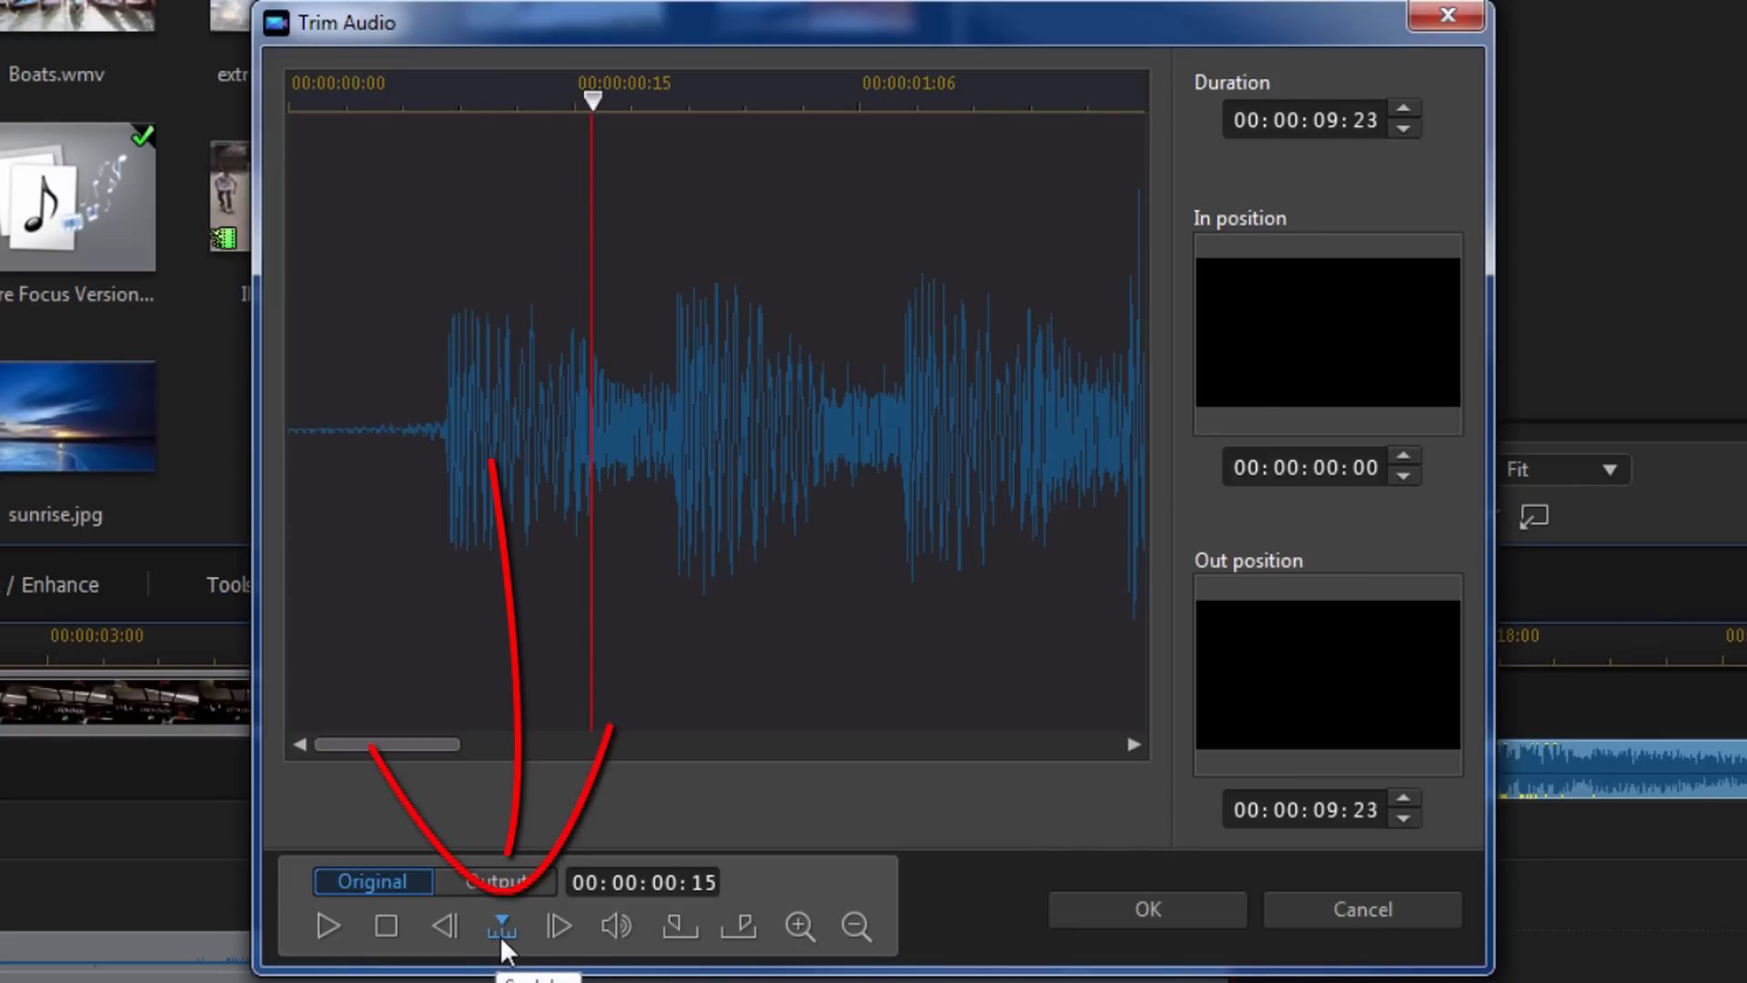
click(501, 927)
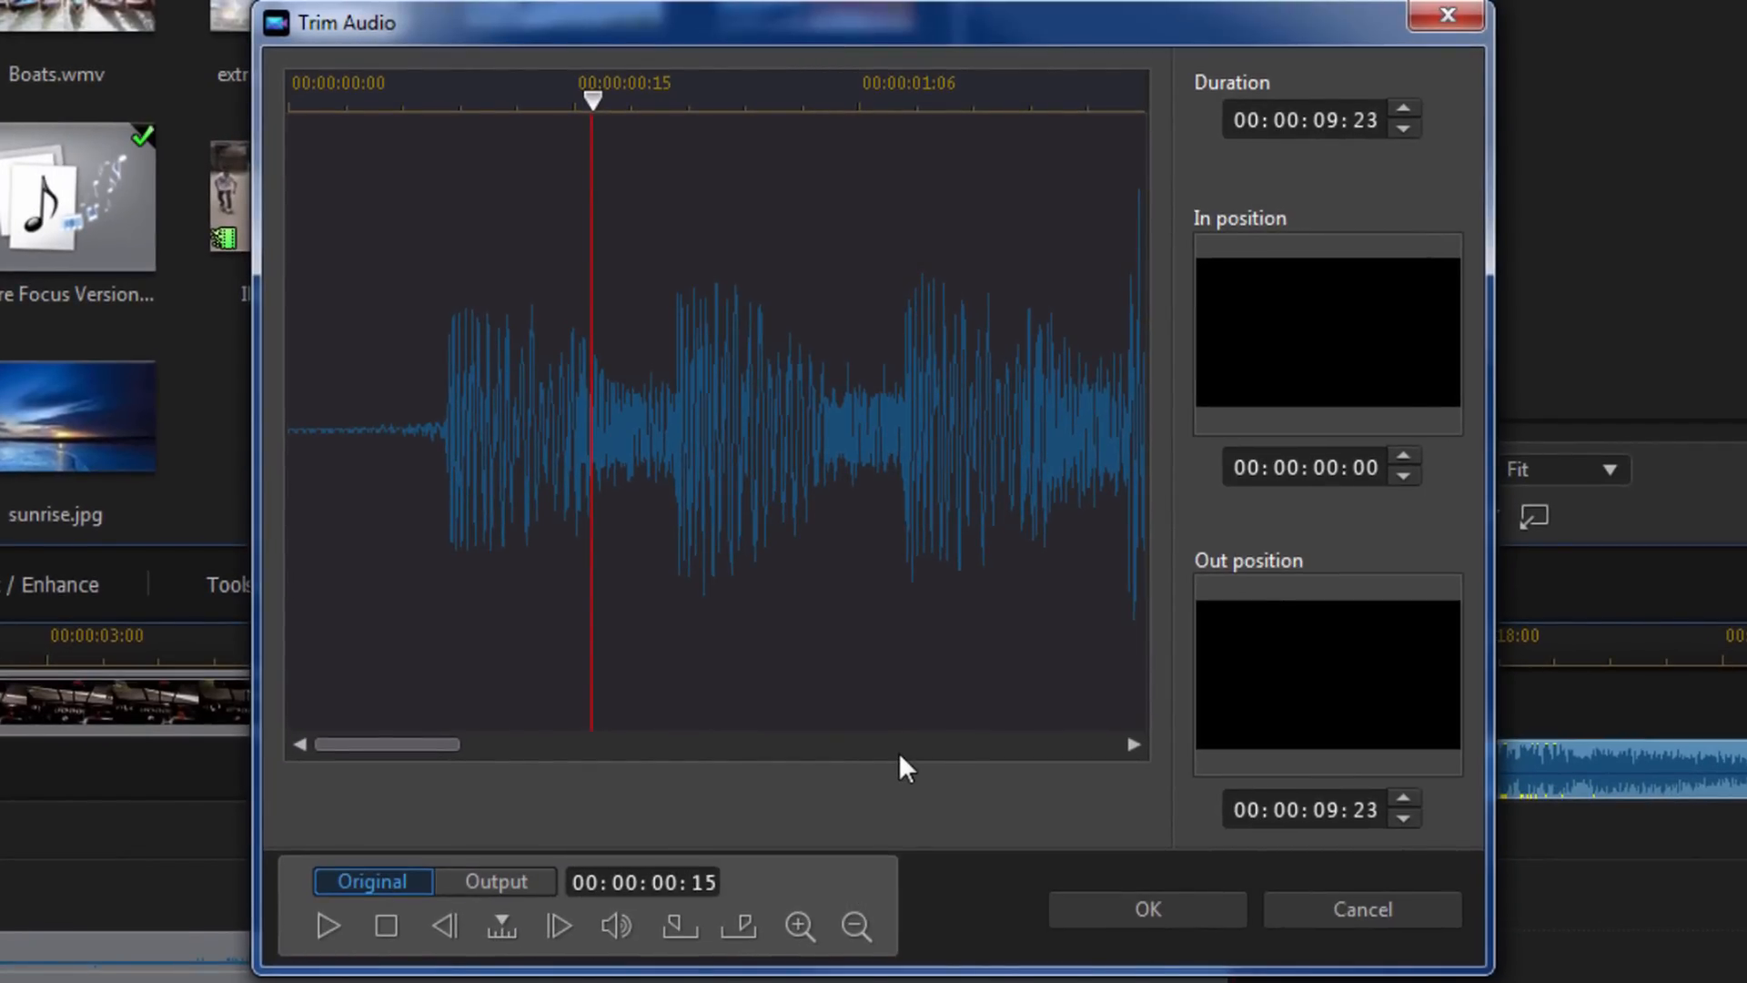
mouse_move(907, 764)
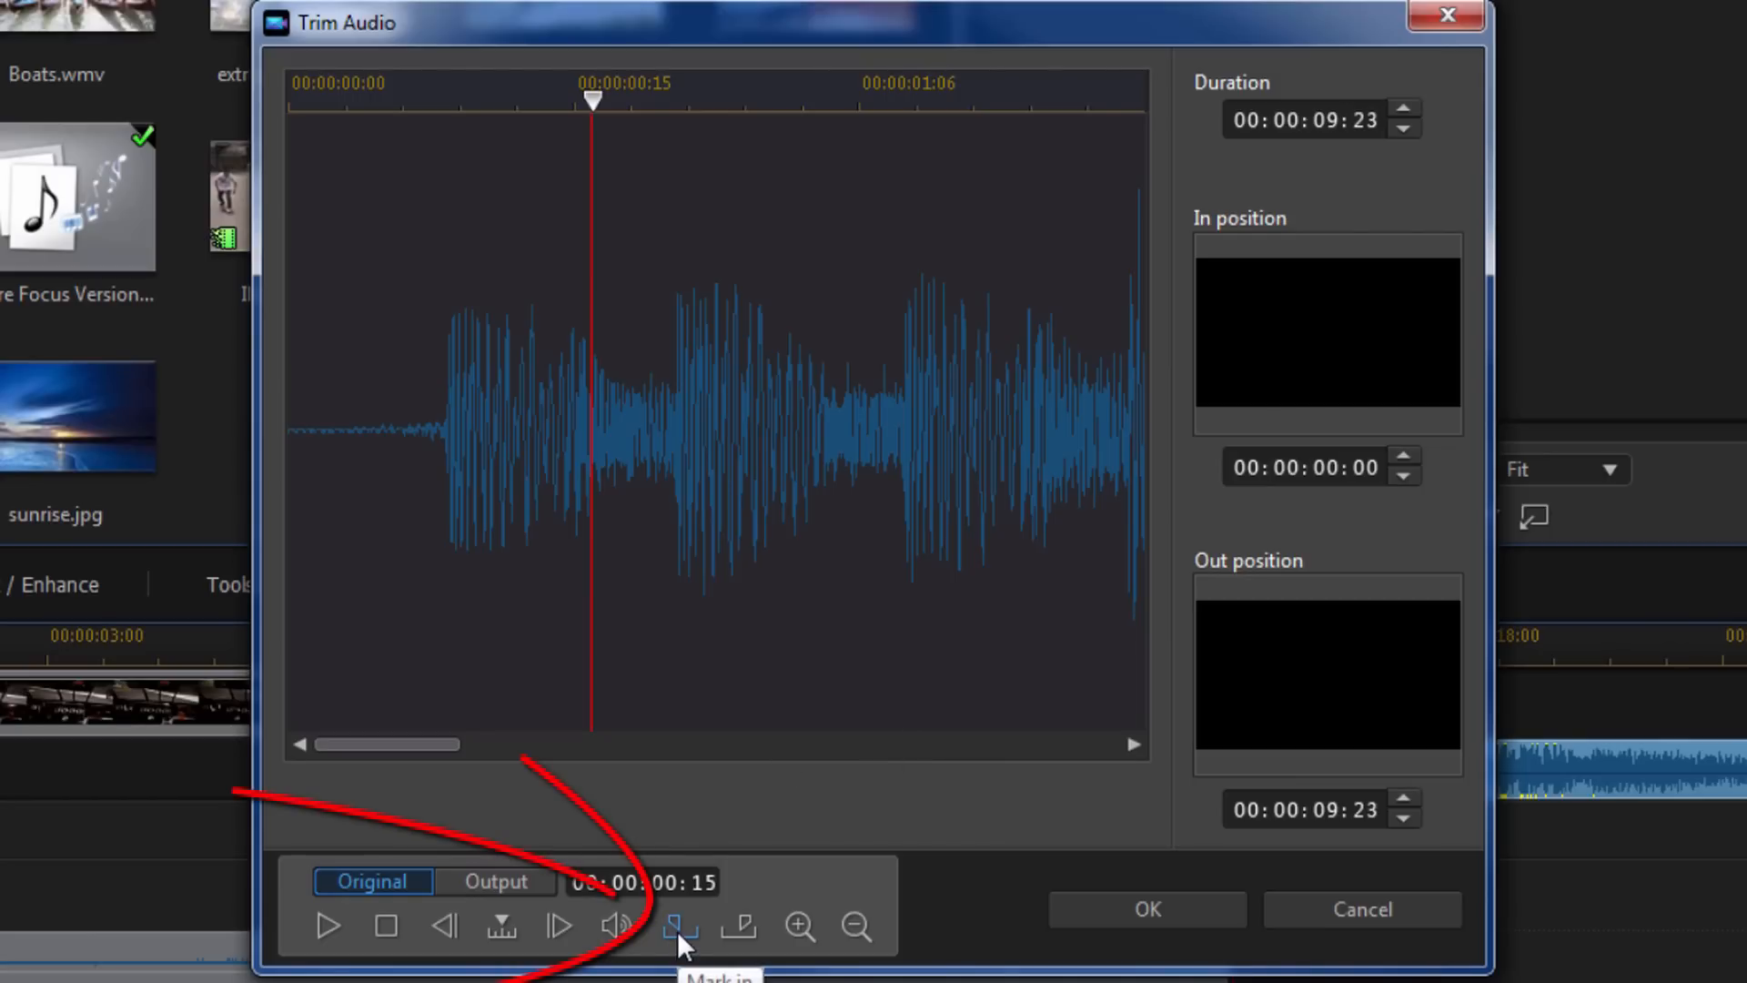
Step: Mark in at 00:00:00:15 and mark out at 00:00:01:11, leaving 19 frames
click(679, 926)
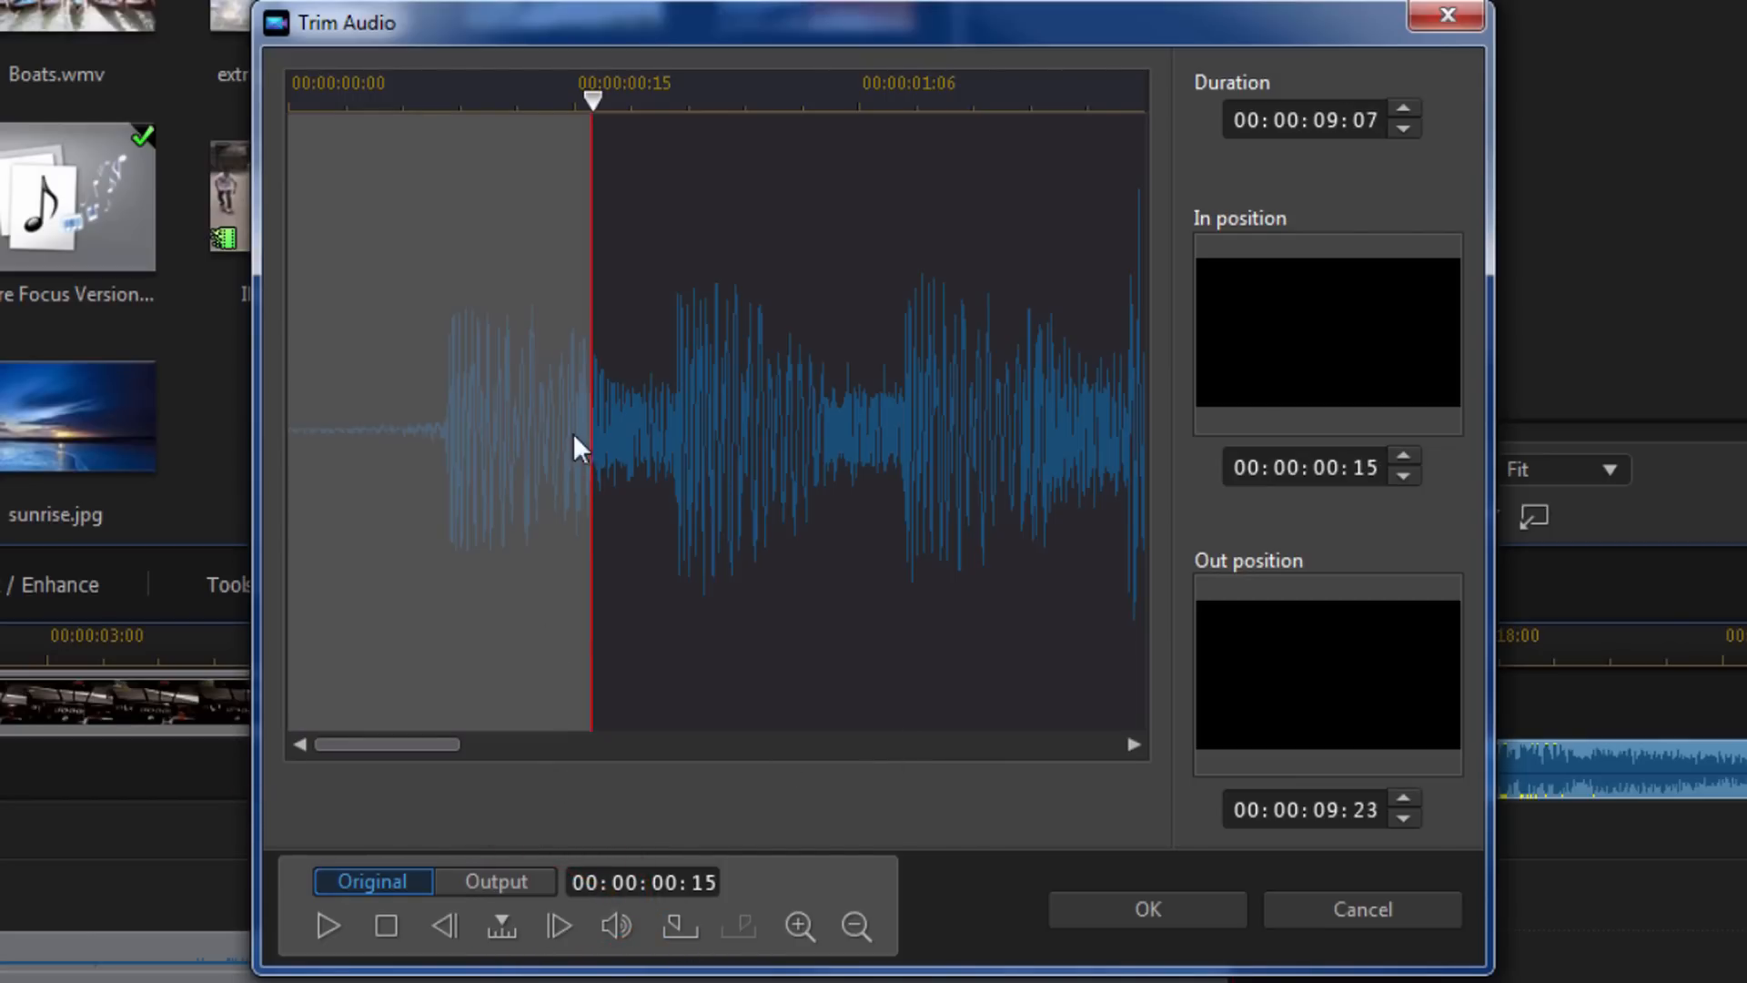
mouse_move(591, 321)
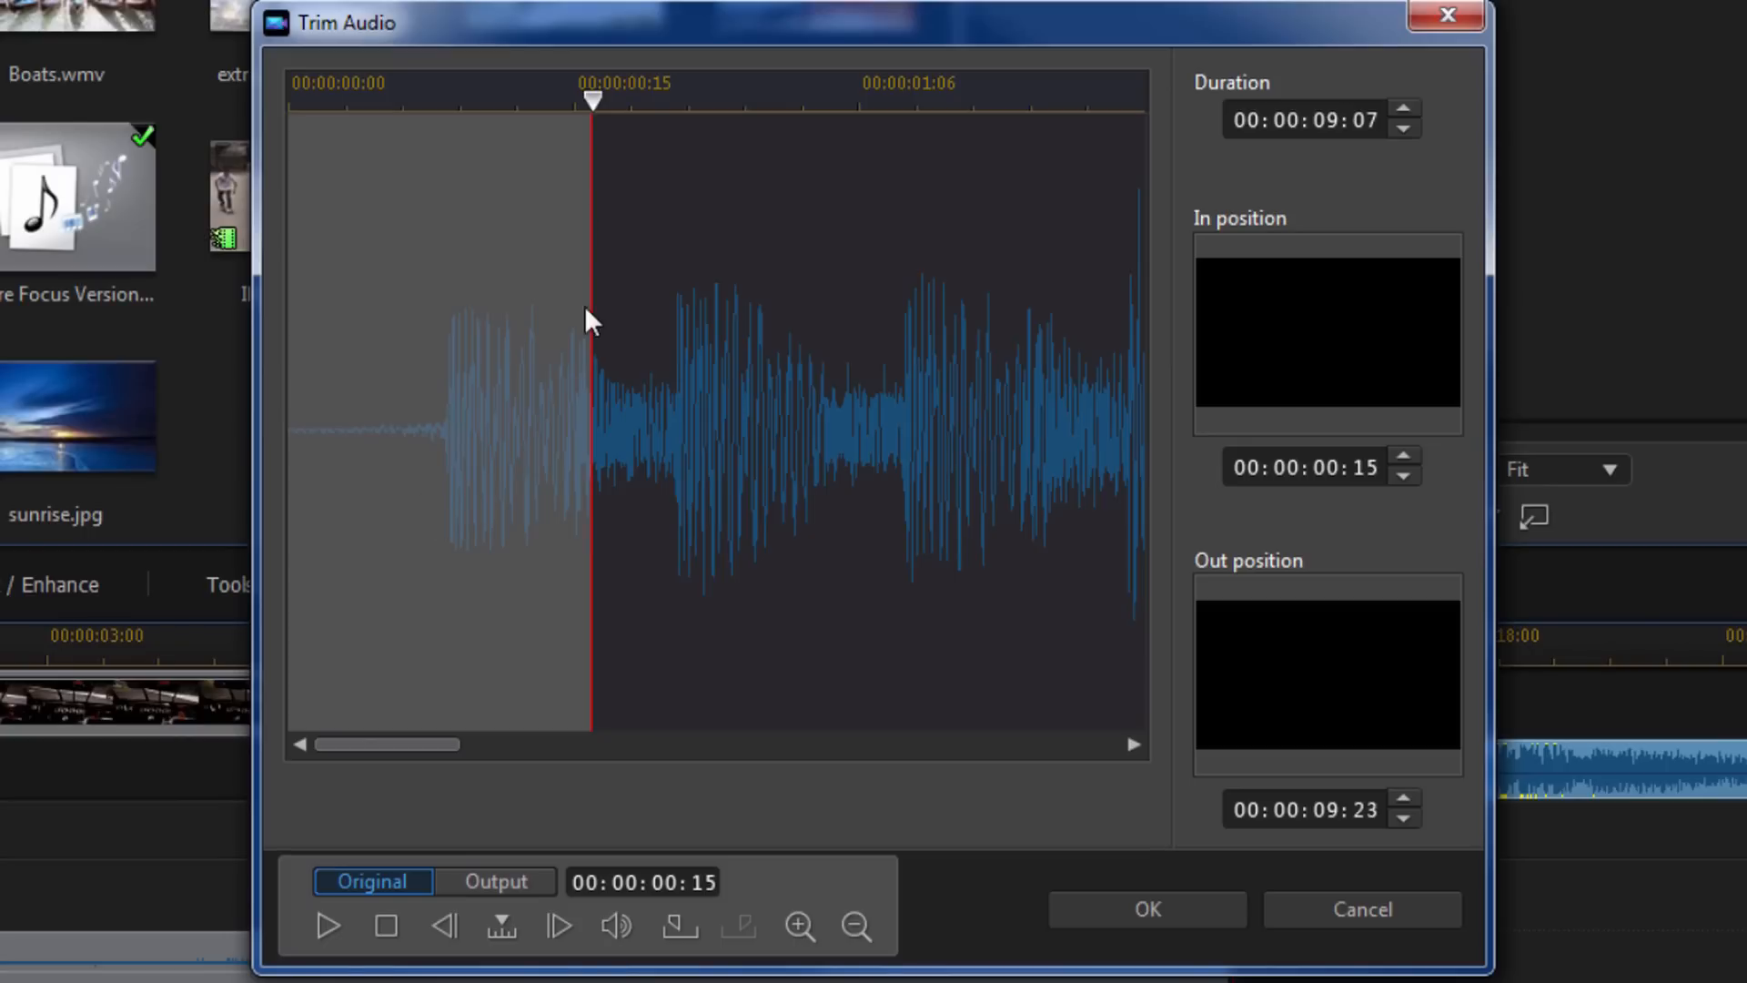
mouse_move(588, 448)
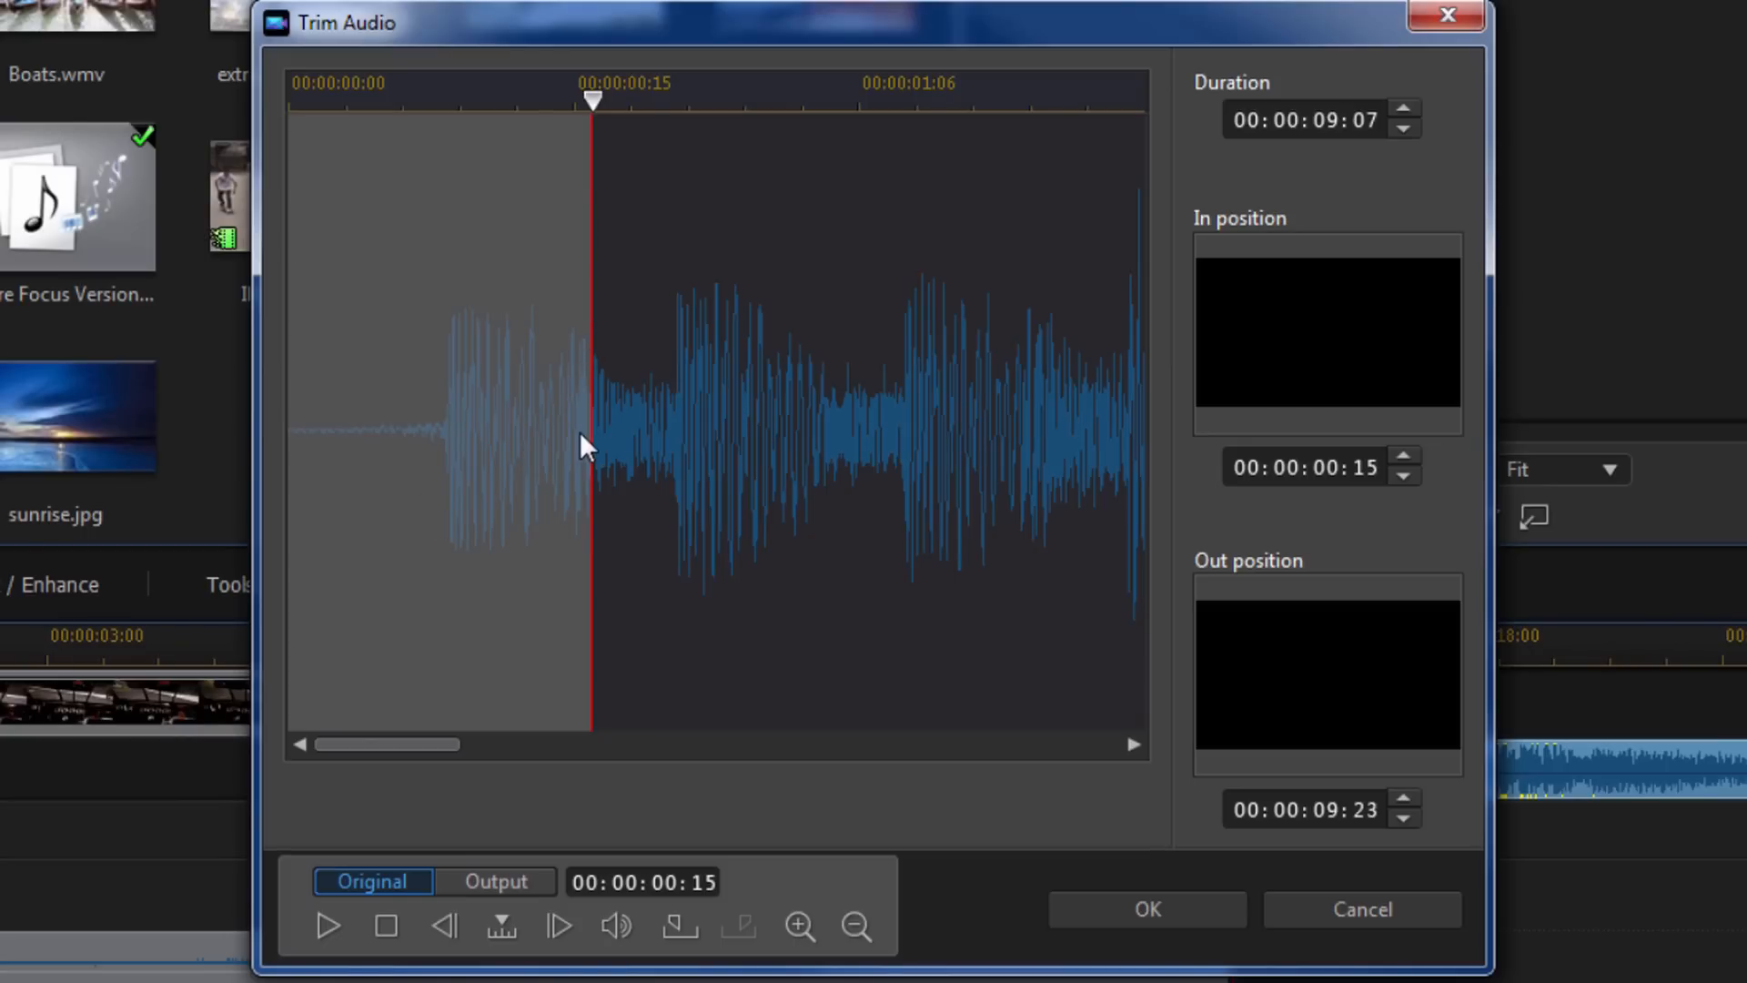
mouse_move(501, 468)
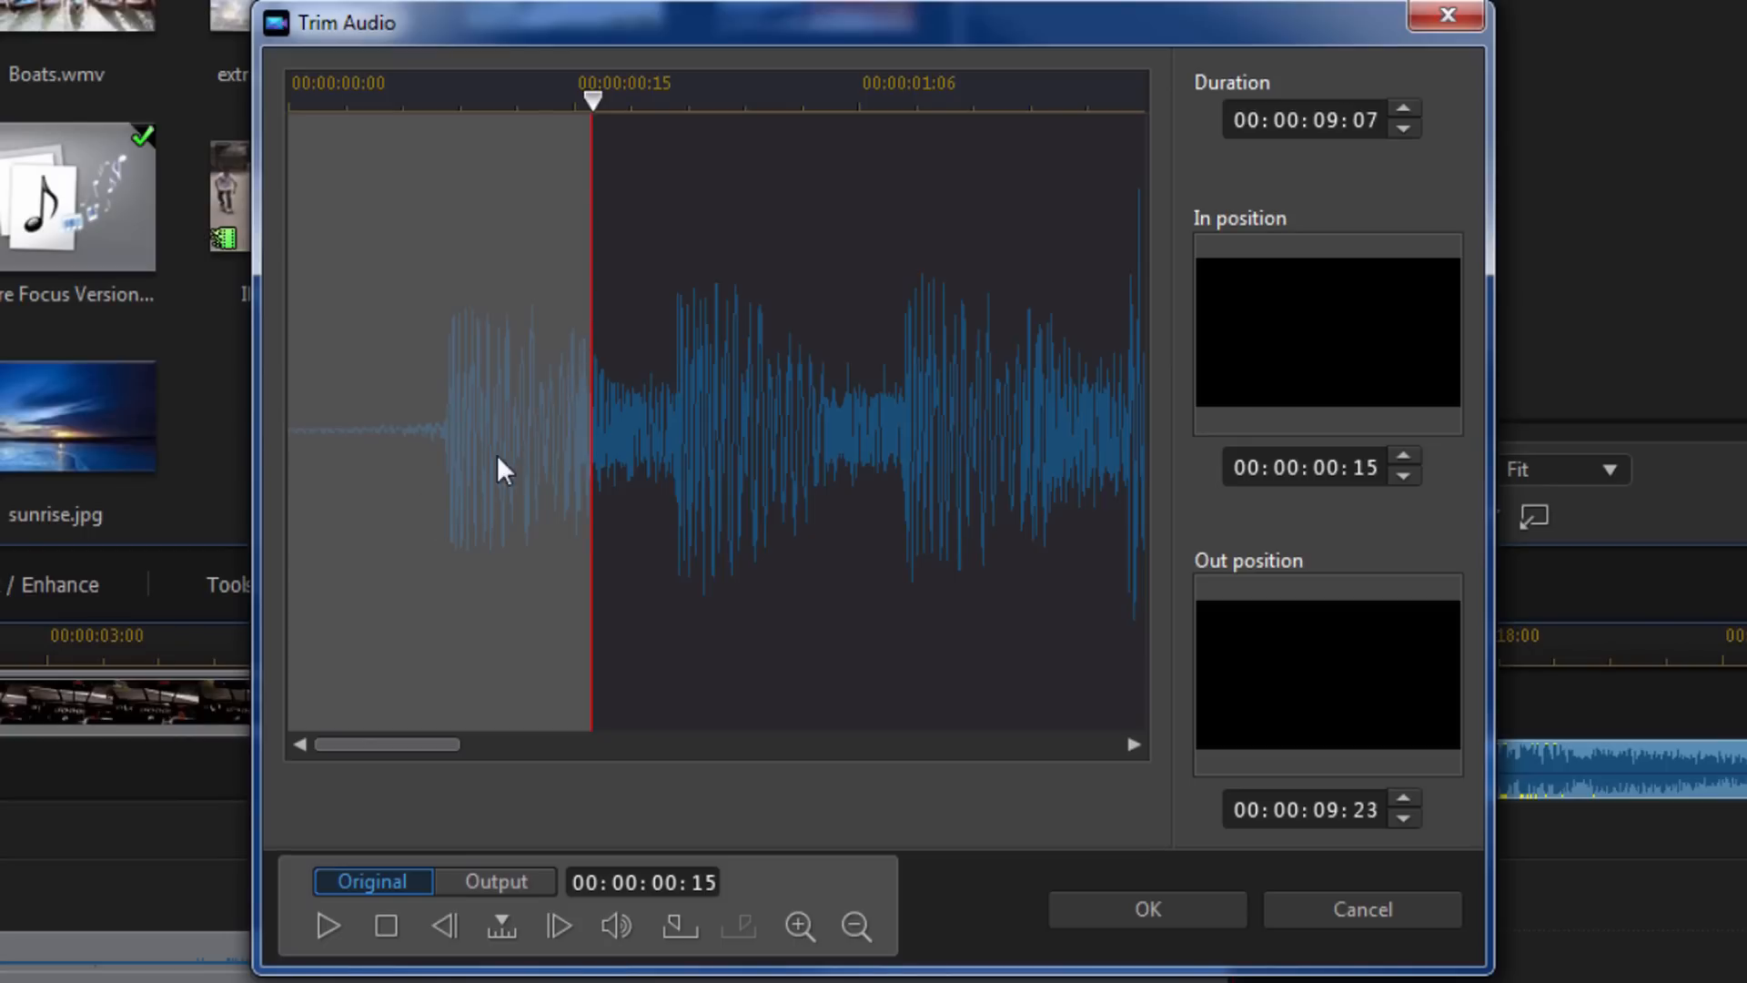
mouse_move(423, 486)
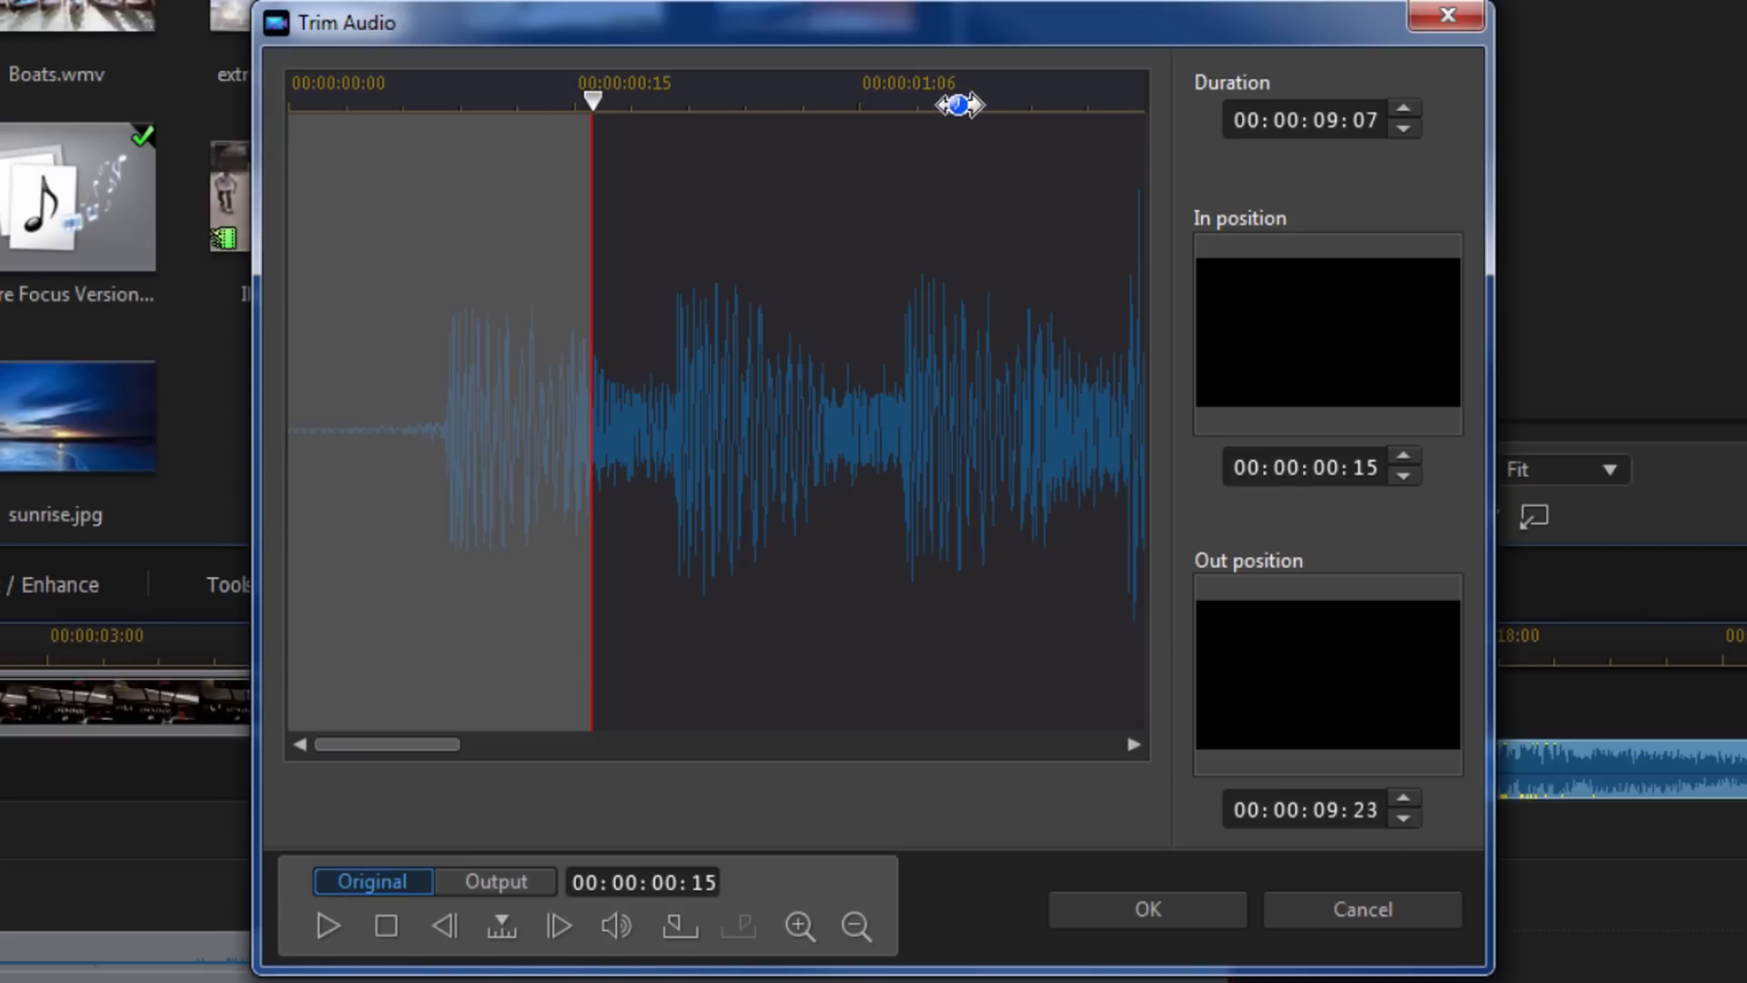
mouse_move(869, 148)
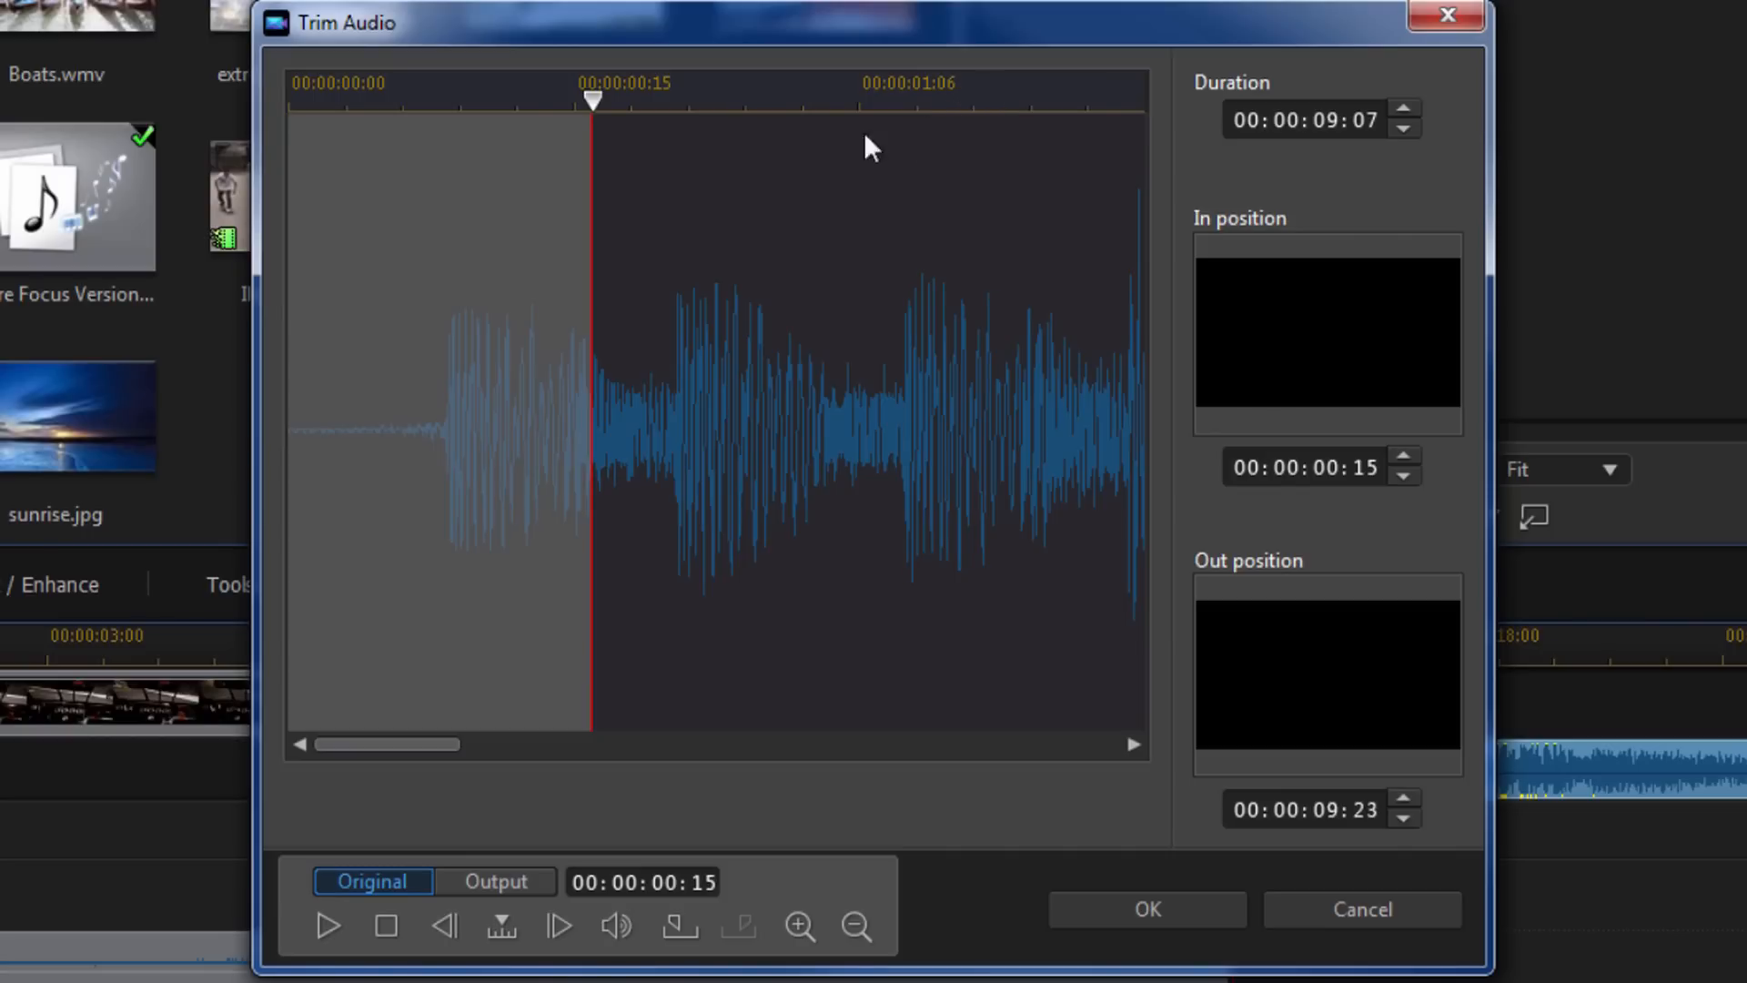
mouse_move(963, 129)
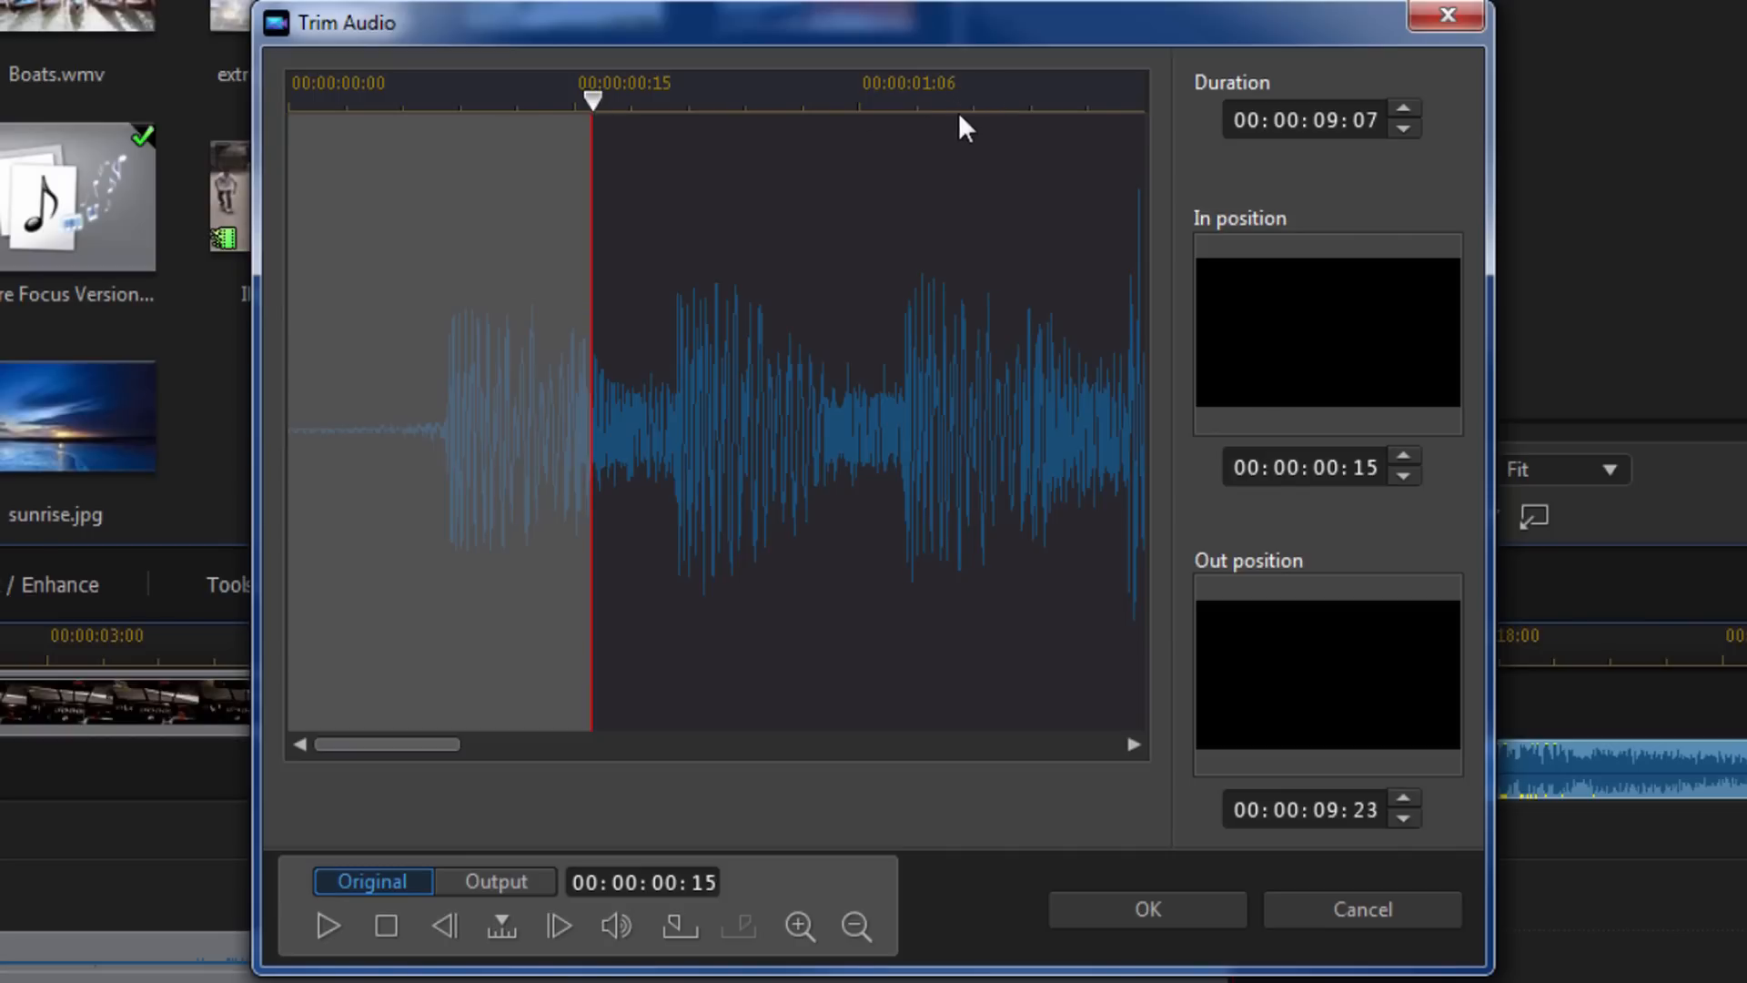
drag(592, 100, 964, 100)
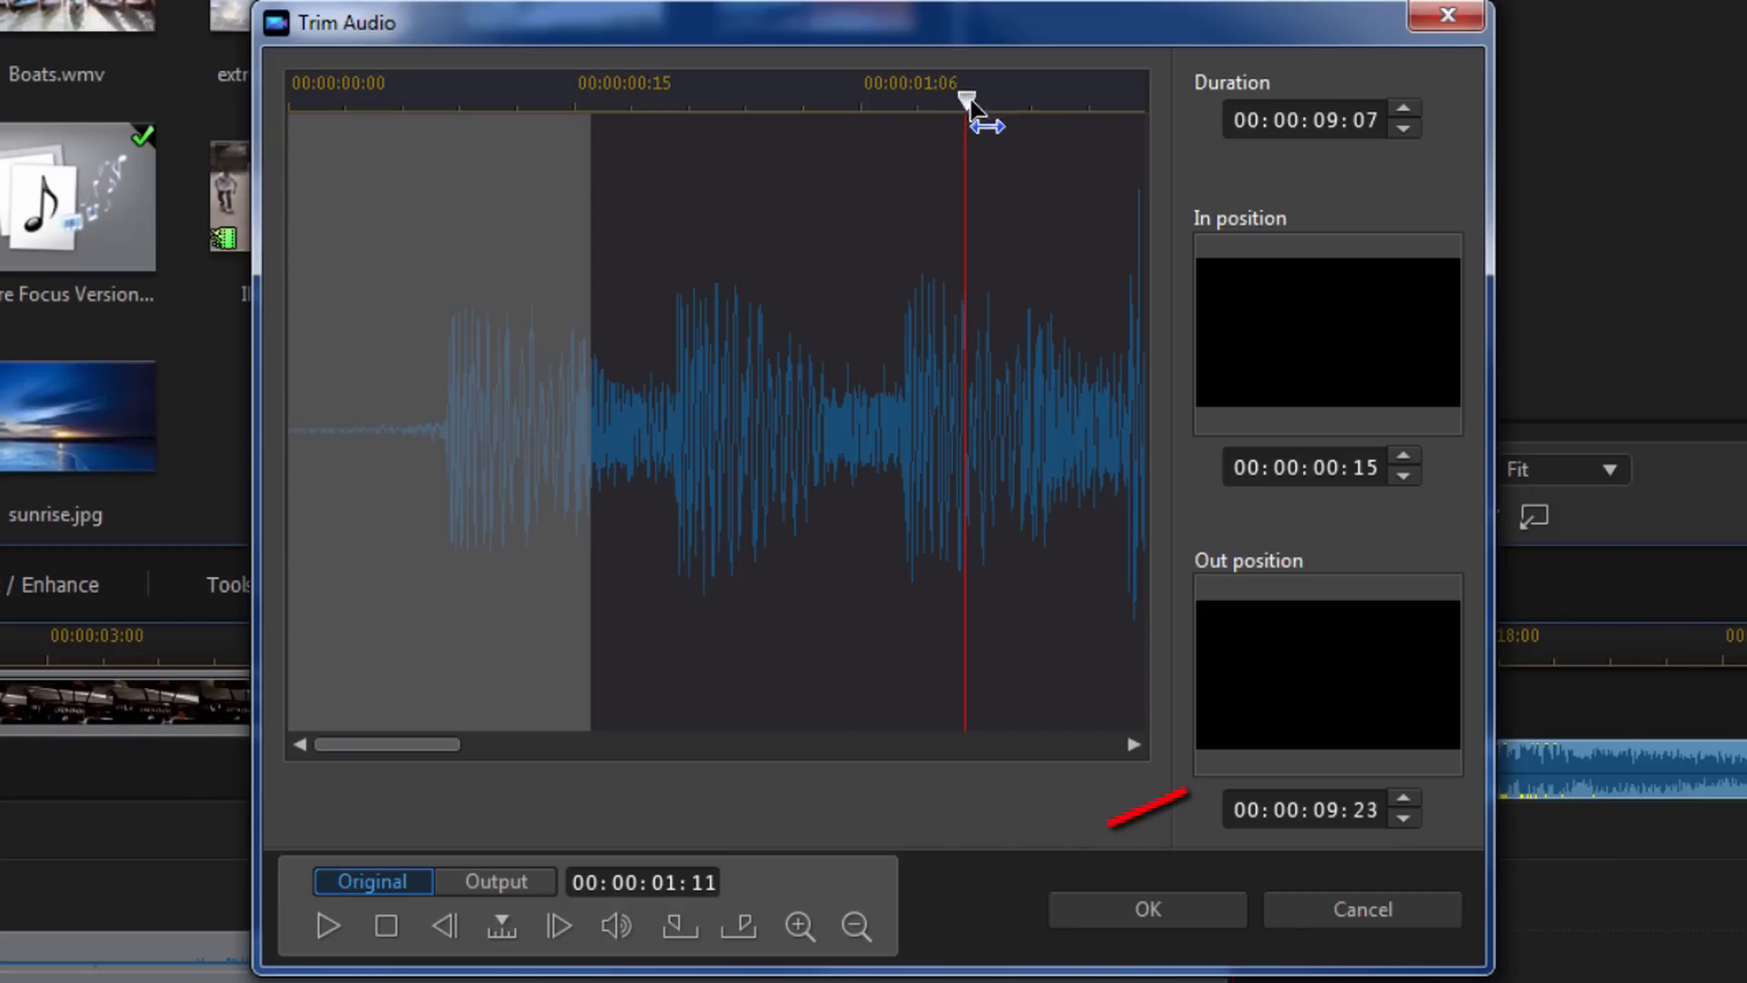
mouse_move(742, 927)
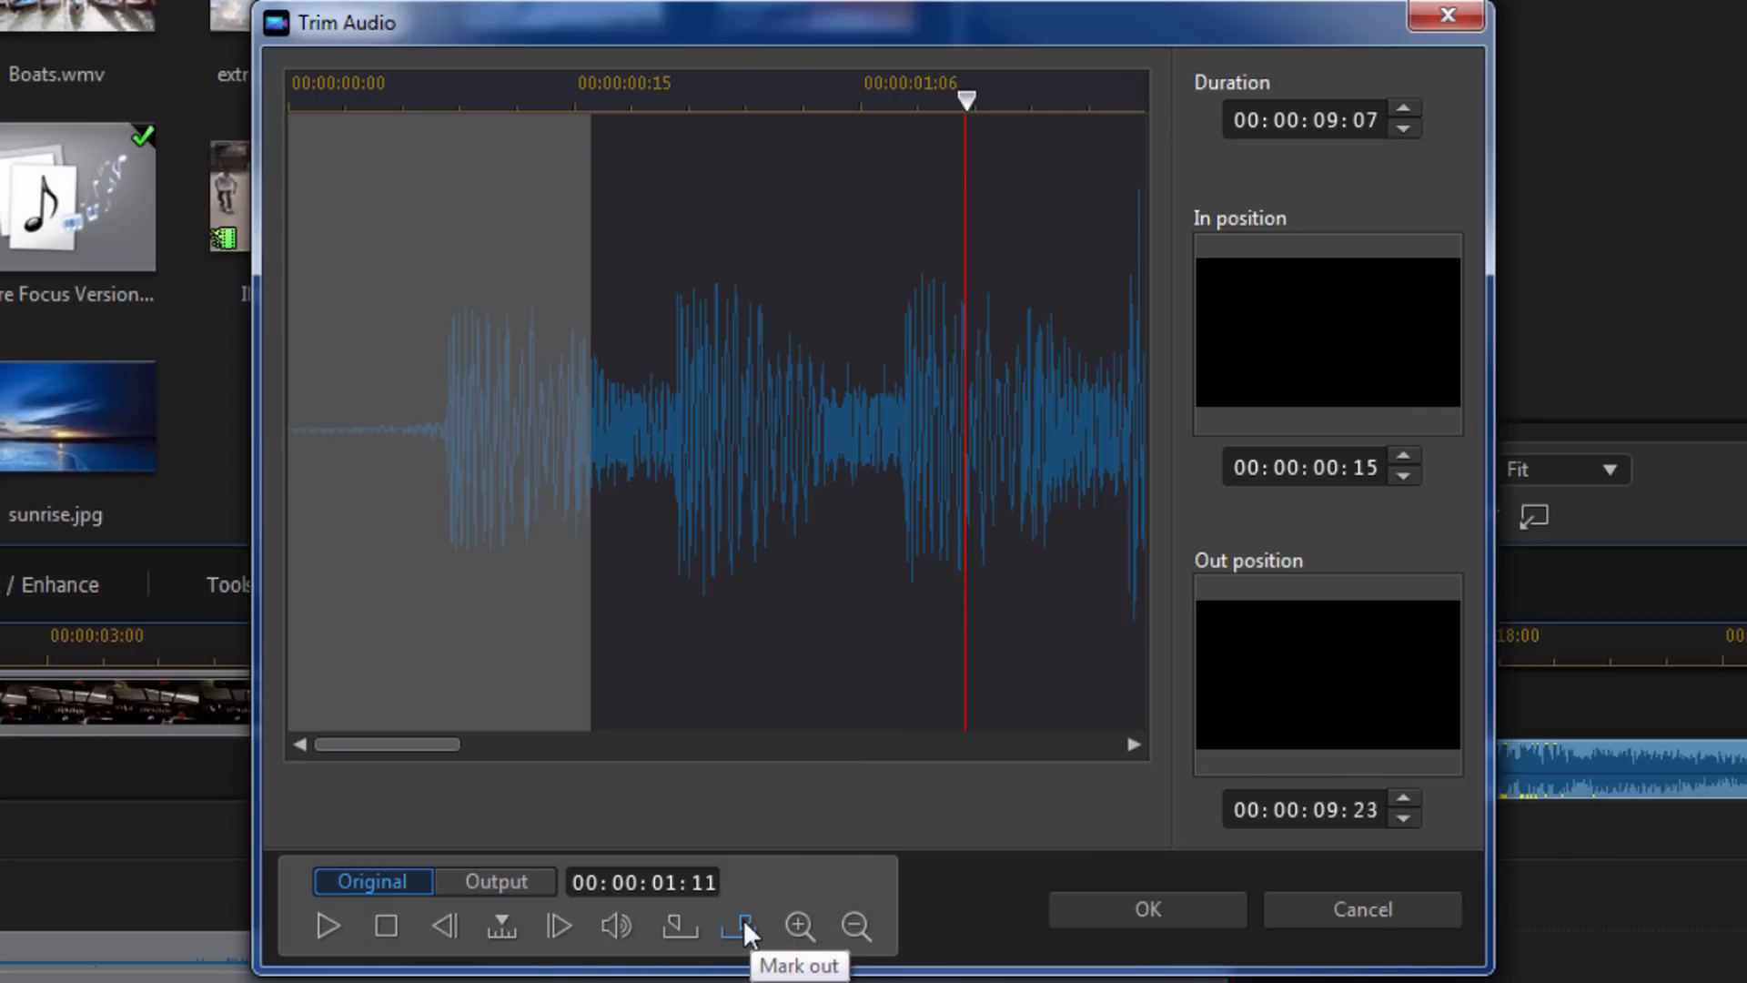
click(738, 926)
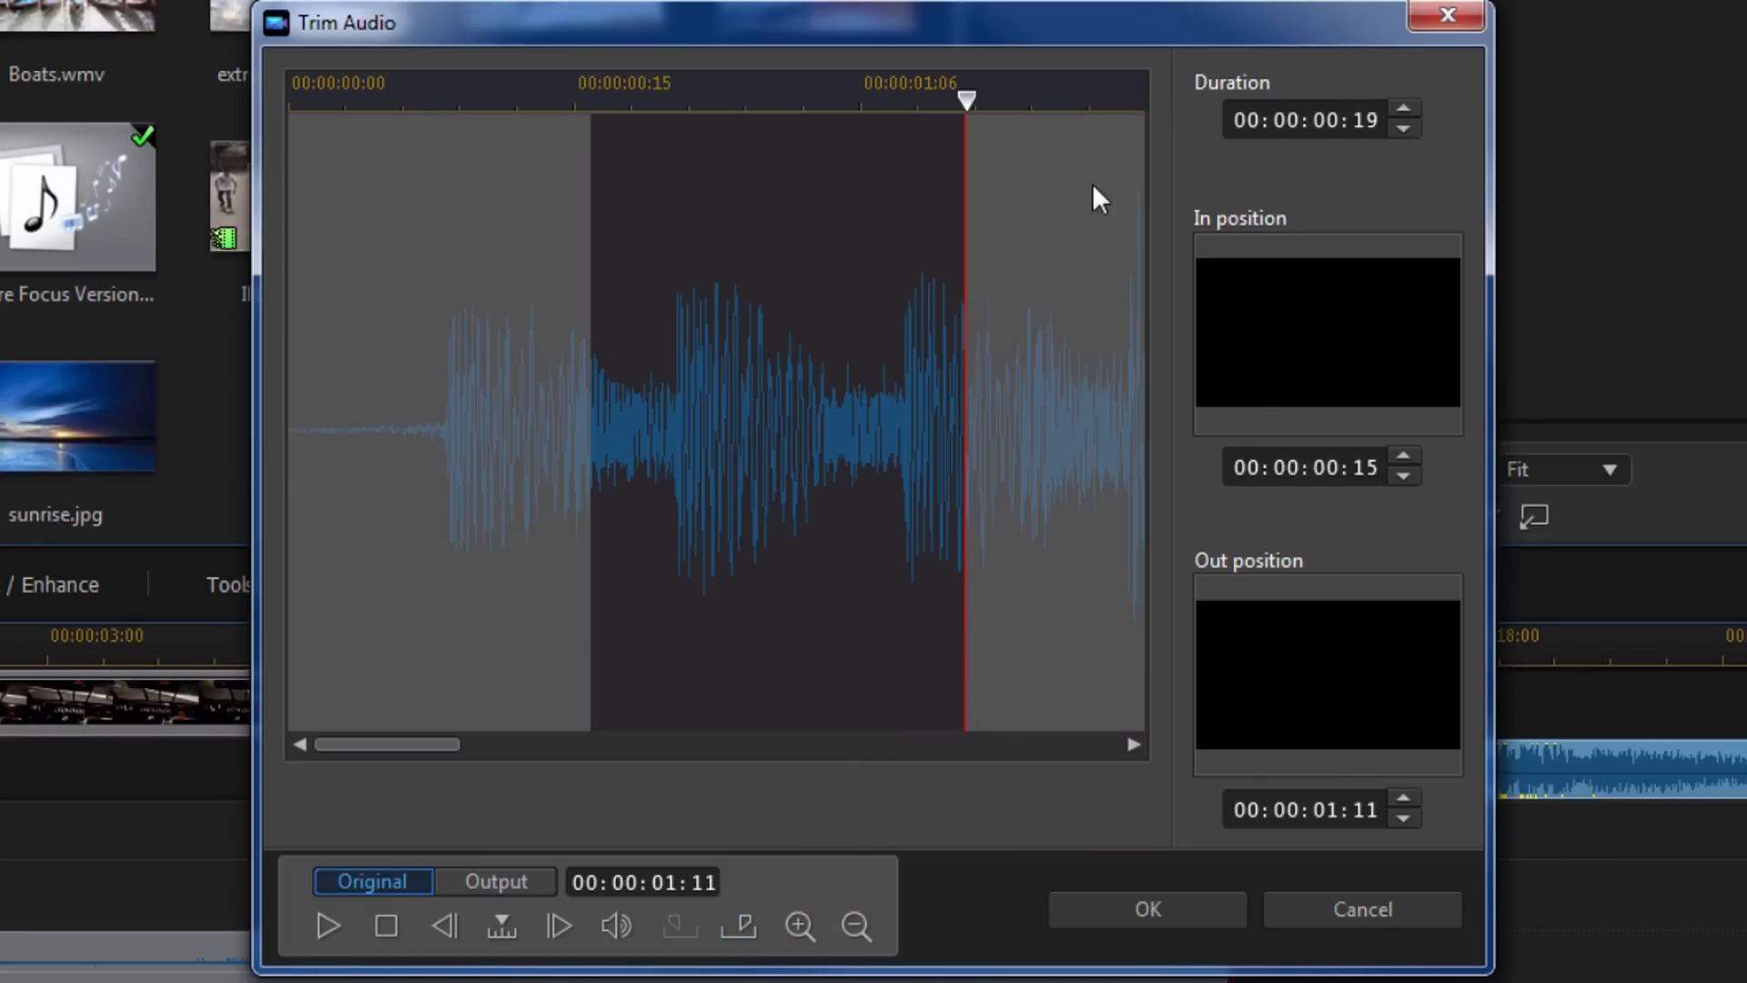
mouse_move(824, 525)
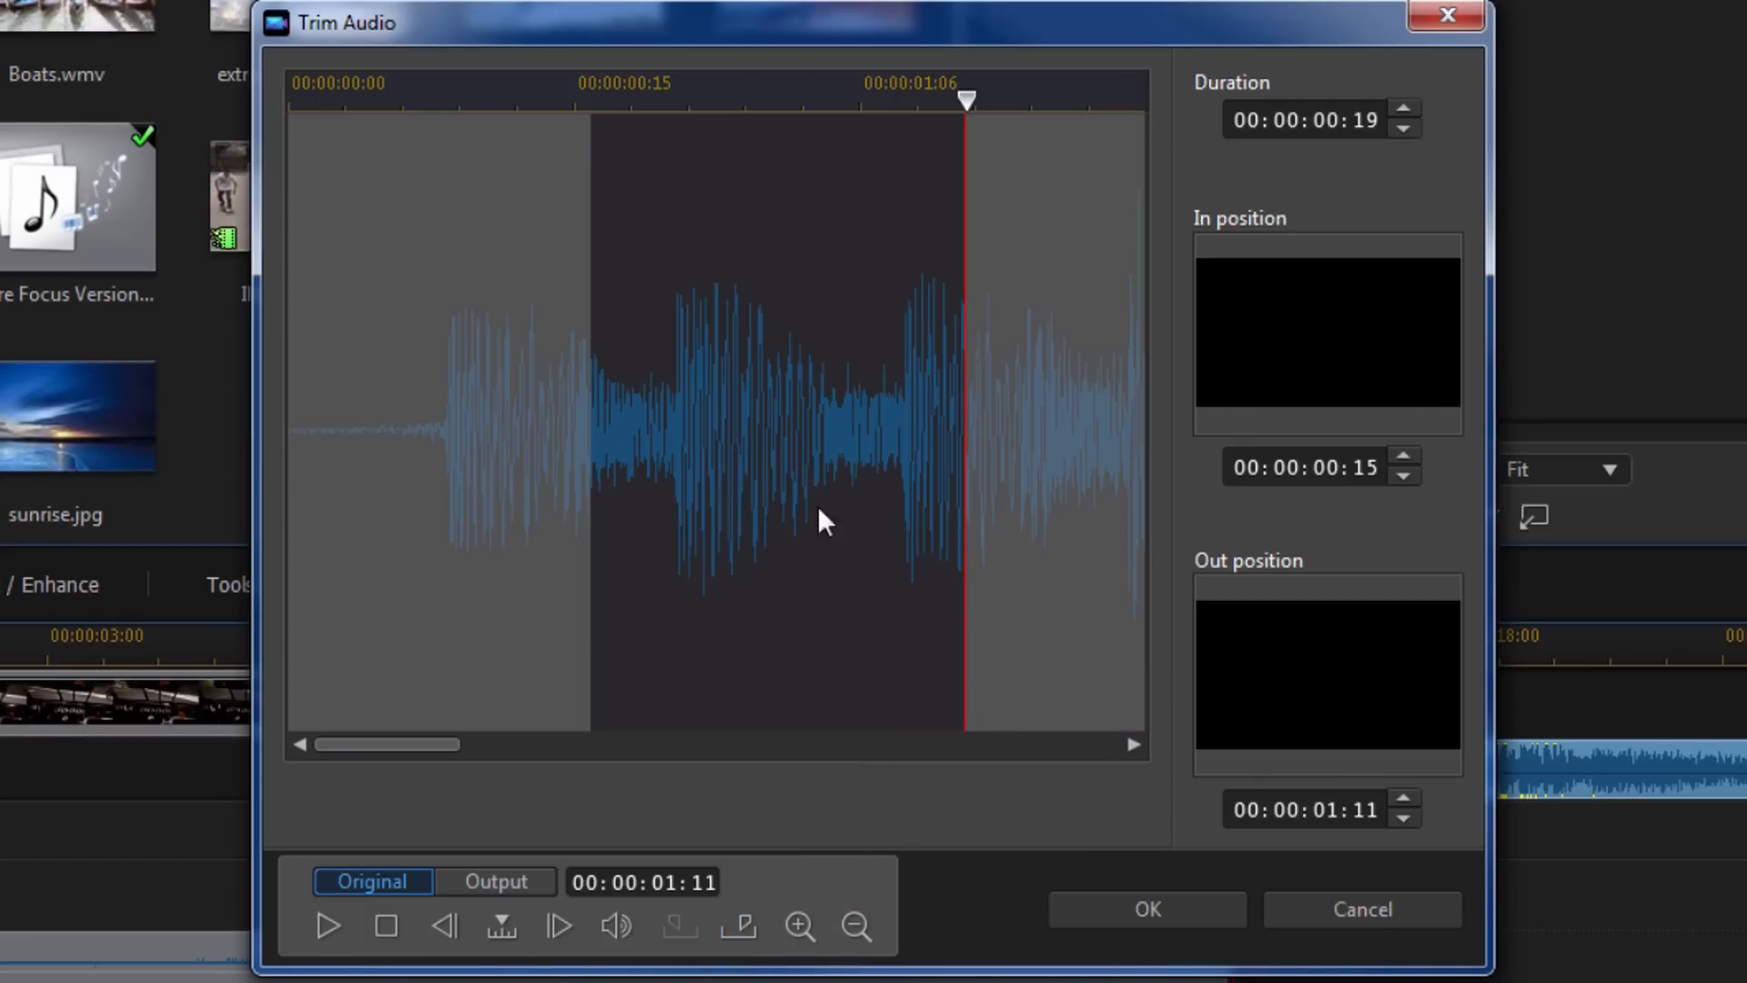
mouse_move(646, 527)
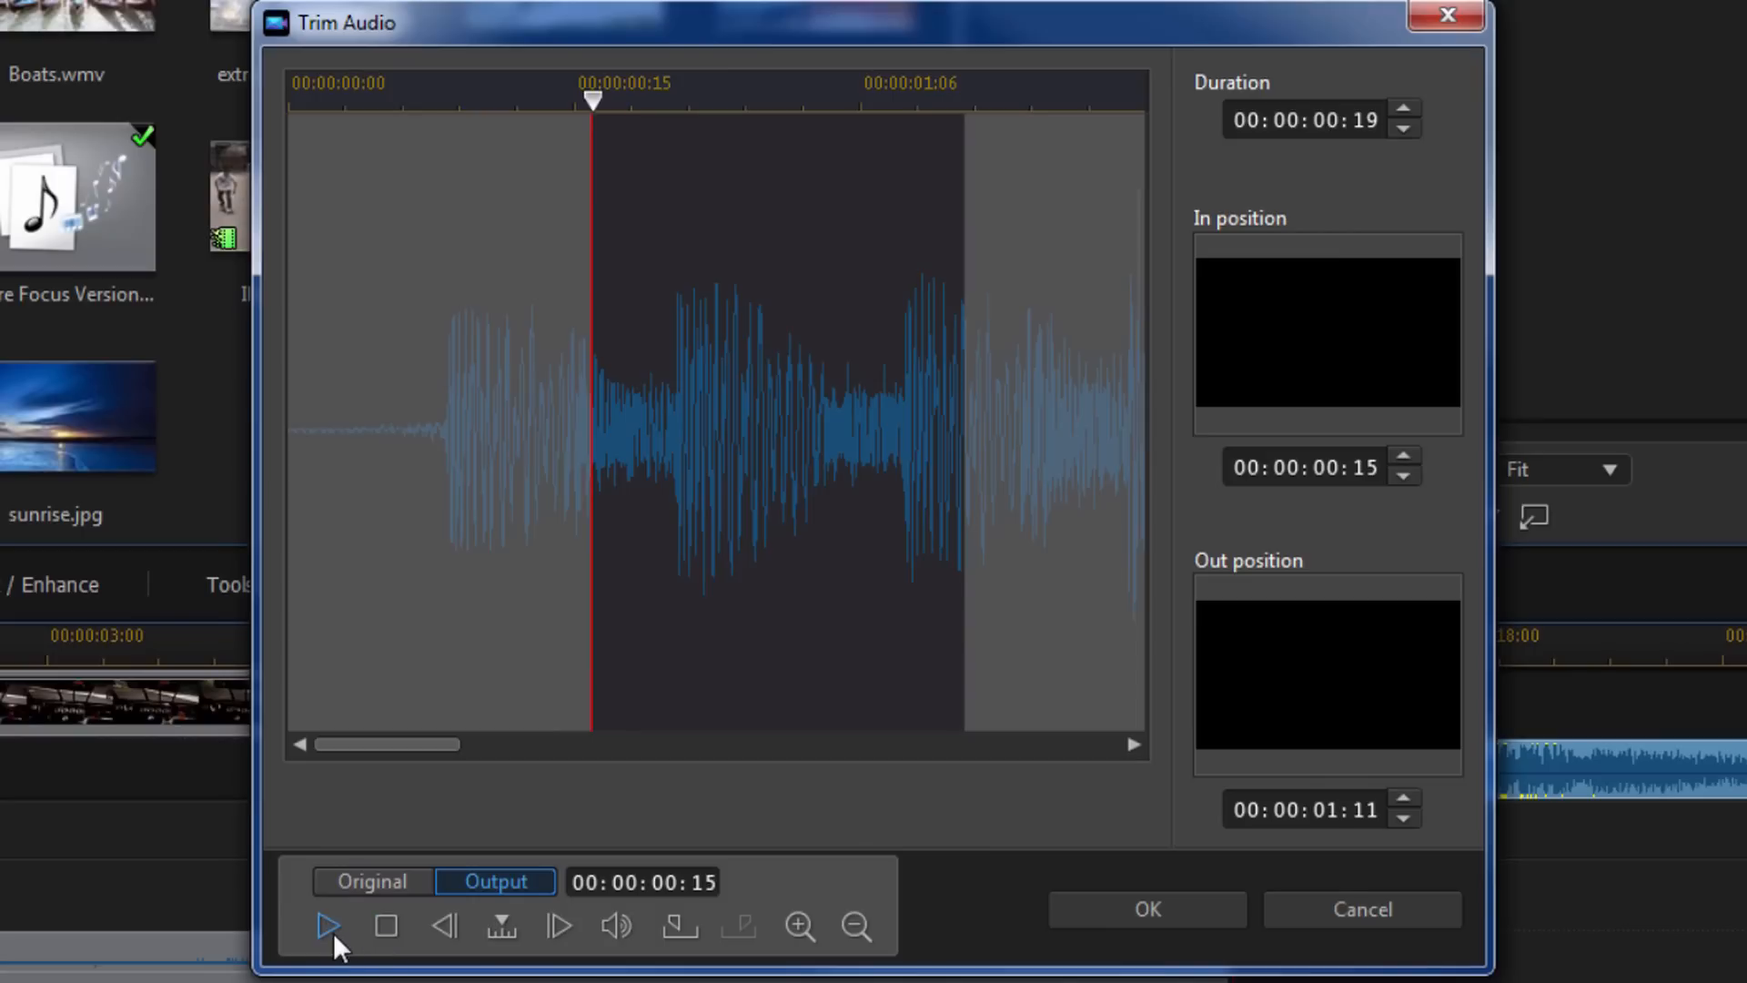
mouse_move(324, 929)
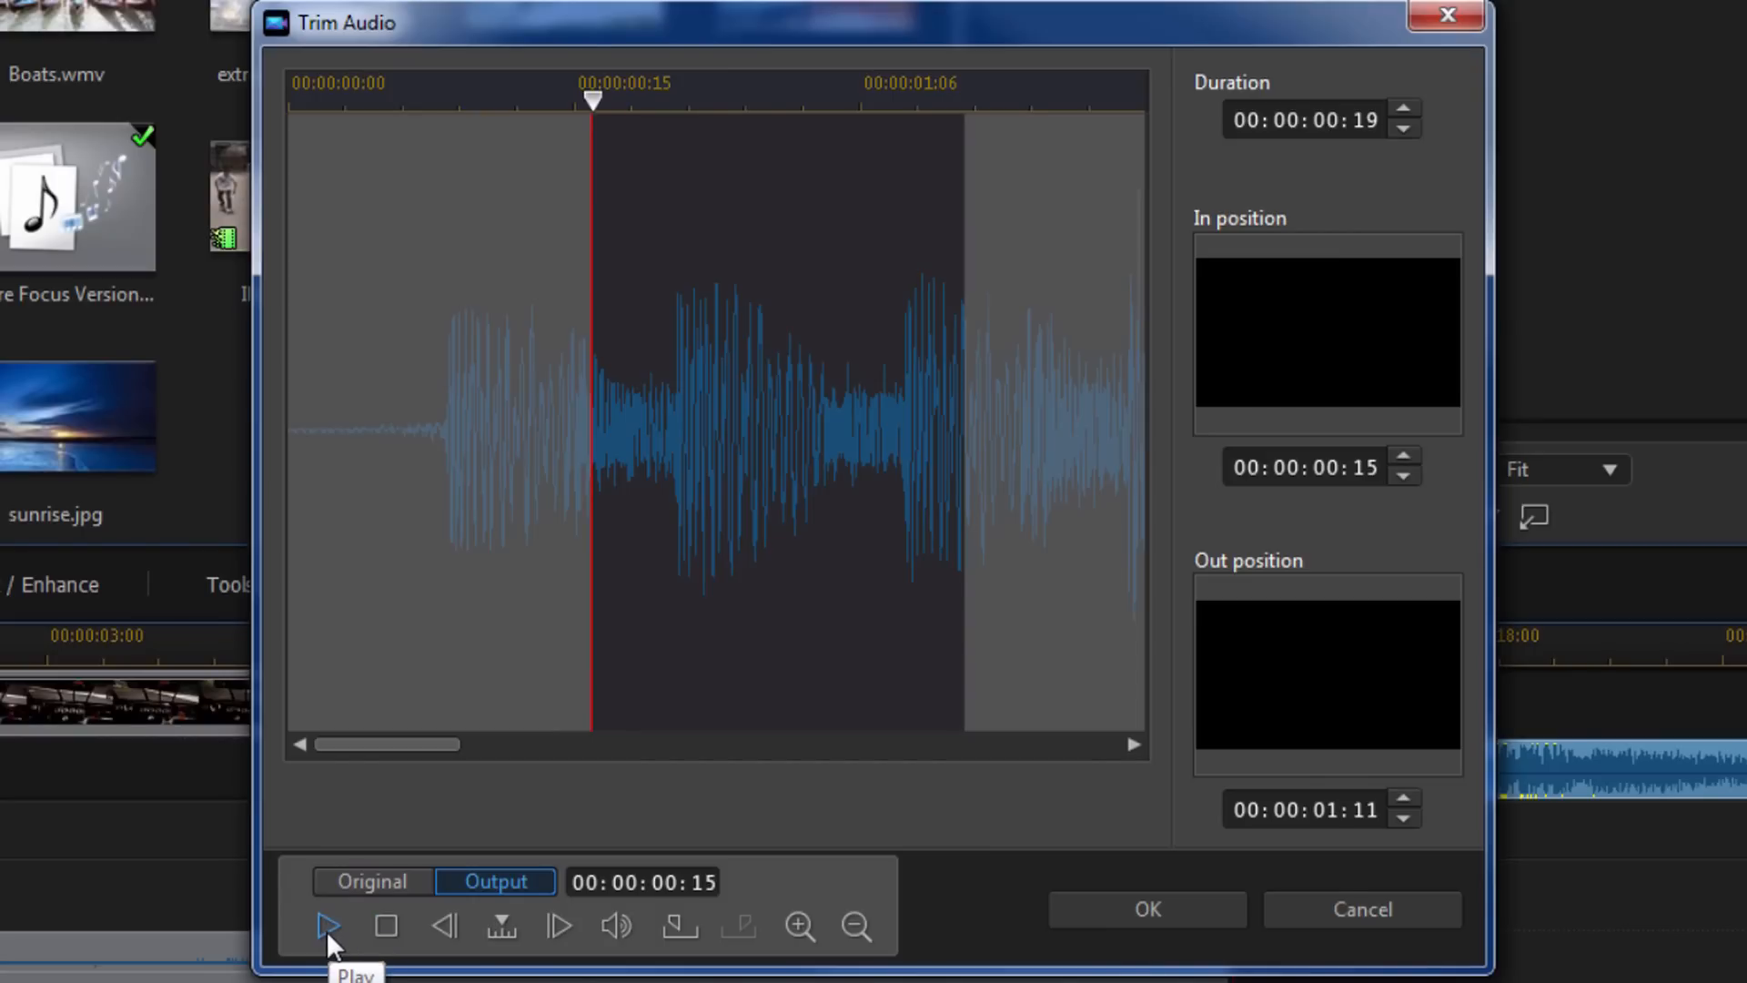
Step: Preview the trimmed Future Focus music and move its In position to 00:00:00:12
click(324, 927)
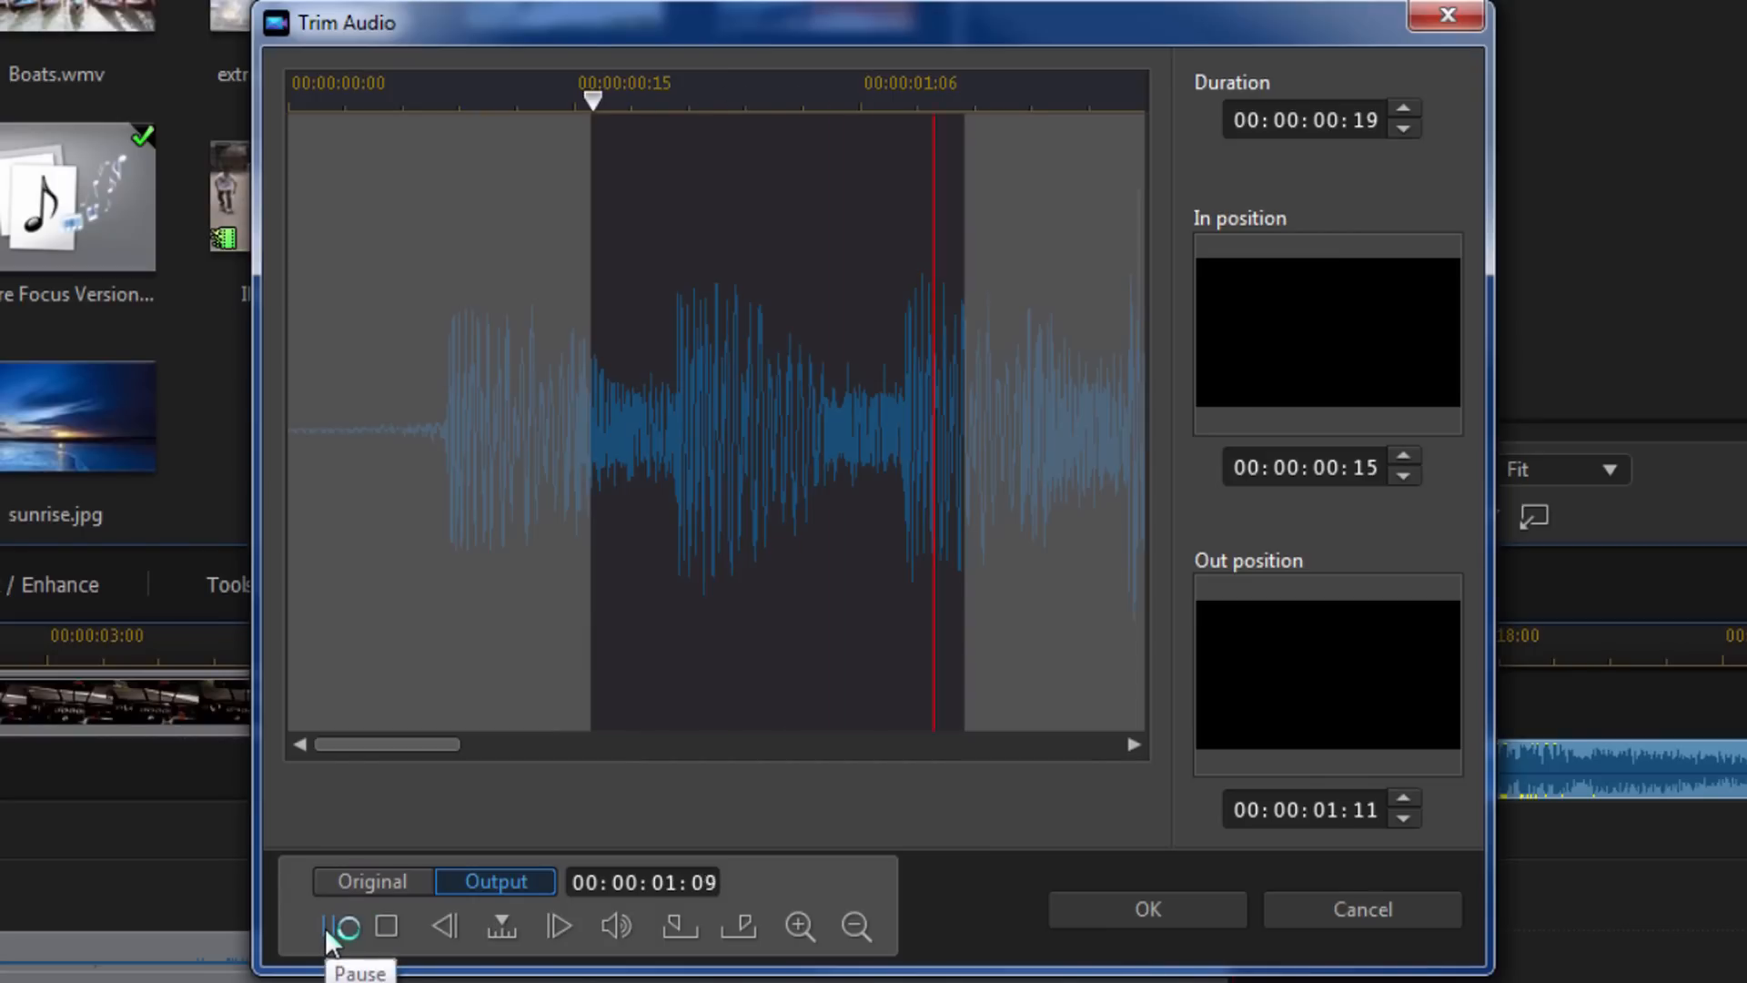
click(327, 926)
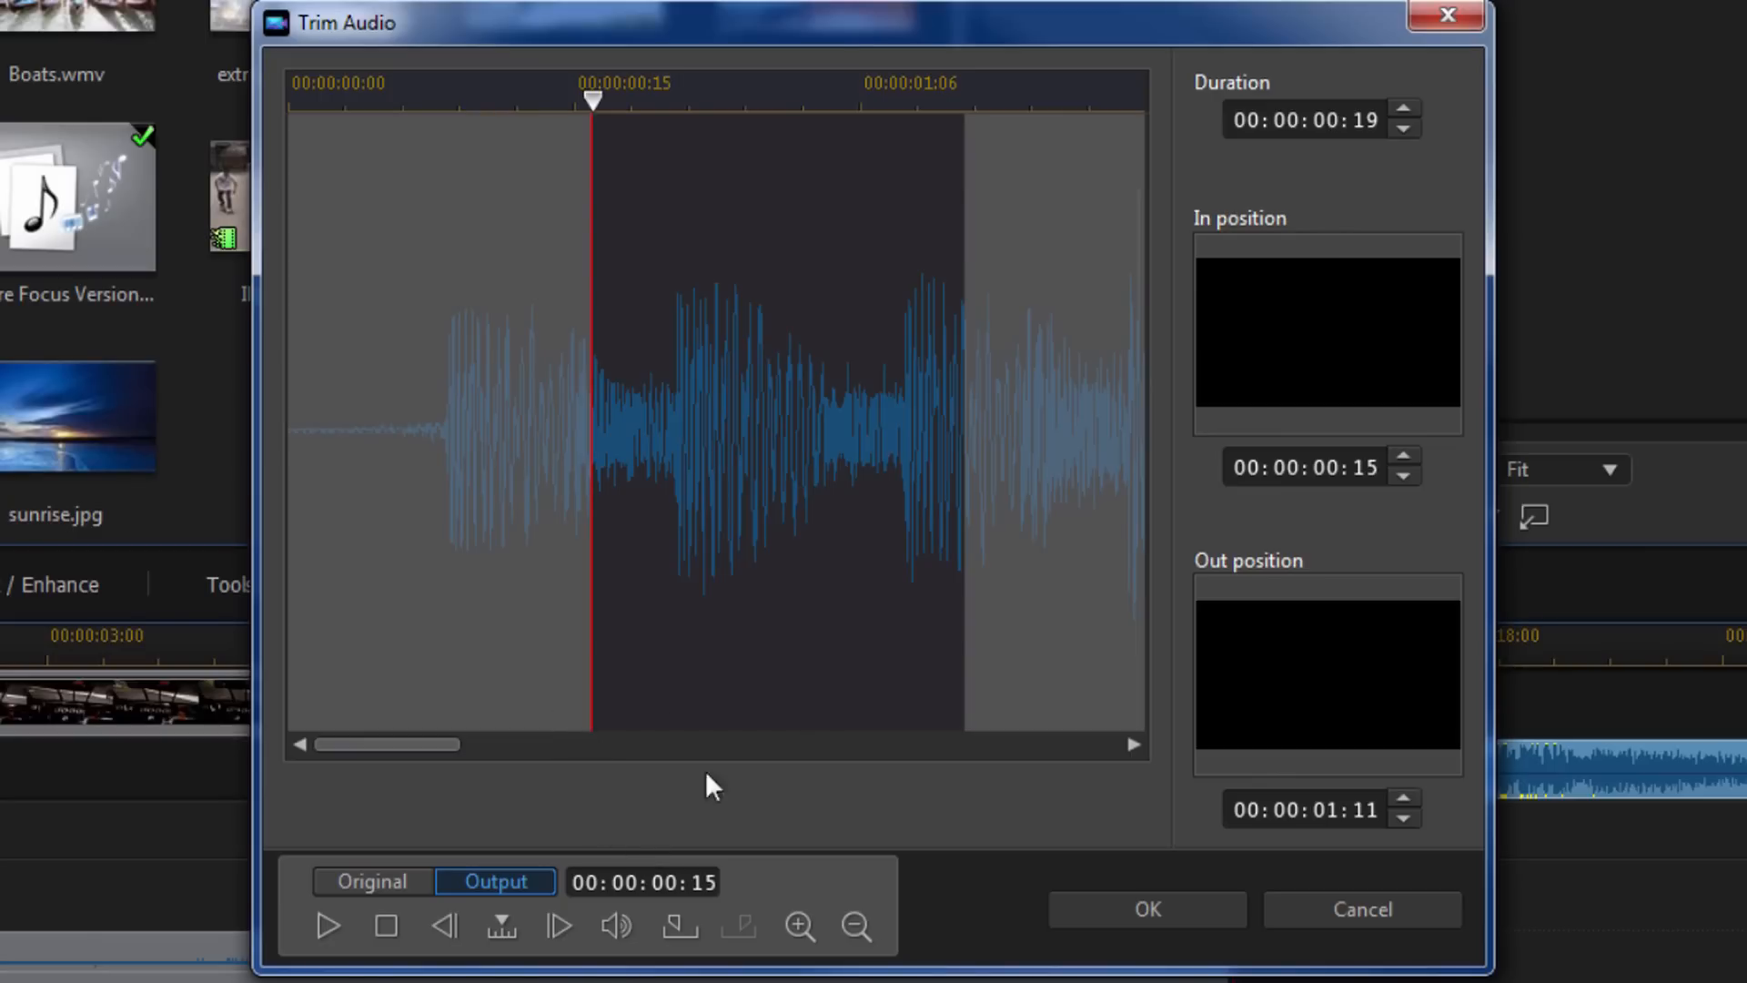
click(444, 926)
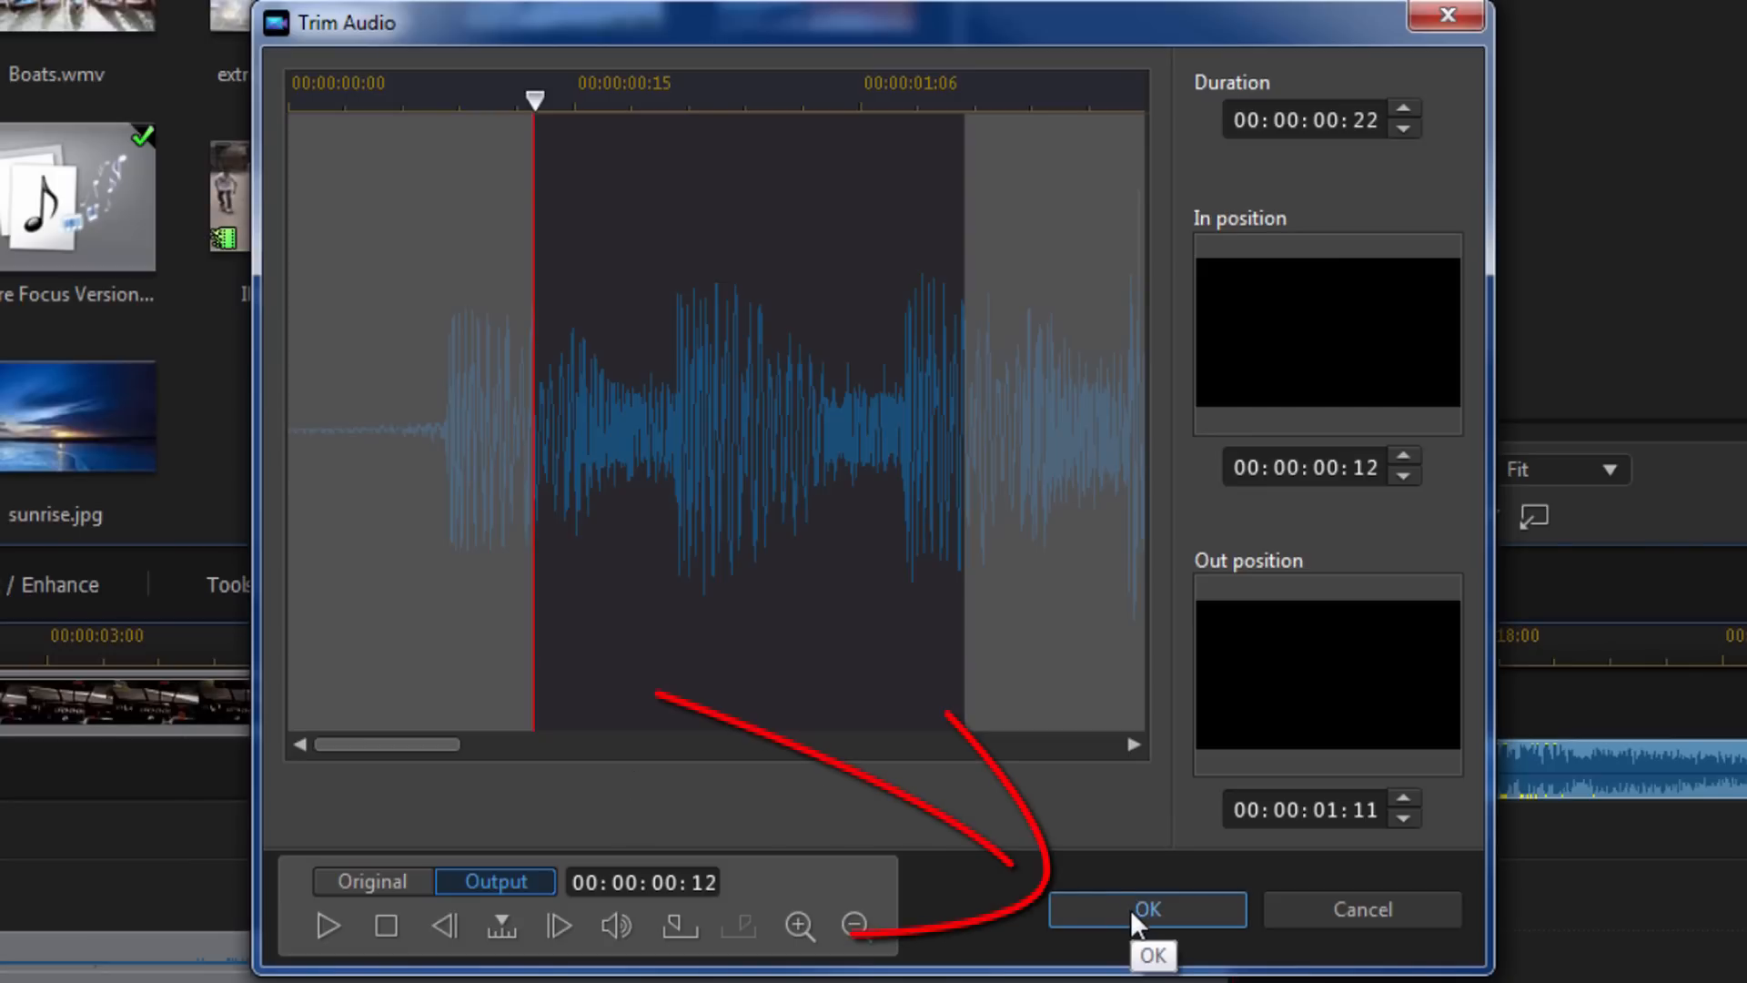
Step: Apply the 22-frame Future Focus trim to the timeline
click(1146, 908)
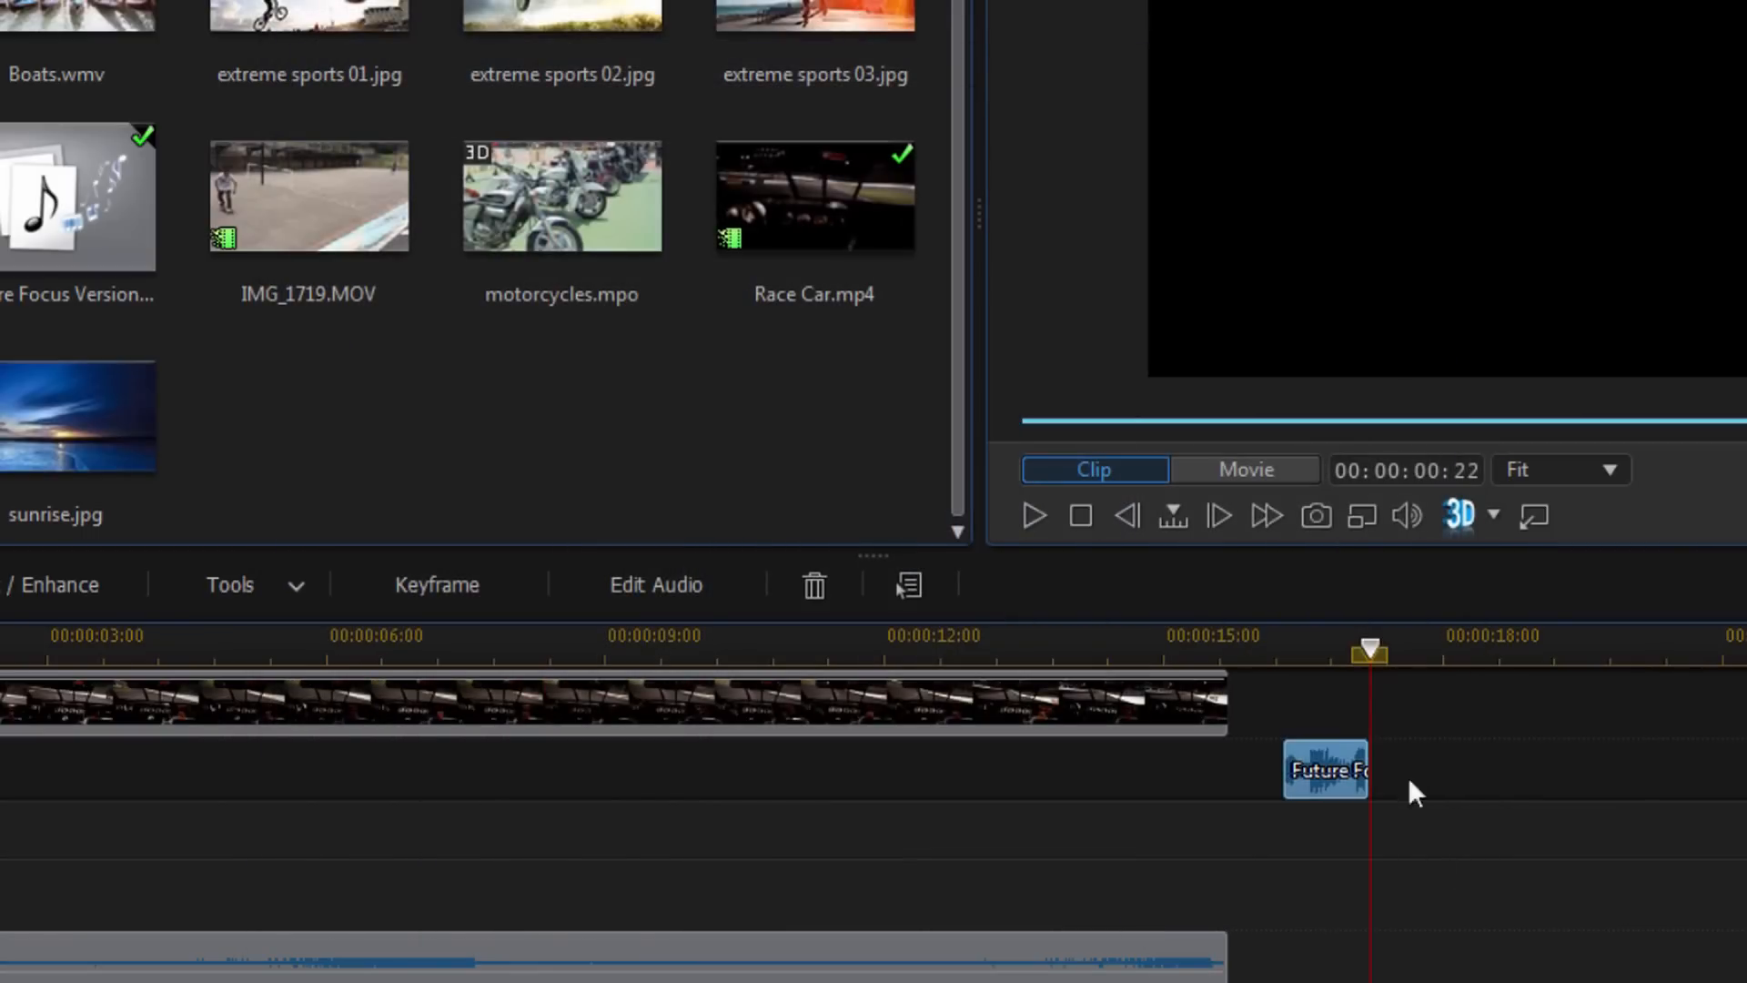
mouse_move(1325, 769)
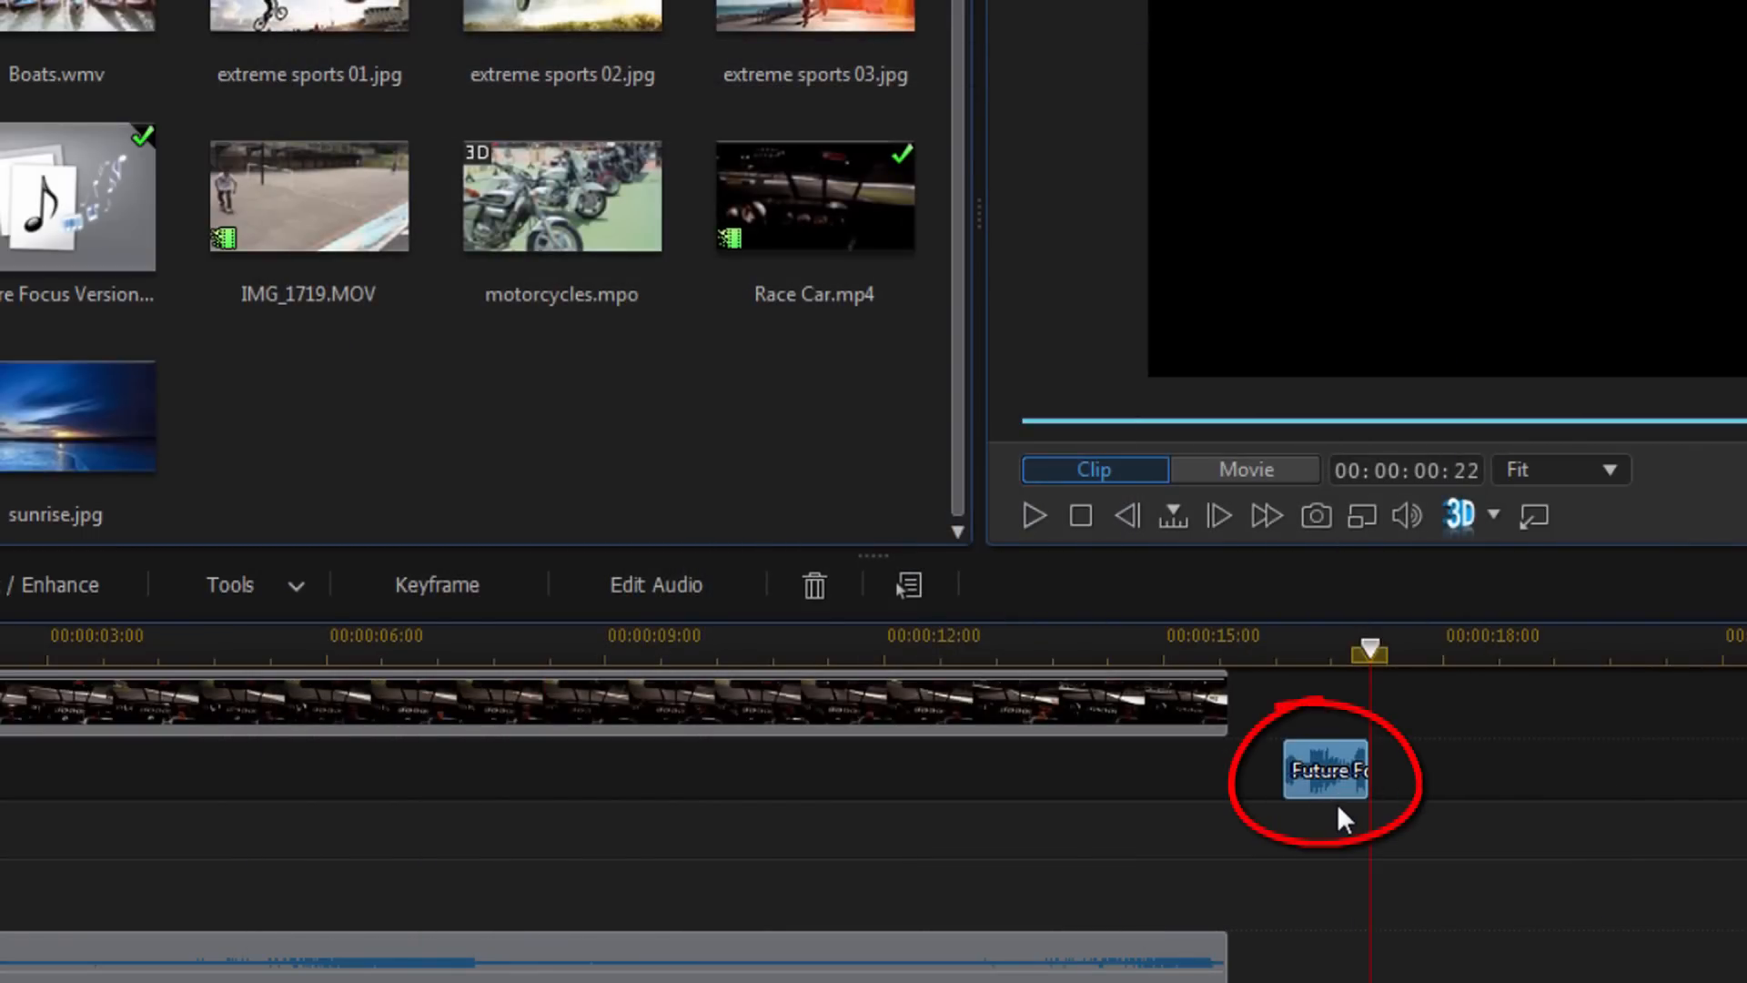
mouse_move(1360, 769)
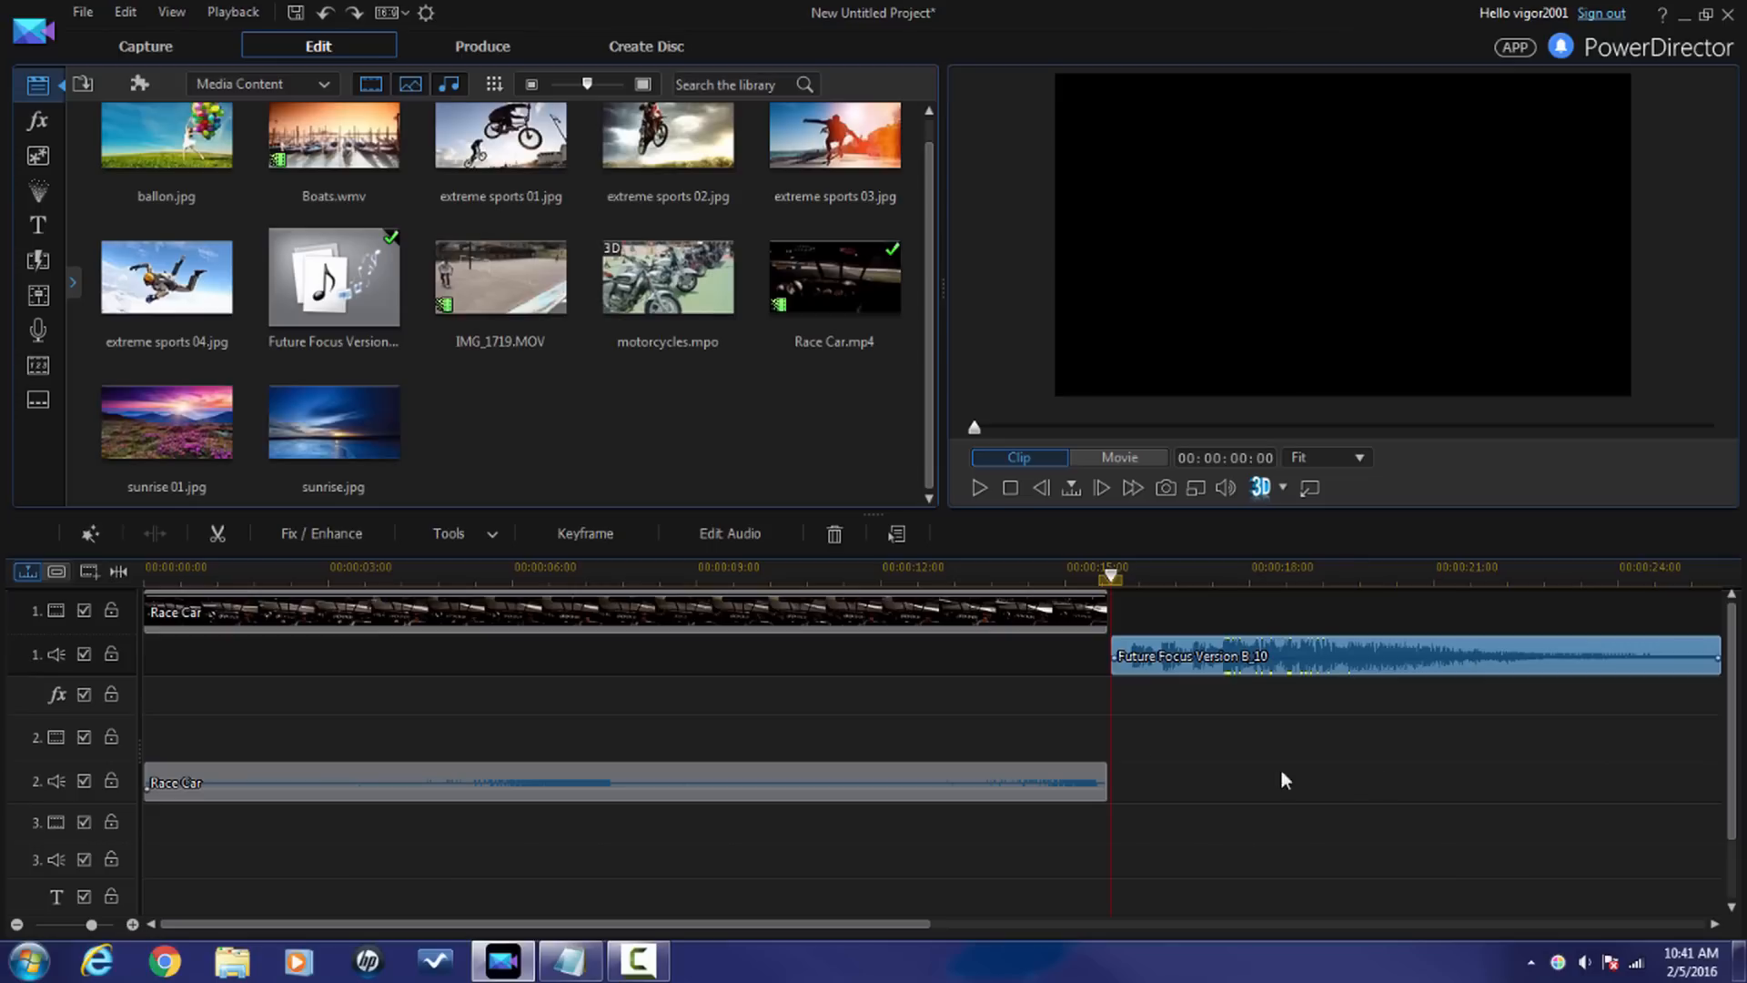
mouse_move(1395, 773)
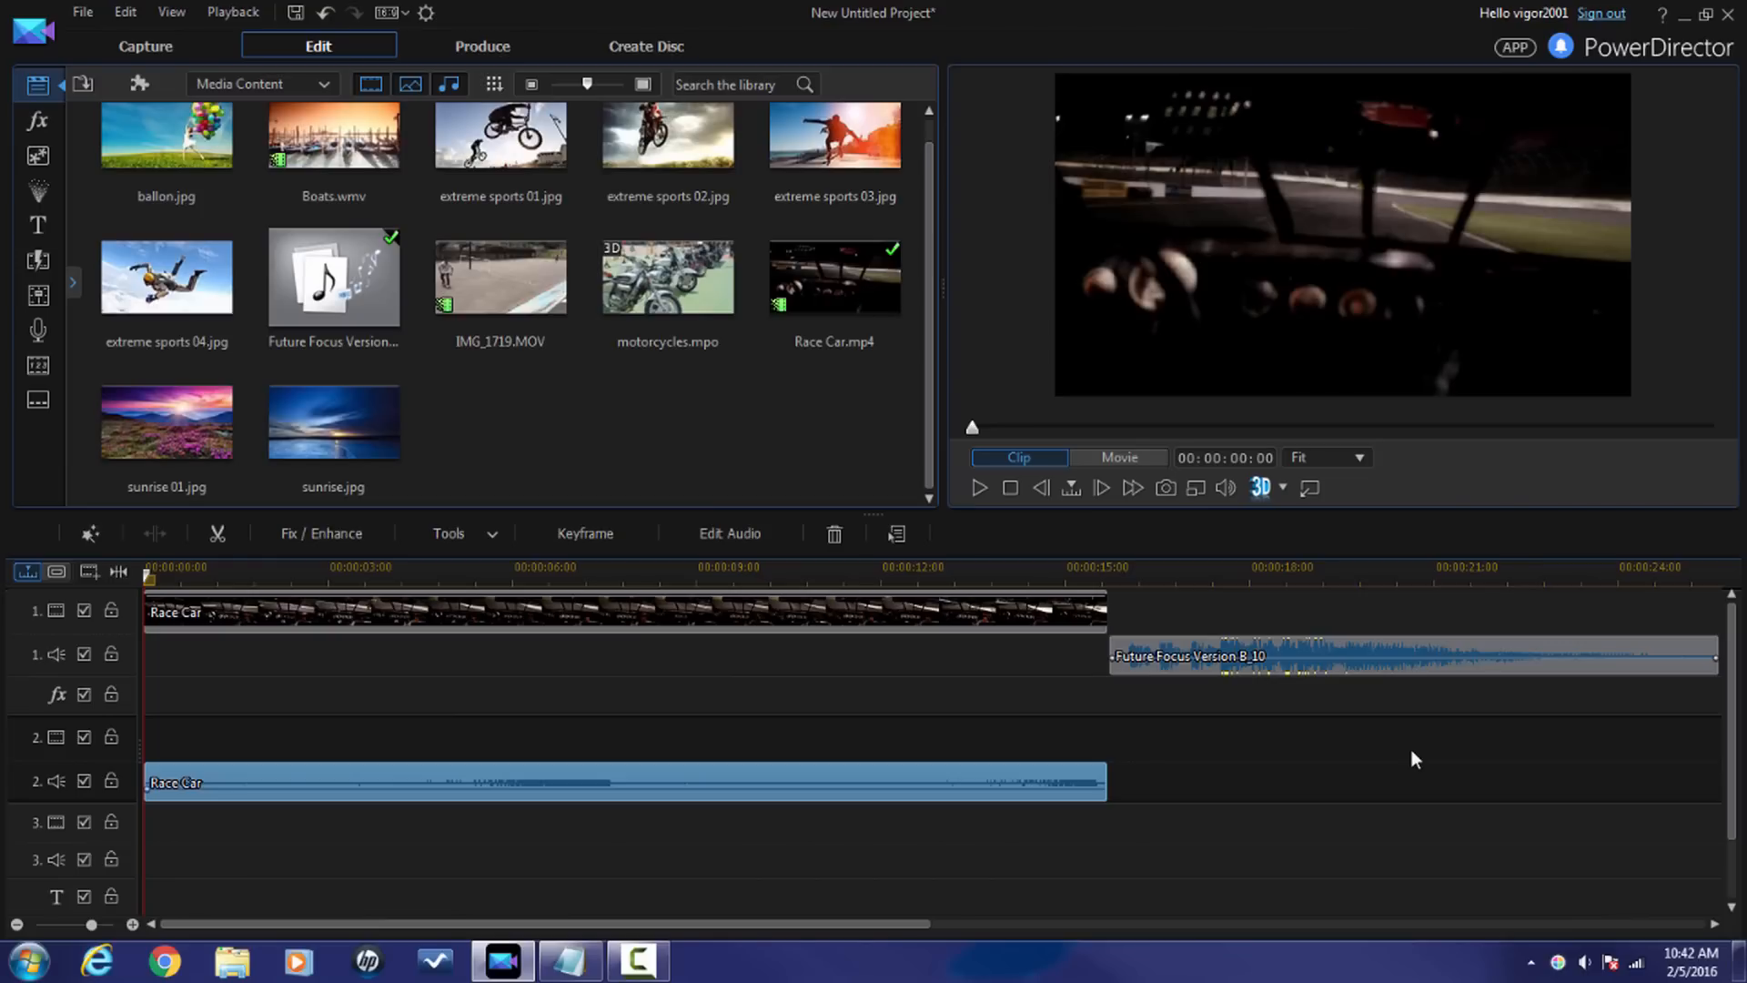
mouse_move(449, 533)
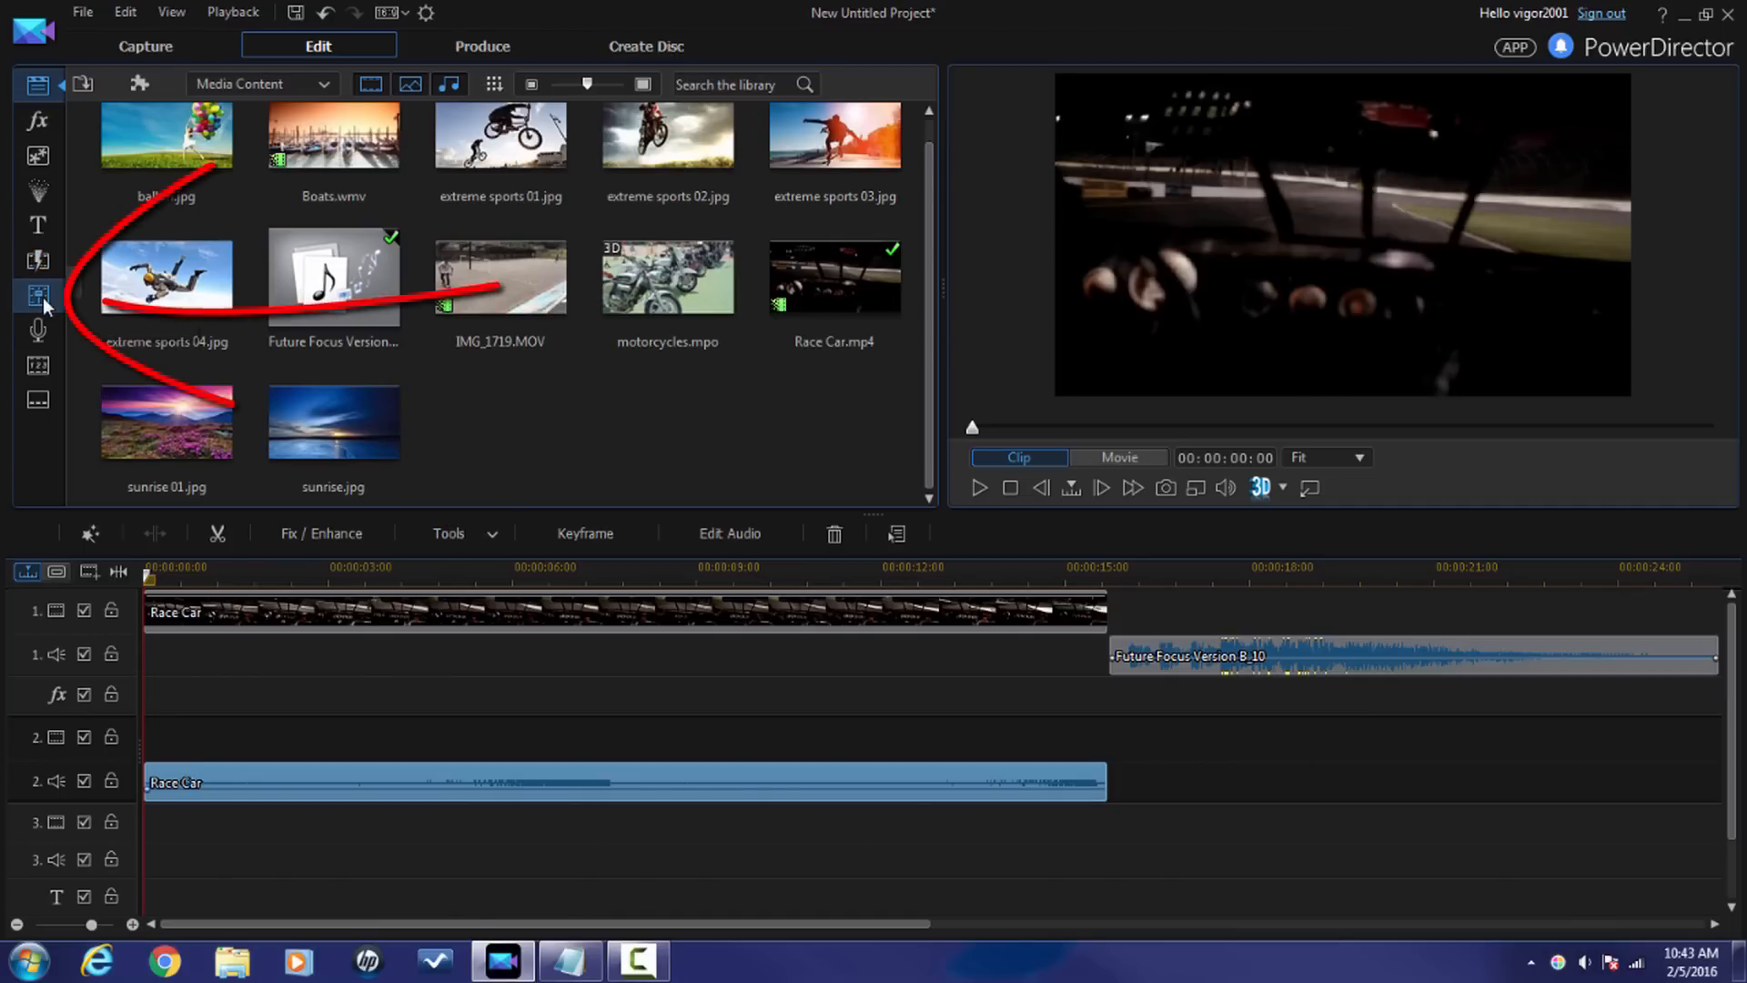
mouse_move(38, 296)
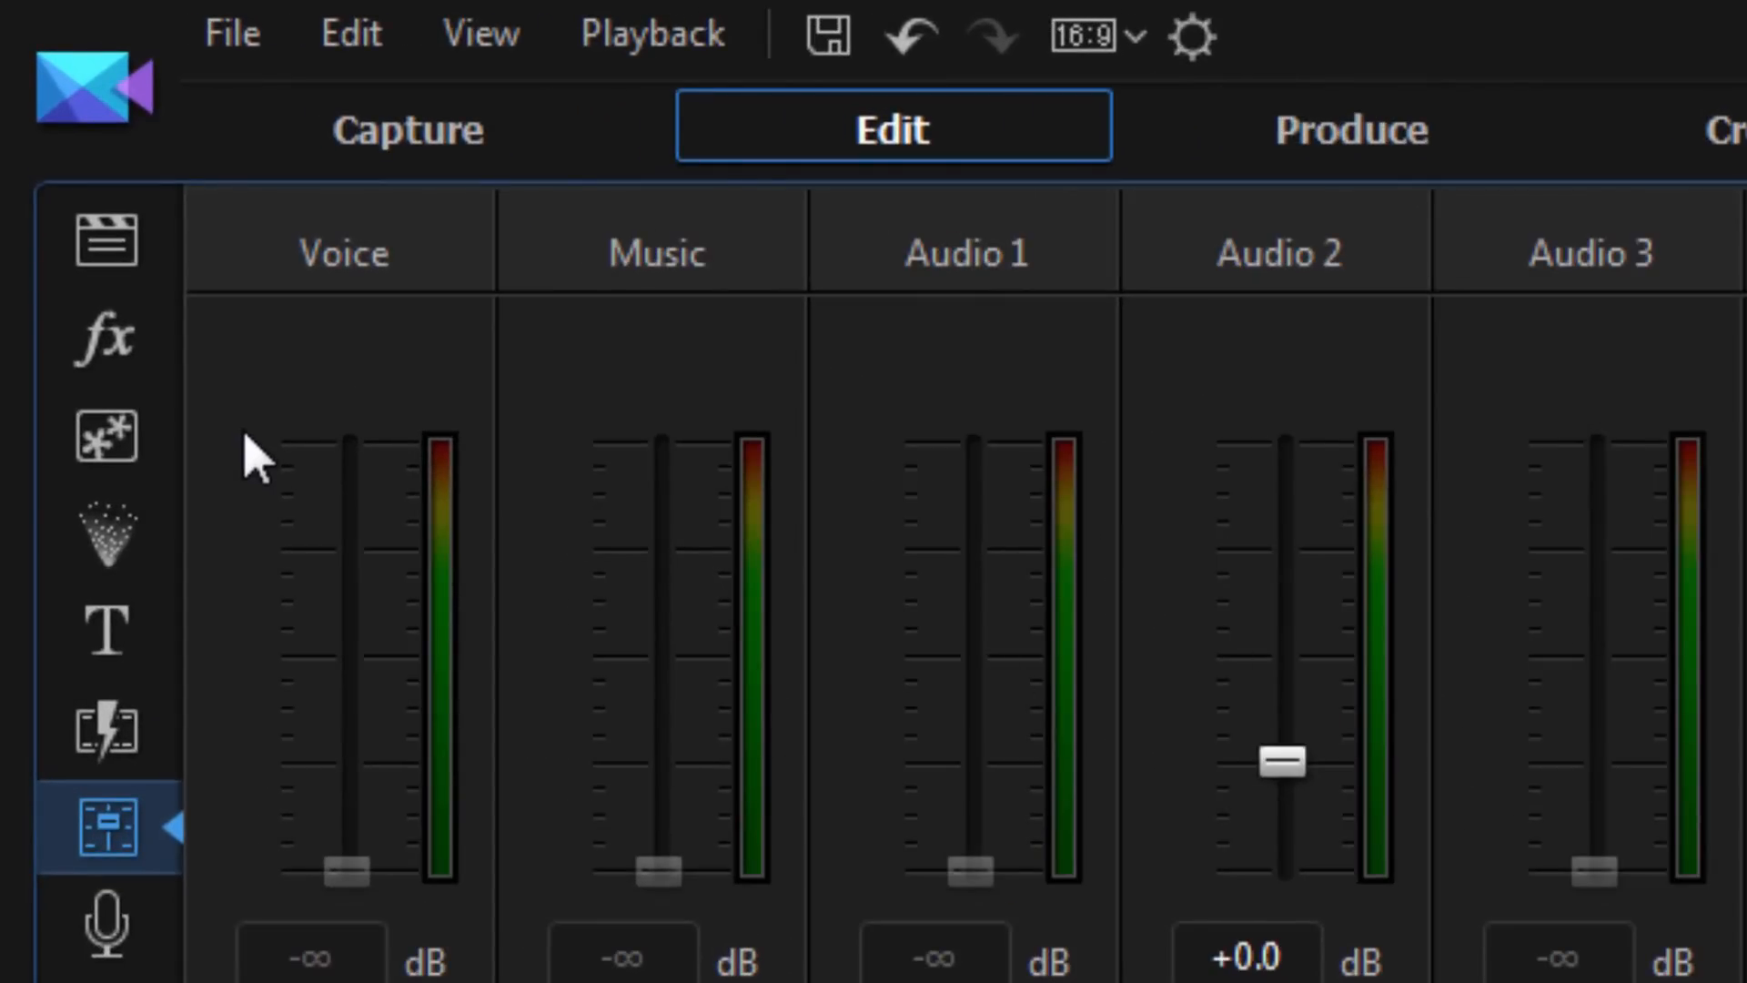
mouse_move(397, 392)
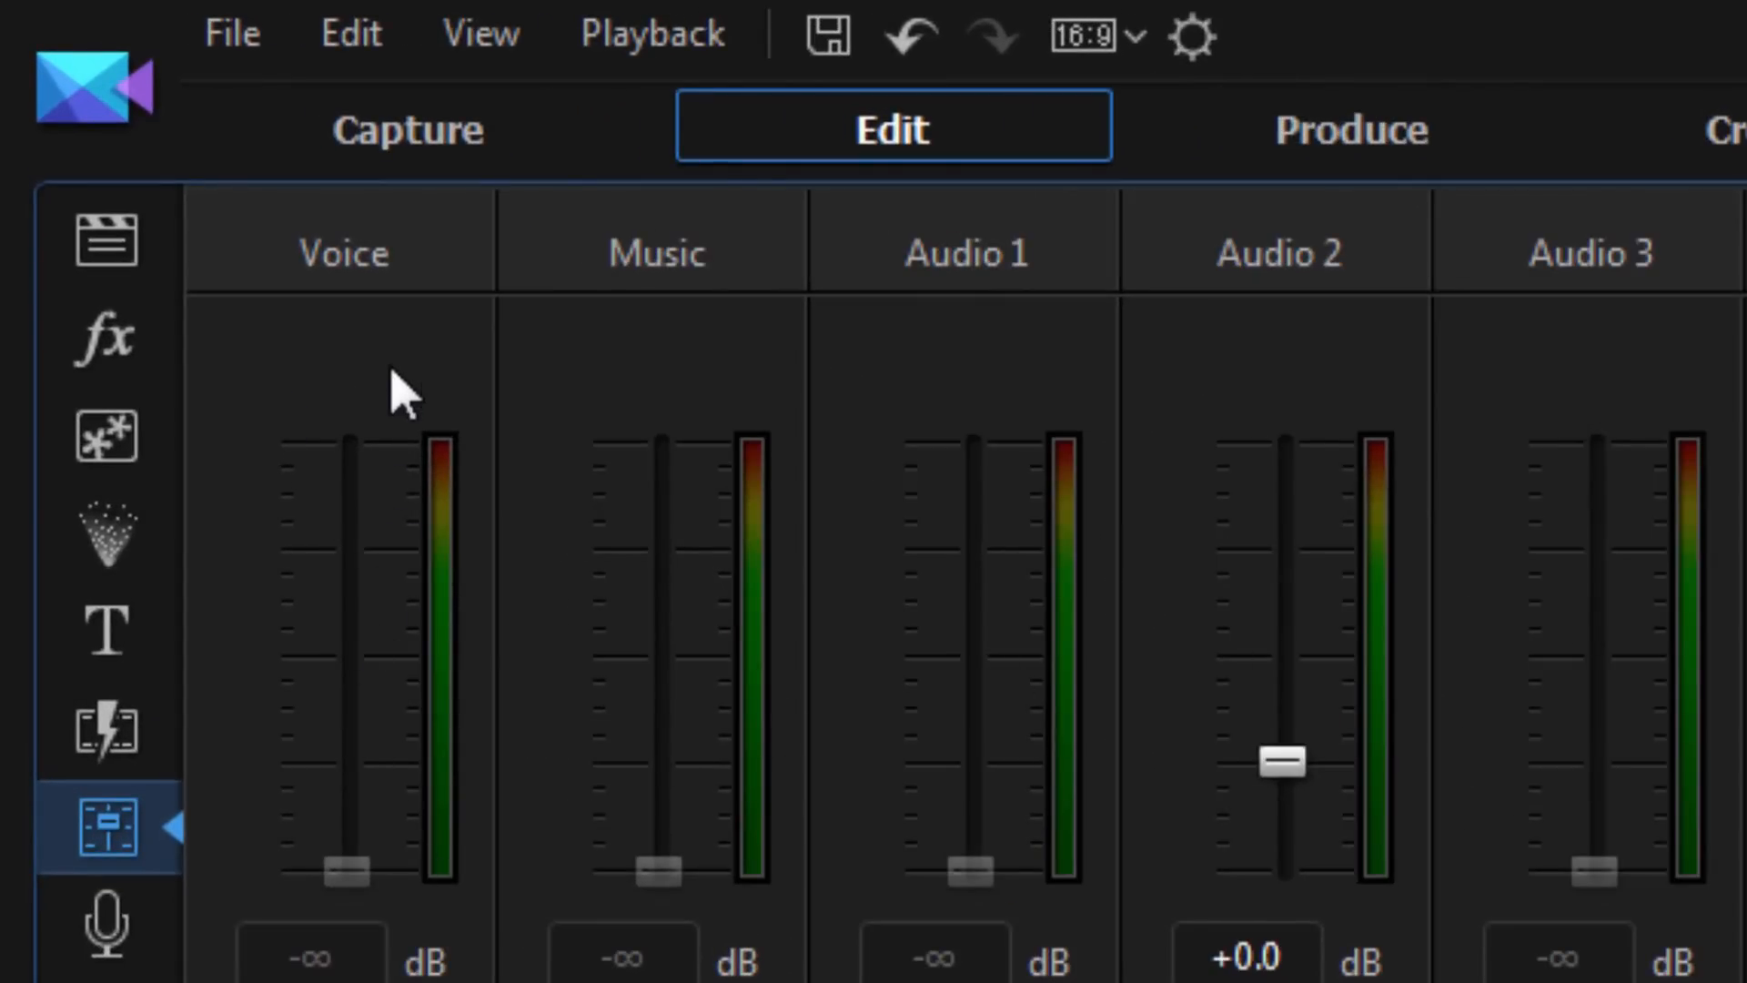
mouse_move(640, 378)
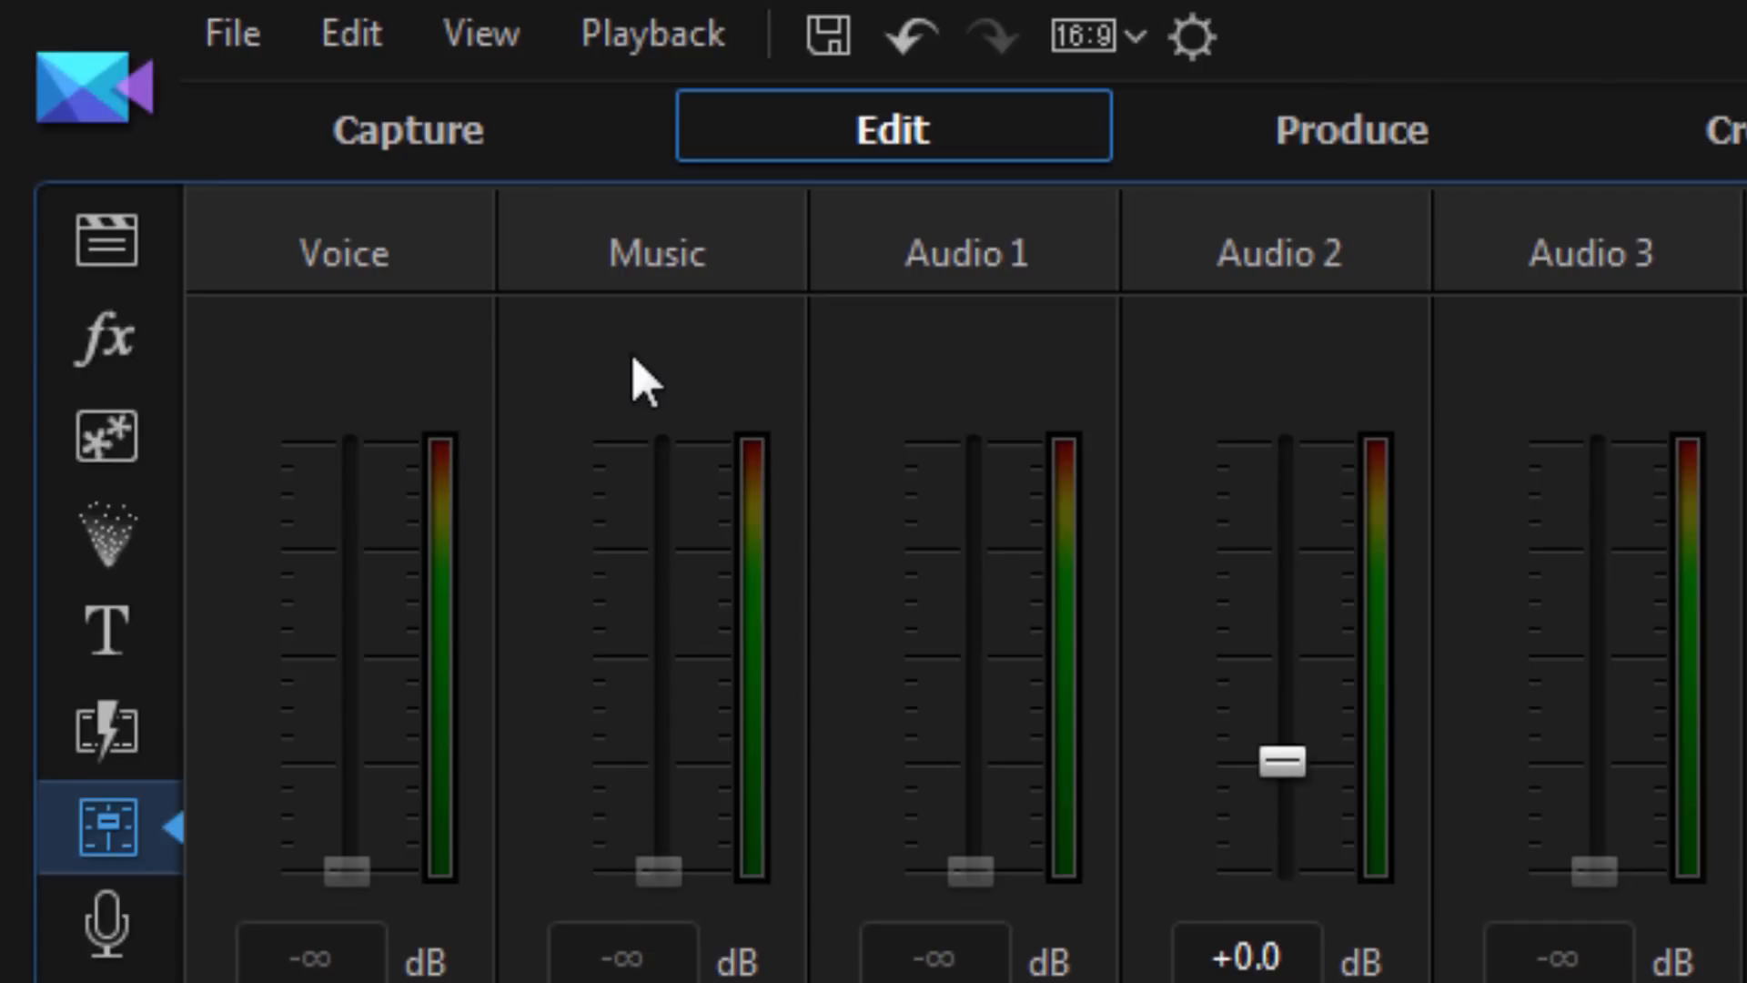
mouse_move(972, 457)
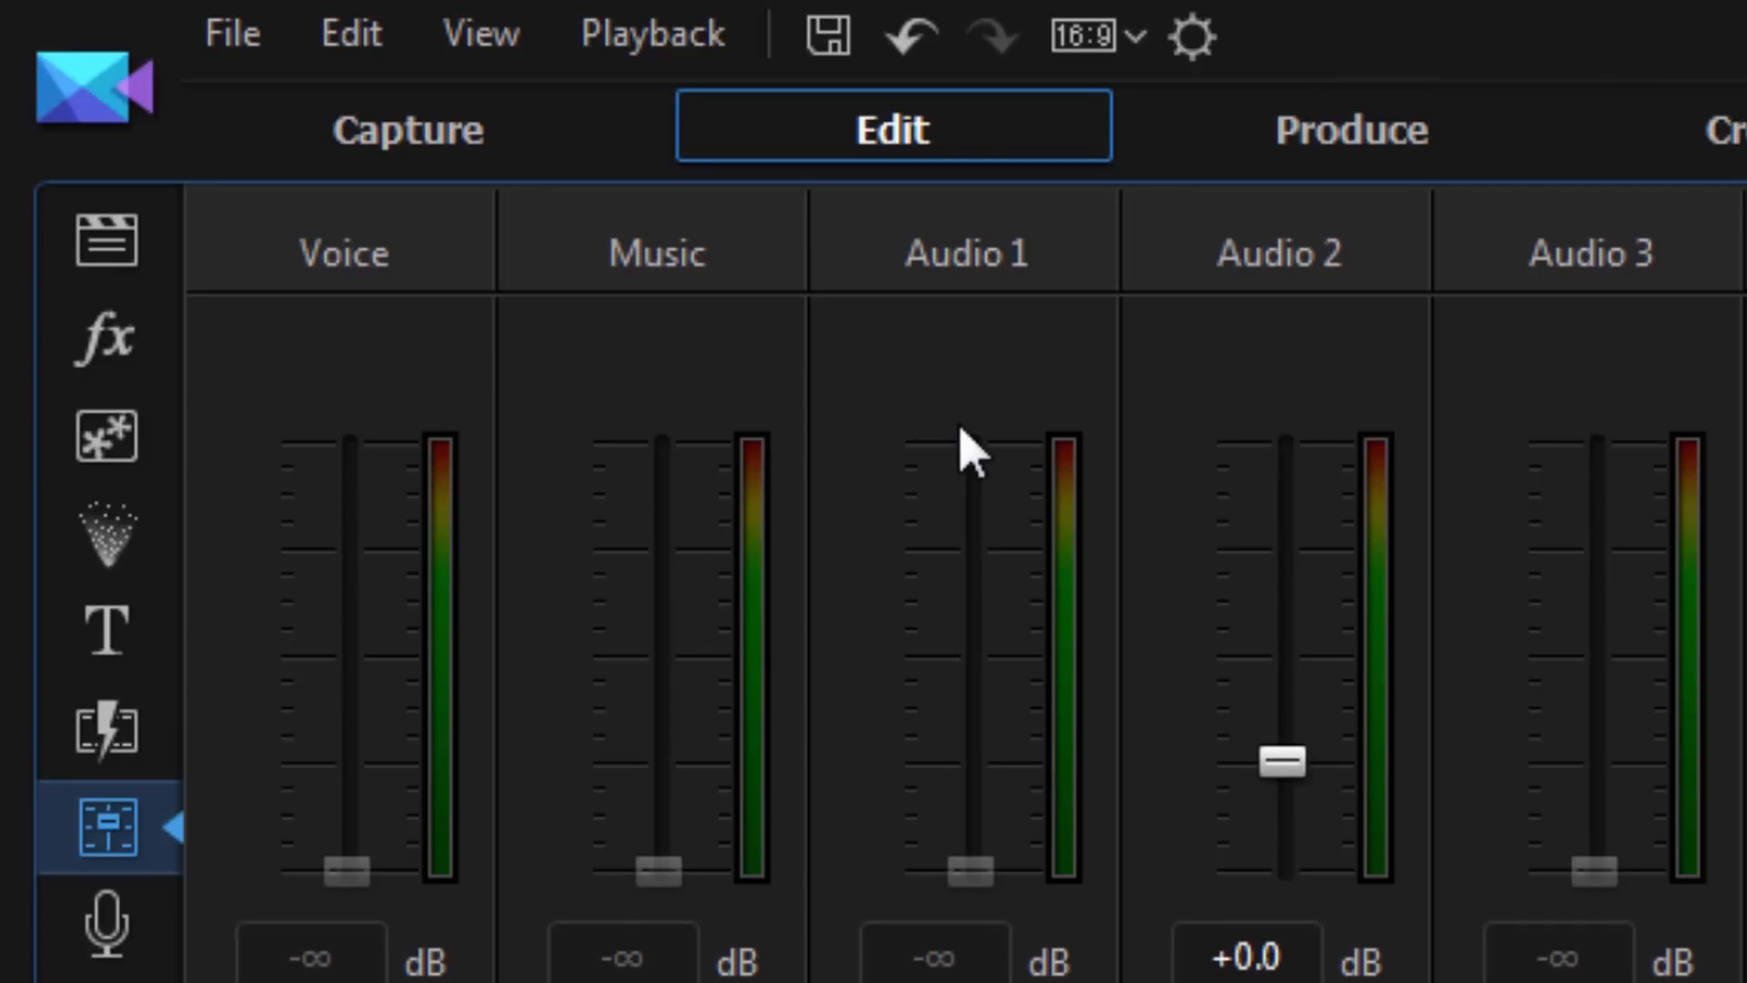
mouse_move(1528, 412)
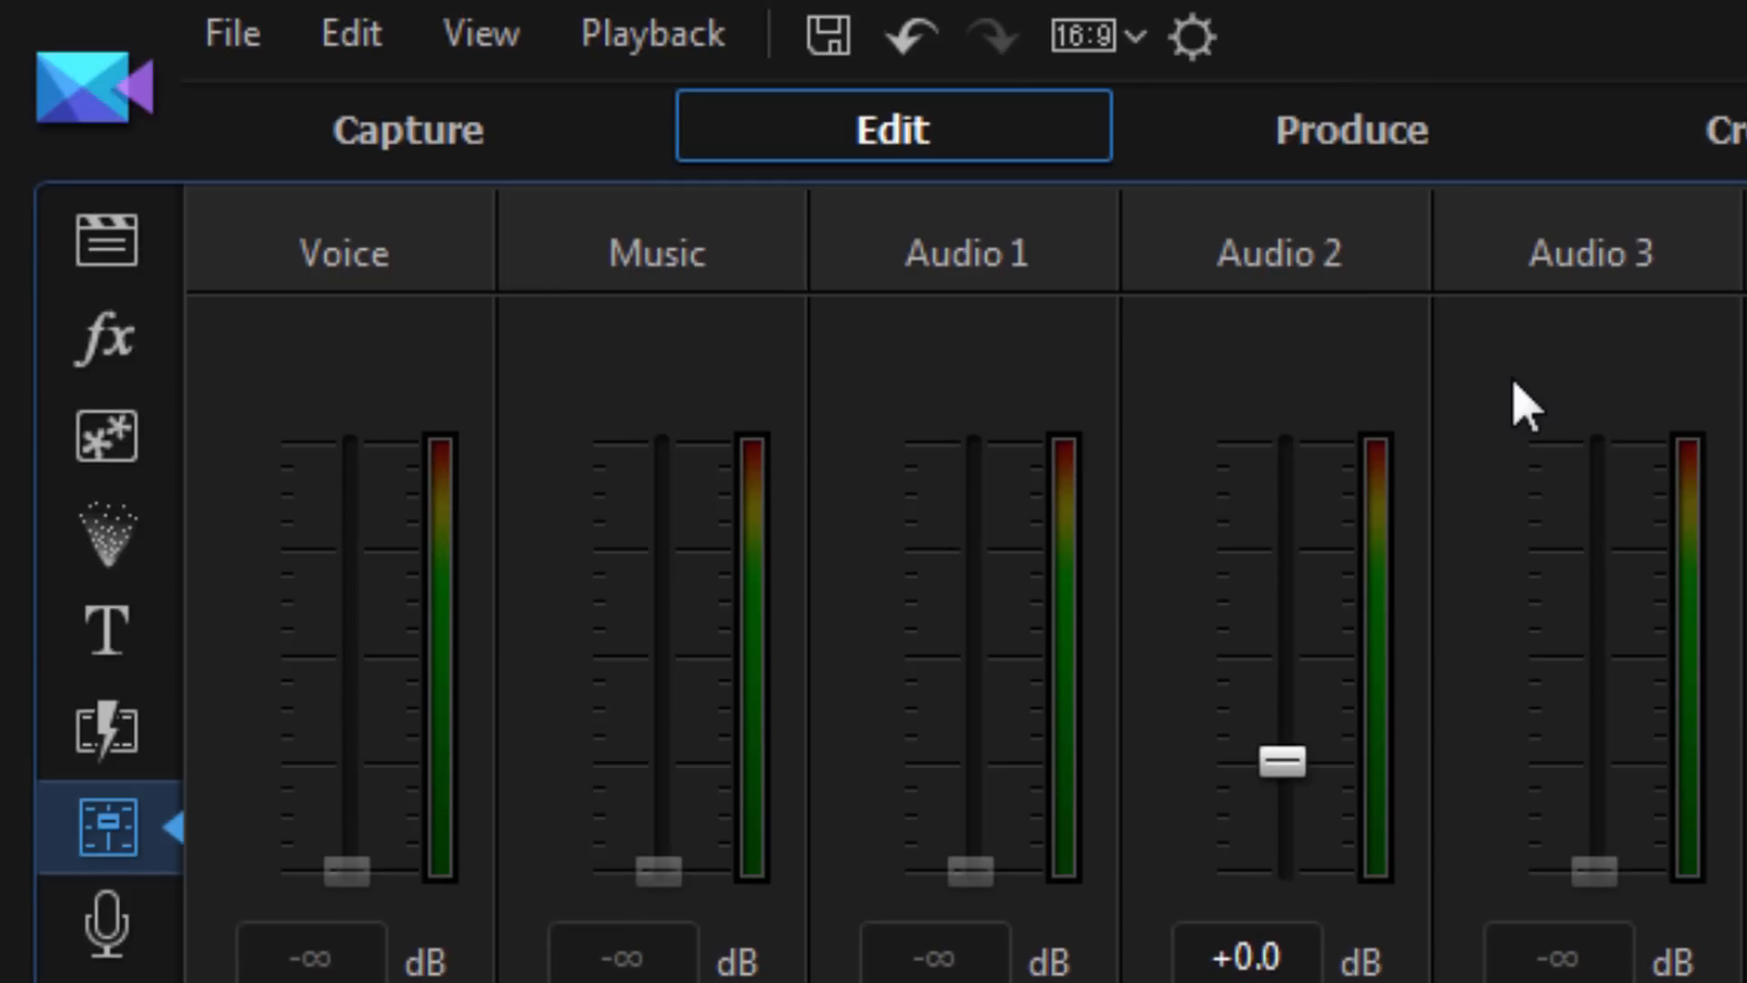
mouse_move(1583, 596)
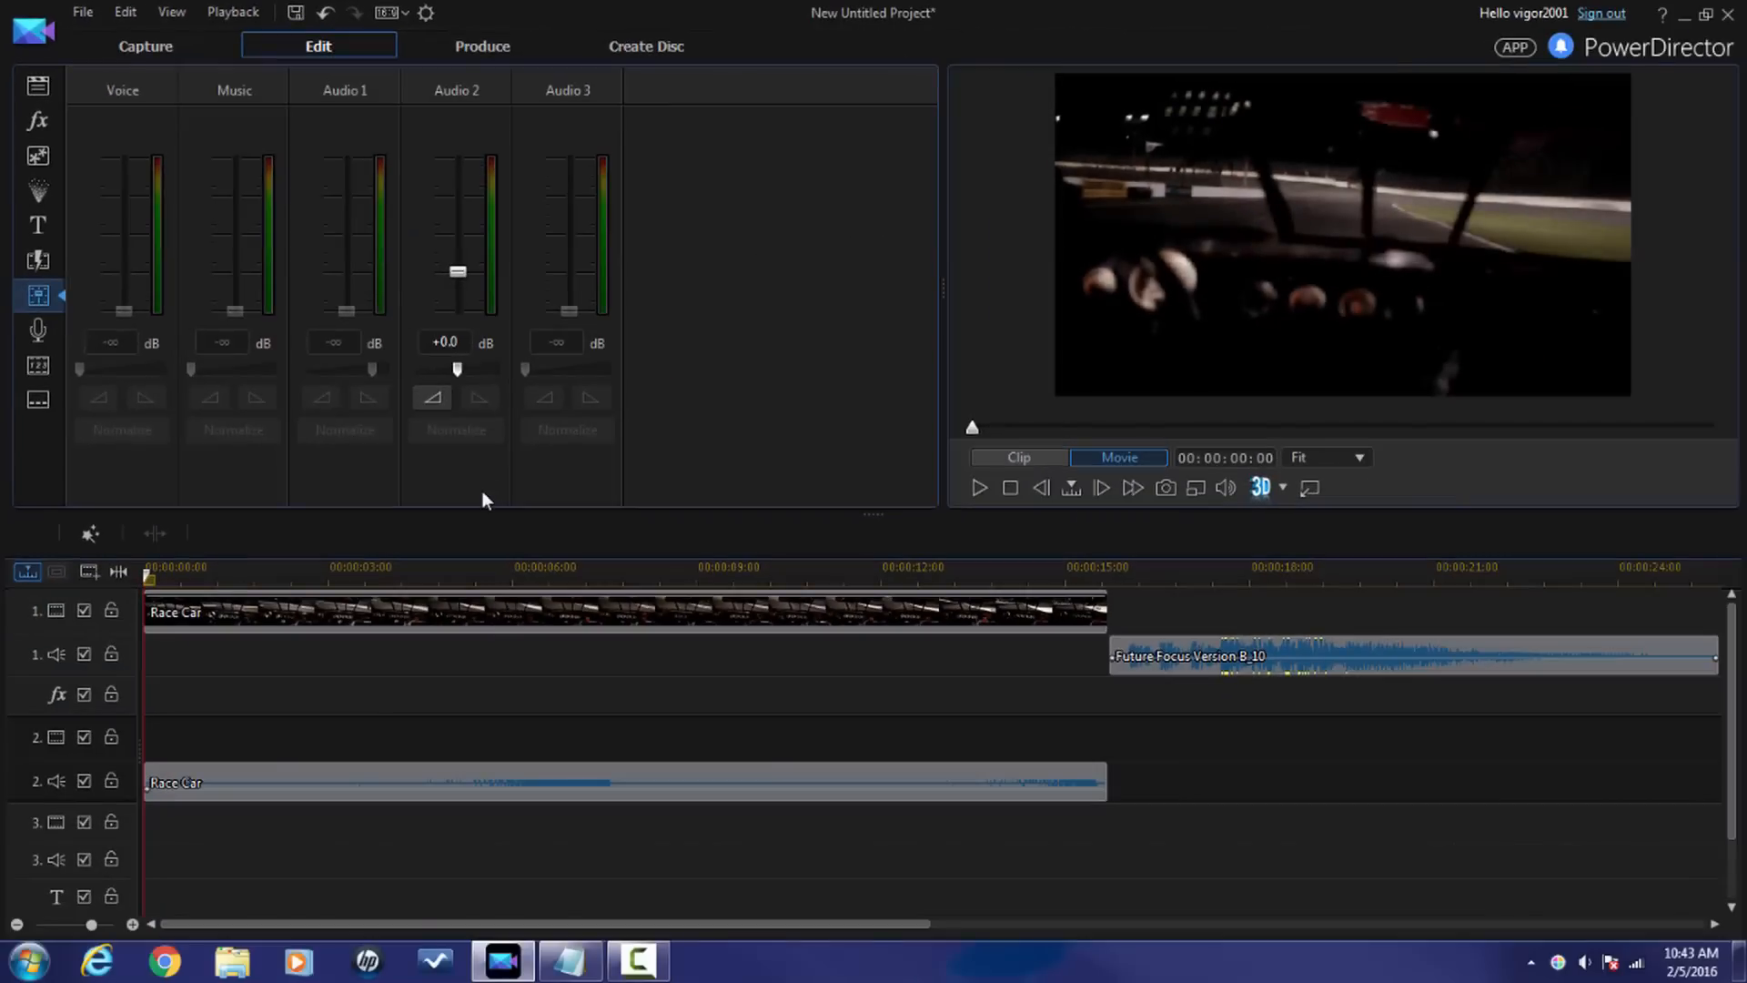
mouse_move(373, 469)
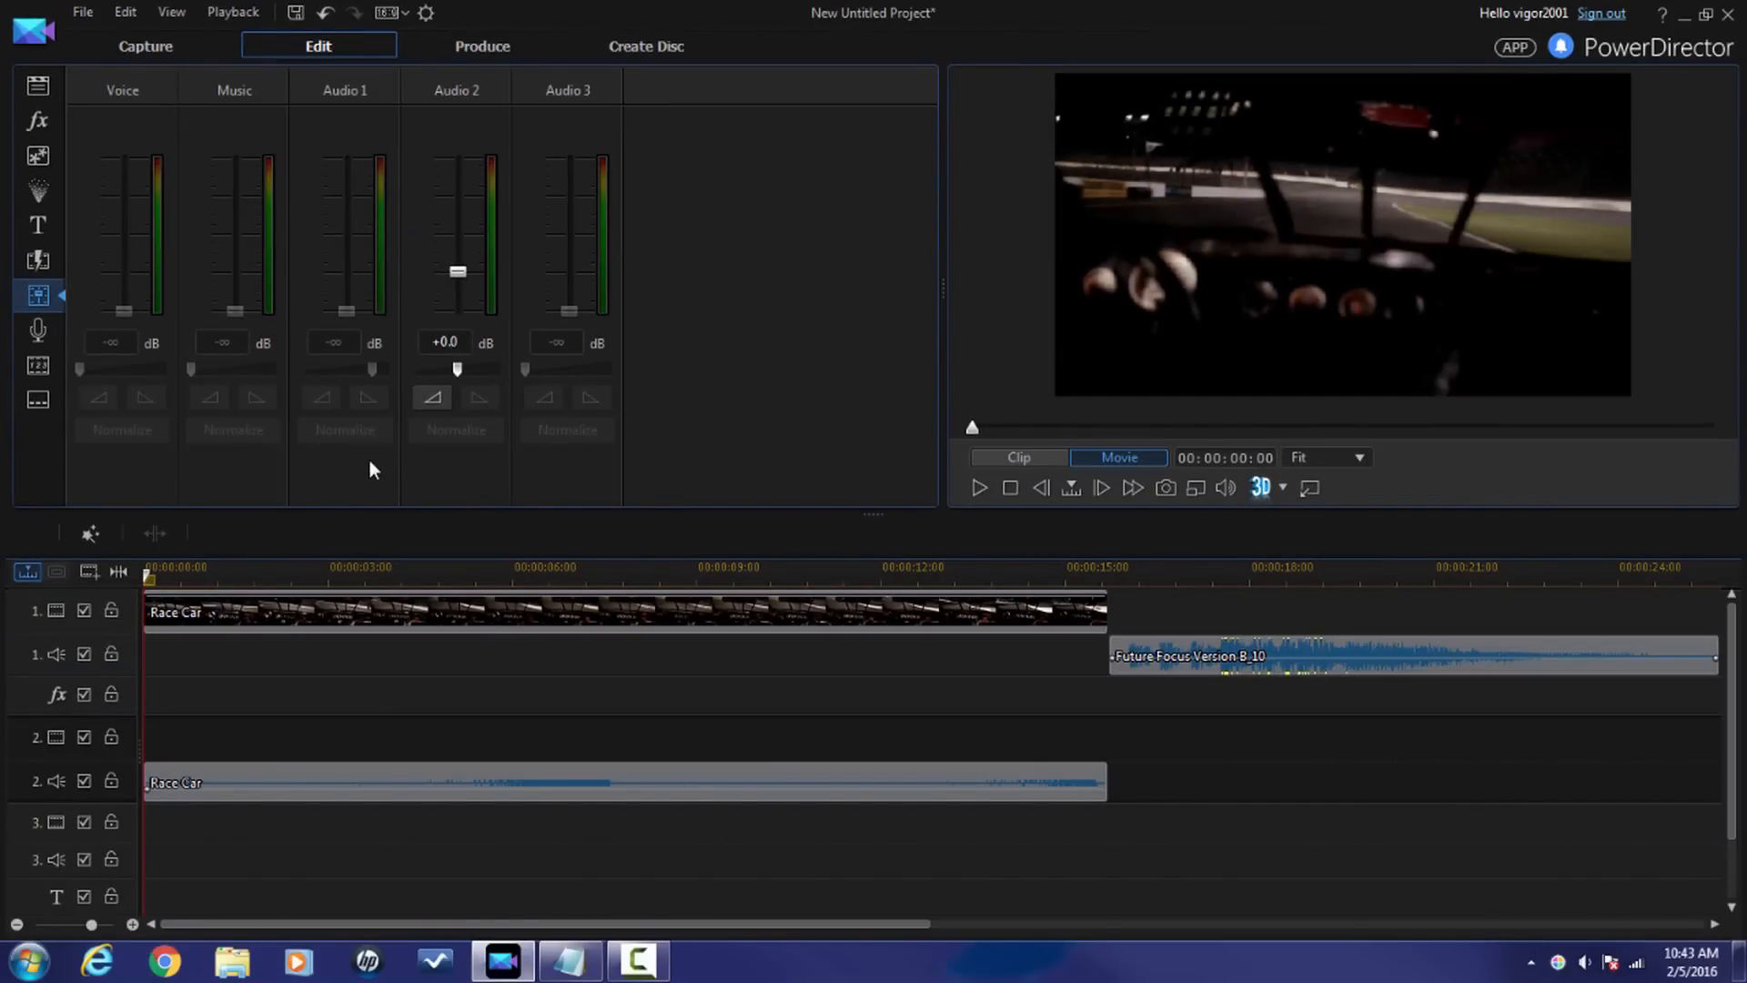
Step: Select the Race Car audio clip on audio track 1
click(625, 781)
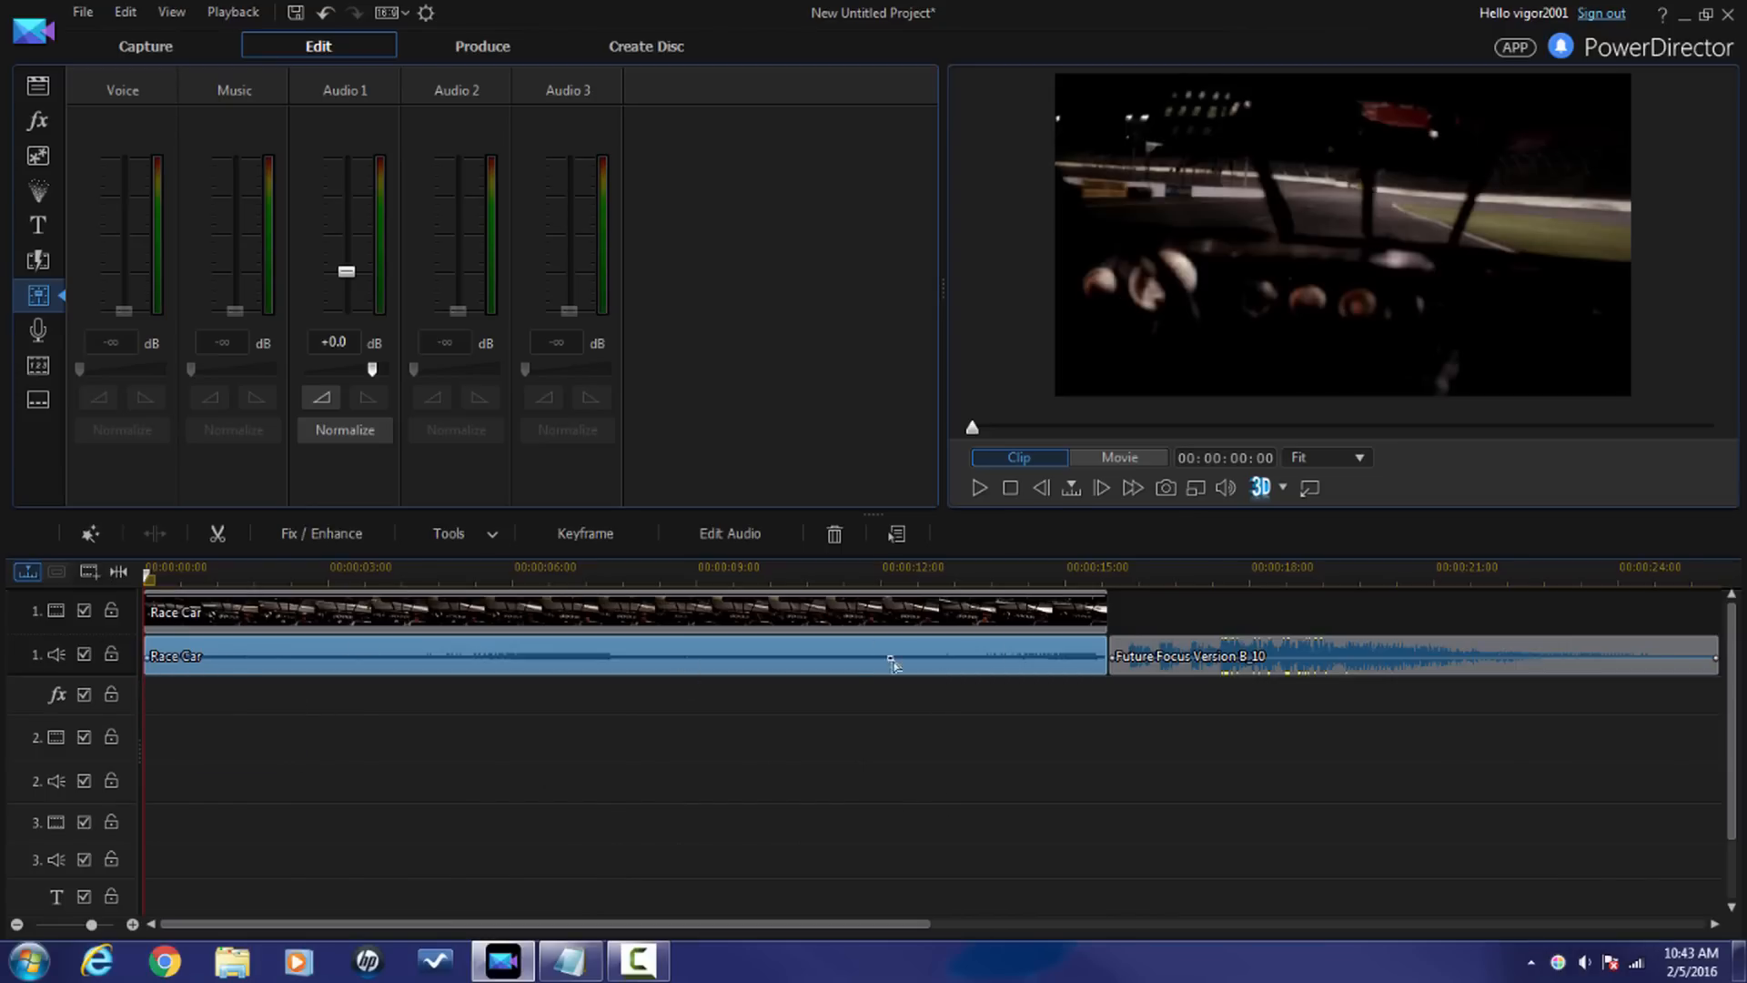
mouse_move(351, 128)
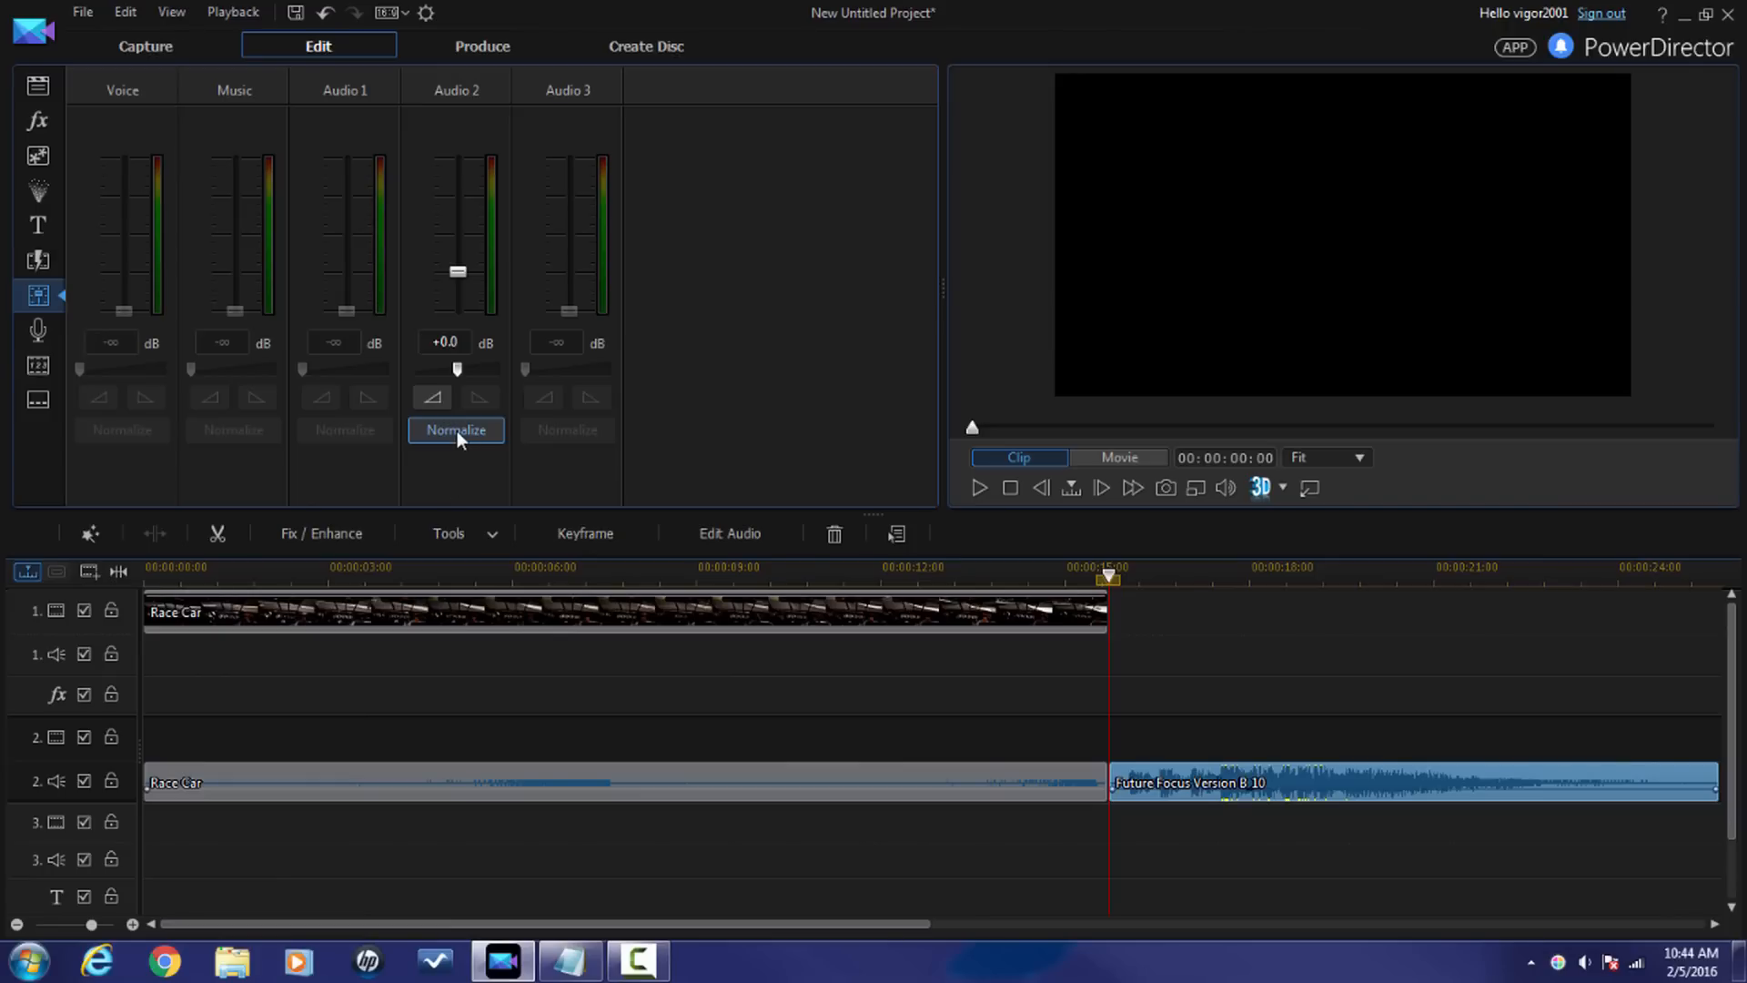
mouse_move(847, 783)
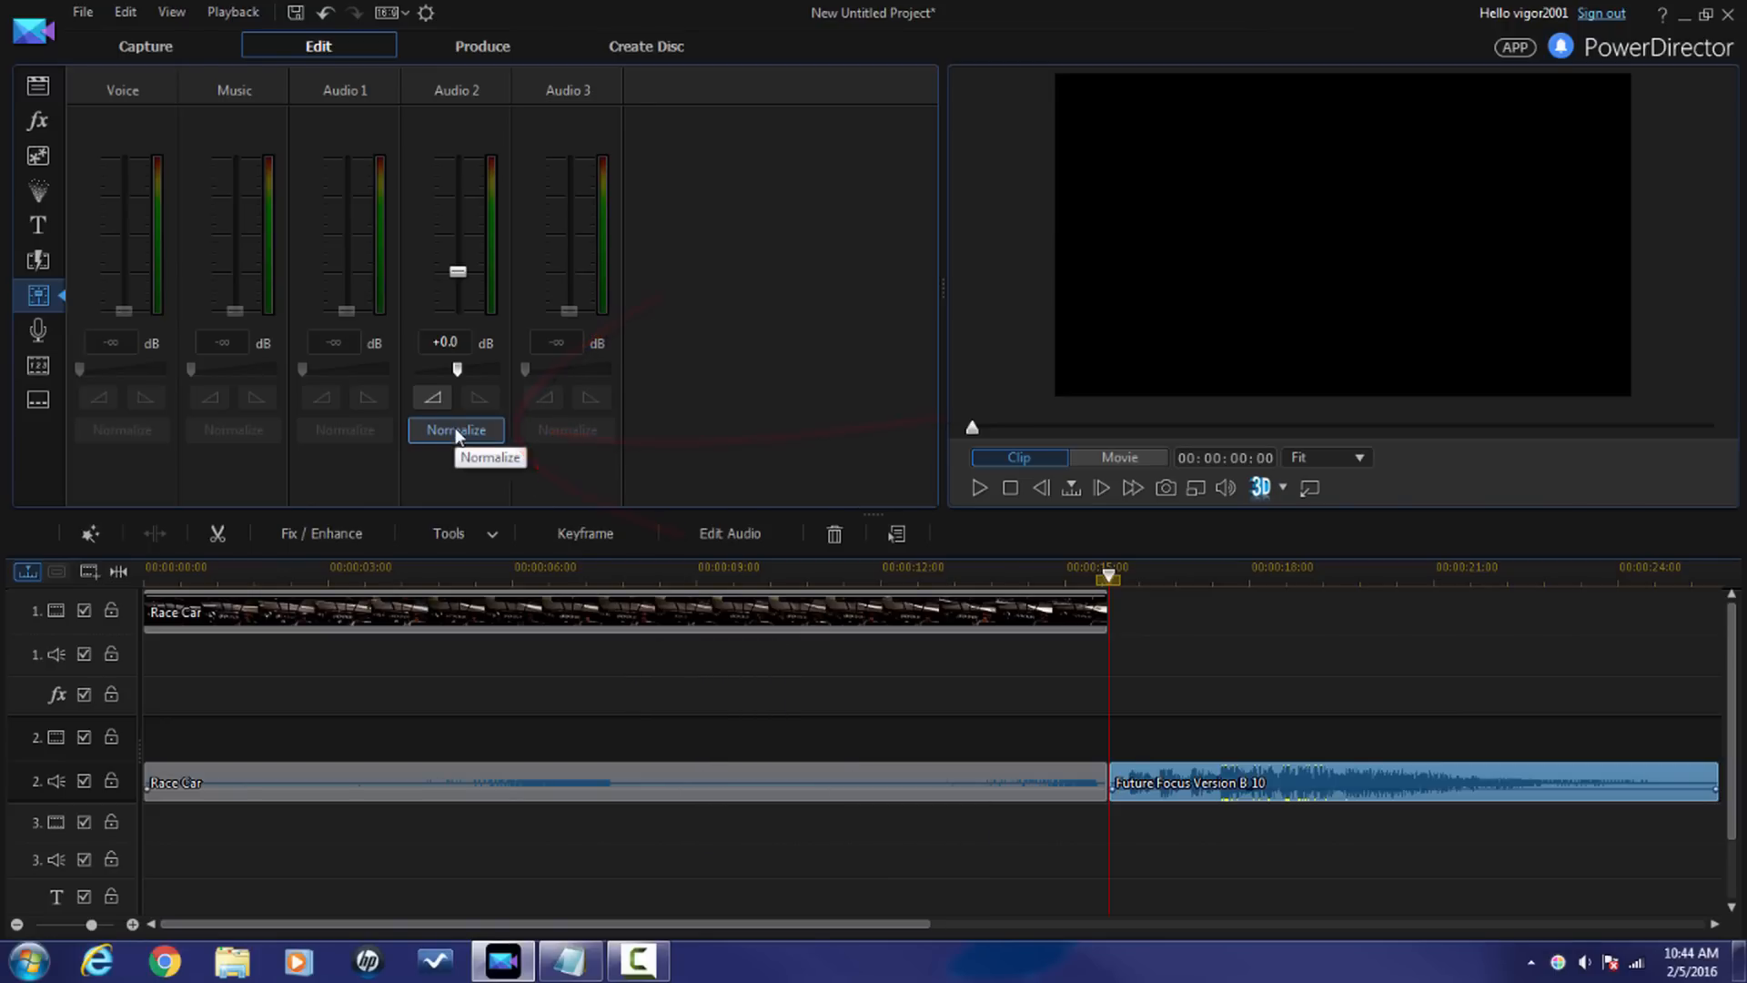
Step: Normalize the Future Focus music on the Audio 2 channel to -14.0 dB
drag(457, 271, 457, 299)
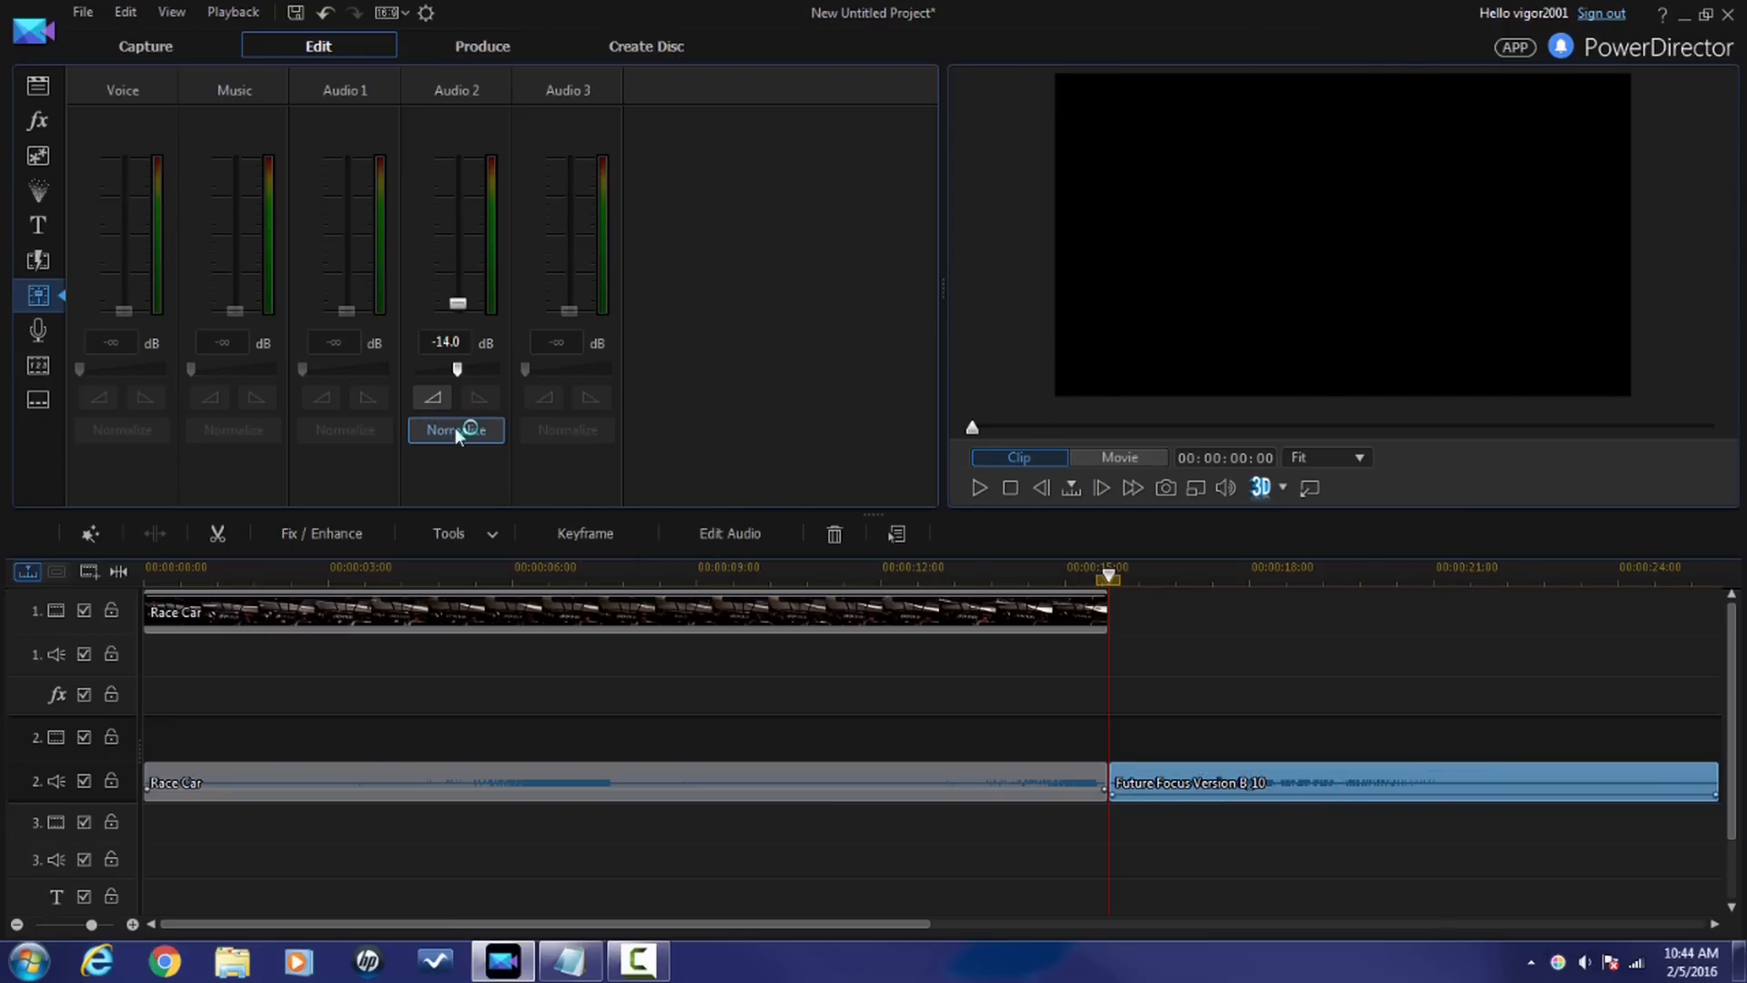
mouse_move(1404, 780)
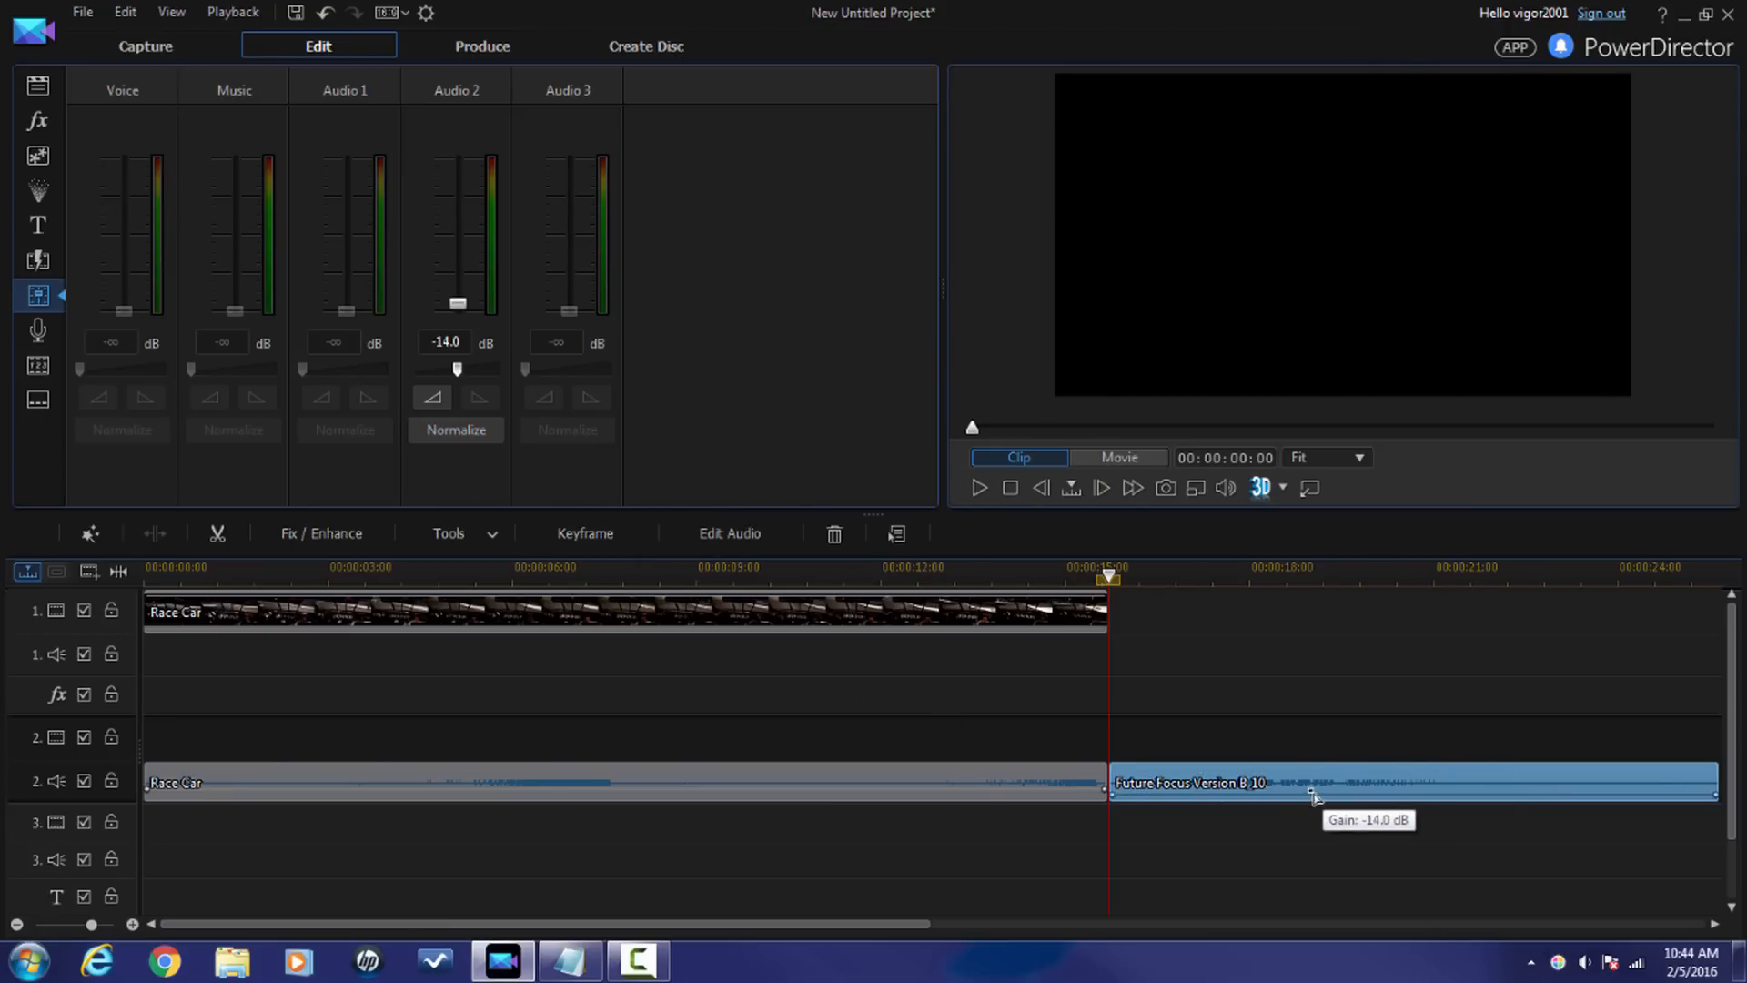
mouse_move(644, 793)
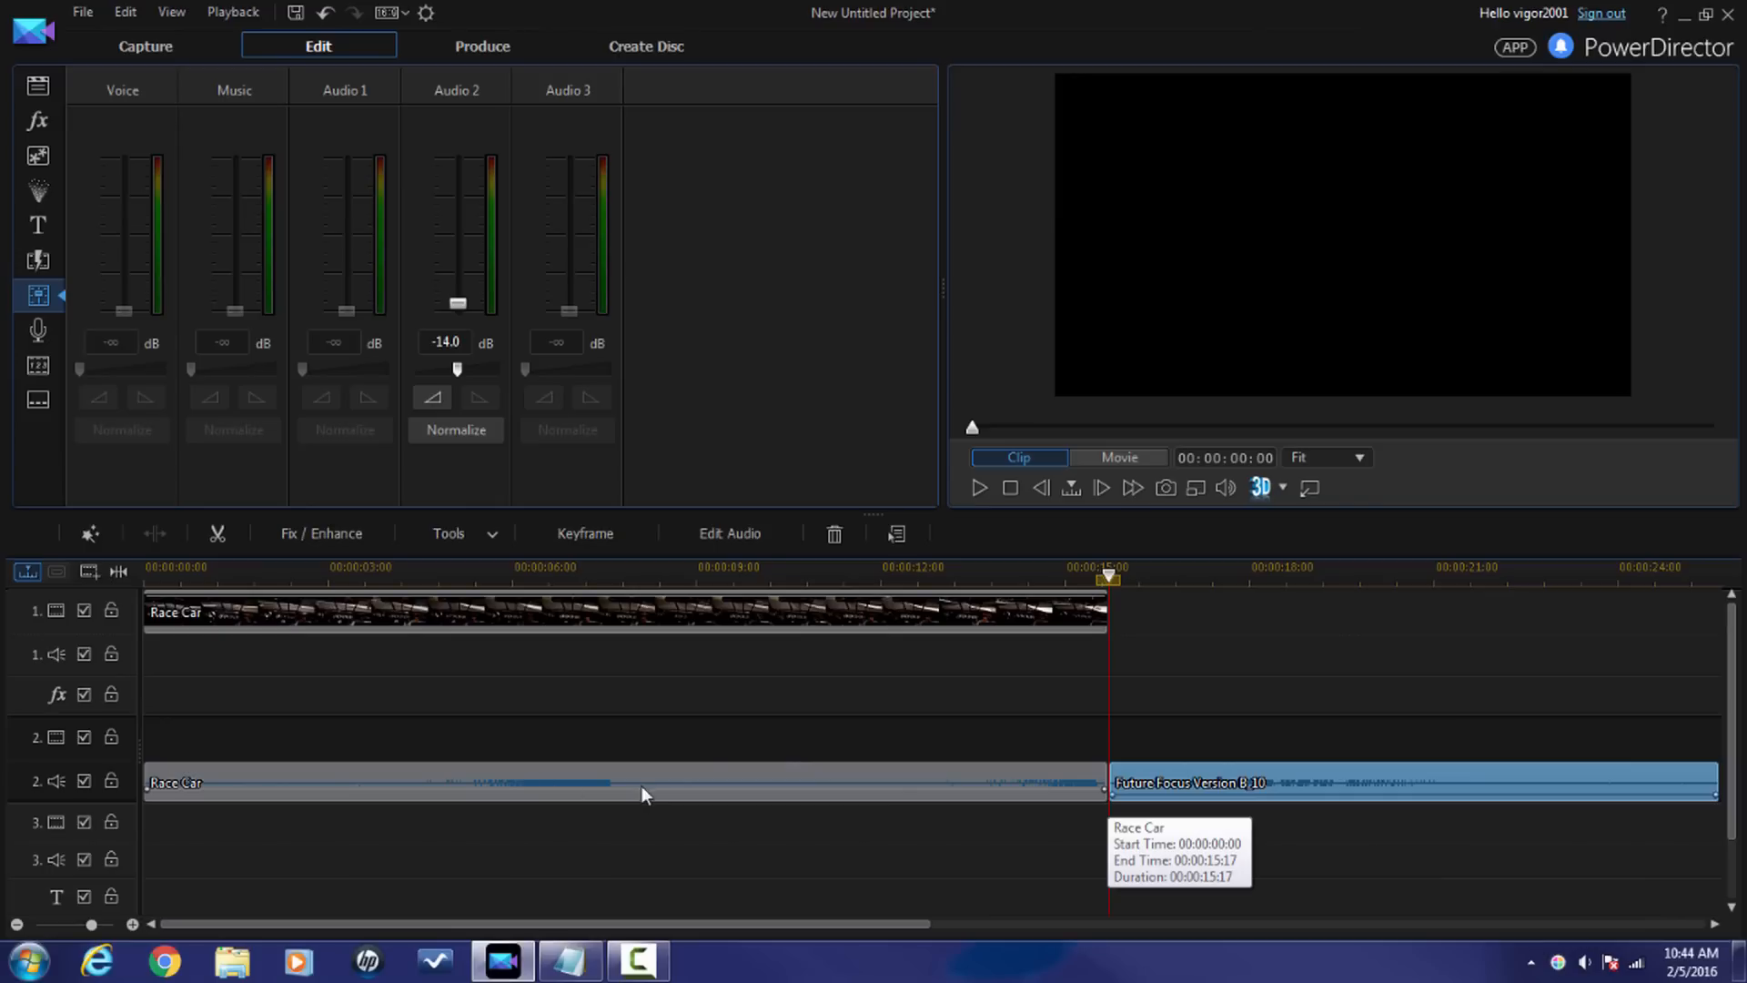
mouse_move(1042, 774)
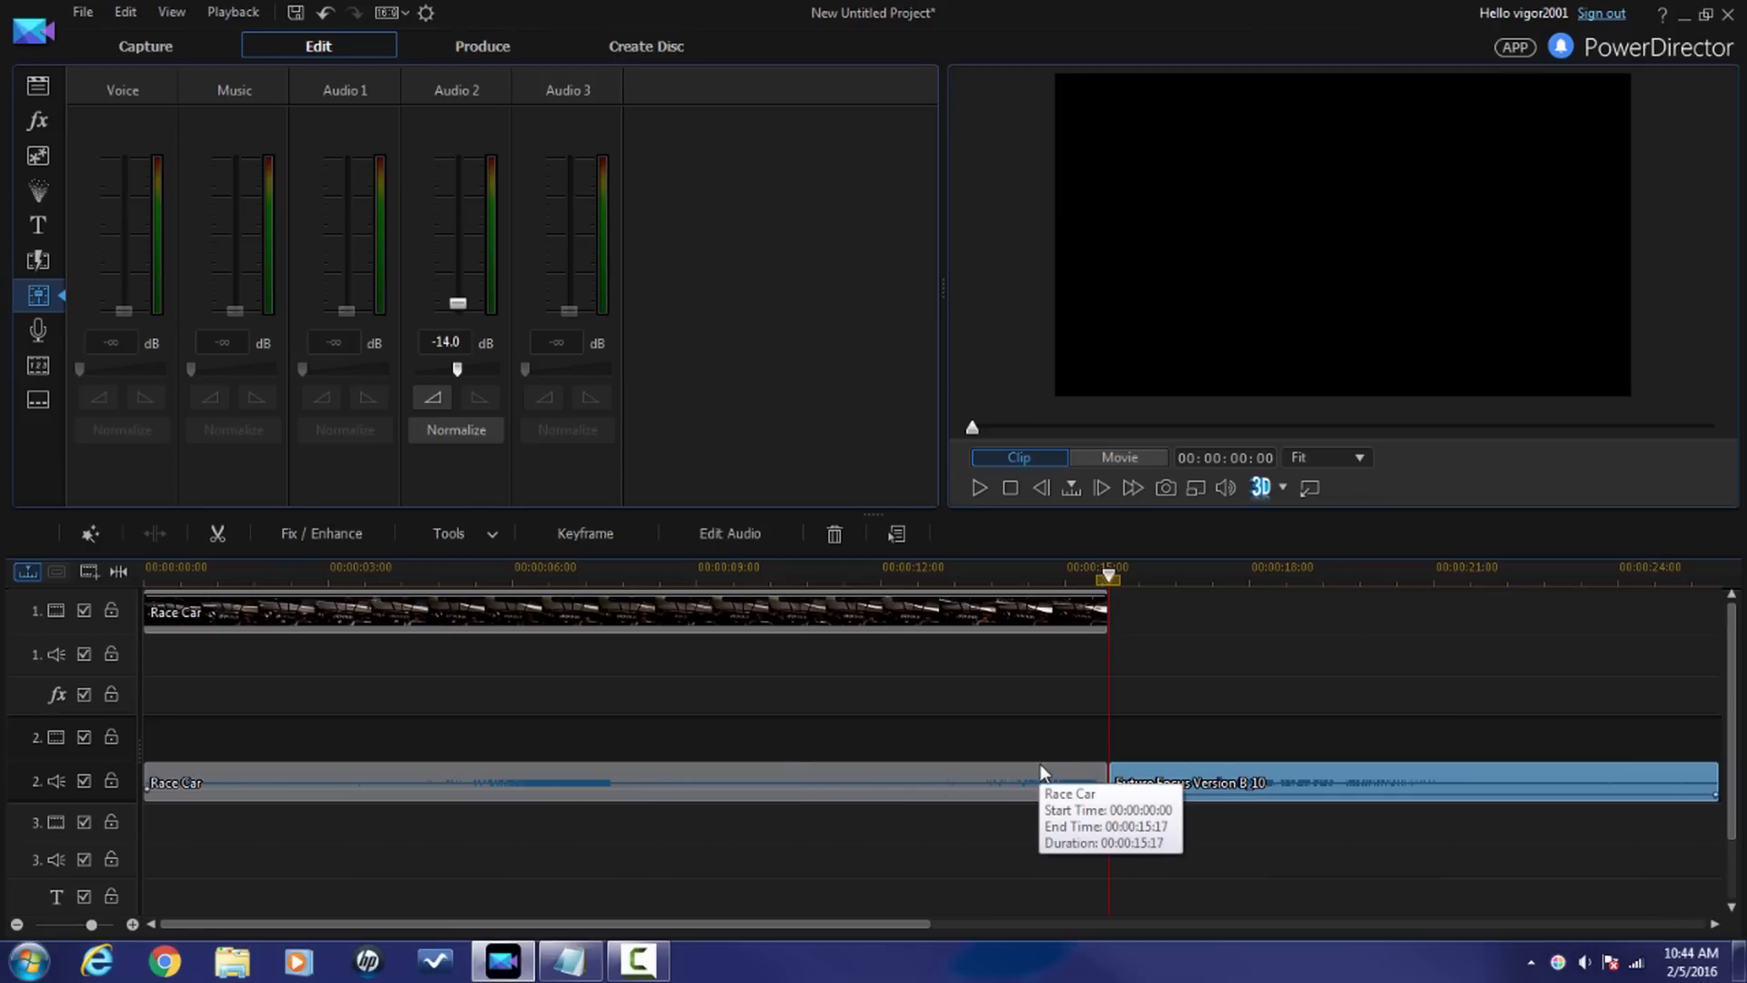
mouse_move(1055, 724)
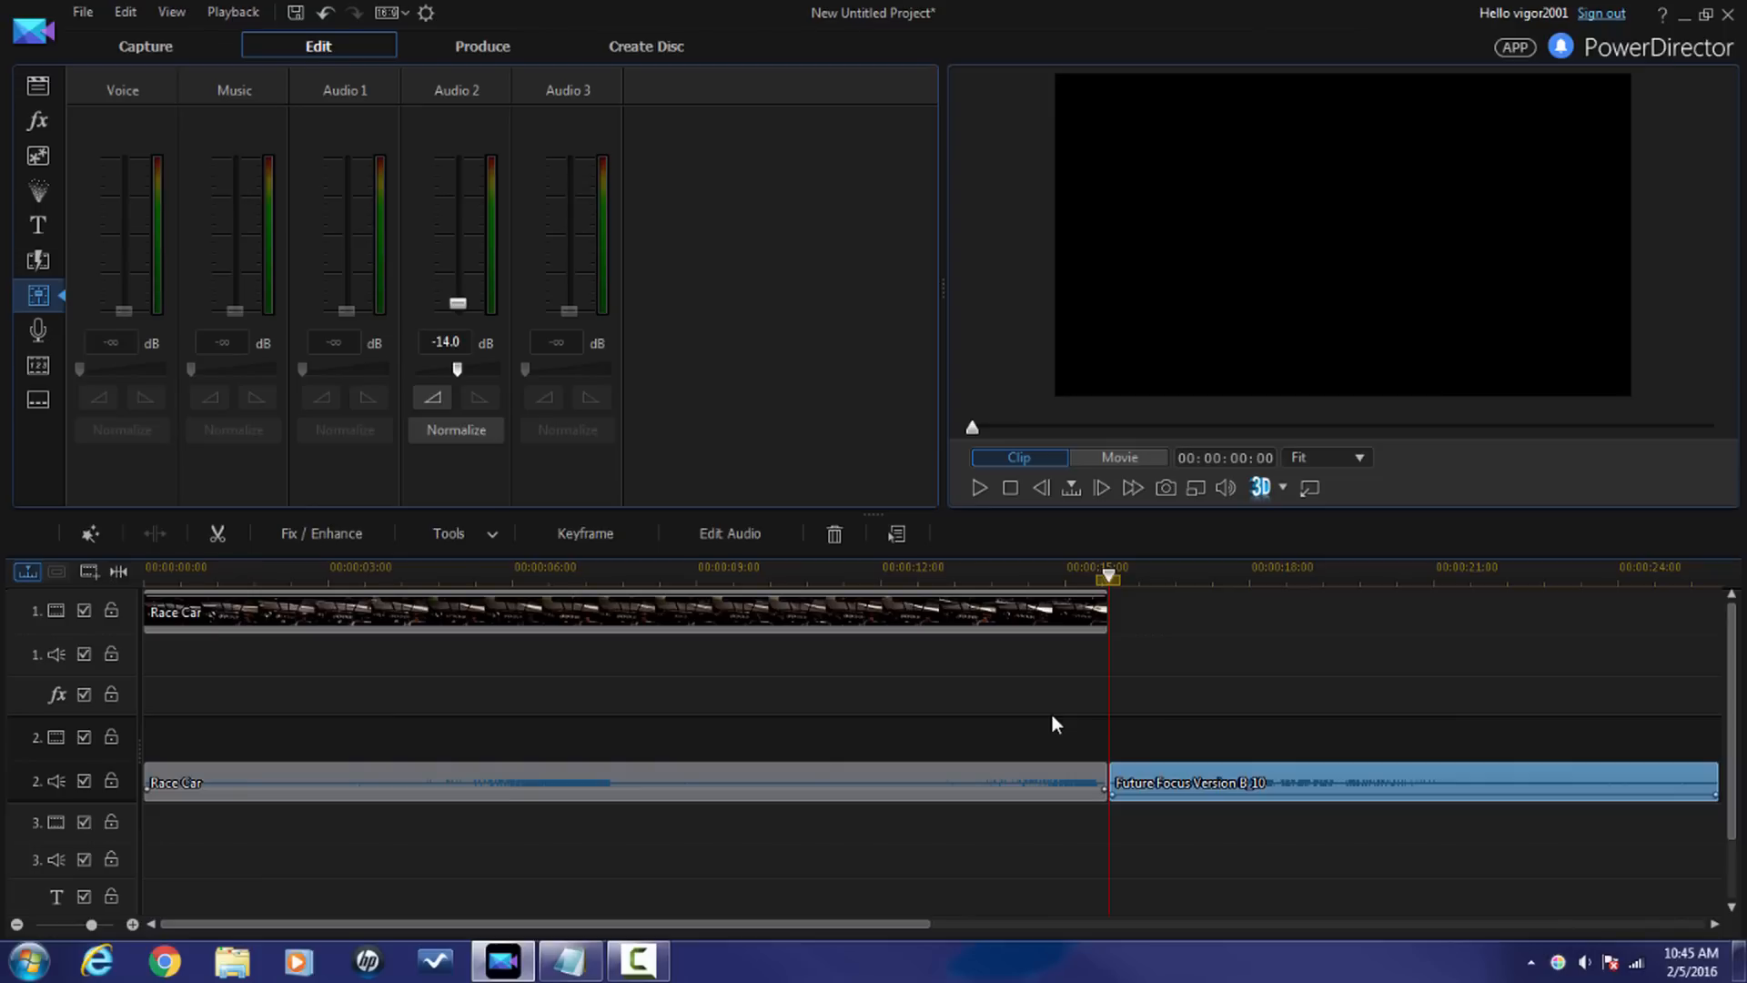
Step: Select the Race Car audio and drag the playhead to about 00:00:02:03
click(624, 781)
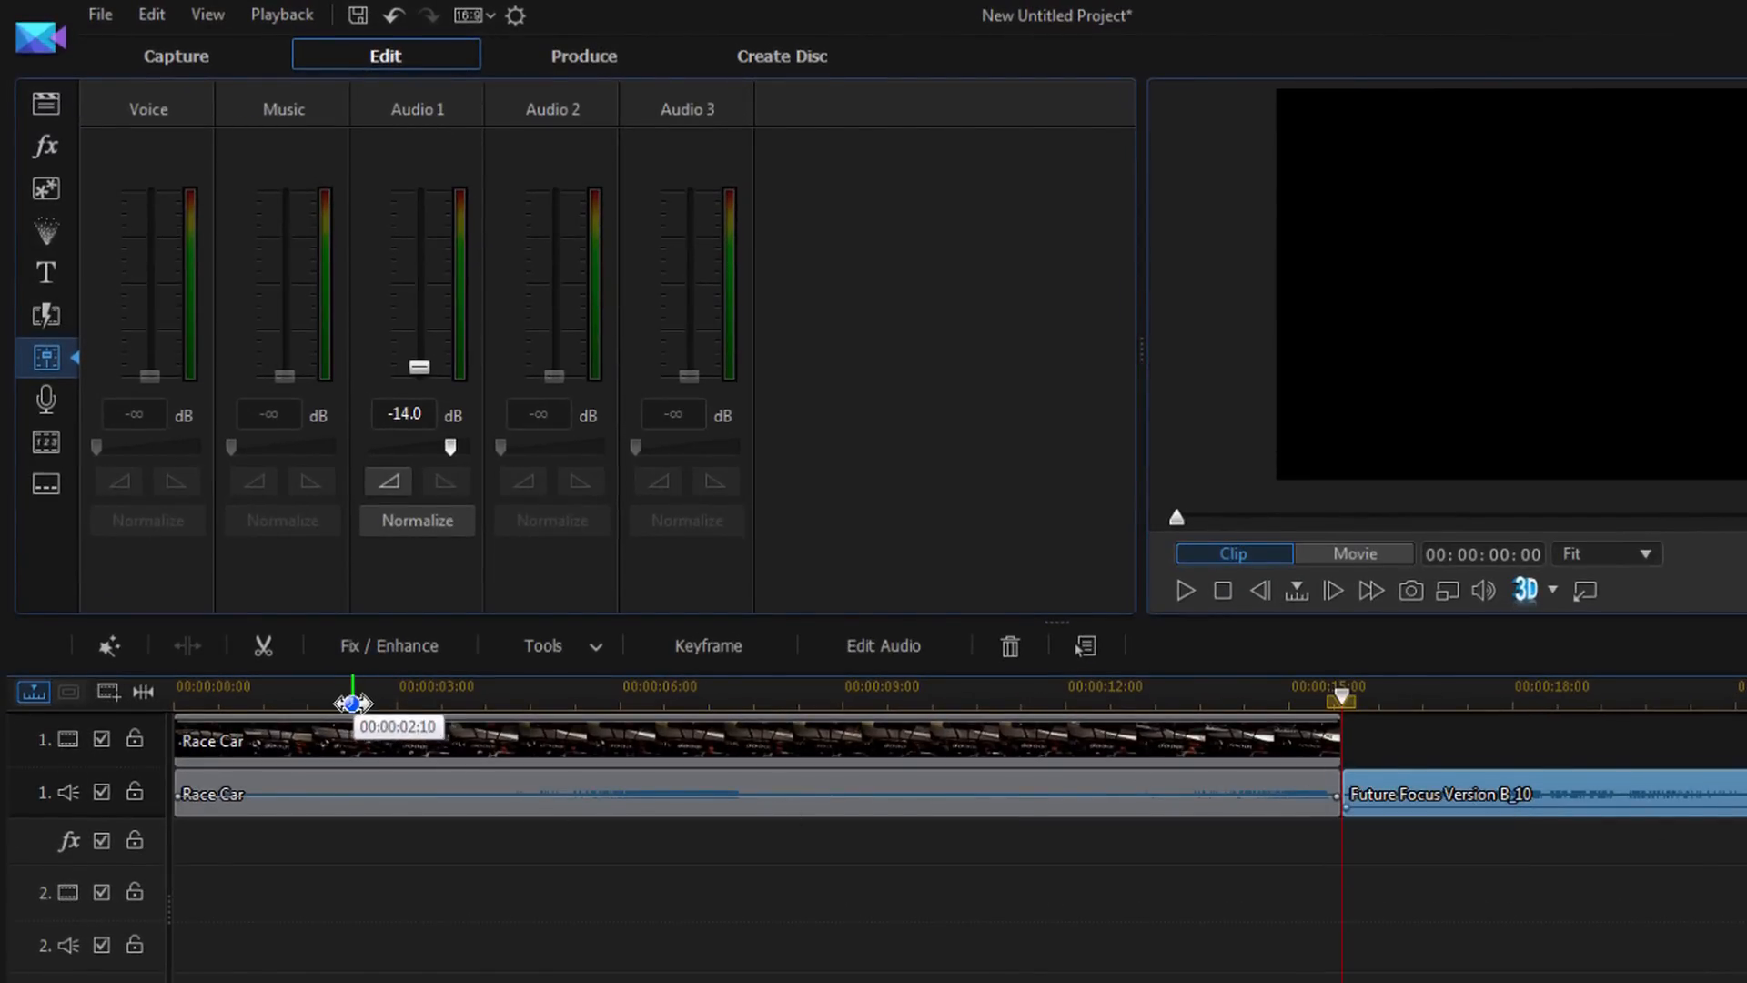
drag(354, 701, 337, 698)
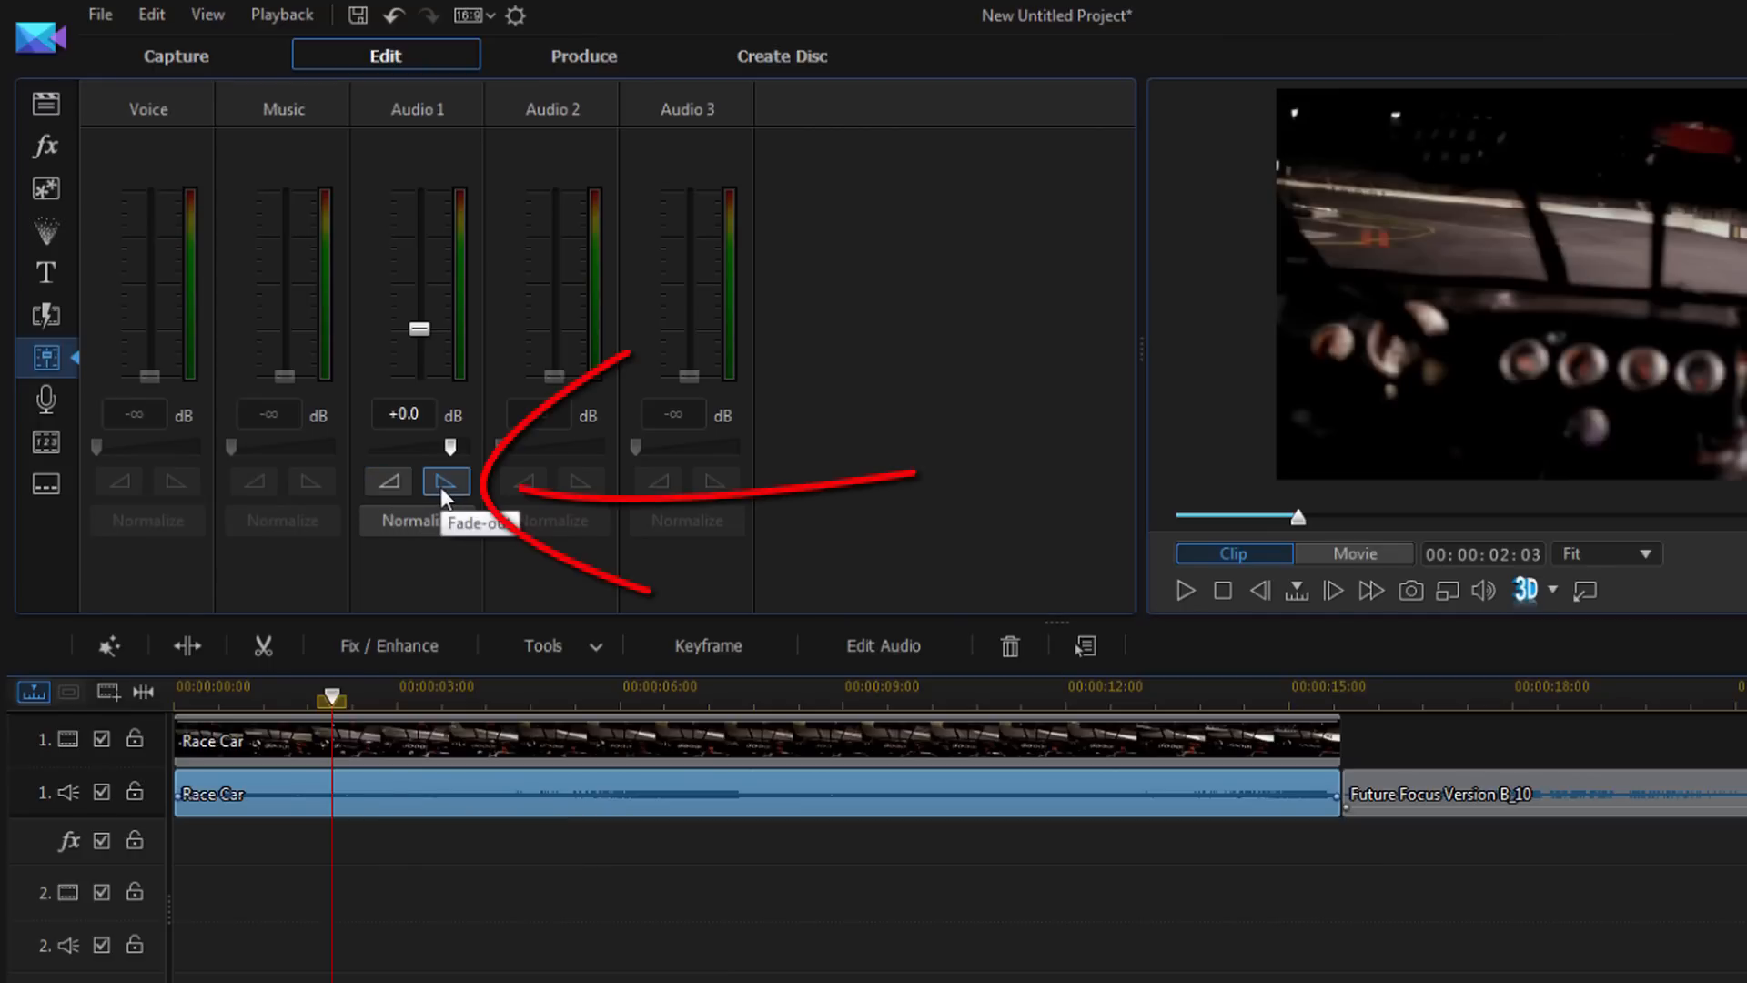
Step: Fade out the Race Car audio on the Audio 1 channel from two seconds
click(447, 480)
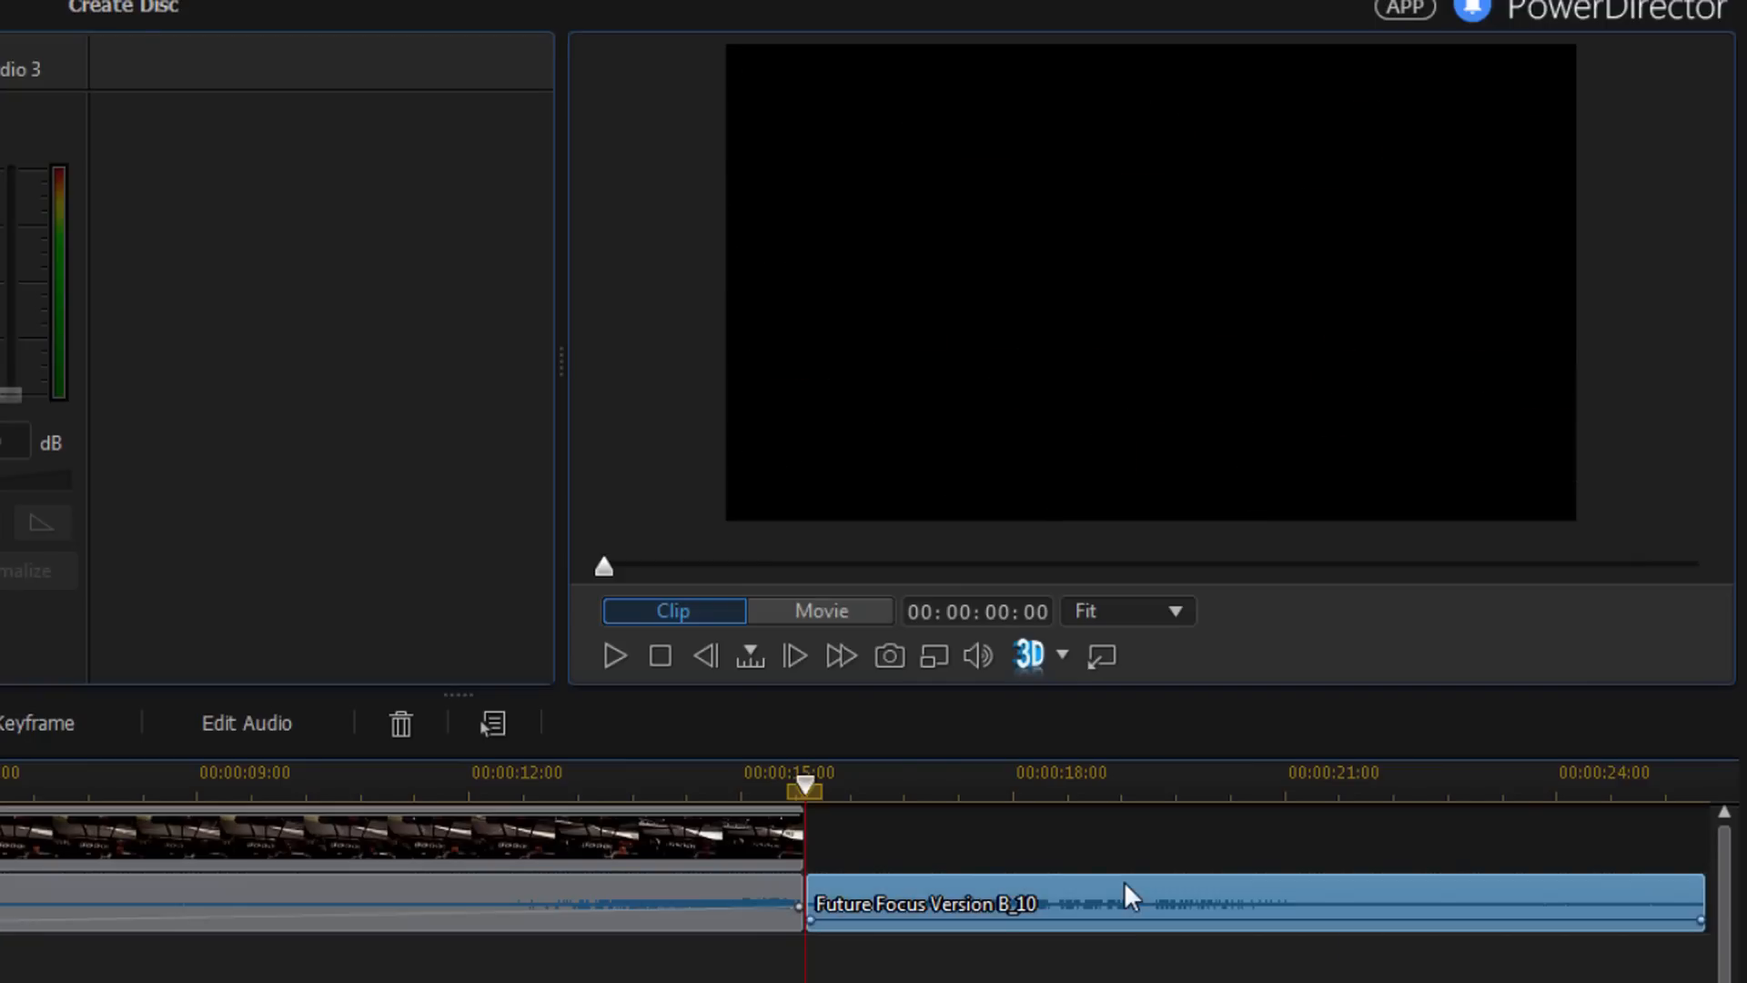
Step: Cut the Future Focus music and paste-insert it on track 2 at two seconds
right_click(1132, 892)
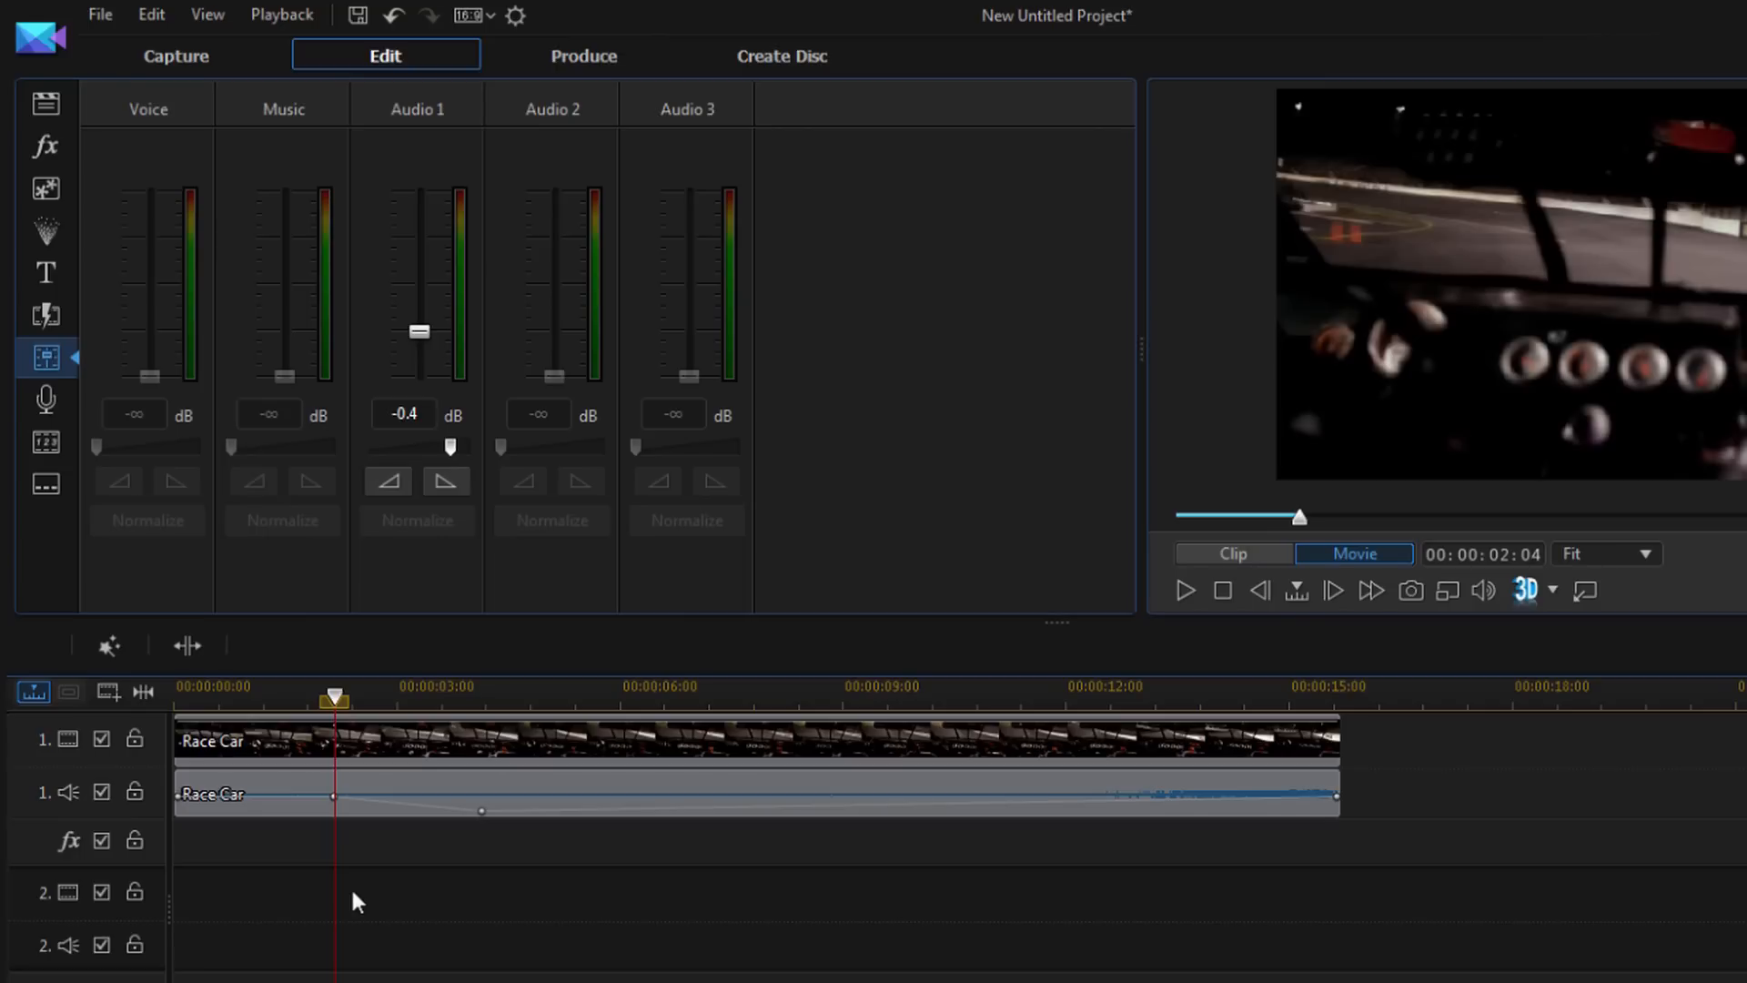
right_click(357, 899)
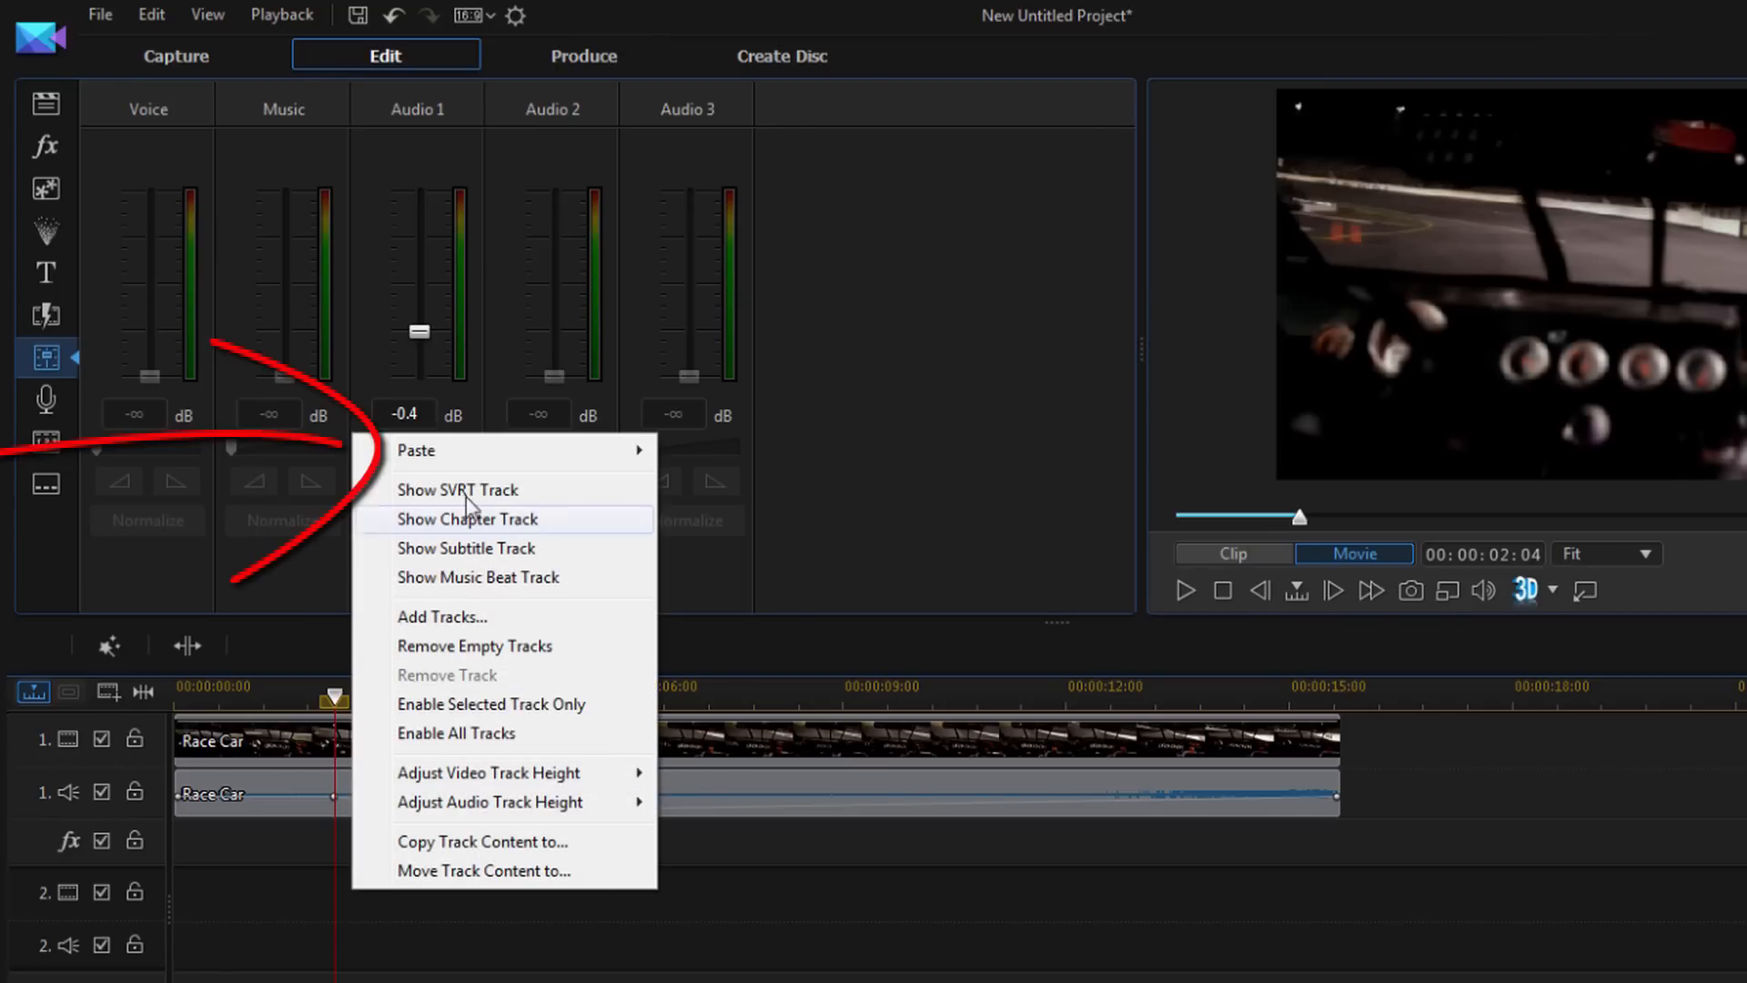
mouse_move(416, 451)
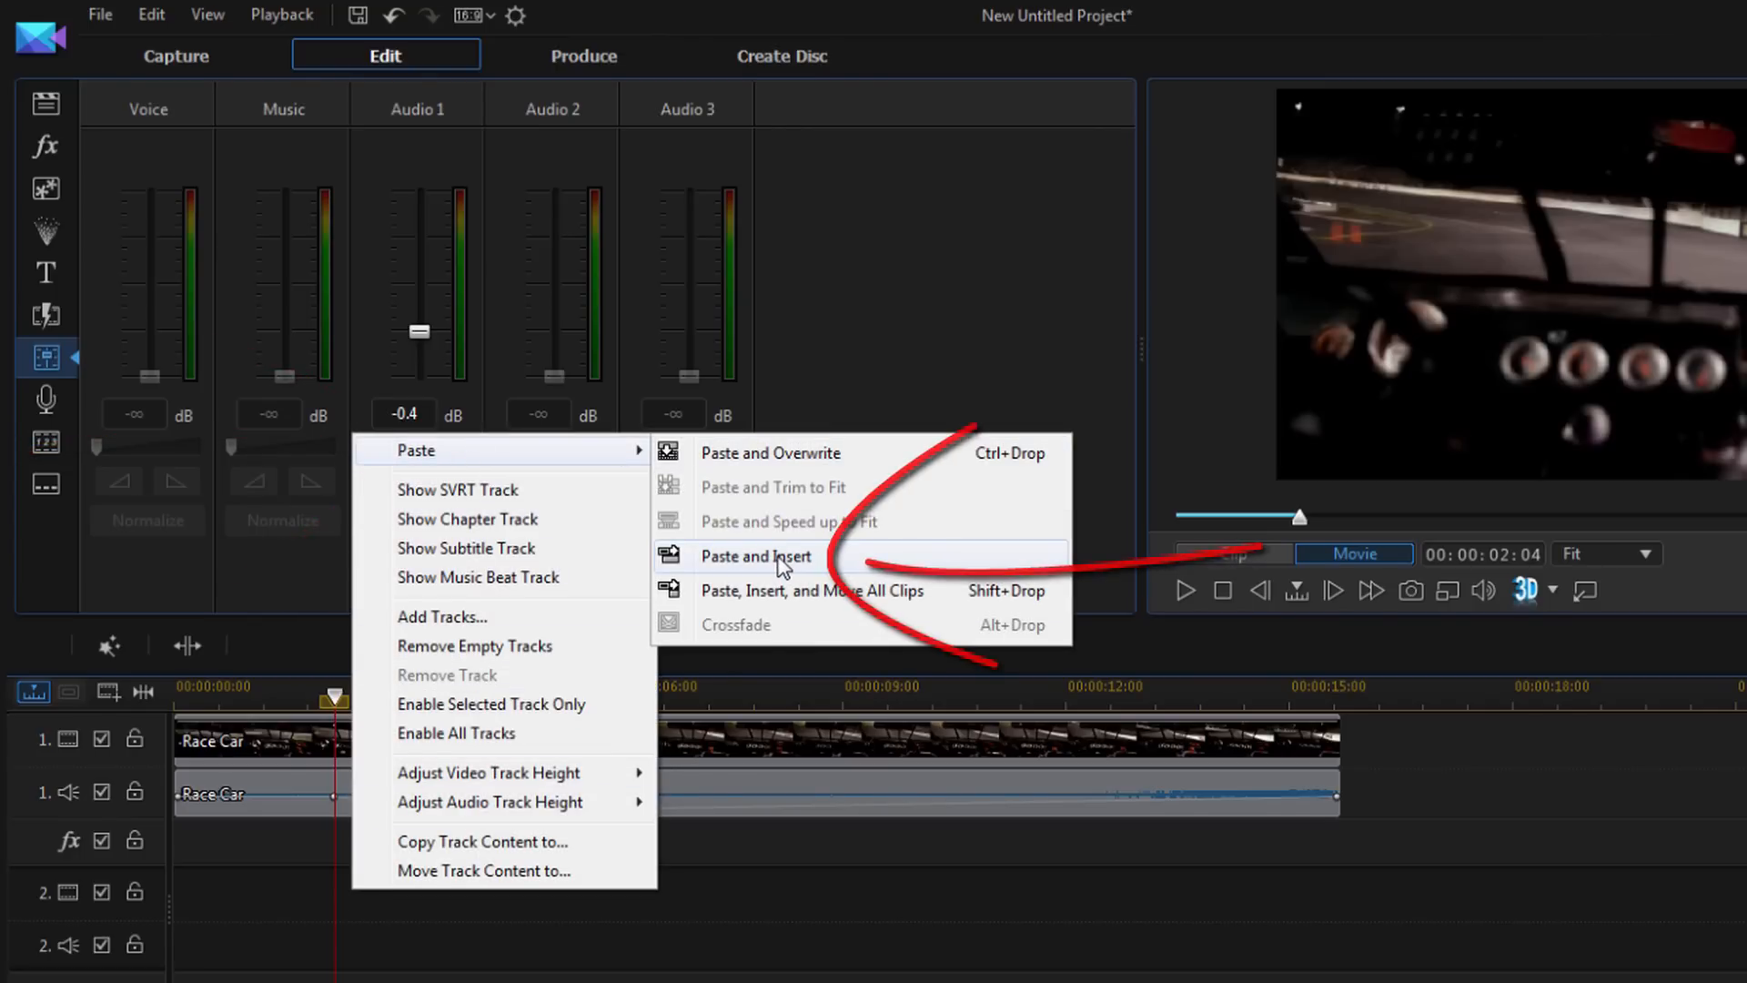
click(755, 556)
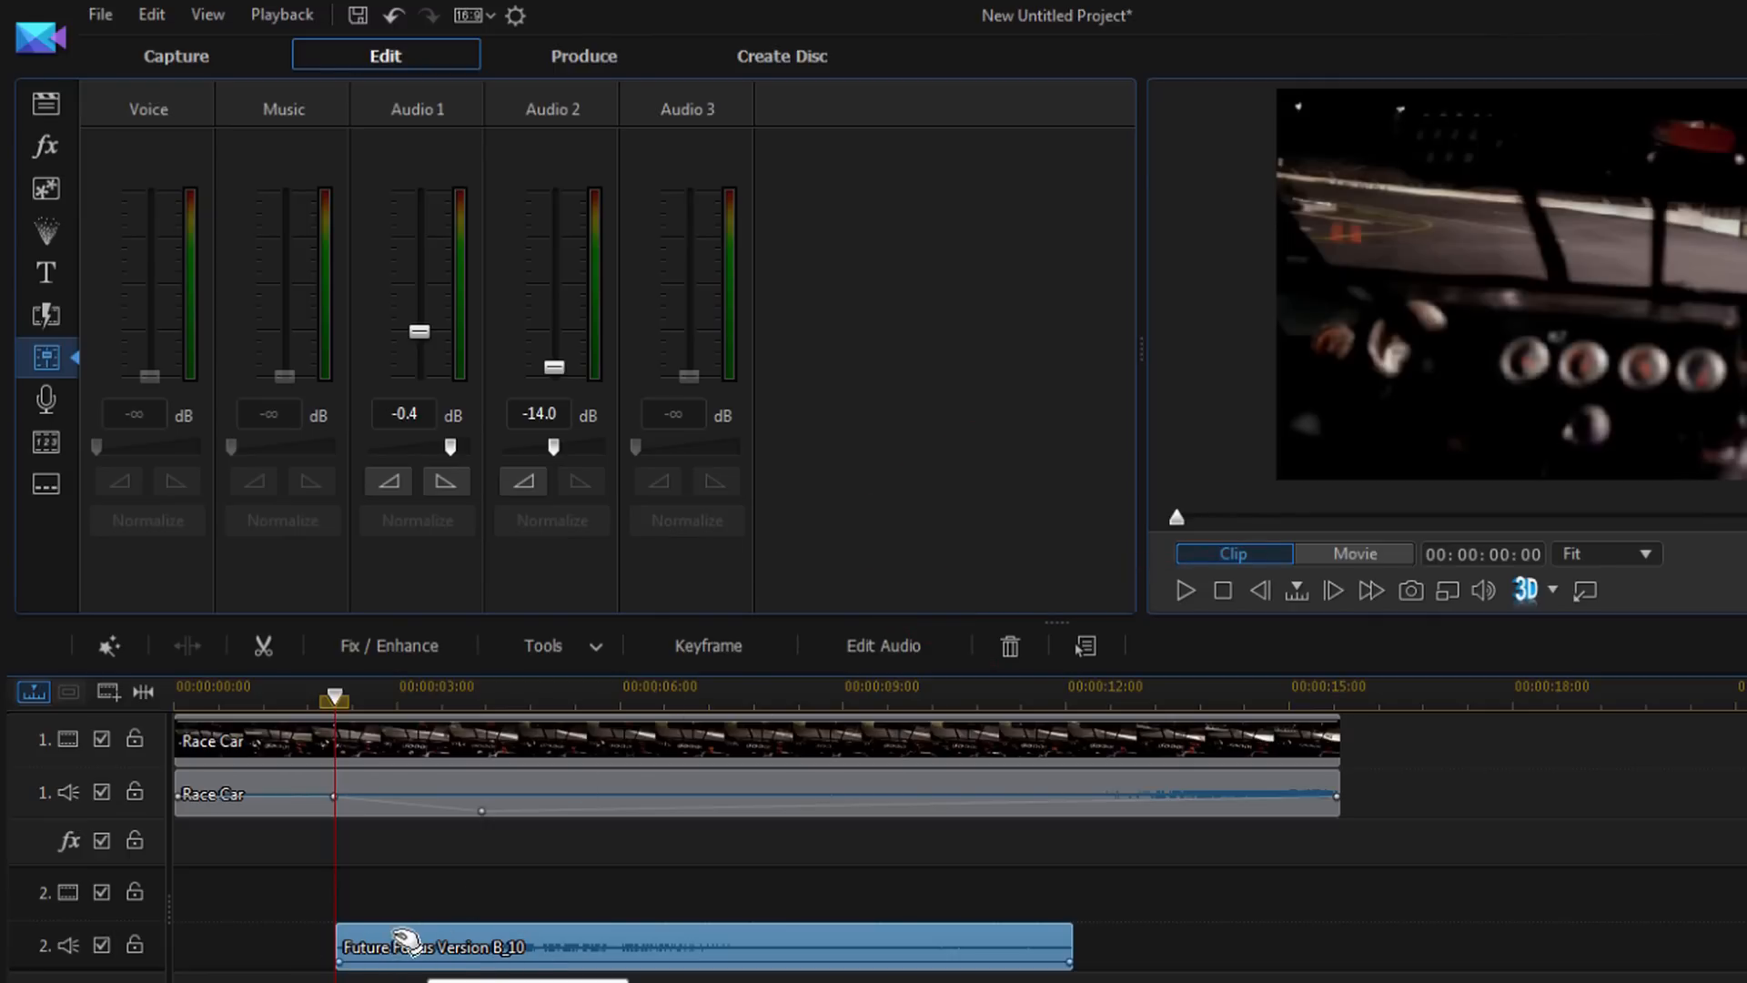
mouse_move(400, 830)
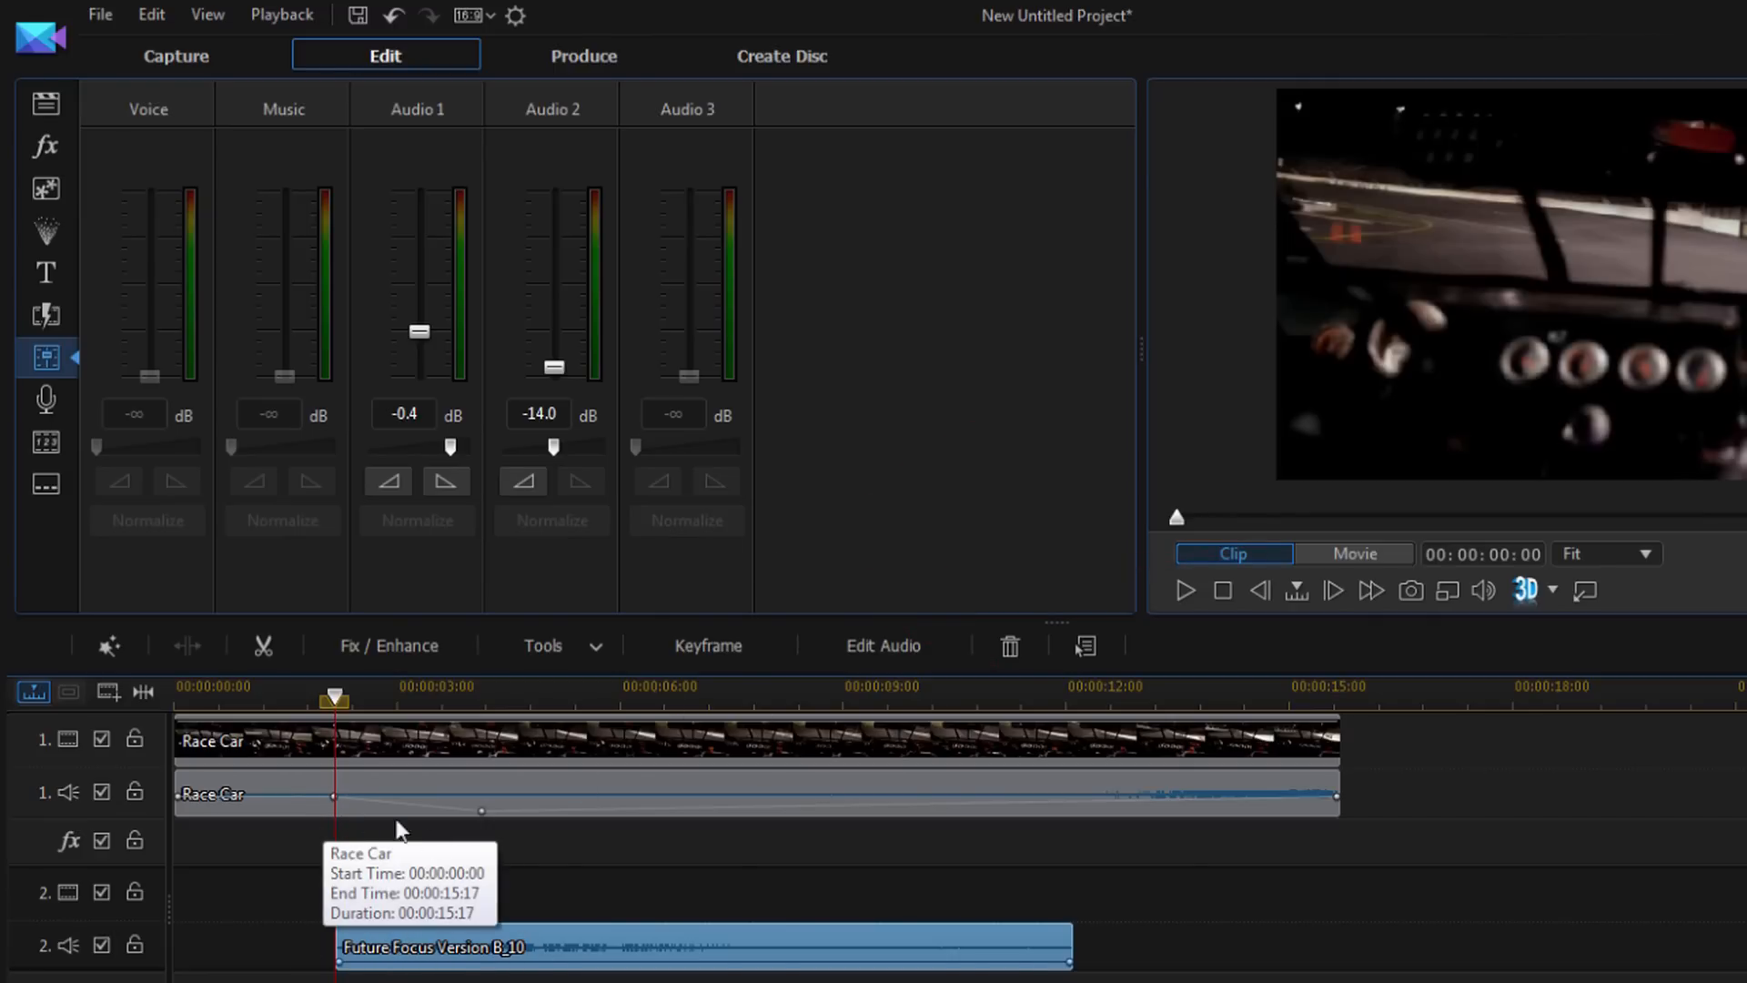
mouse_move(524, 848)
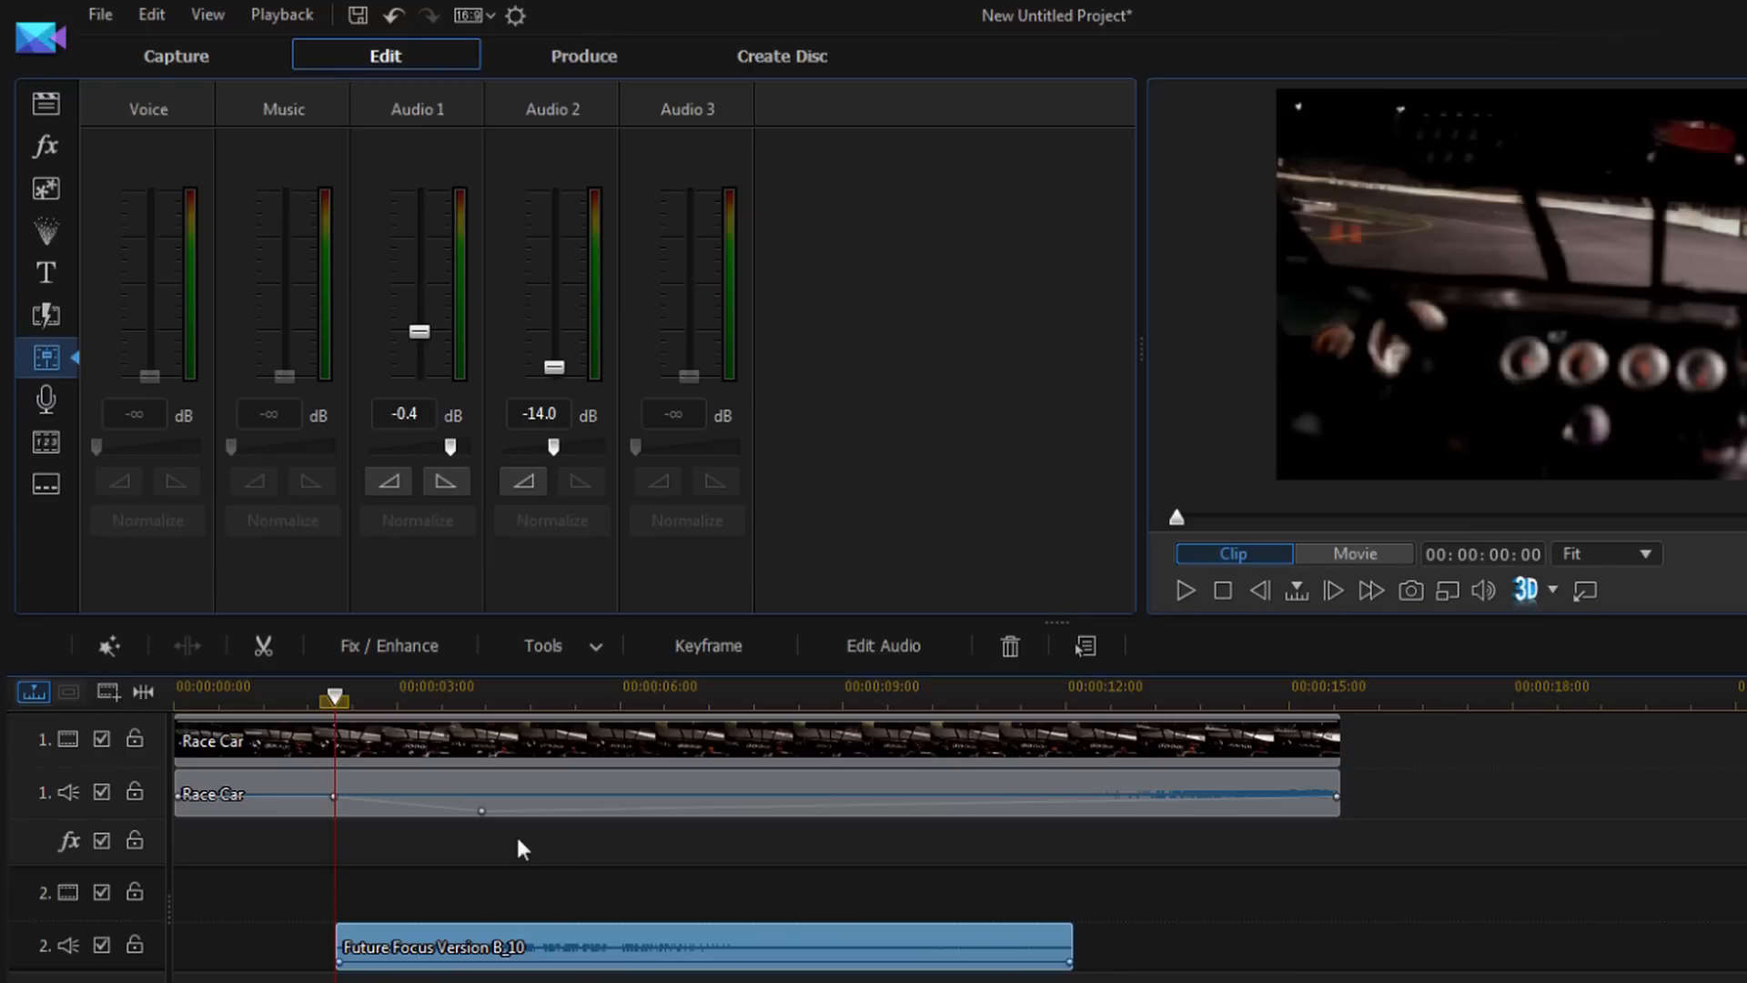
mouse_move(680, 930)
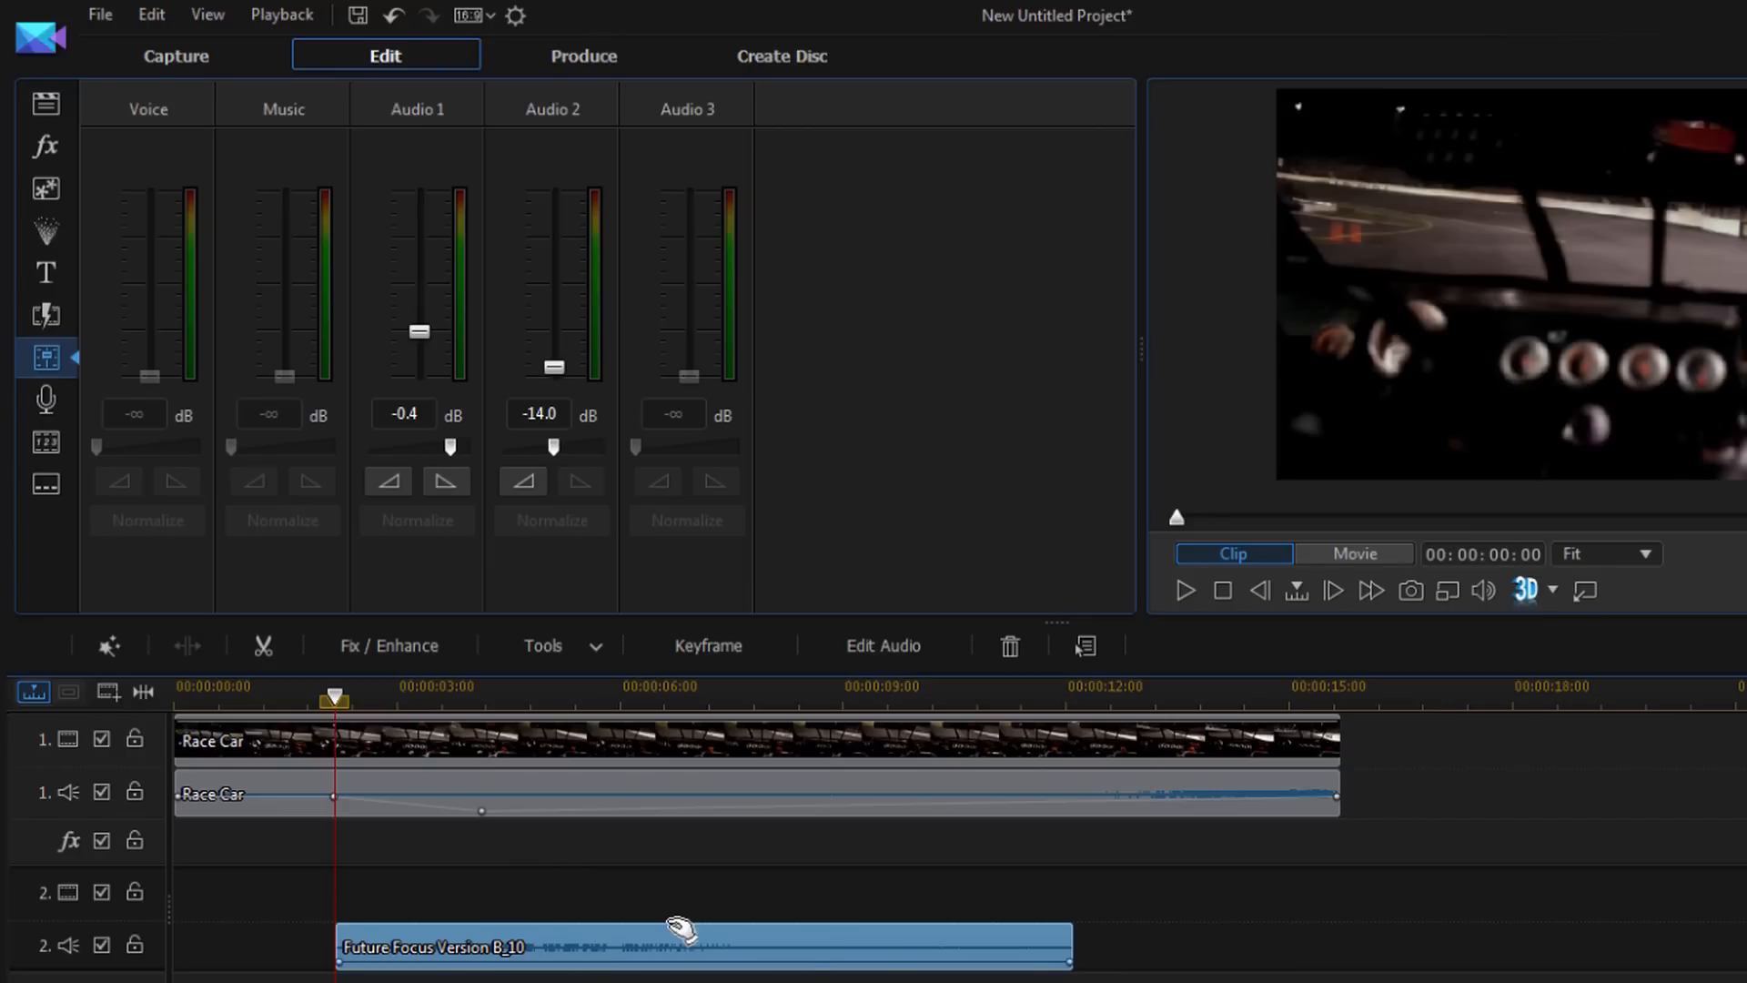
mouse_move(569, 153)
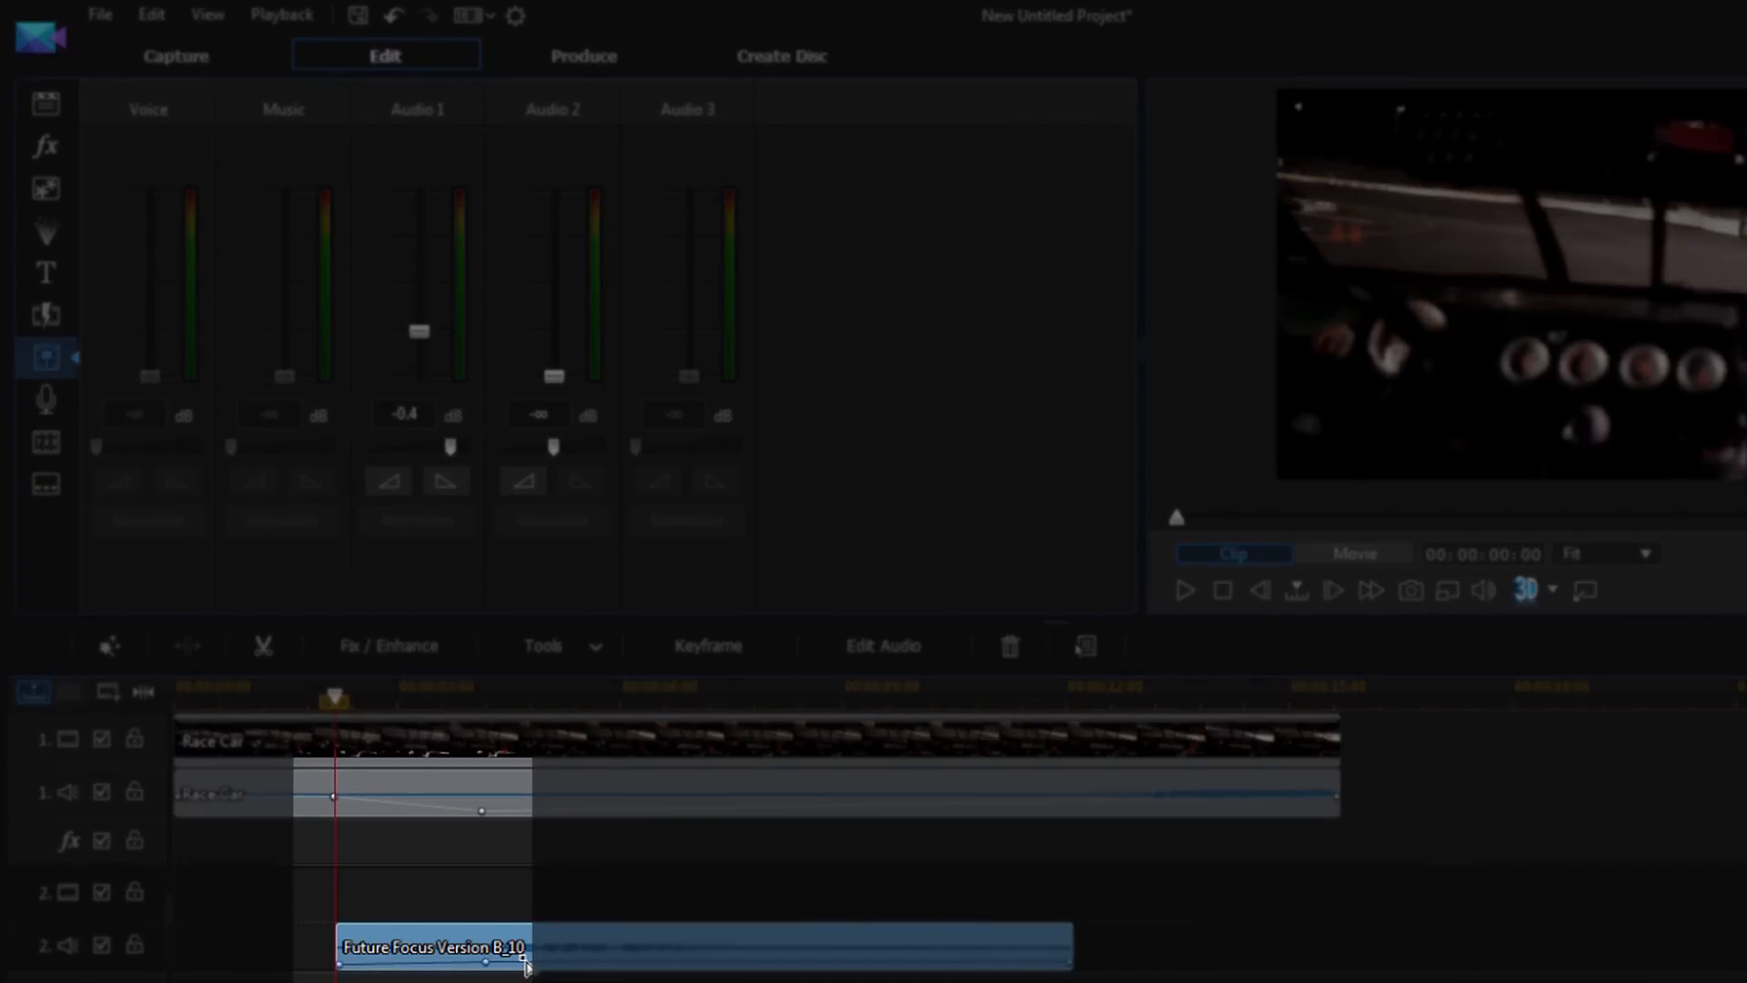
mouse_move(498, 847)
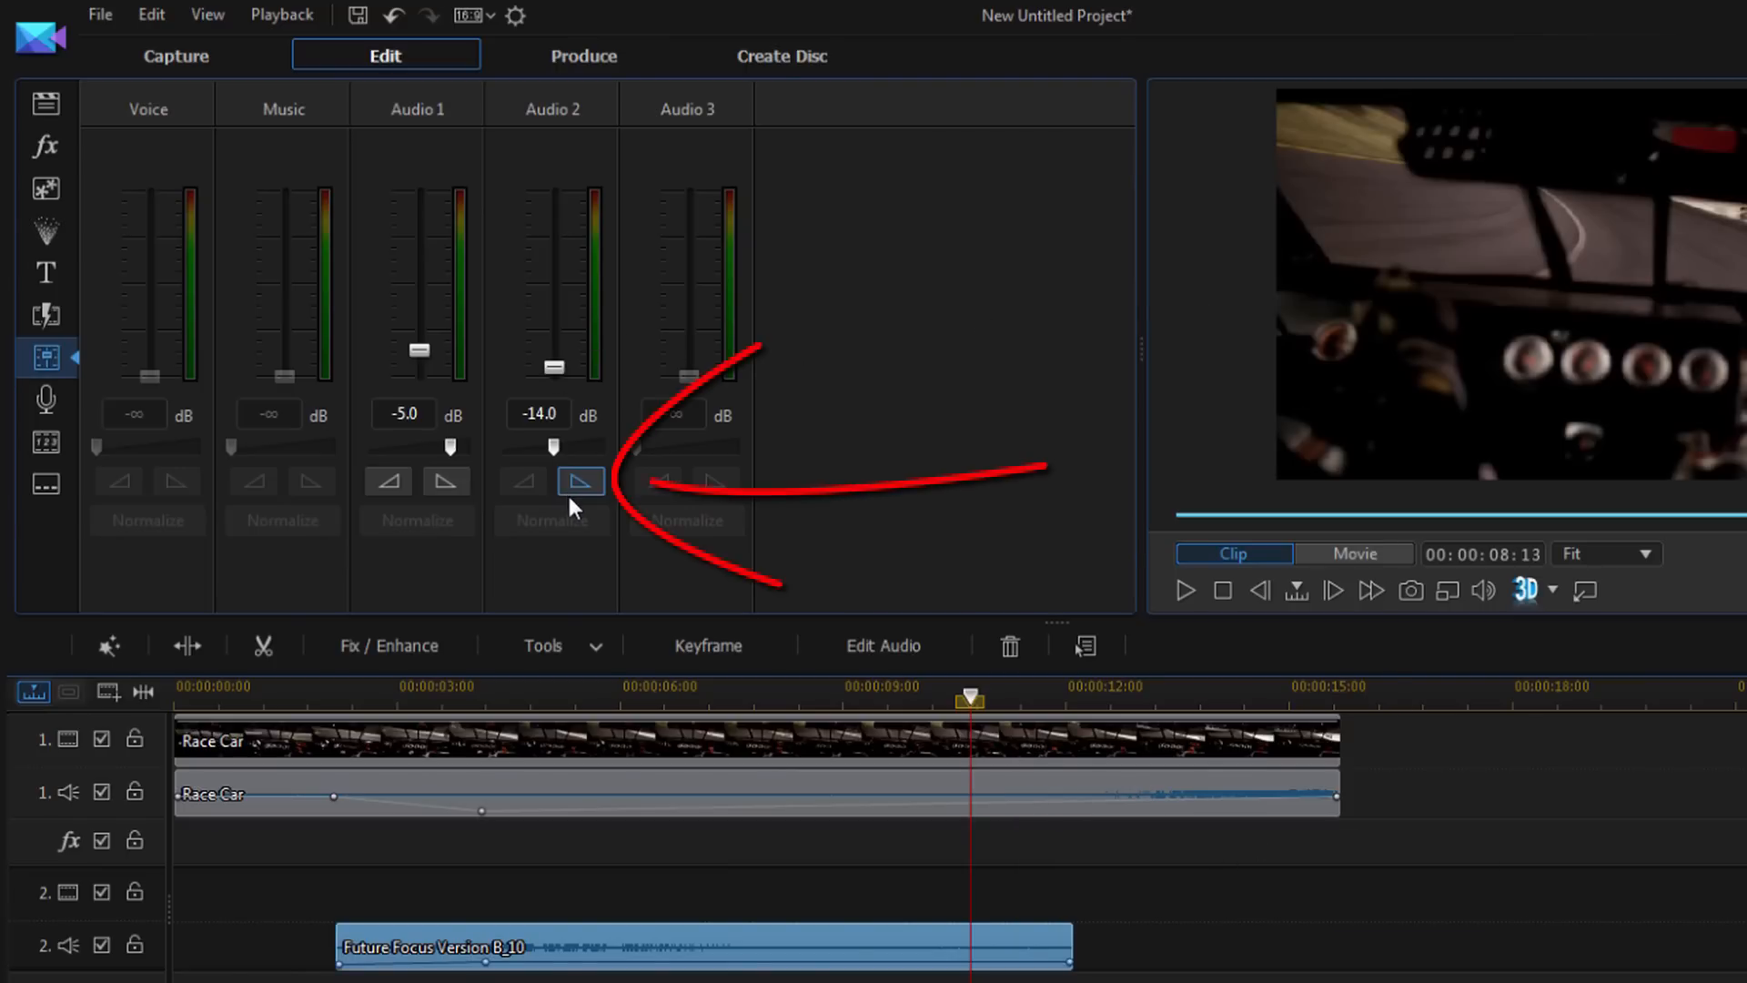
mouse_move(579, 480)
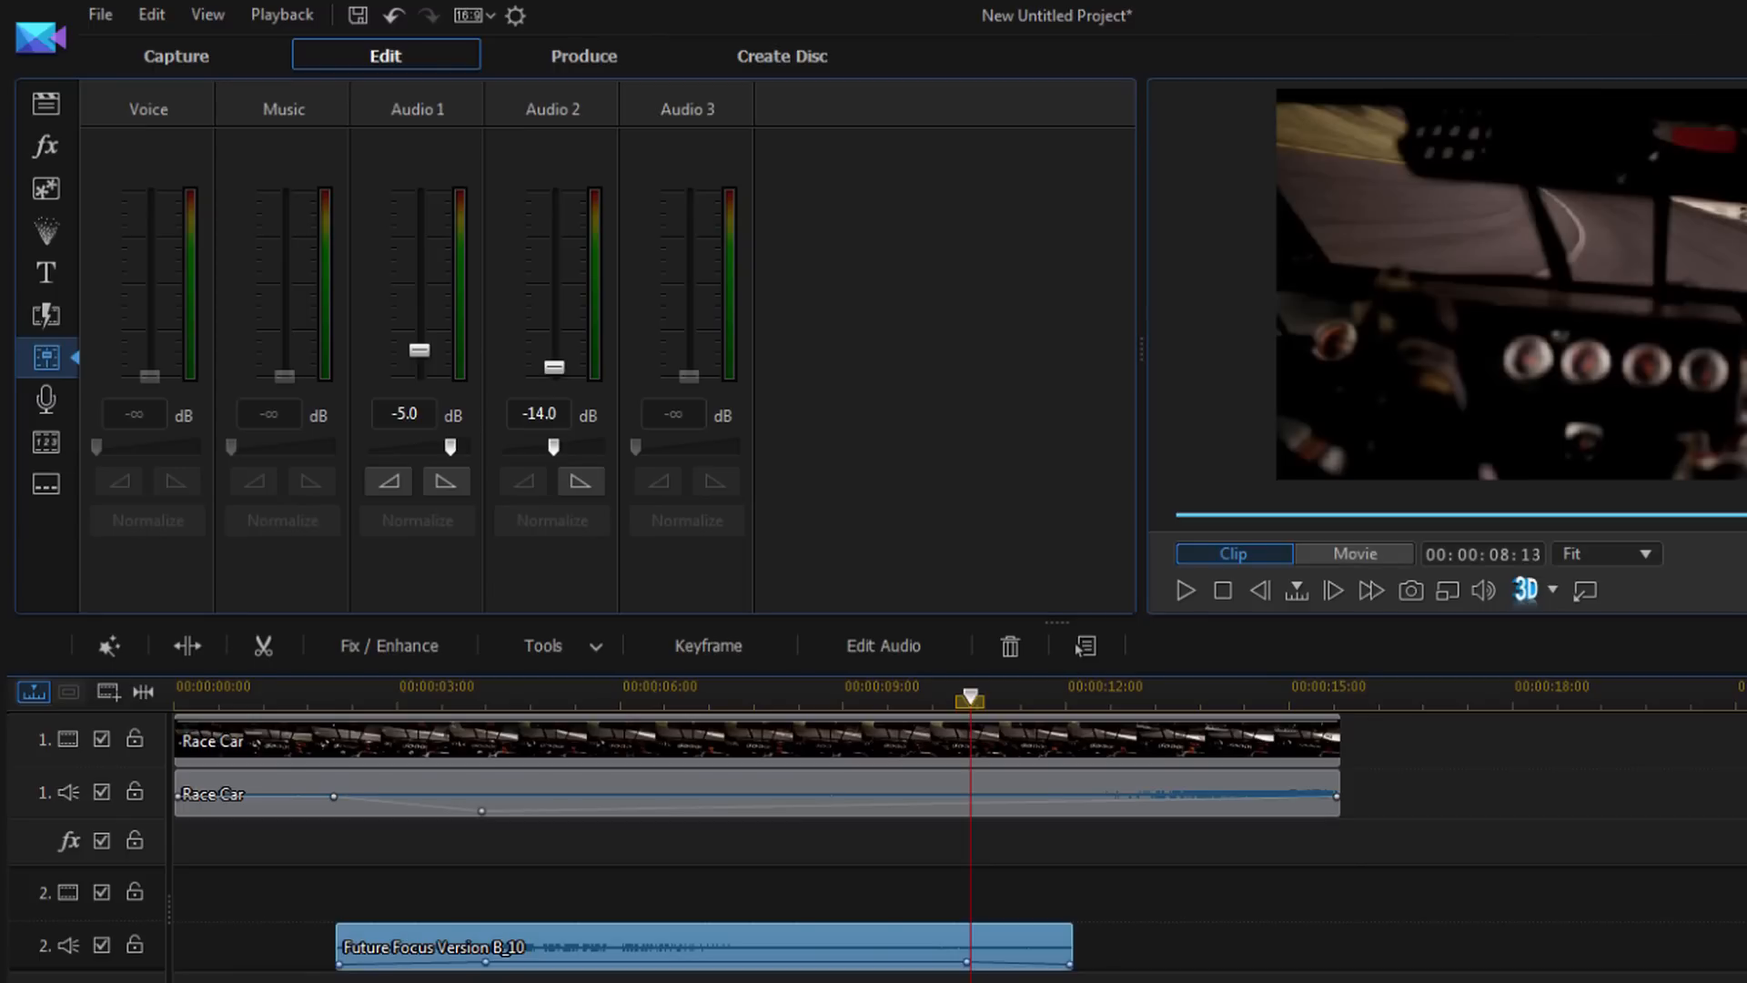
mouse_move(858, 755)
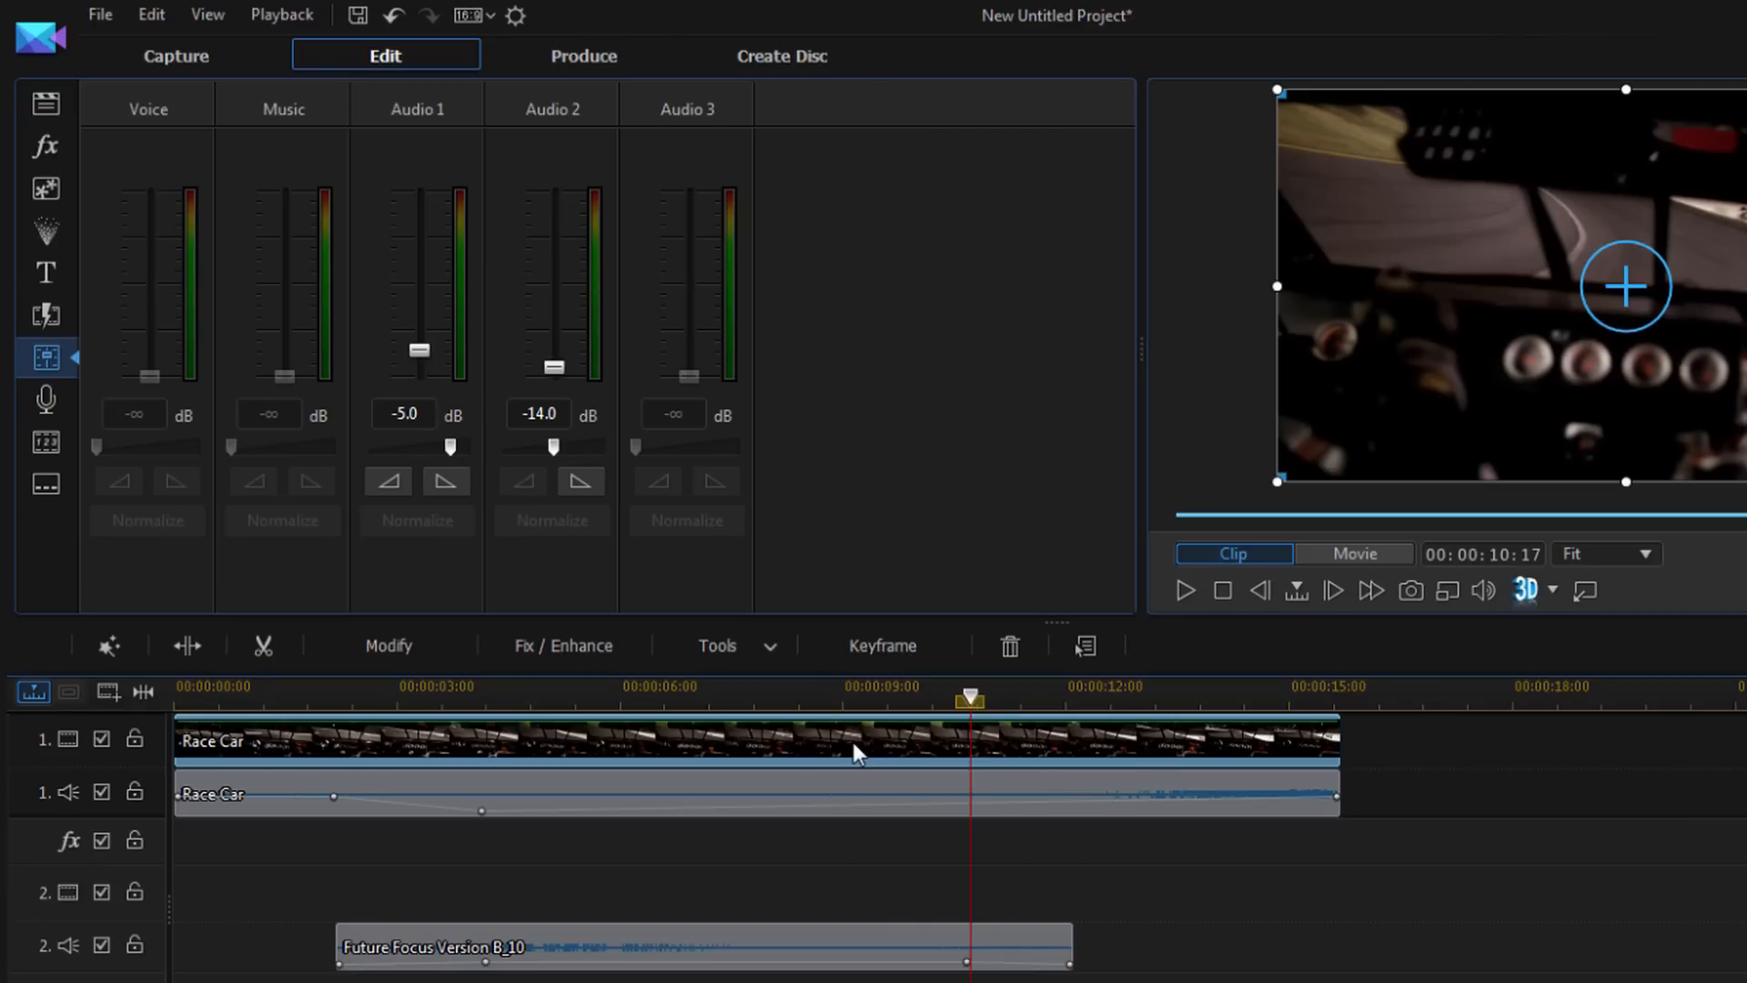
mouse_move(844, 411)
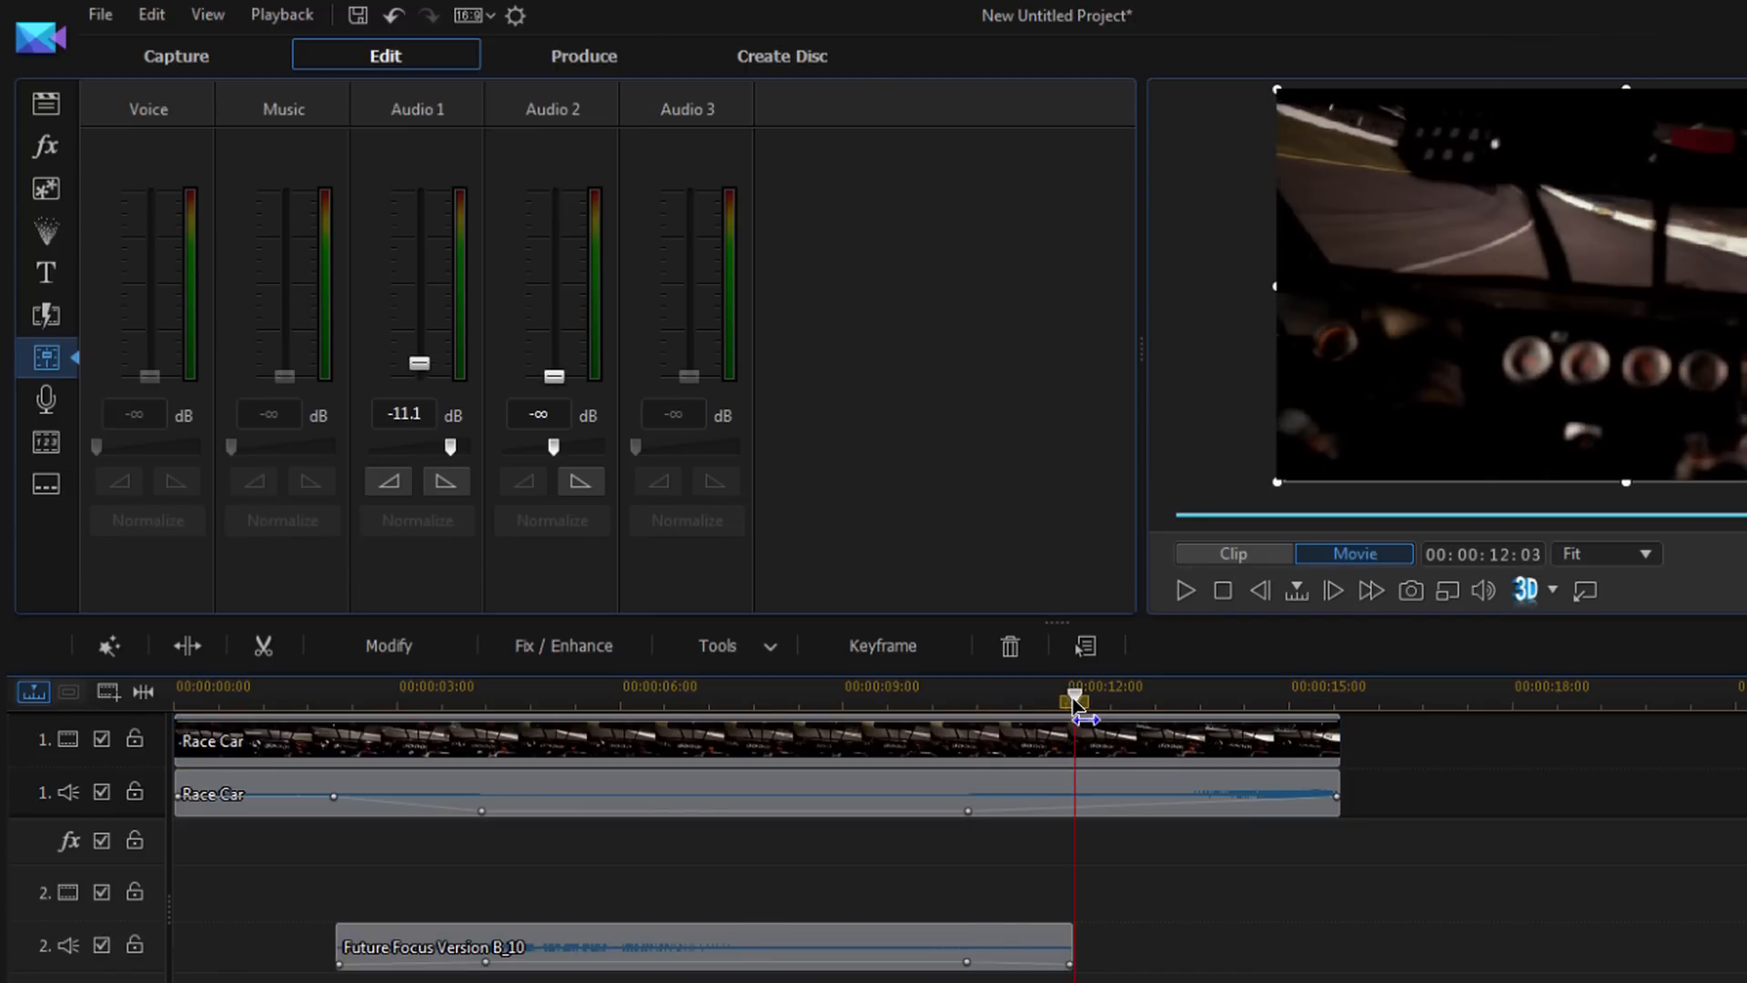
Step: At 00:00:12:03, raise the Race Car Audio 1 fader to about -1.9 dB
click(1232, 554)
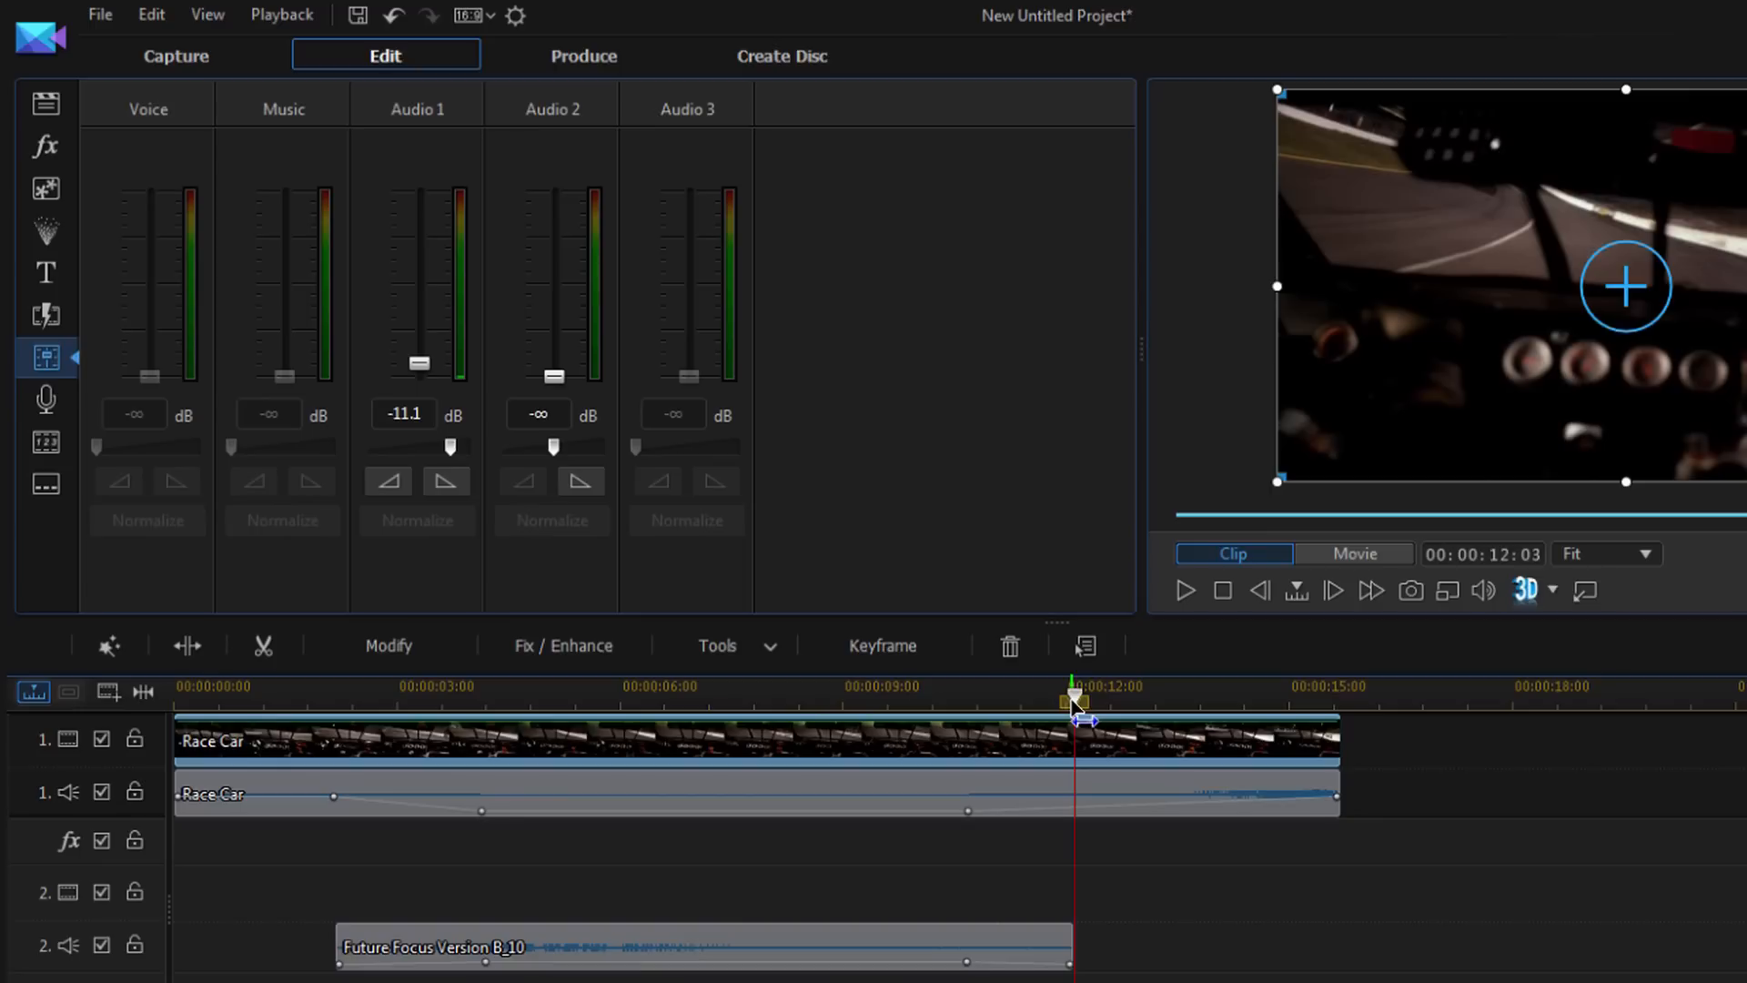
mouse_move(666, 105)
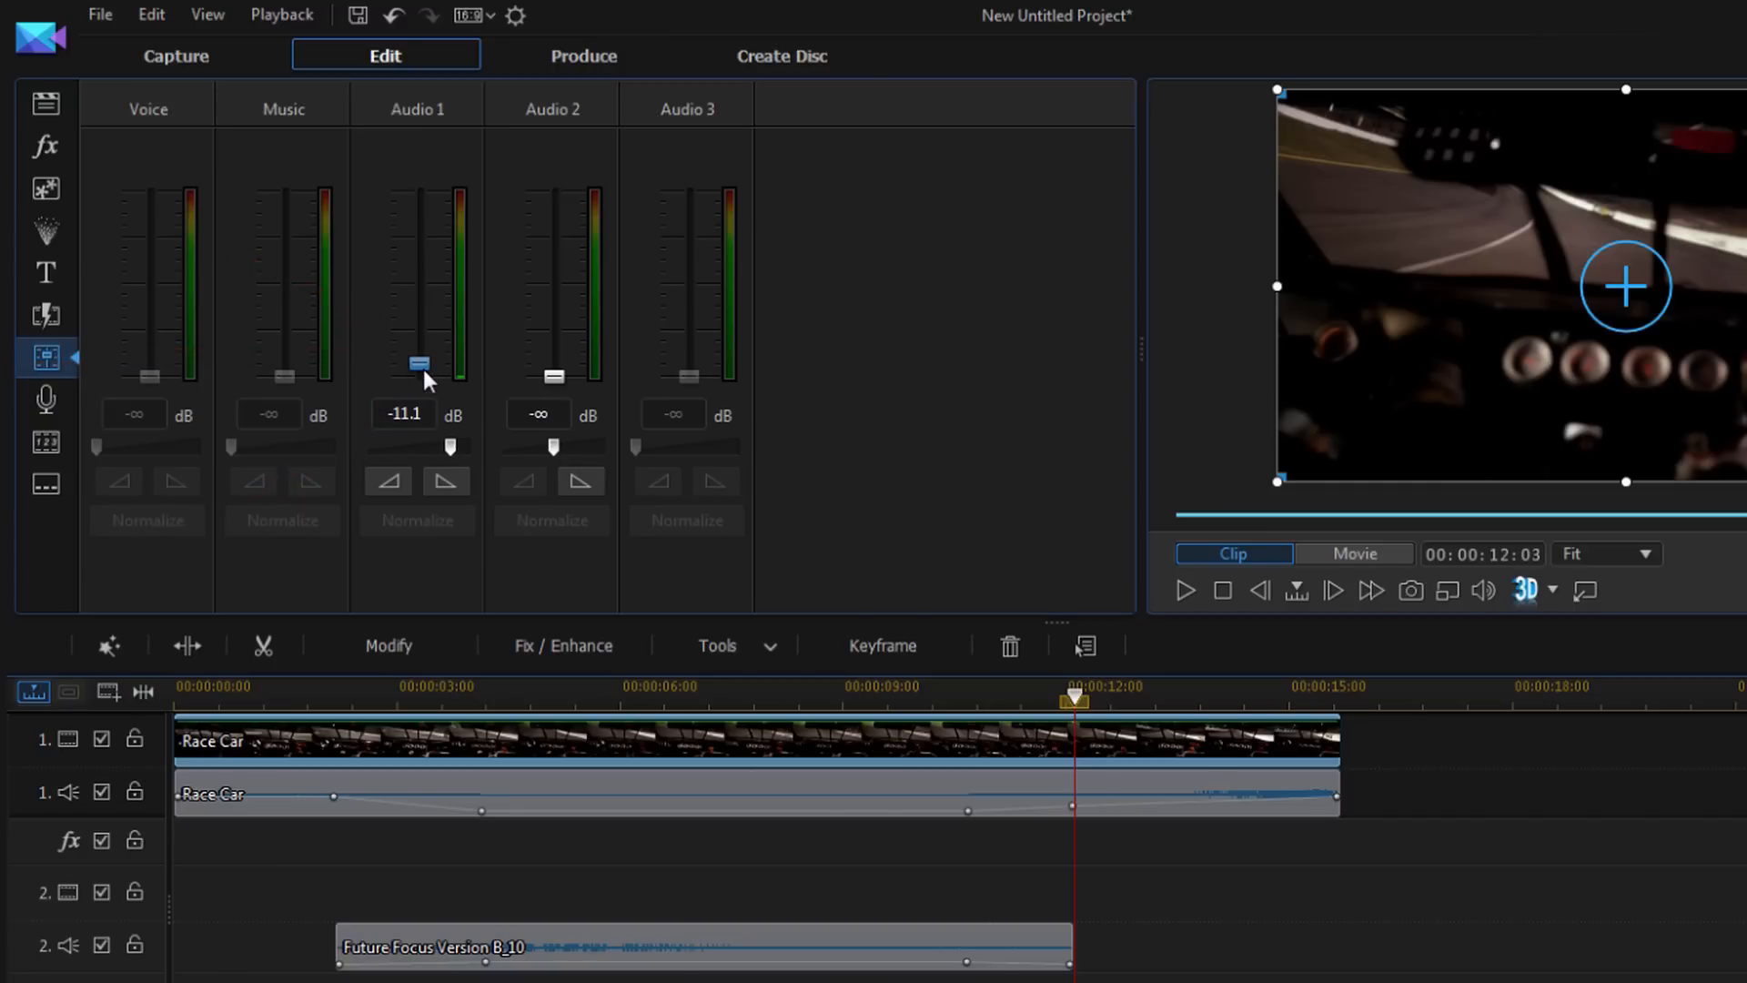
drag(418, 364, 421, 337)
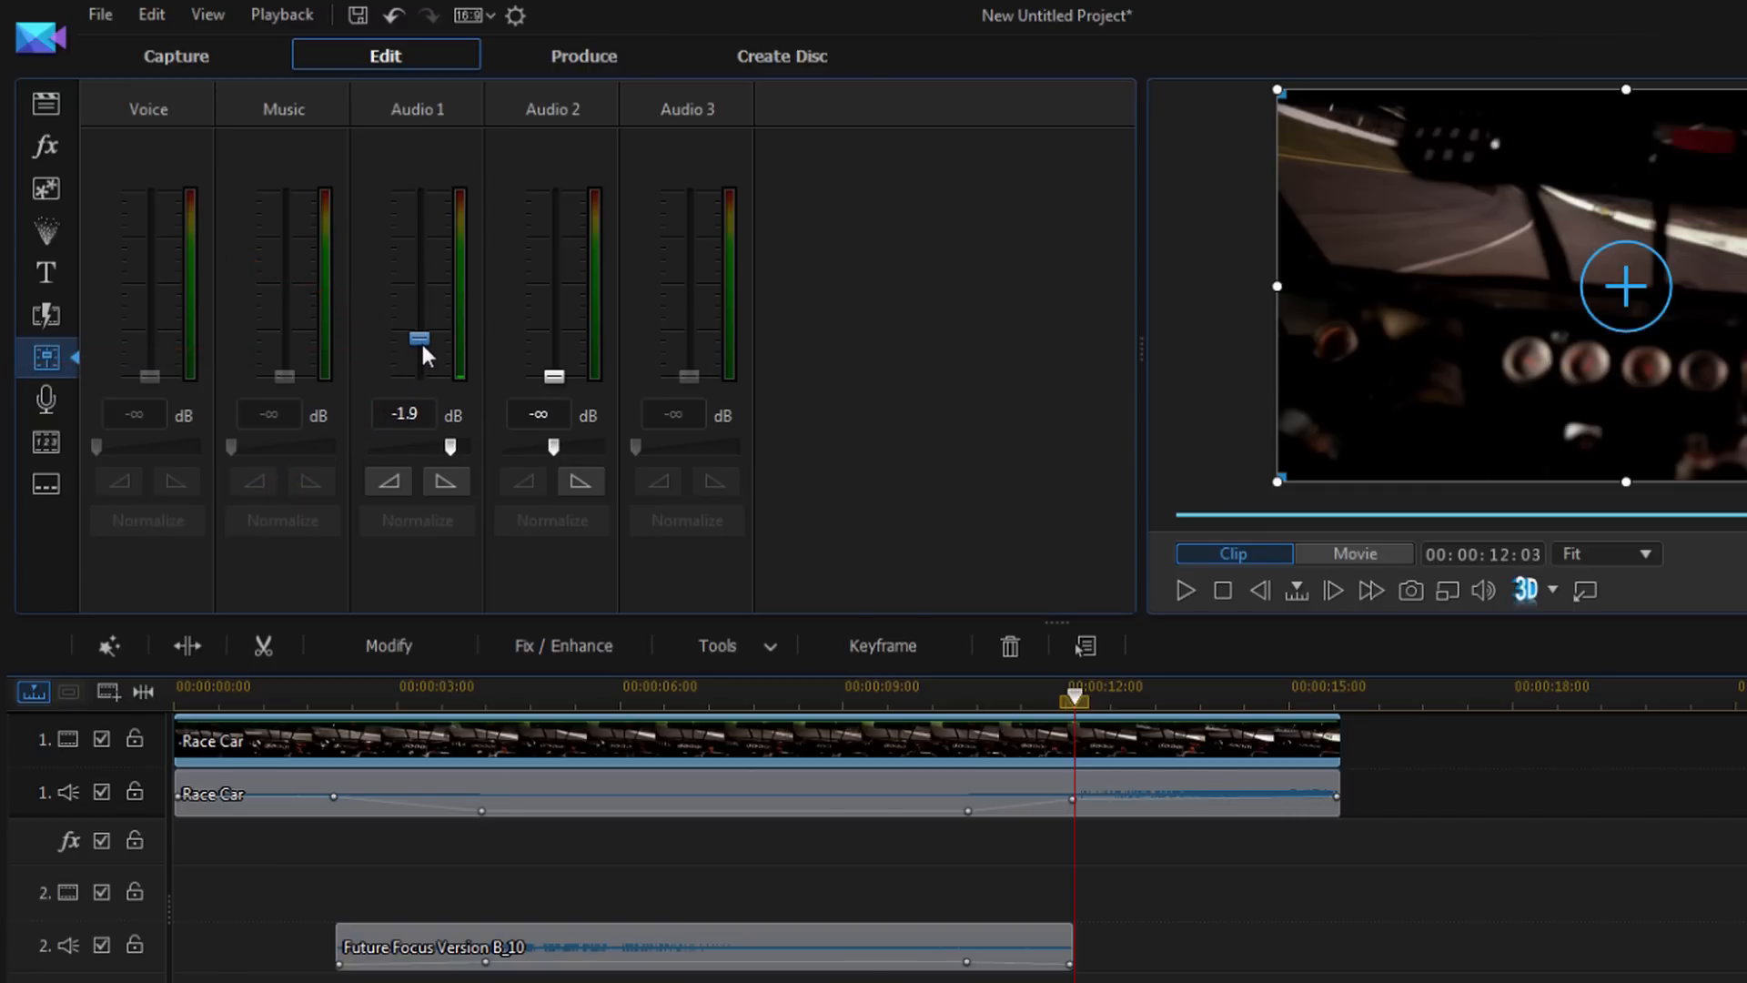
drag(421, 338, 419, 326)
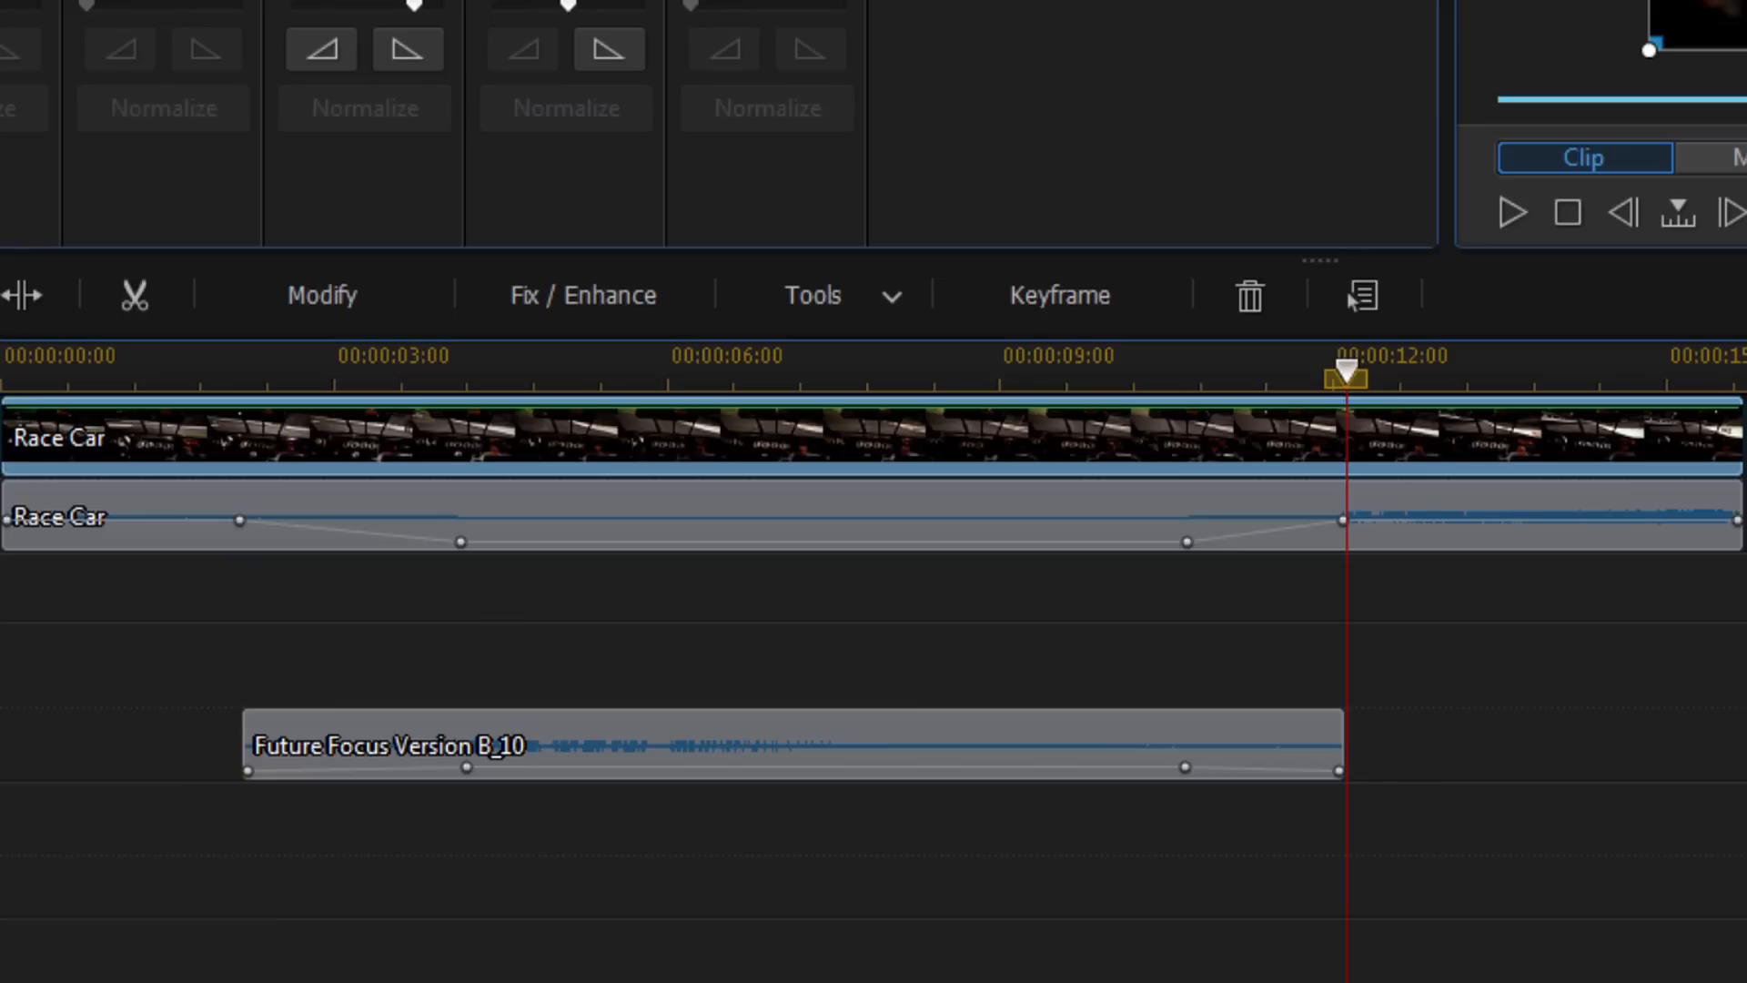
mouse_move(248, 821)
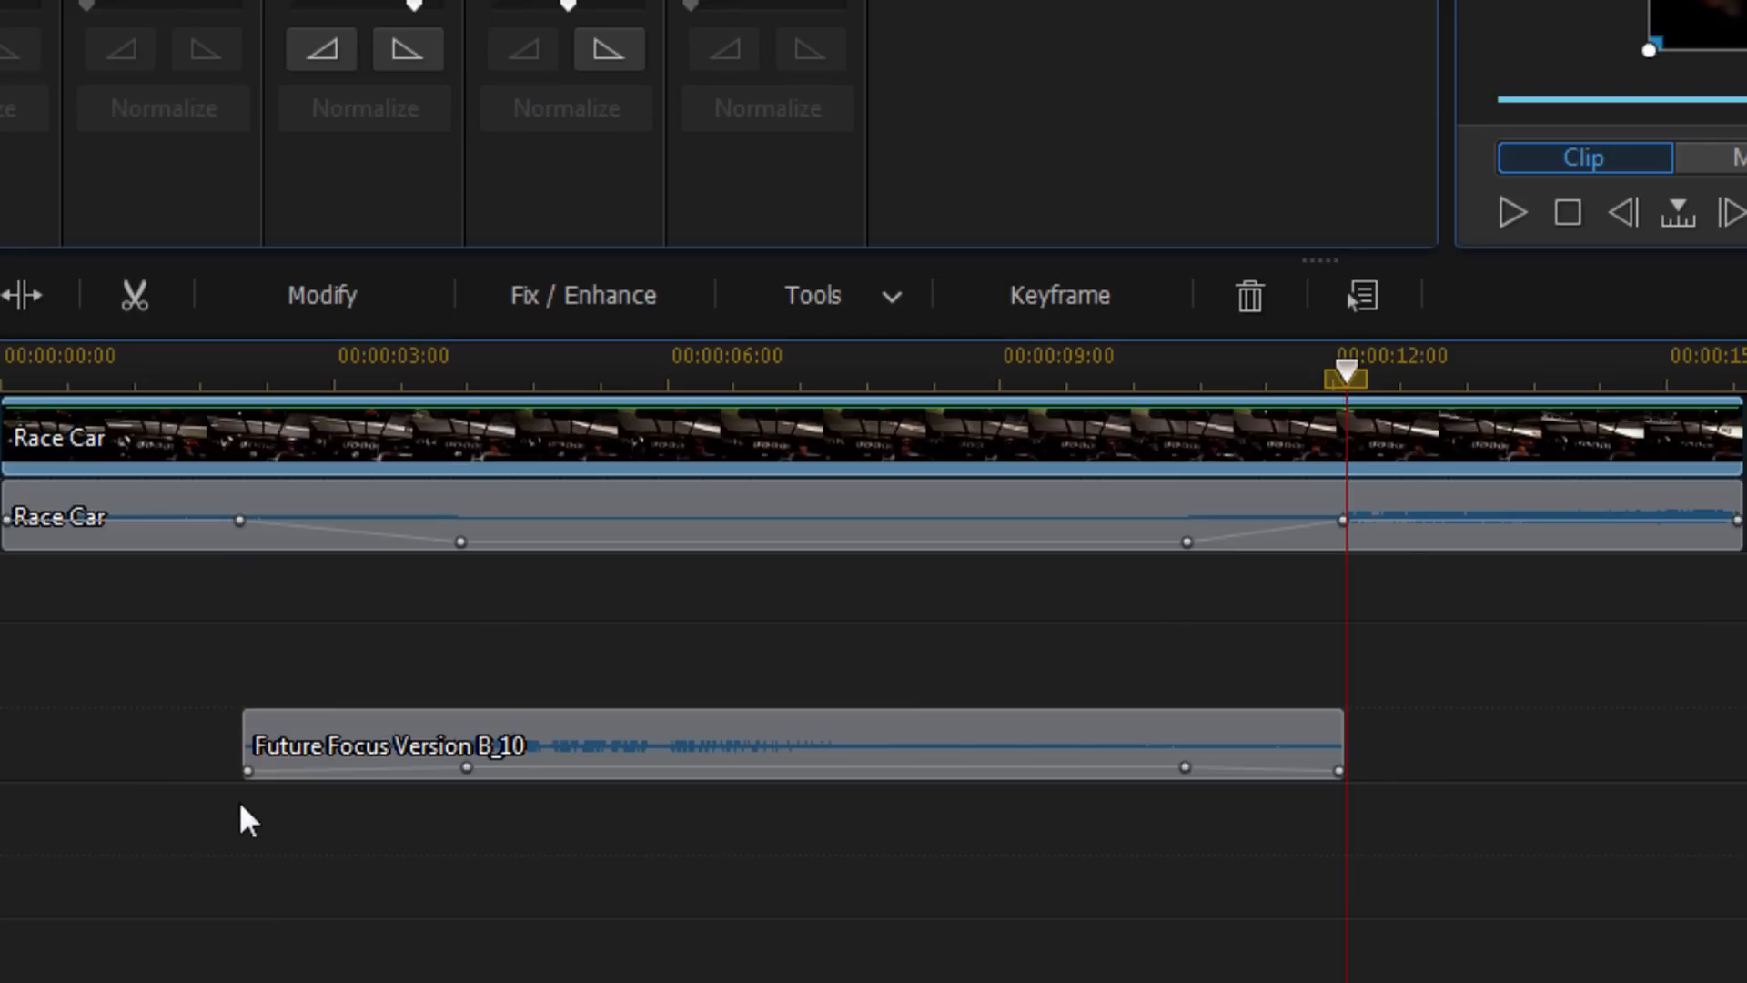
mouse_move(1153, 775)
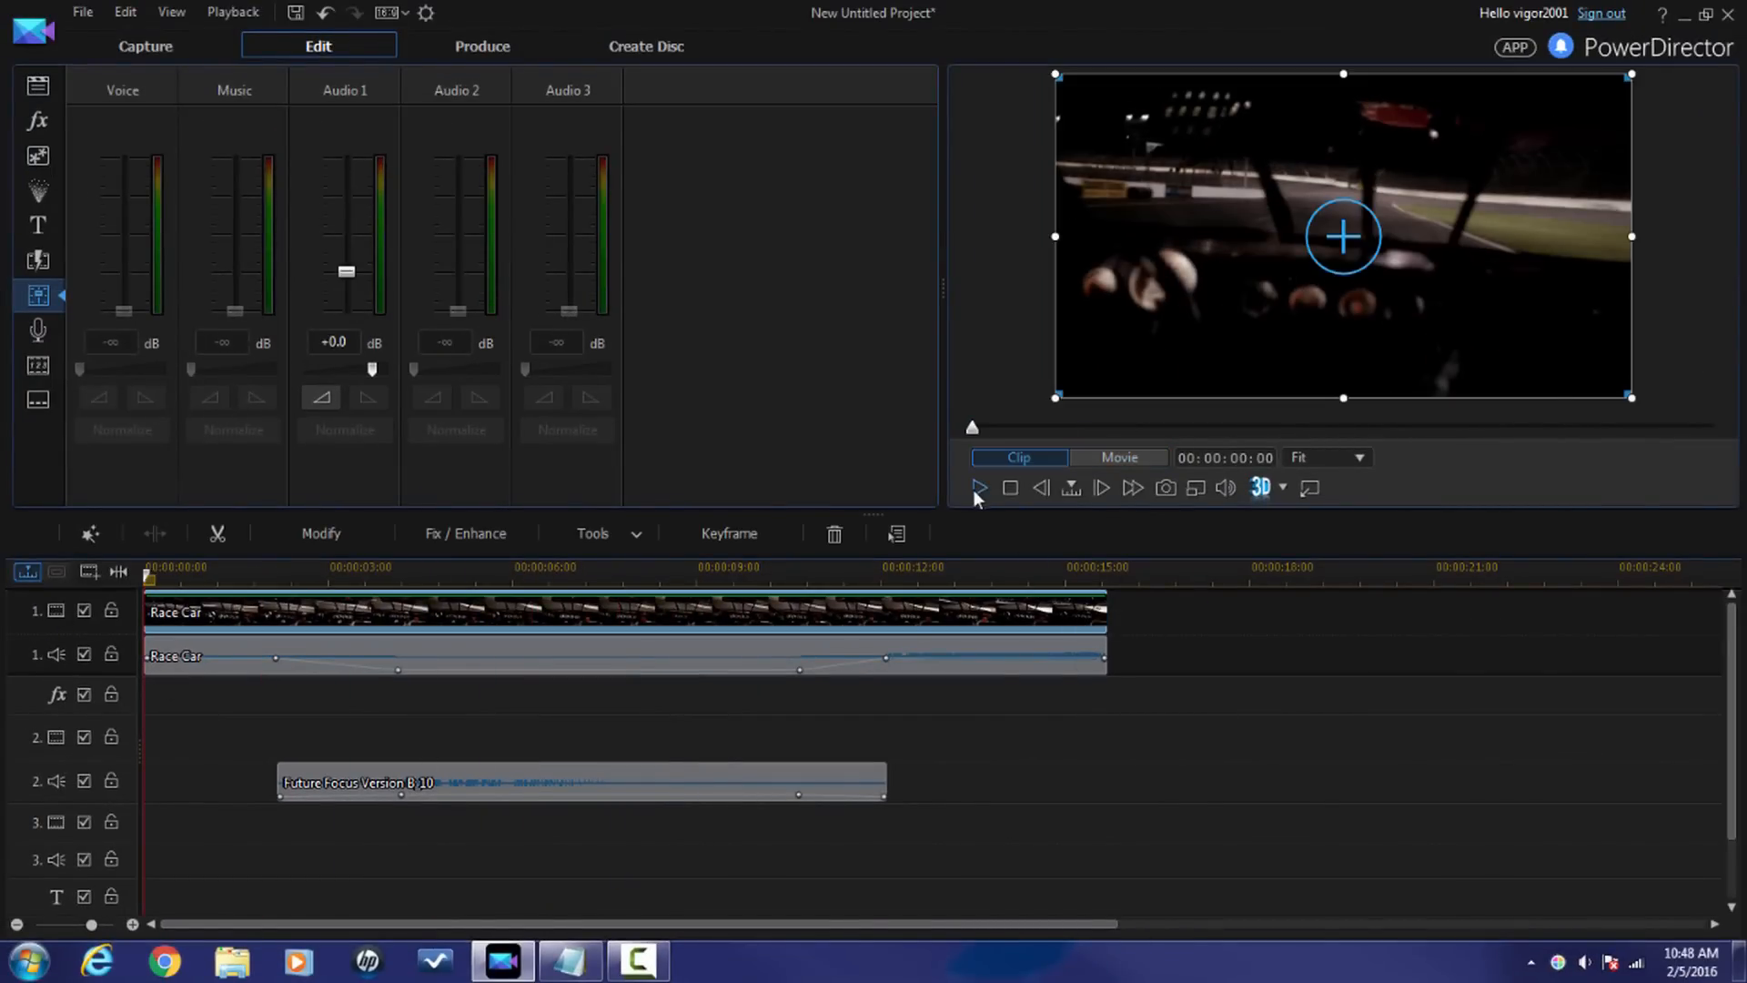
mouse_move(978, 488)
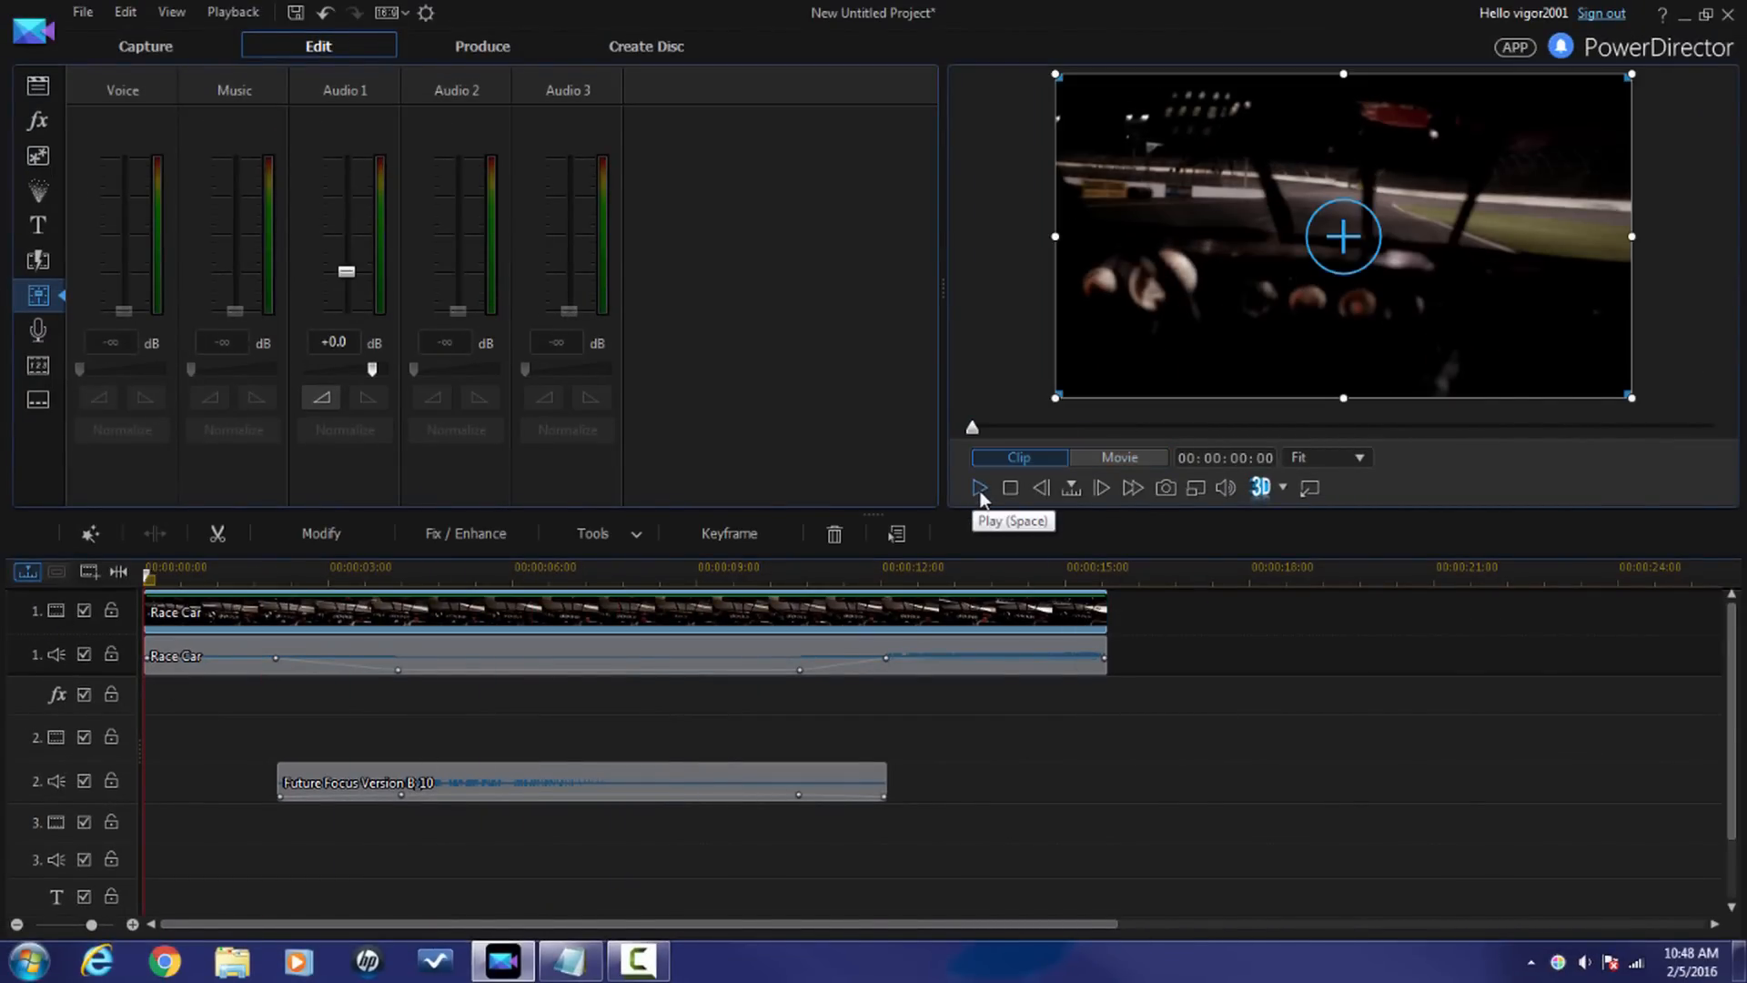